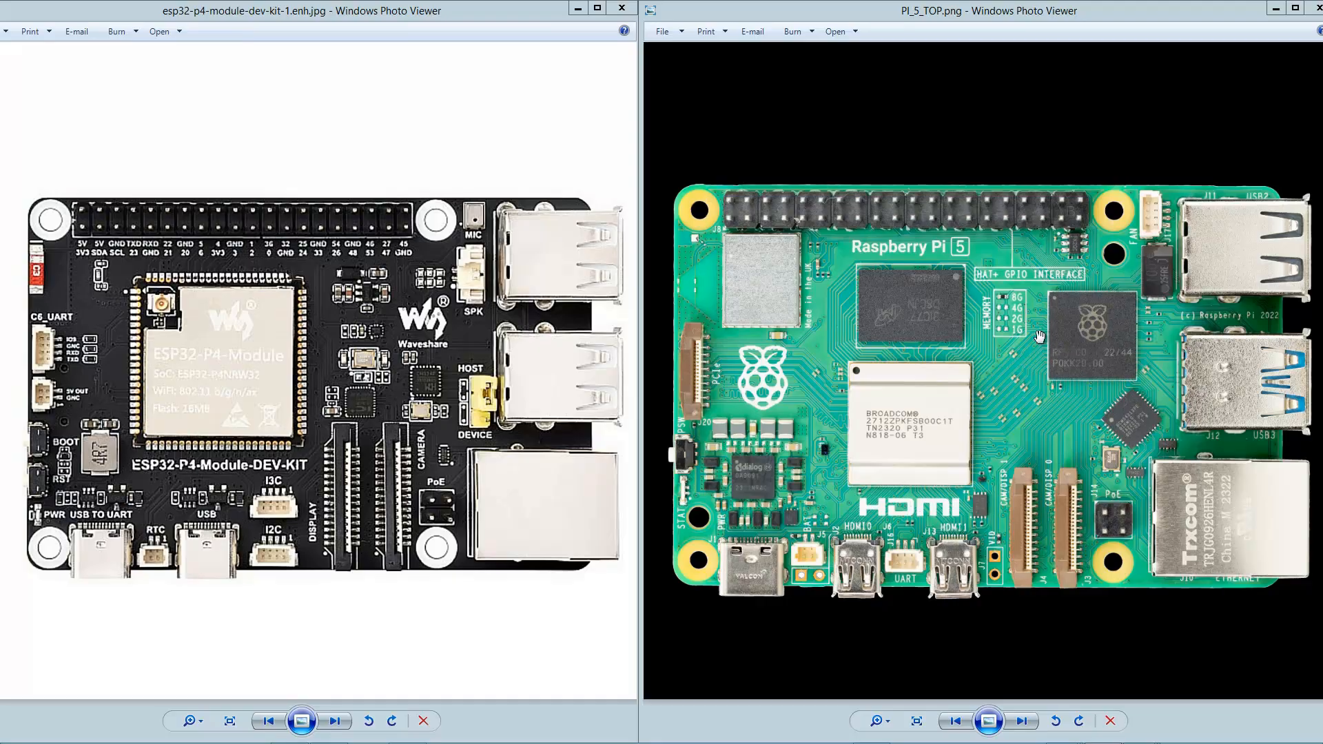
{"action": "mouse_move", "coordinate": [439, 176]}
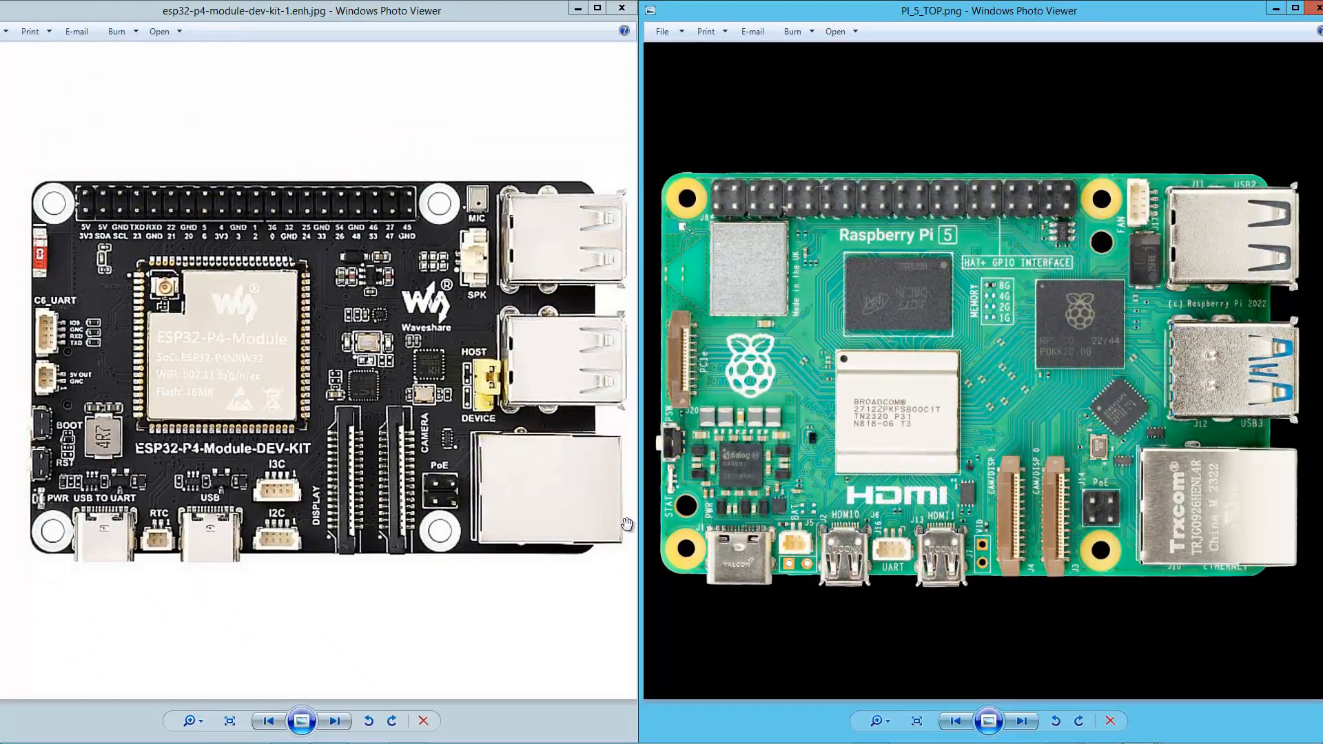
{"action": "mouse_move", "coordinate": [985, 565]}
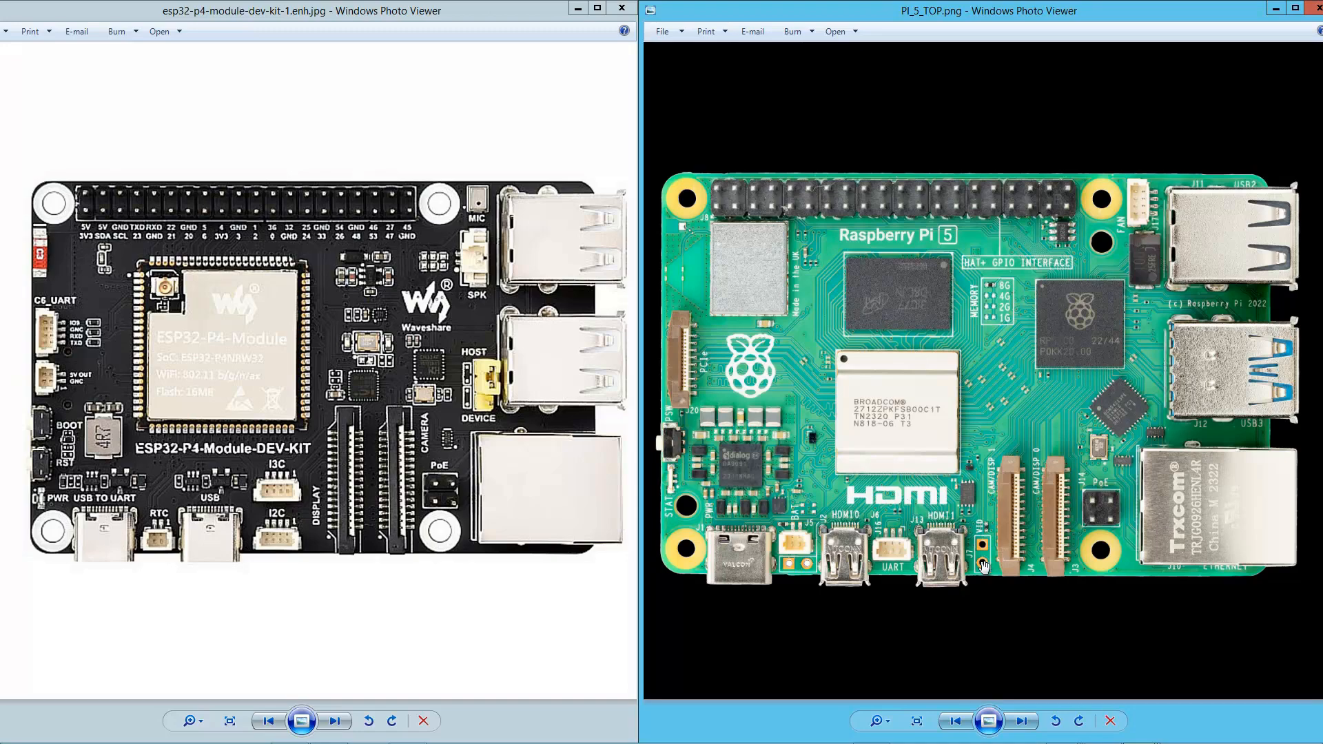
{"action": "mouse_move", "coordinate": [1031, 461]}
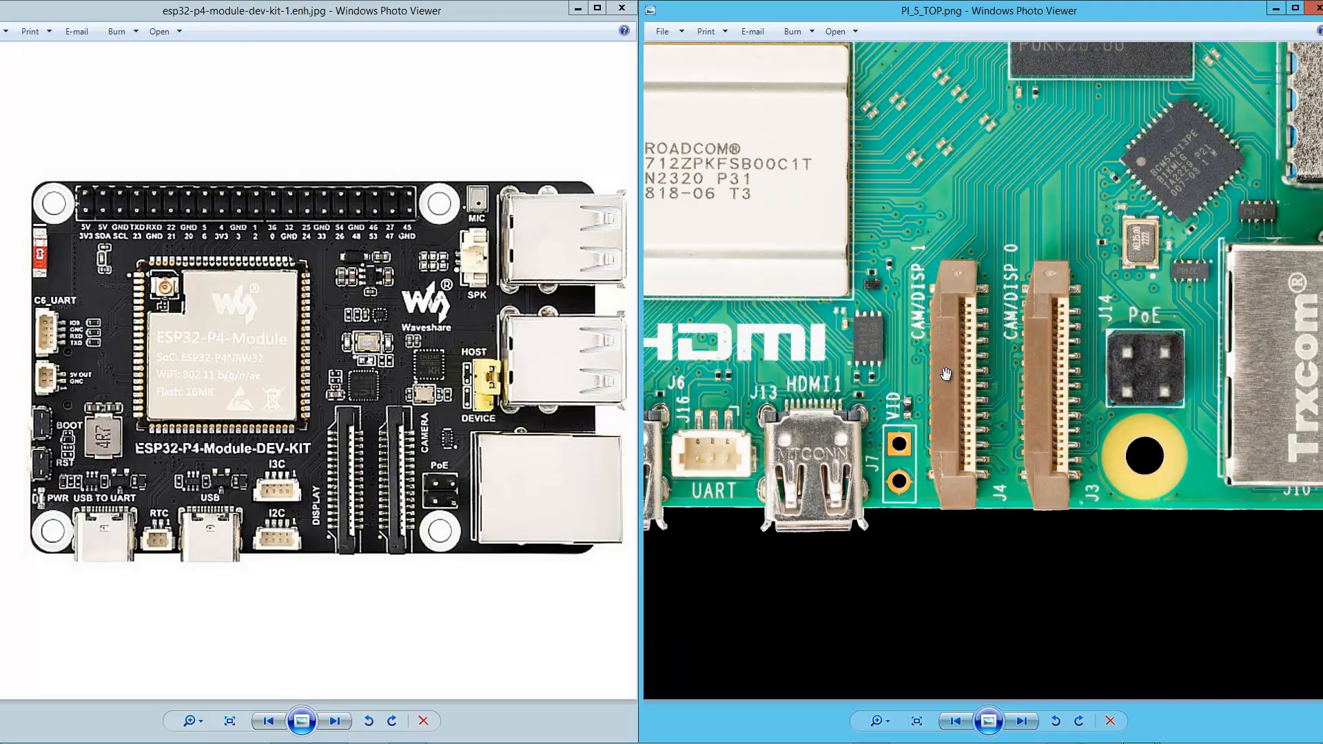
{"action": "mouse_move", "coordinate": [979, 422]}
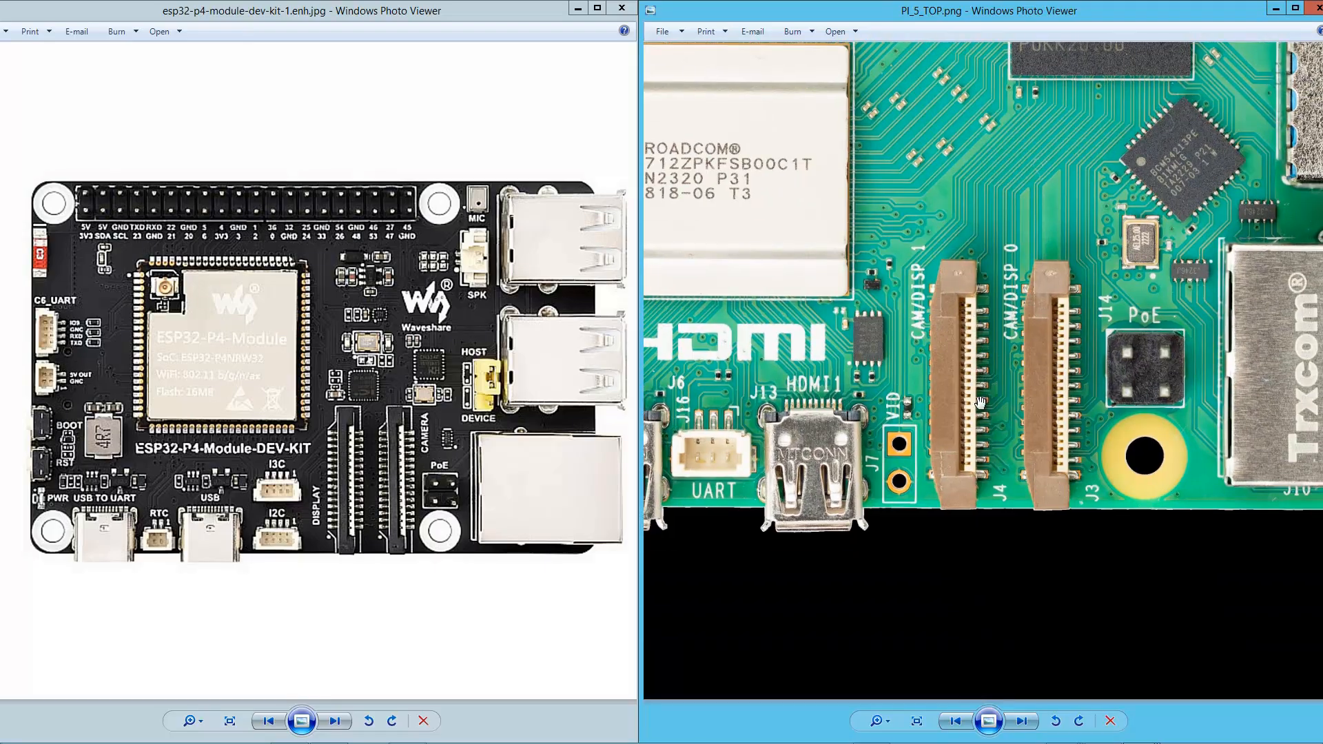
{"action": "mouse_move", "coordinate": [959, 502]}
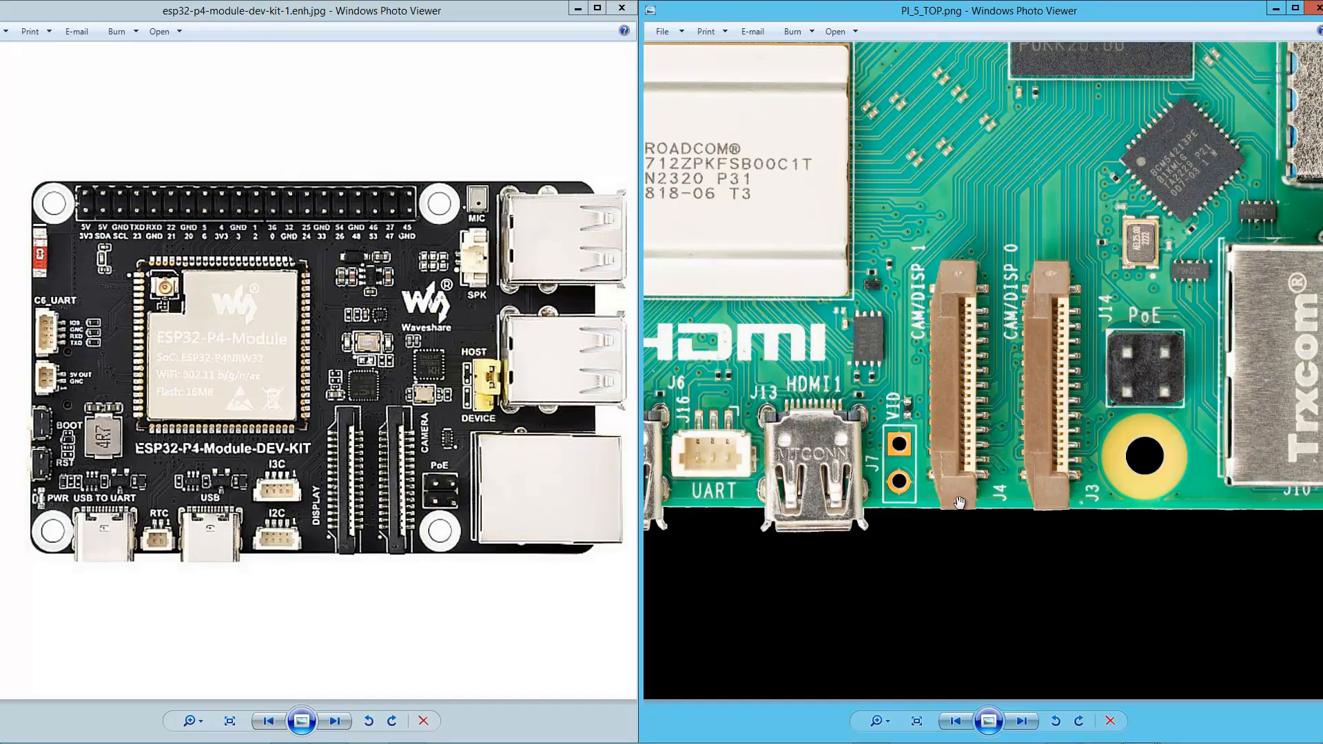
{"action": "mouse_move", "coordinate": [943, 350]}
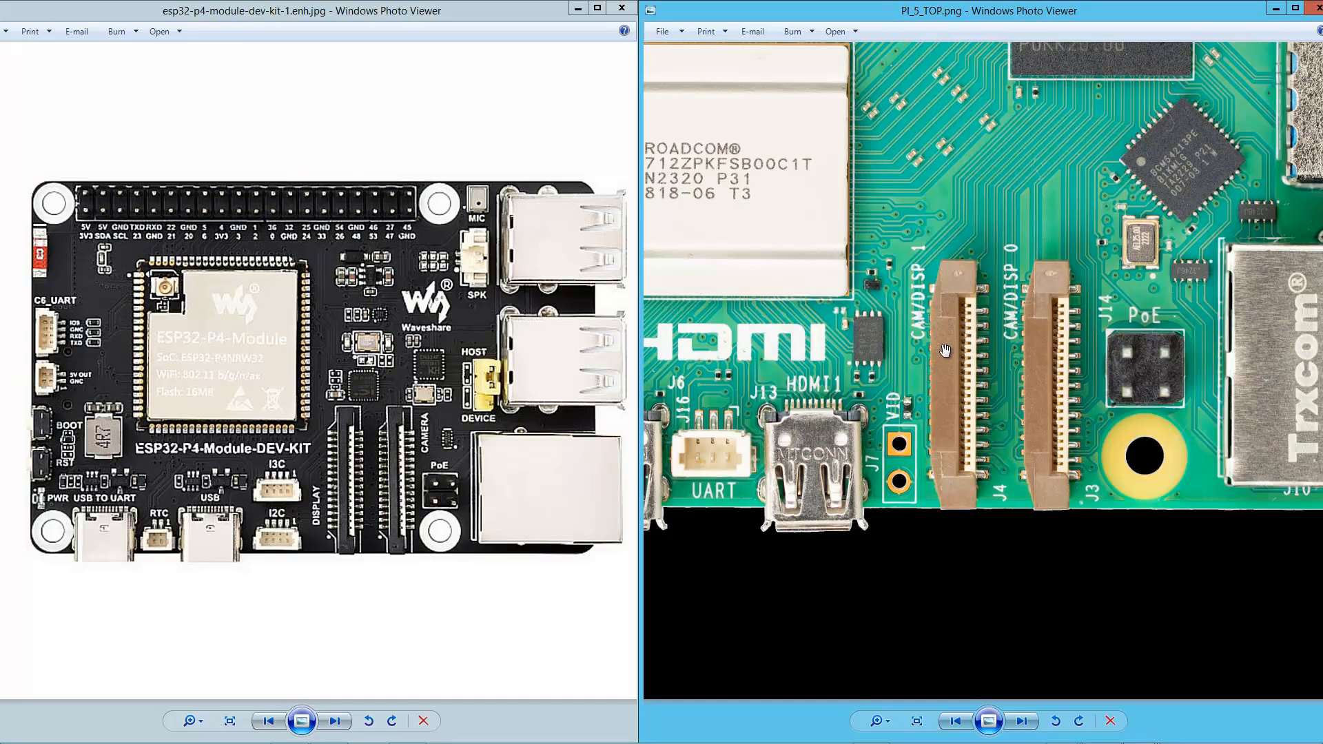
{"action": "mouse_move", "coordinate": [922, 394]}
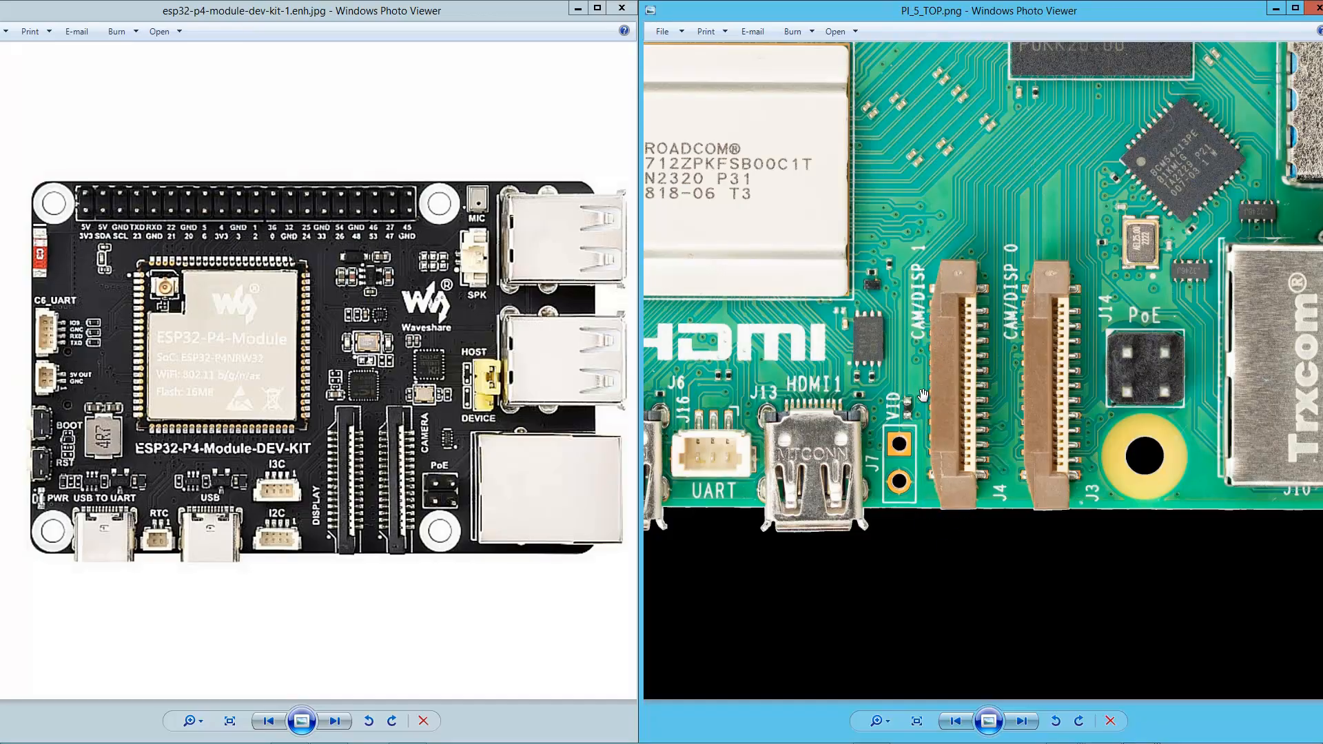
{"action": "mouse_move", "coordinate": [998, 595]}
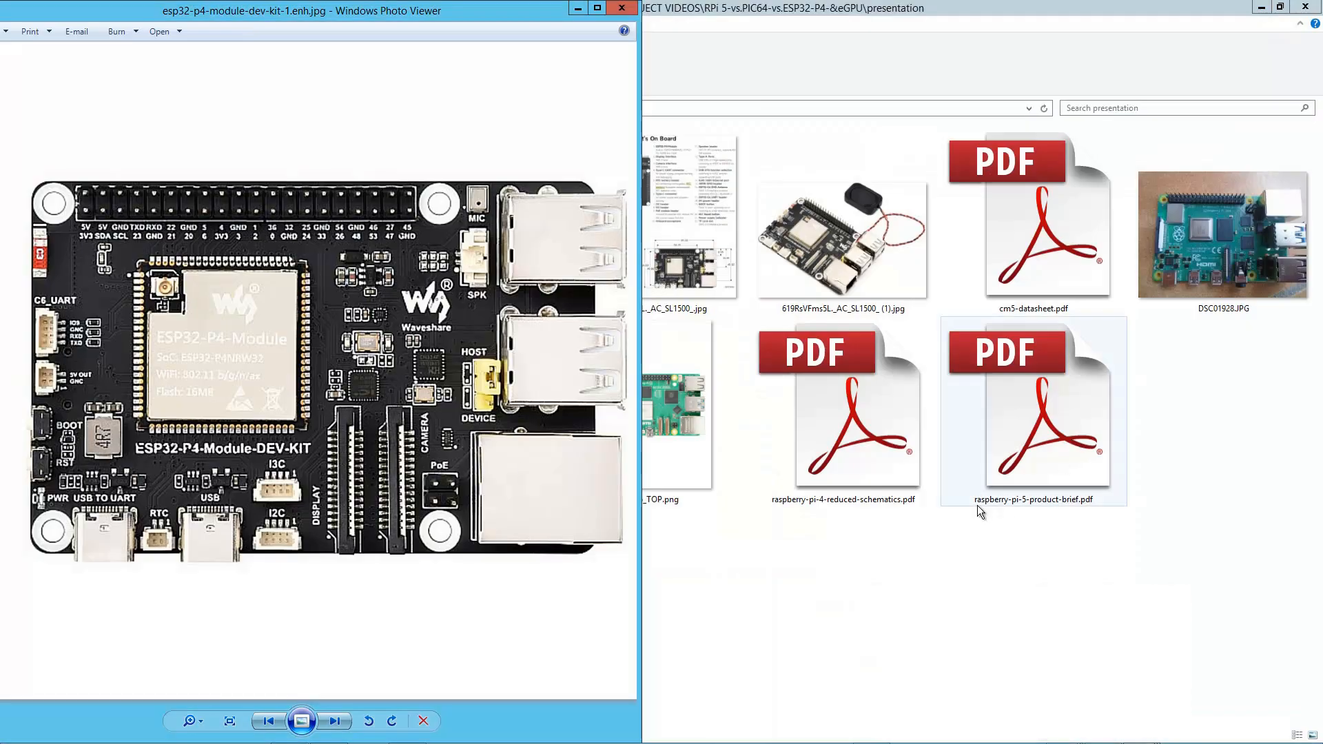
Open the DSC01928.JPG Raspberry Pi 4 photo from the presentation folder in the viewer
{"action": "double_click", "coordinate": [1231, 237]}
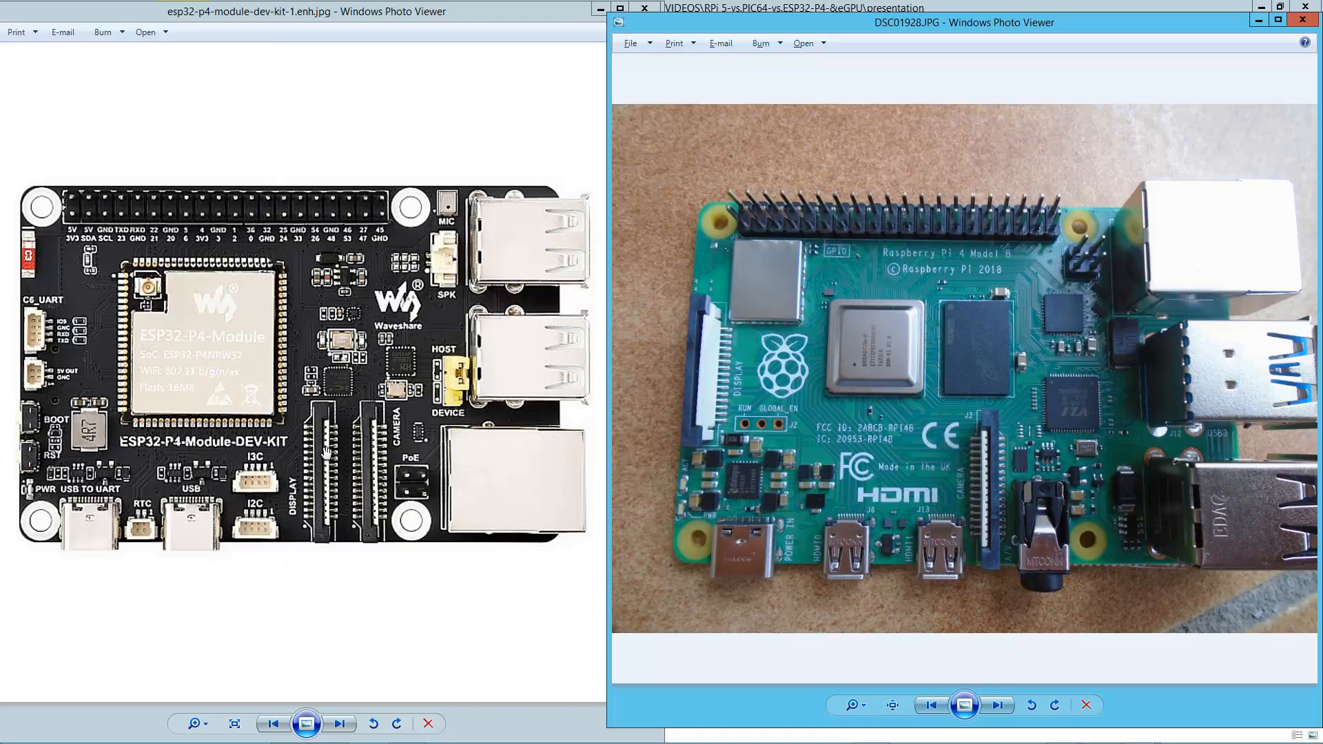
{"action": "mouse_move", "coordinate": [317, 412]}
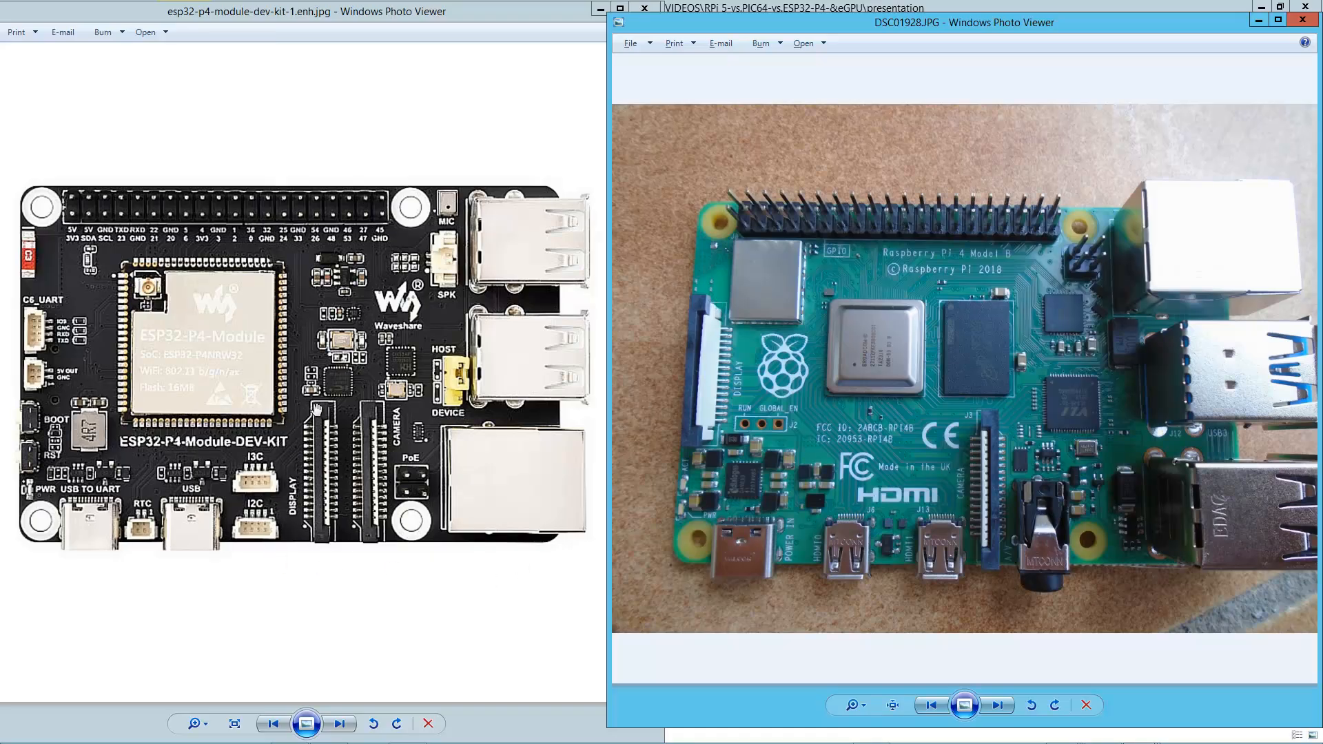
{"action": "mouse_move", "coordinate": [315, 450]}
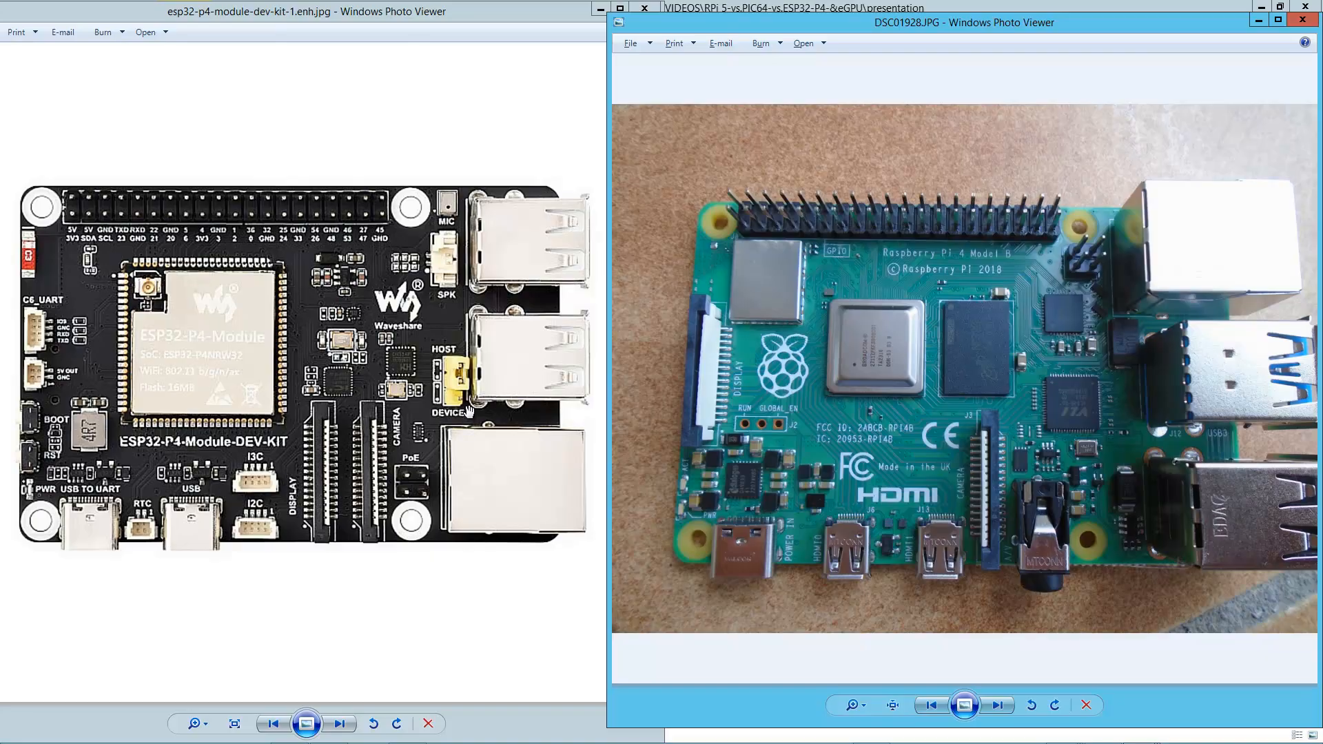
{"action": "mouse_move", "coordinate": [508, 492]}
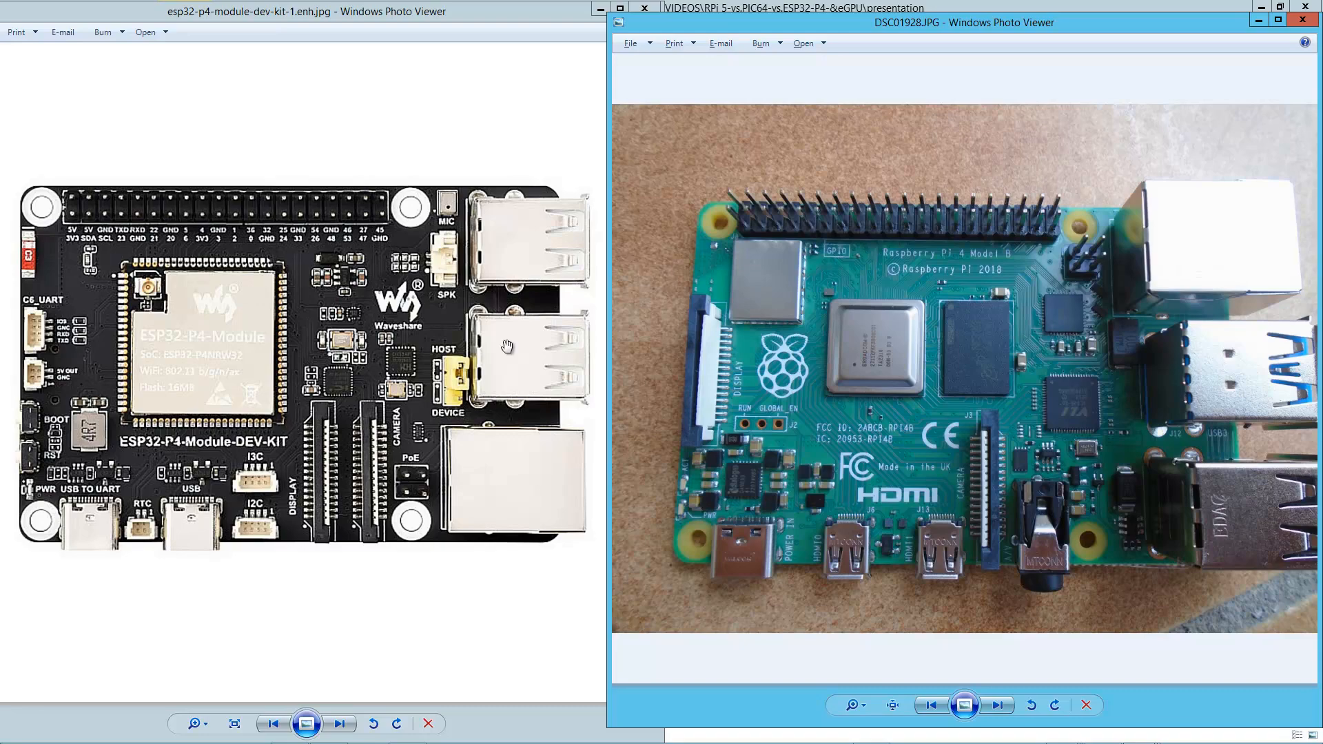
{"action": "mouse_move", "coordinate": [947, 403]}
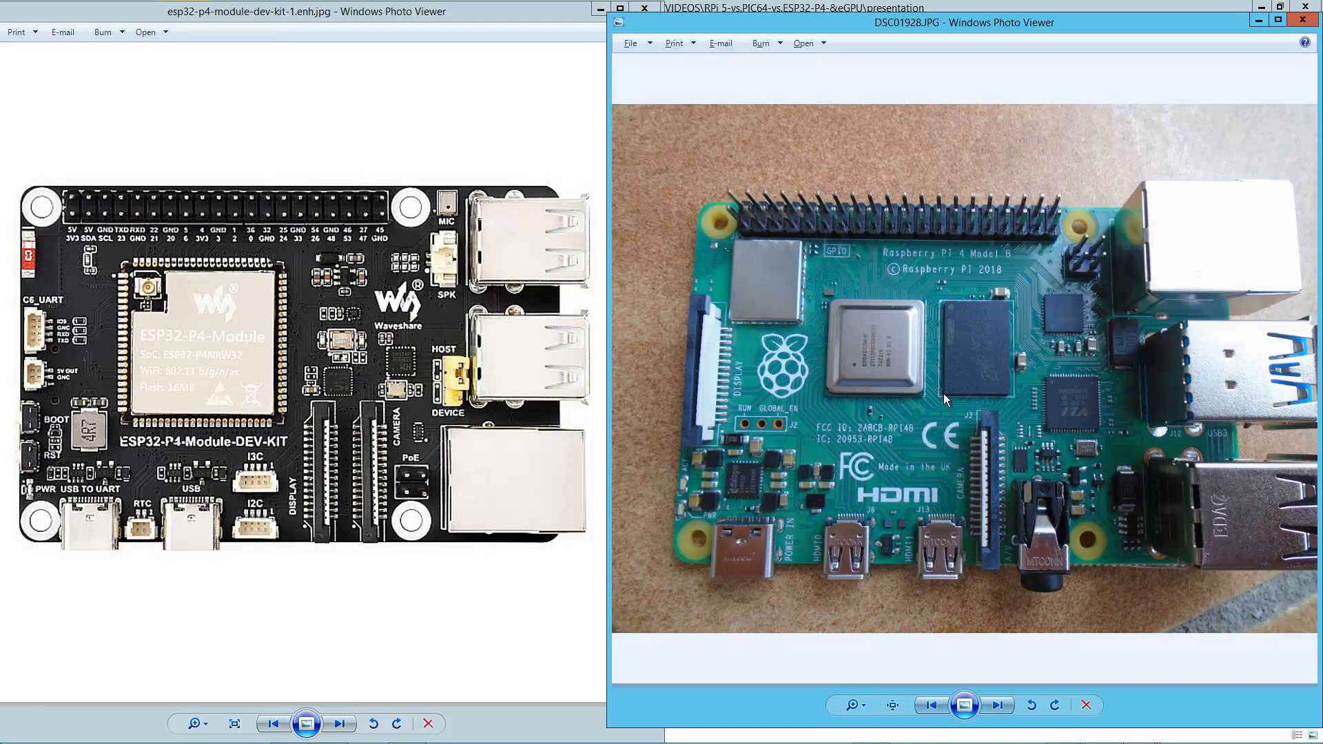
{"action": "mouse_move", "coordinate": [808, 595]}
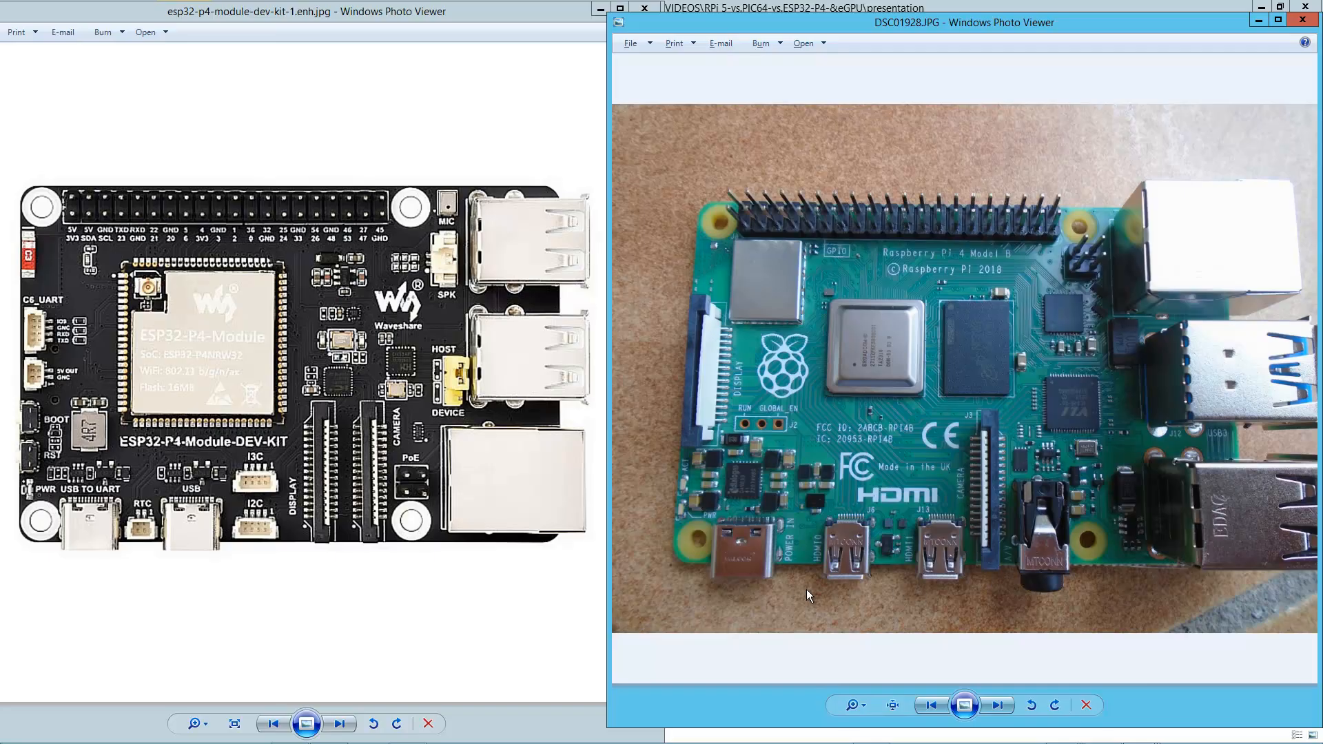
{"action": "mouse_move", "coordinate": [1012, 631]}
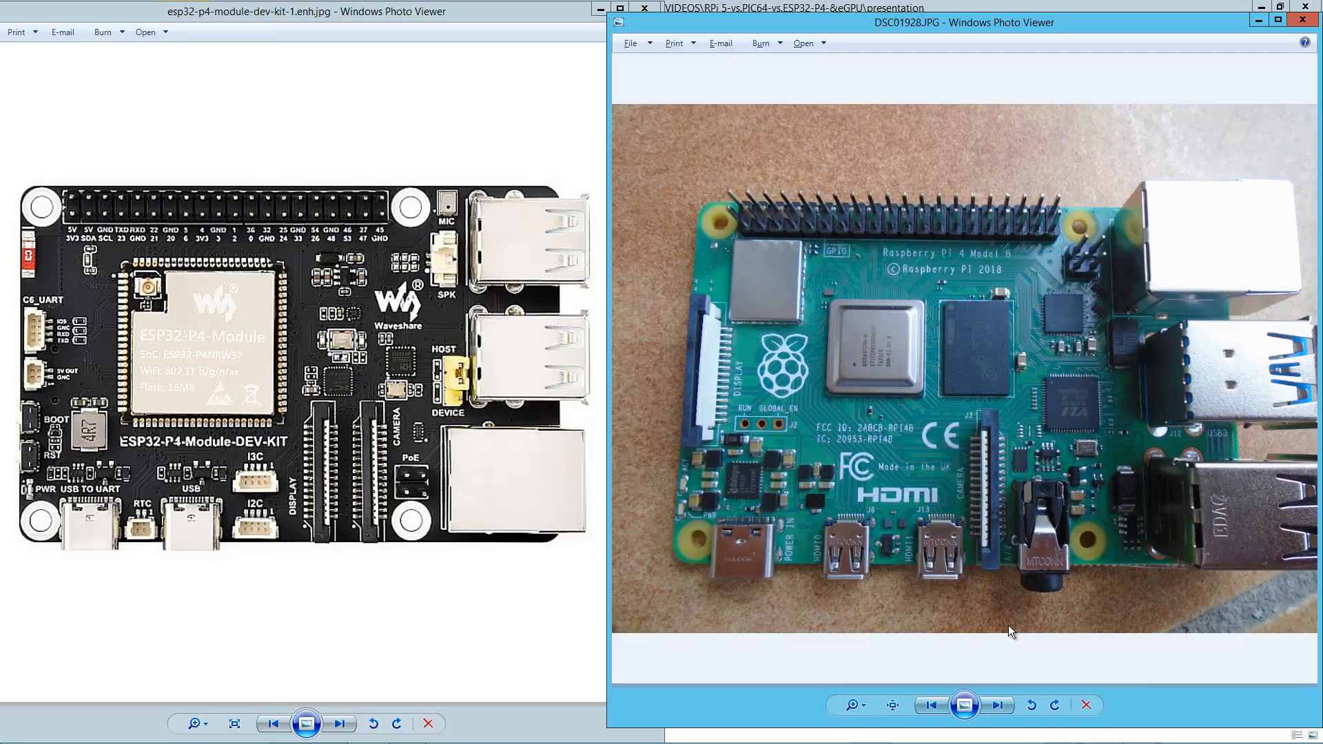
{"action": "mouse_move", "coordinate": [1011, 502]}
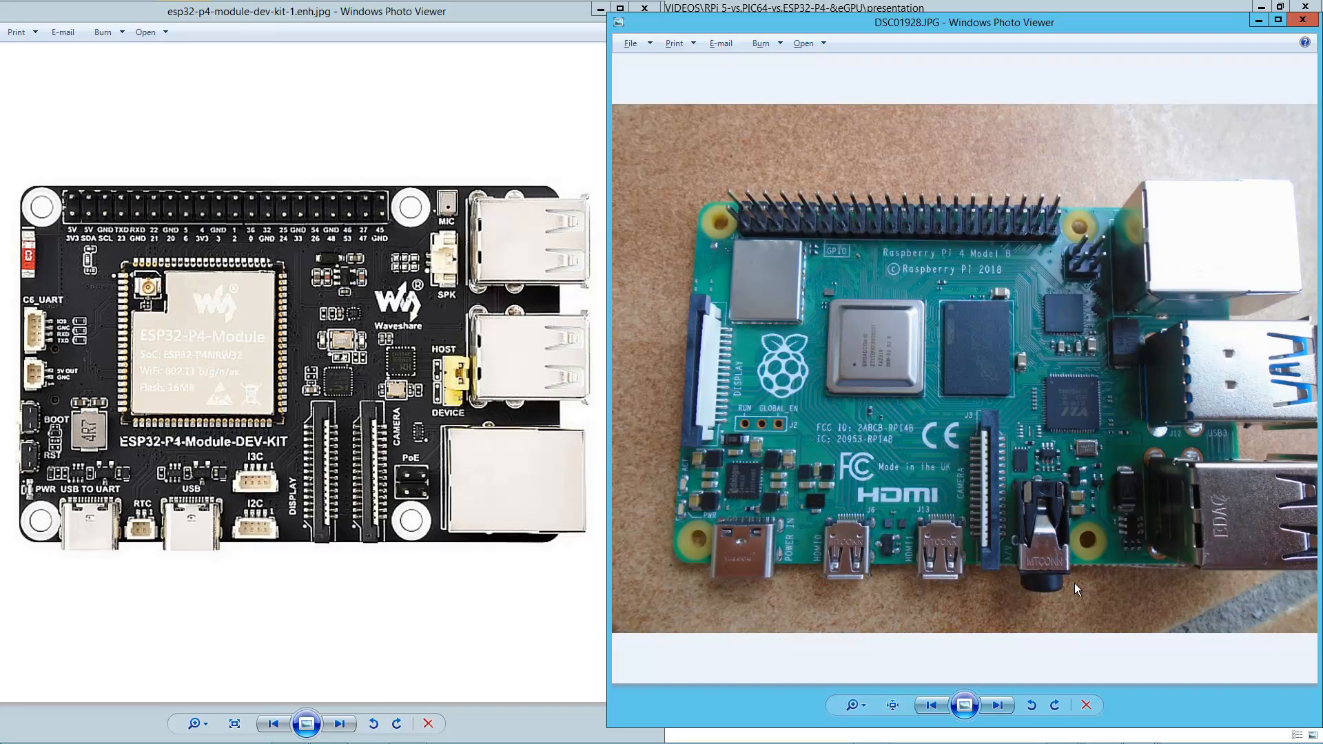
{"action": "mouse_move", "coordinate": [1040, 599]}
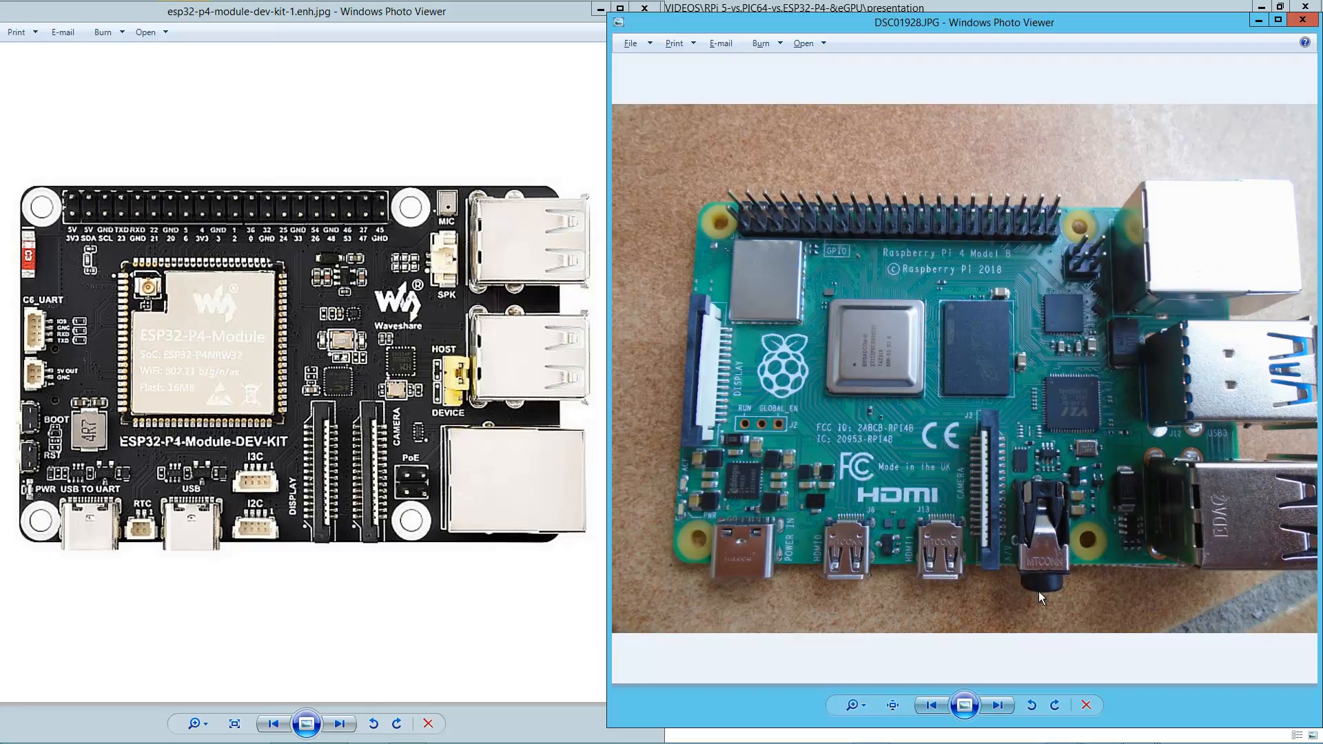
{"action": "mouse_move", "coordinate": [1051, 630]}
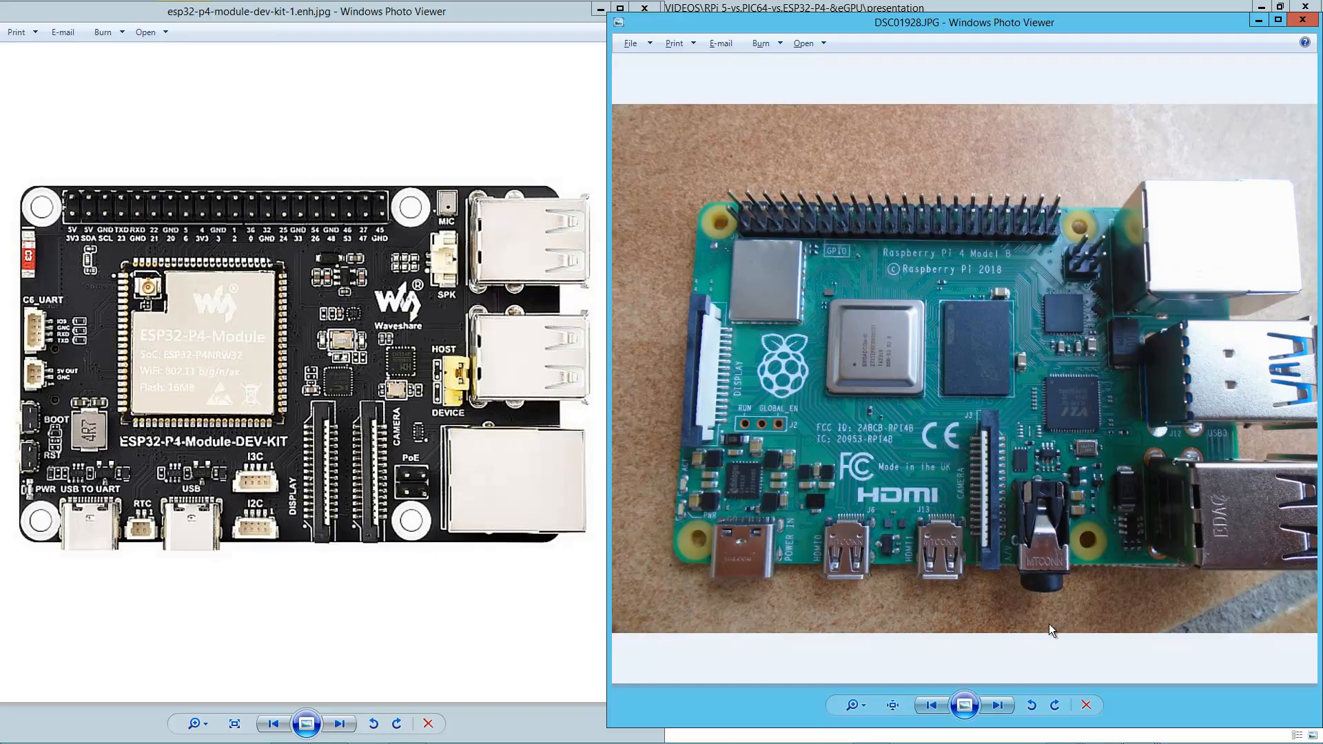
{"action": "mouse_move", "coordinate": [1008, 621]}
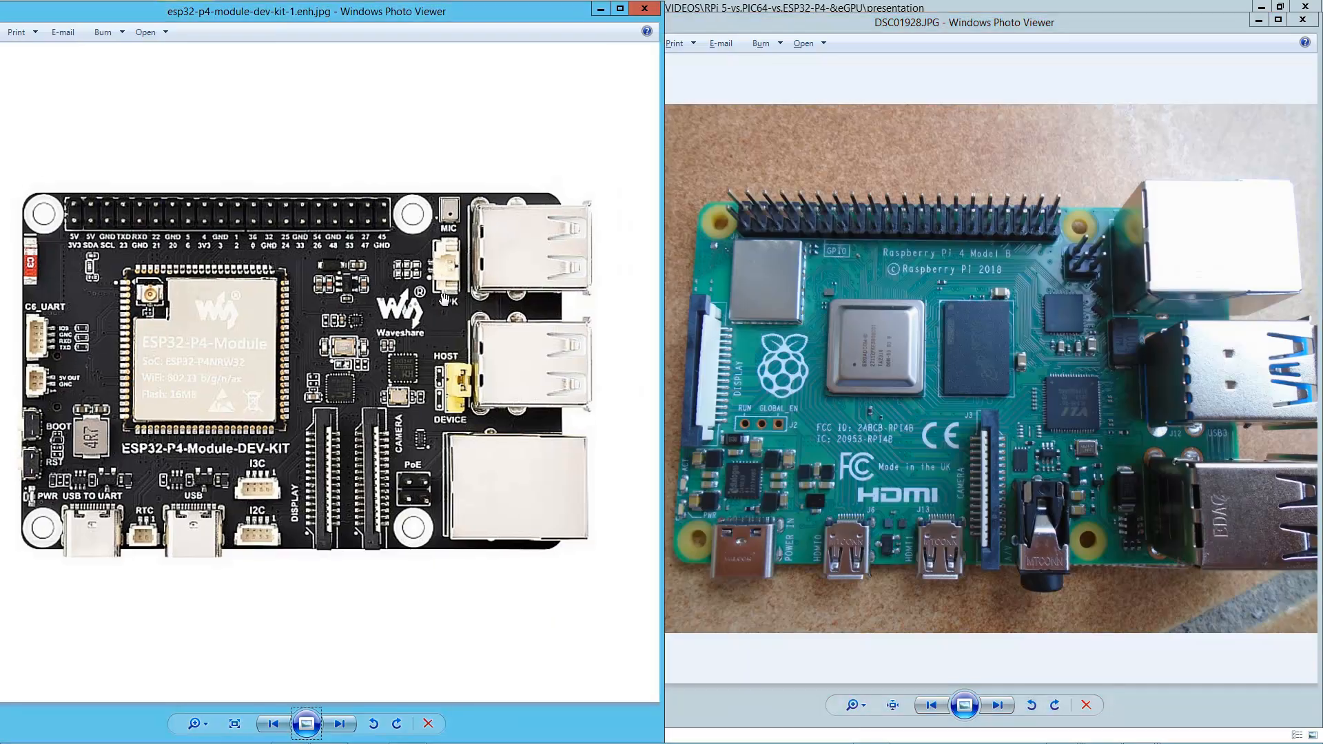
{"action": "mouse_move", "coordinate": [442, 254]}
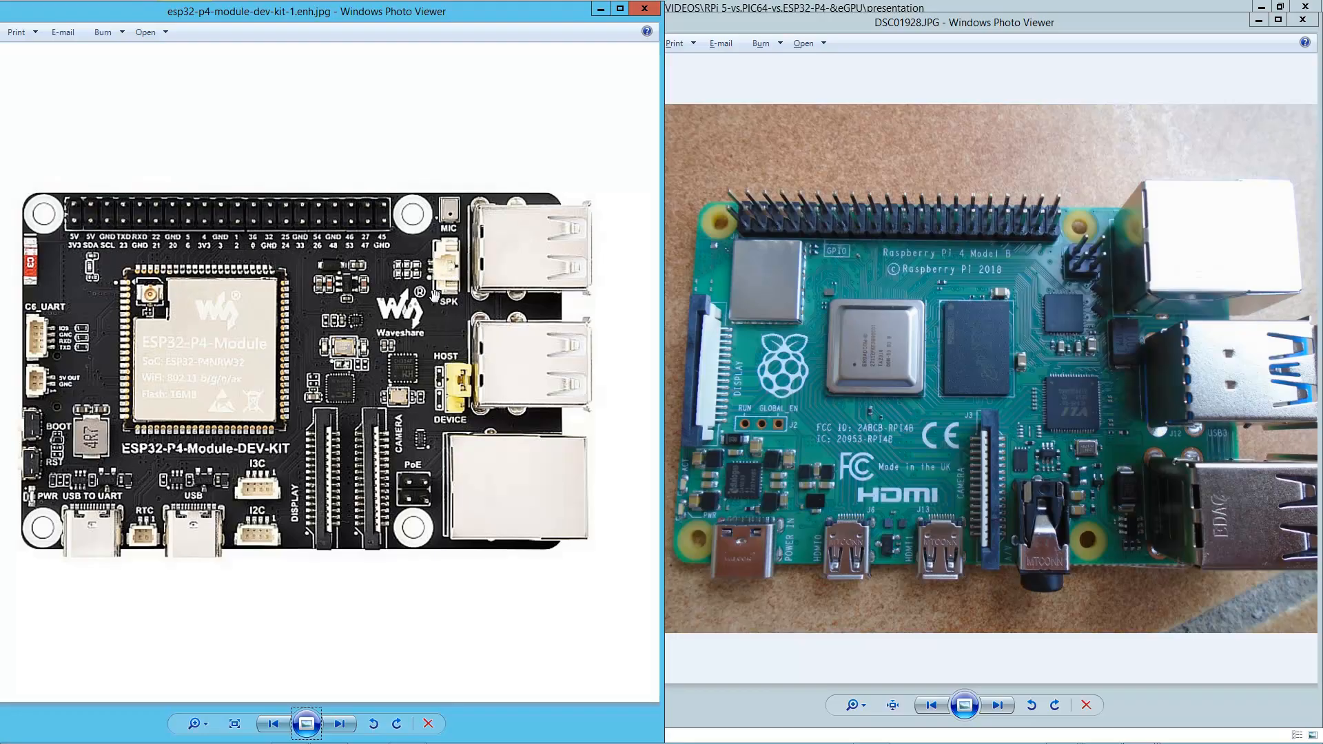
{"action": "mouse_move", "coordinate": [466, 232]}
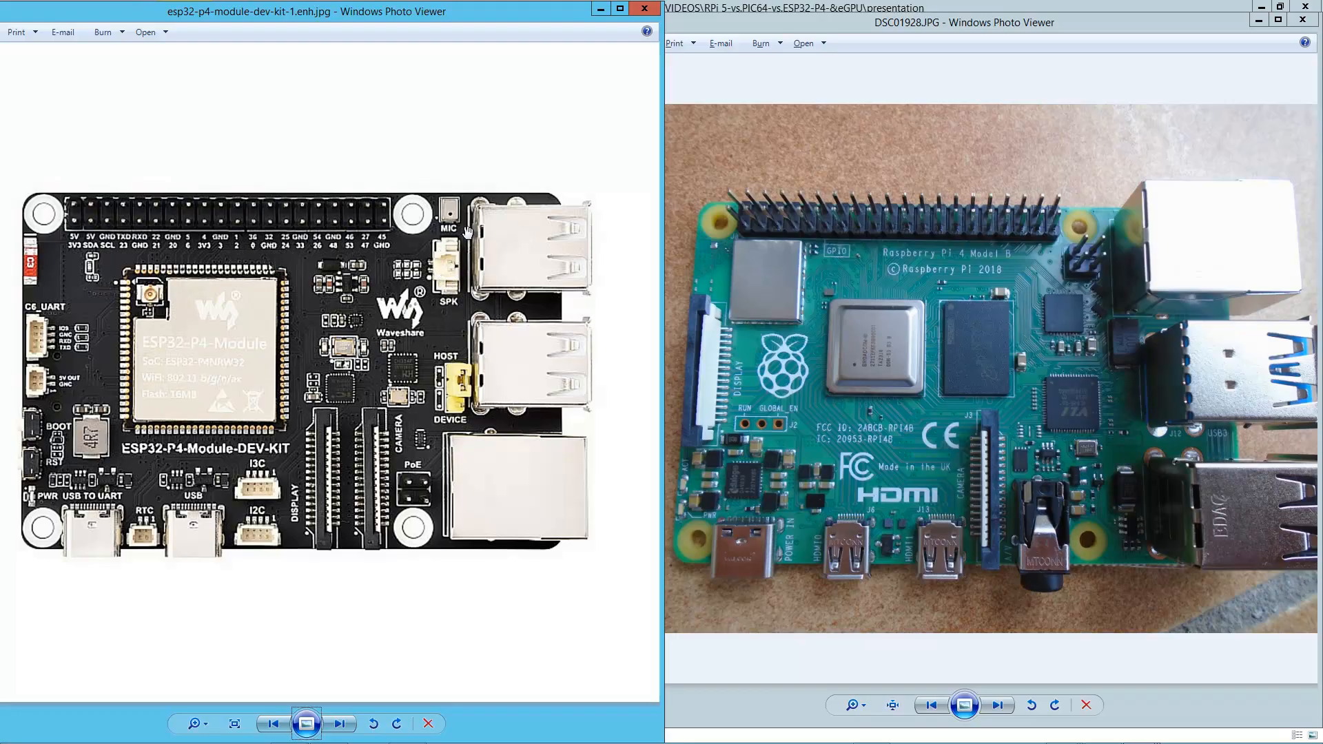
{"action": "mouse_move", "coordinate": [472, 198]}
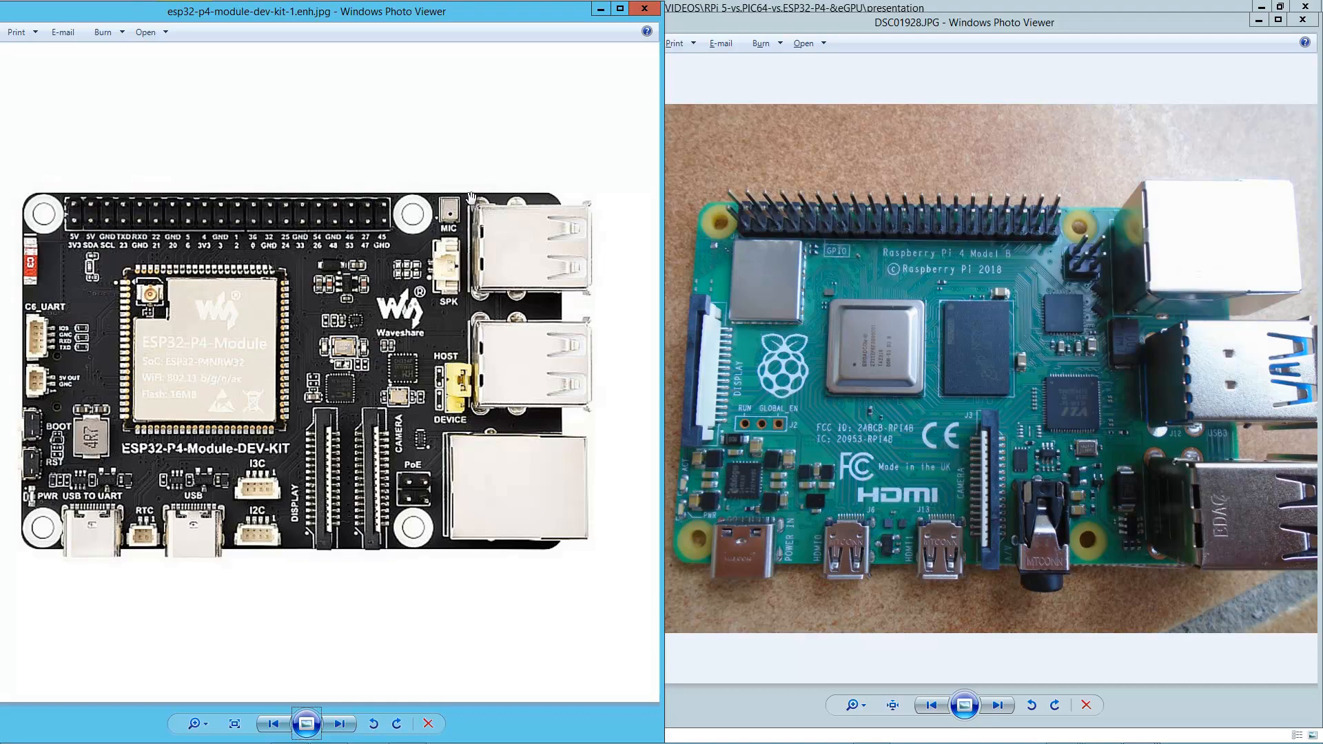
{"action": "mouse_move", "coordinate": [443, 213]}
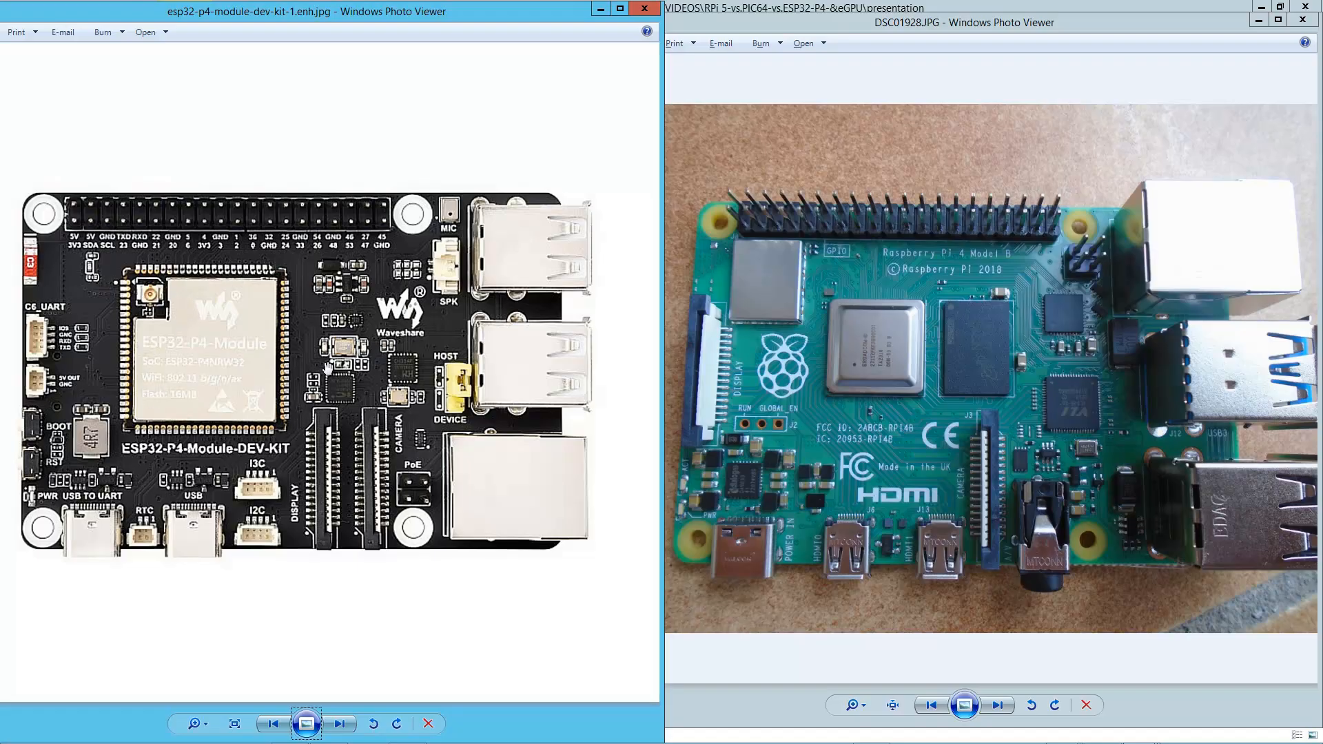
{"action": "mouse_move", "coordinate": [915, 368]}
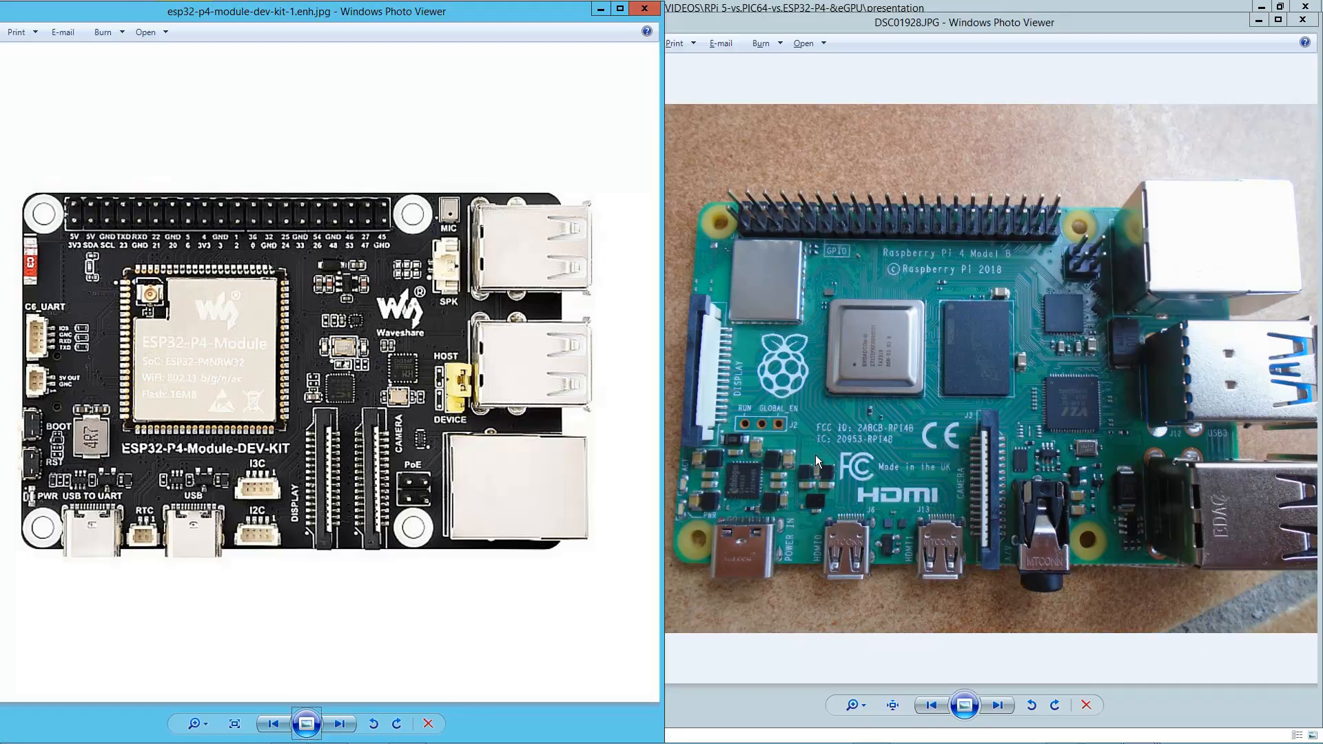
{"action": "mouse_move", "coordinate": [876, 490]}
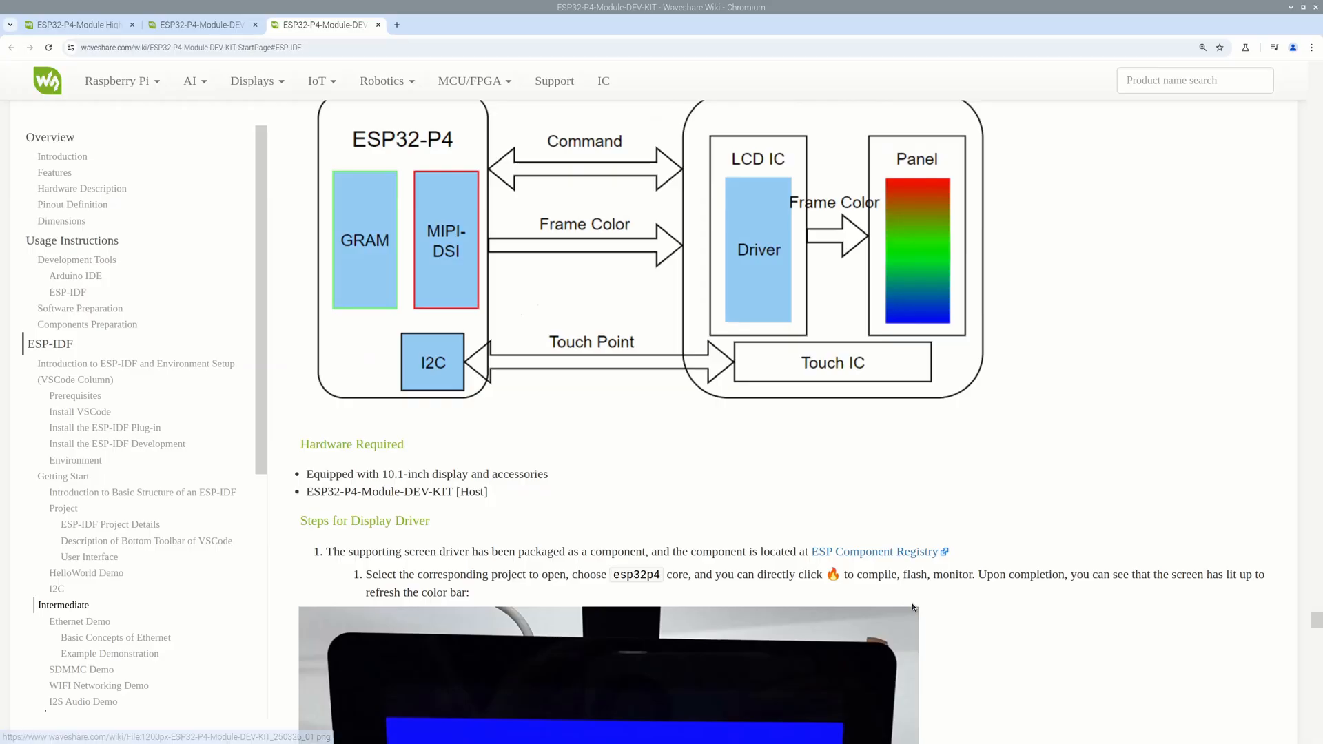
Scroll the Waveshare wiki down past the grid of LVGL demo screen photos
{"action": "scroll", "scroll_direction": "down", "scroll_amount": 3}
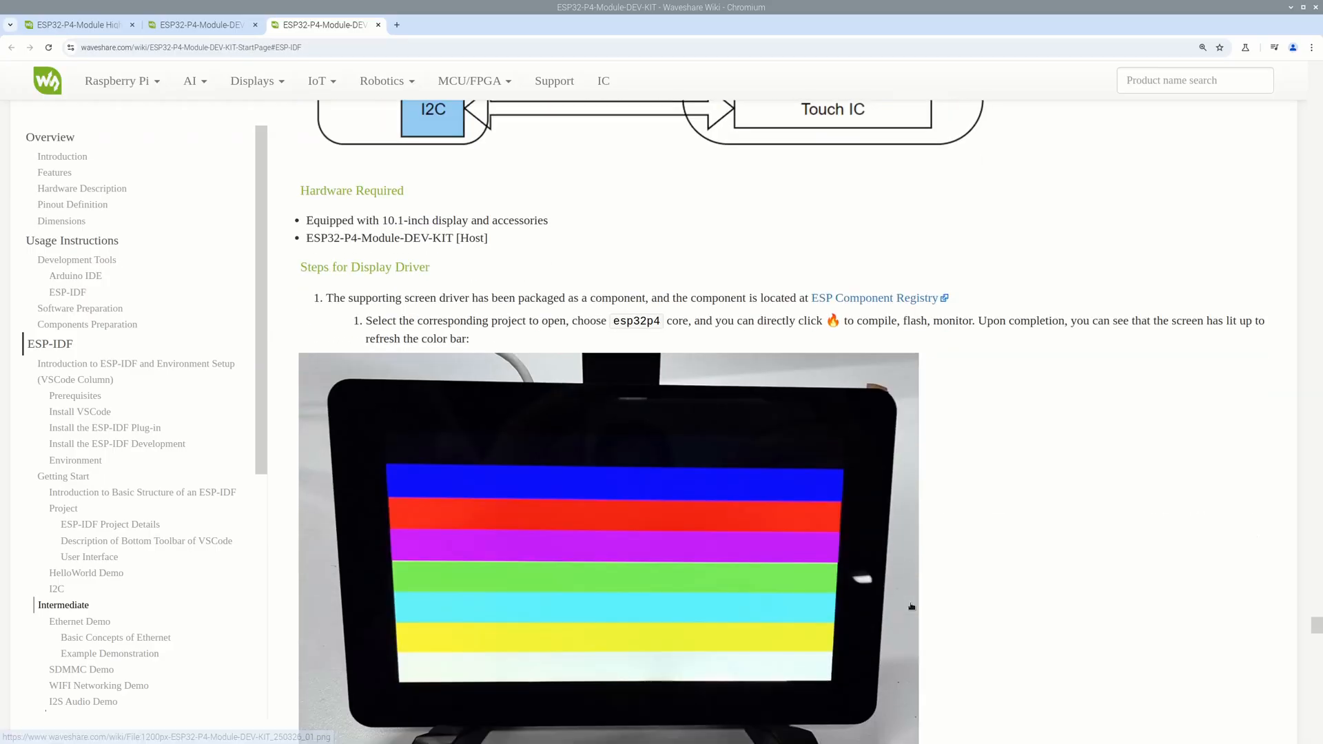
{"action": "scroll", "scroll_direction": "down", "scroll_amount": 3}
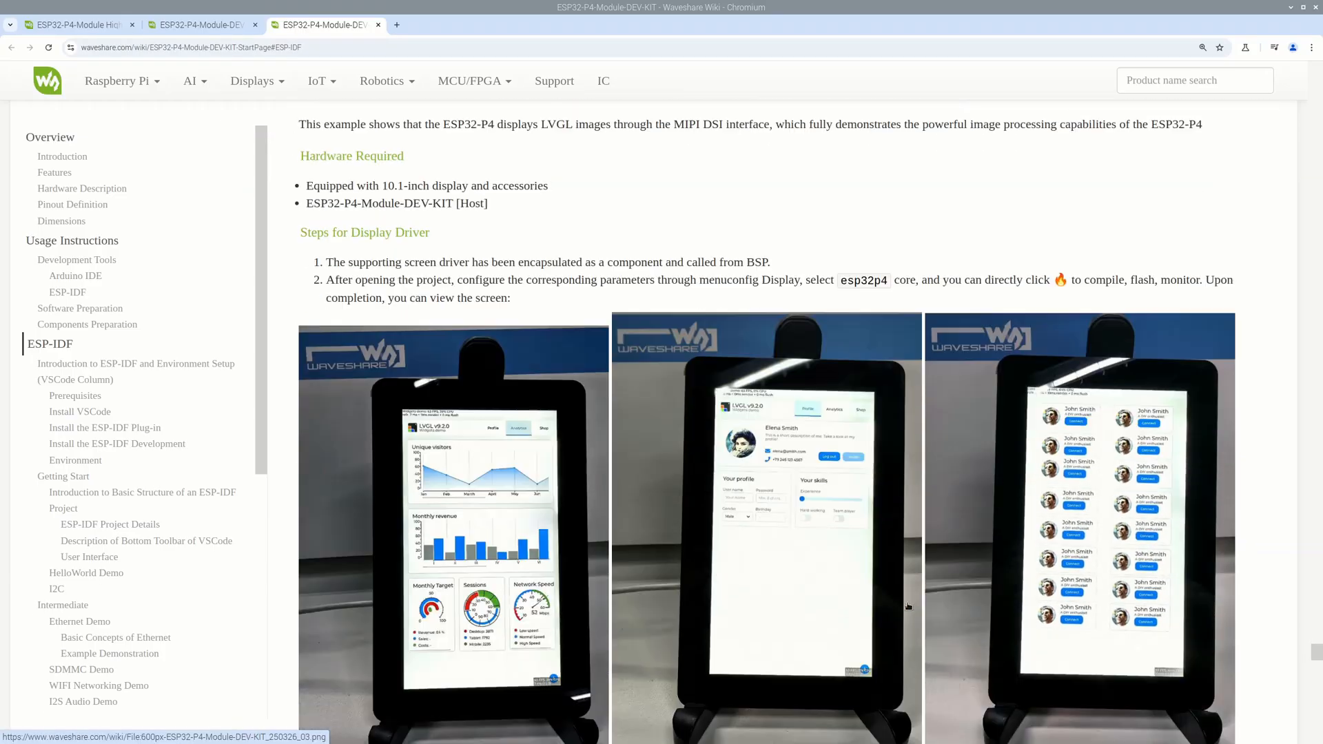
{"action": "scroll", "scroll_direction": "down", "scroll_amount": 3}
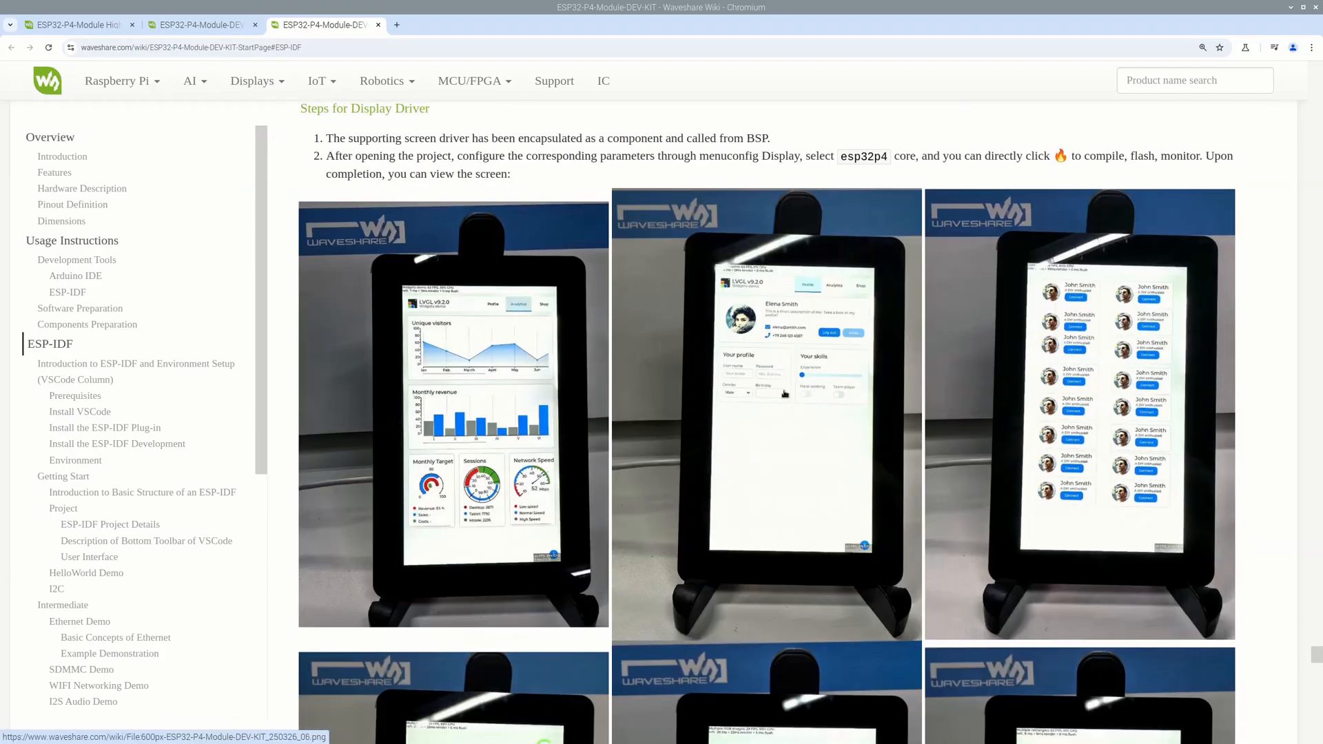
{"action": "scroll", "scroll_direction": "down", "scroll_amount": 3}
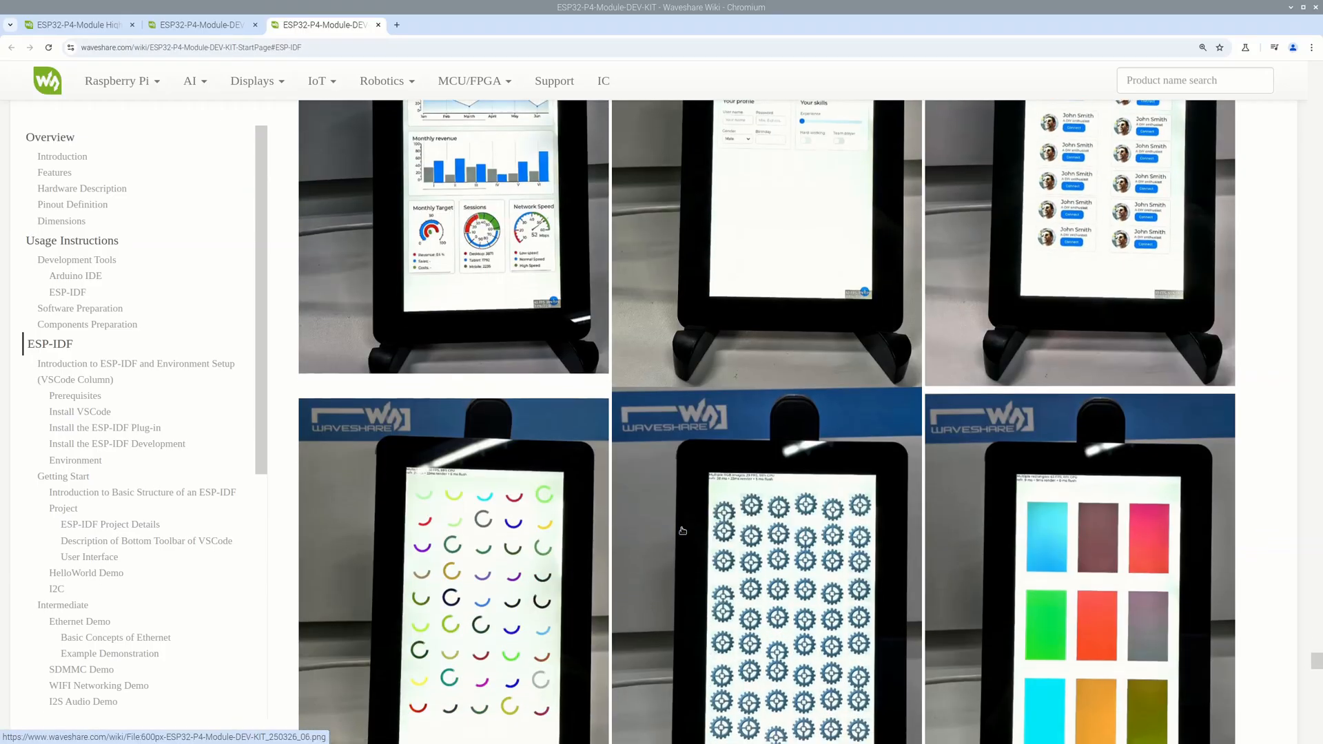
{"action": "scroll", "scroll_direction": "down", "scroll_amount": 3}
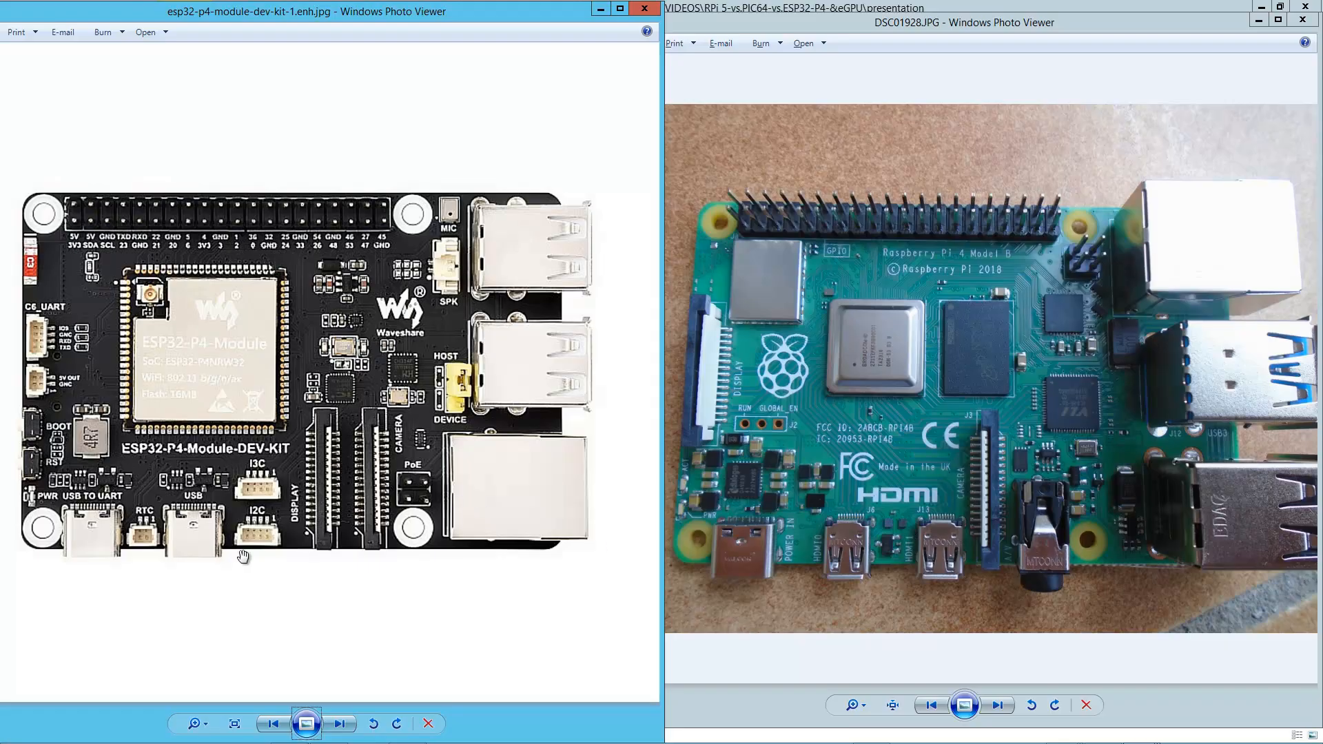
{"action": "mouse_move", "coordinate": [568, 522]}
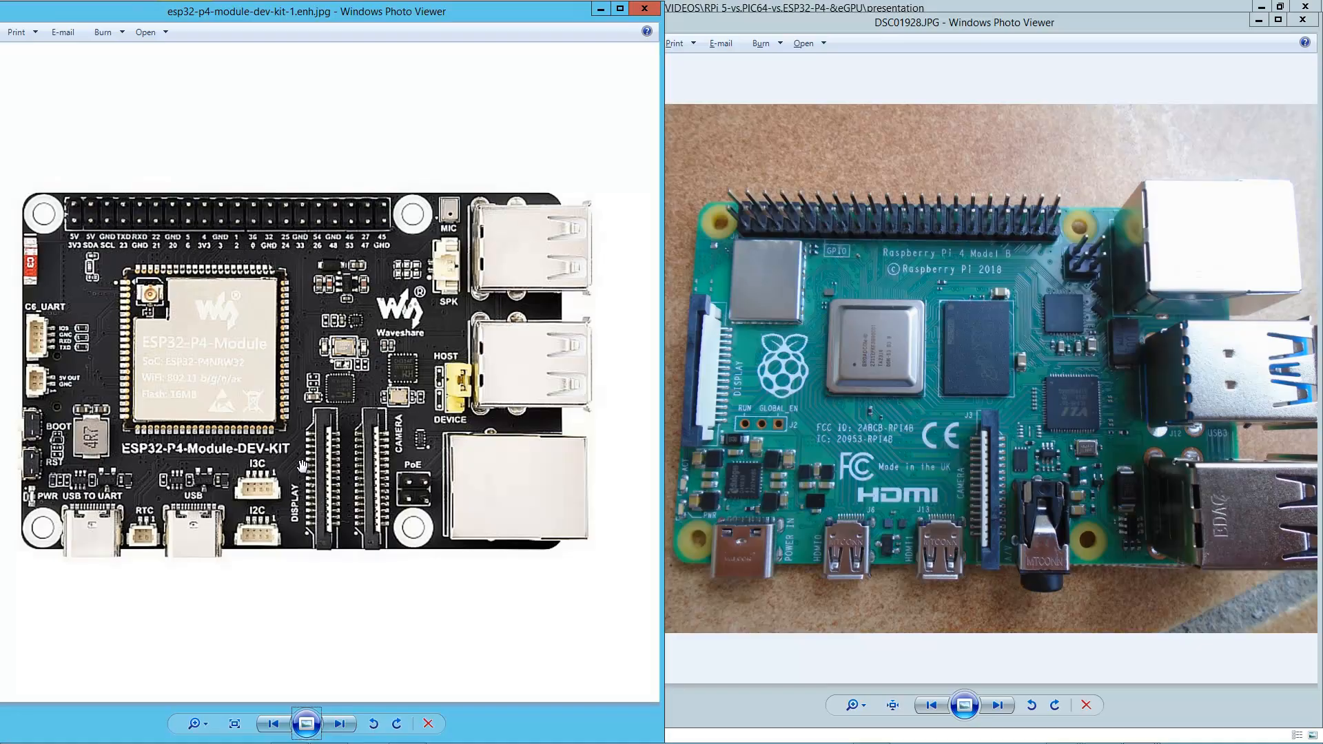
{"action": "mouse_move", "coordinate": [350, 400]}
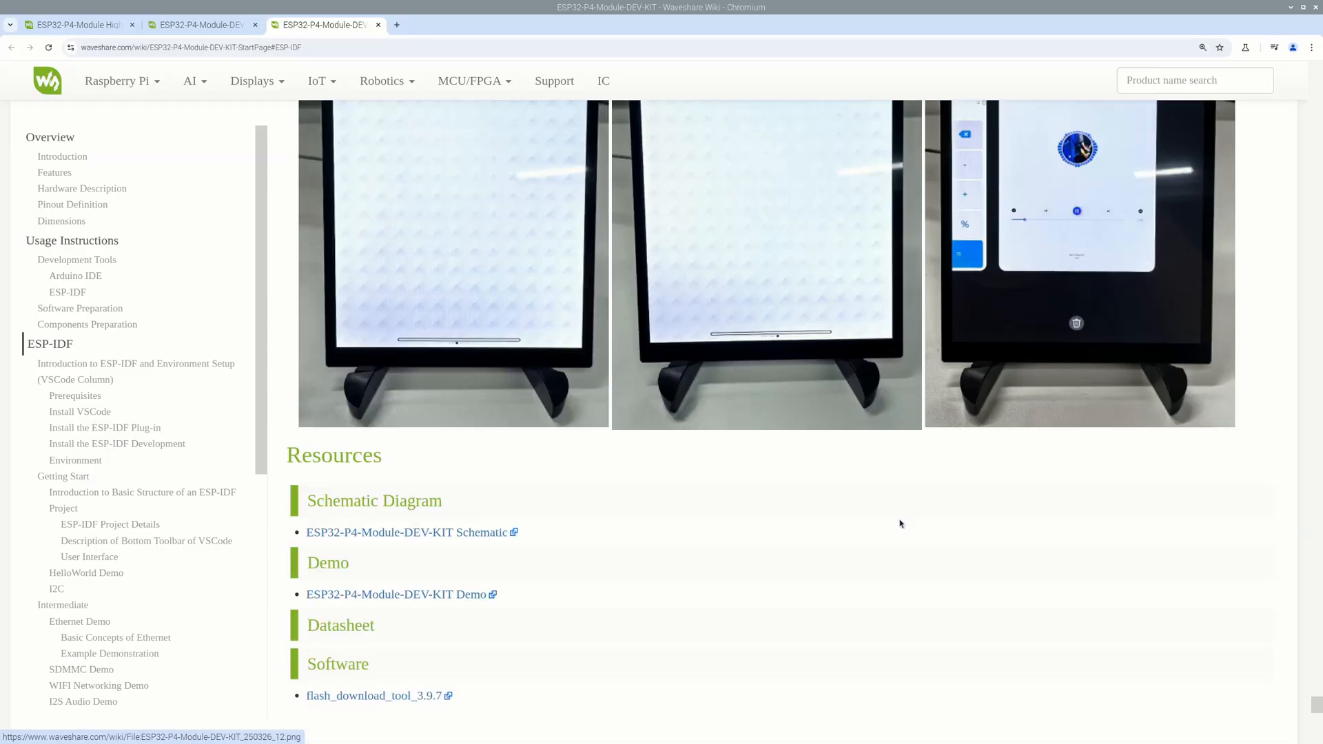
{"action": "left_click", "coordinate": [452, 259]}
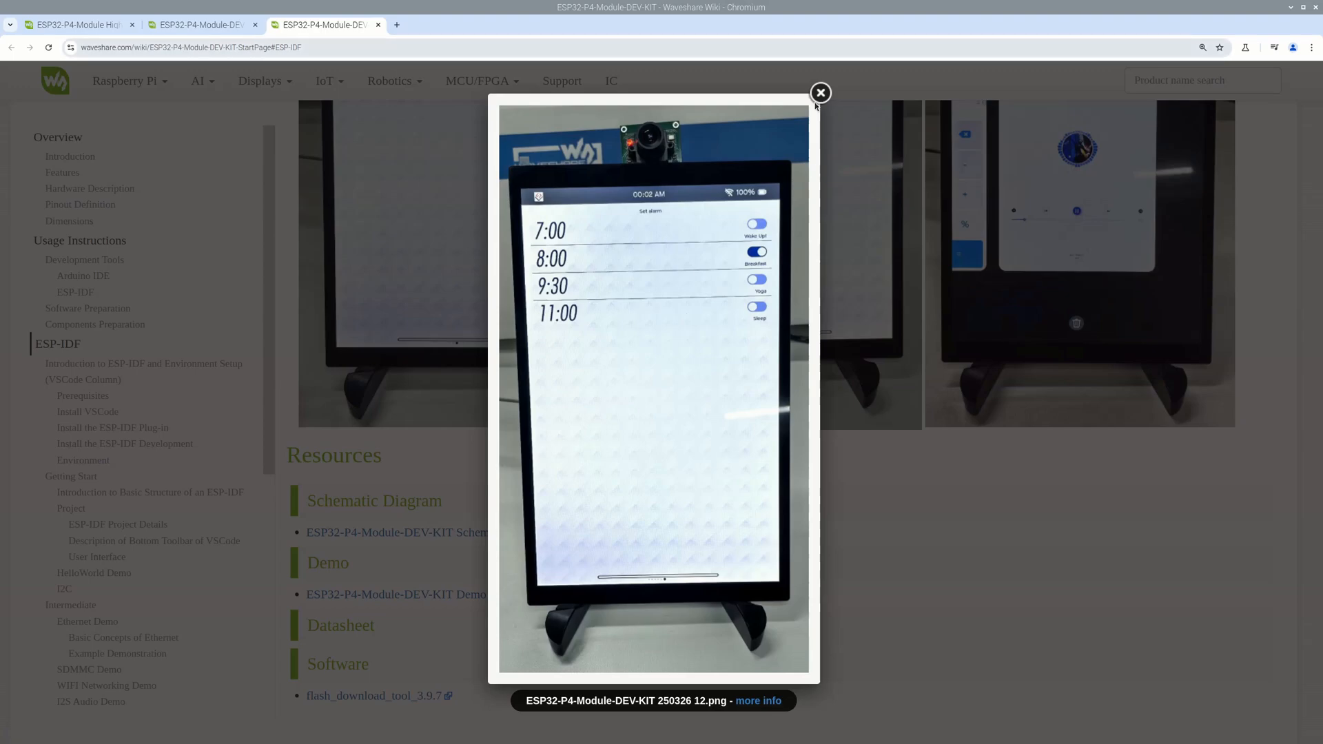
{"action": "left_click", "coordinate": [820, 92]}
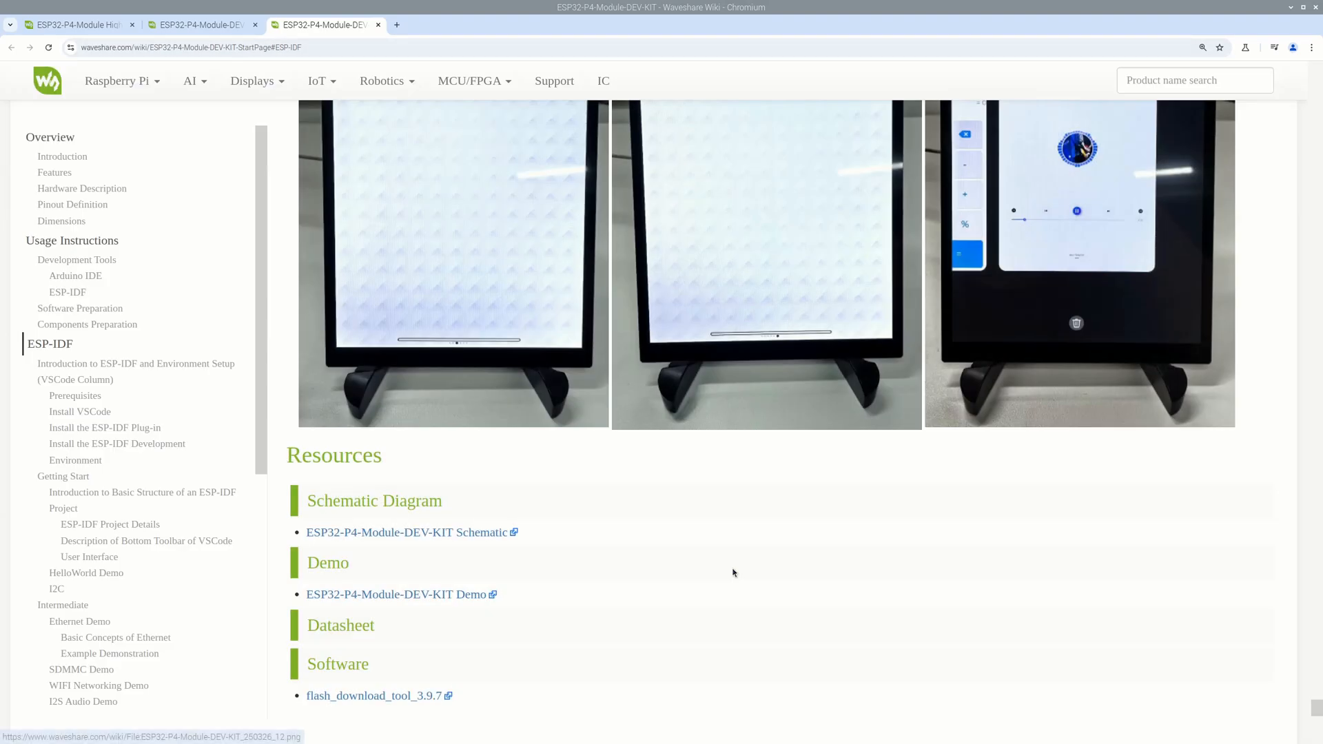
{"action": "scroll", "scroll_direction": "down", "scroll_amount": 3}
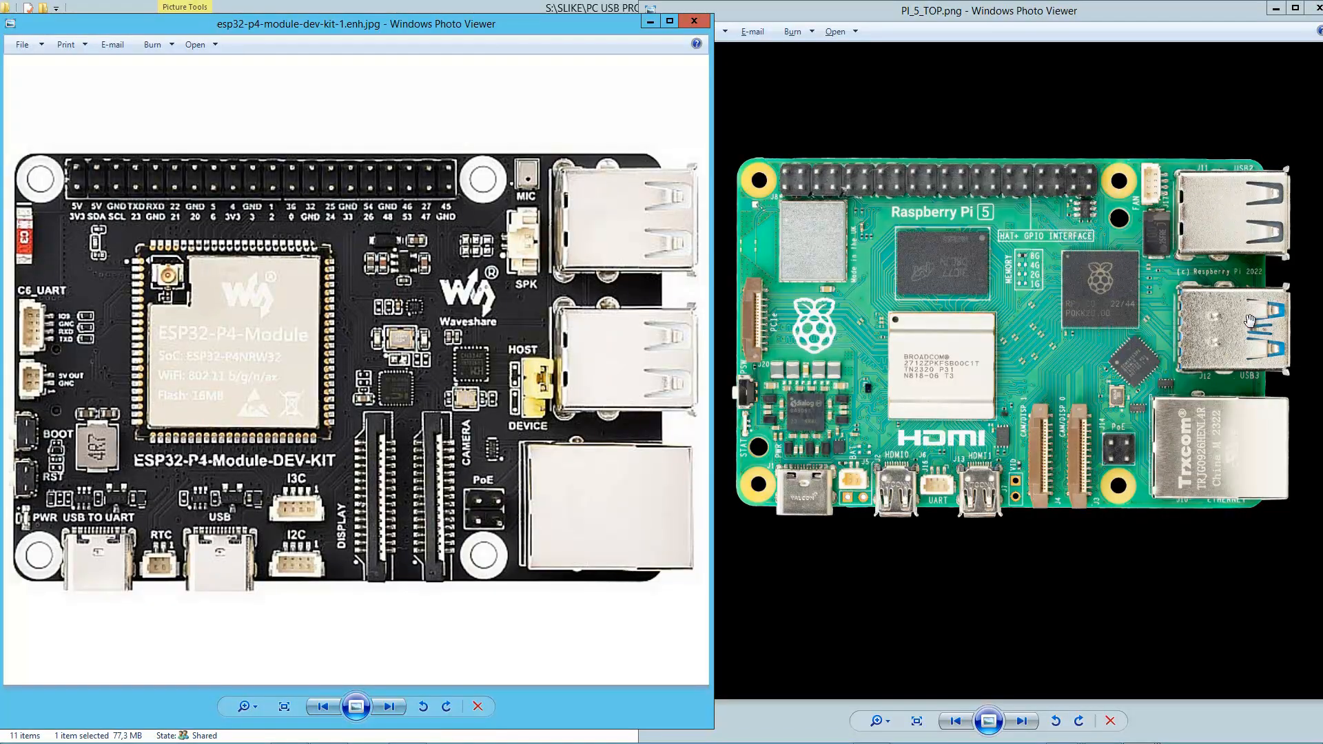
{"action": "mouse_move", "coordinate": [648, 267]}
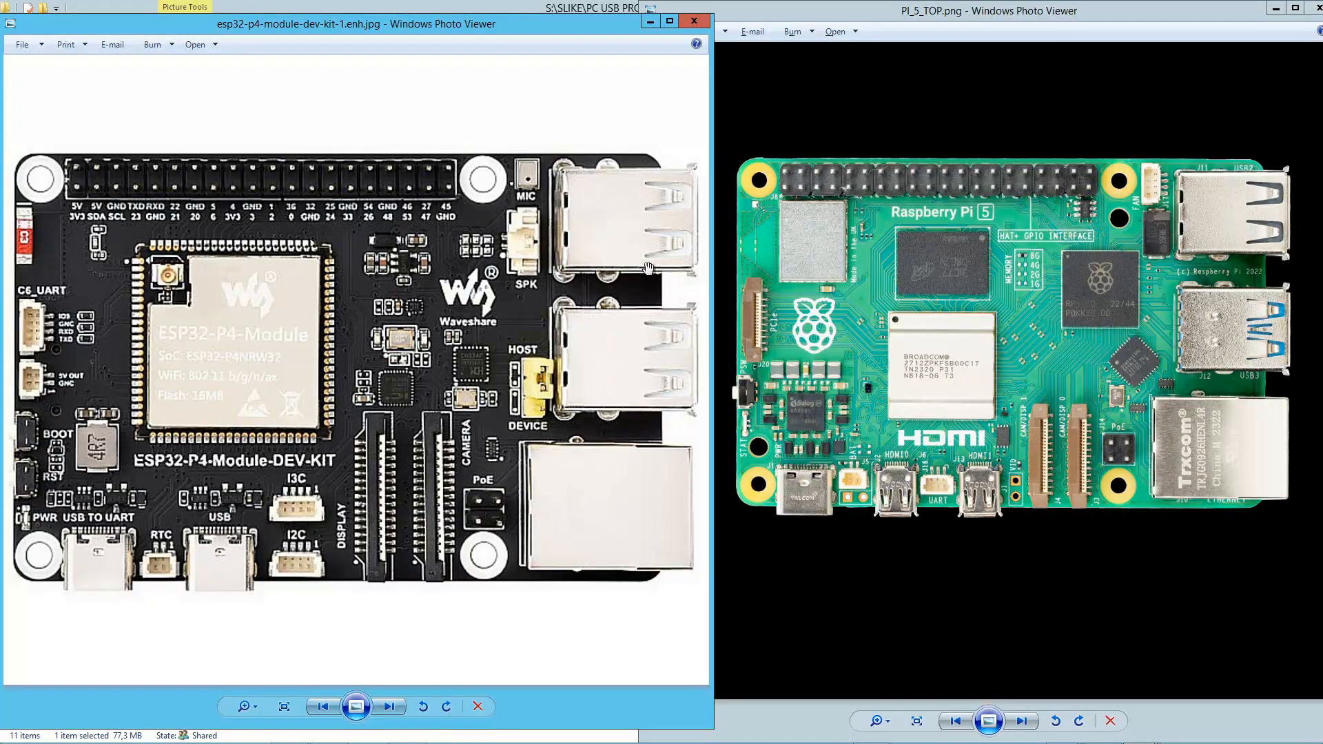
{"action": "mouse_move", "coordinate": [644, 386]}
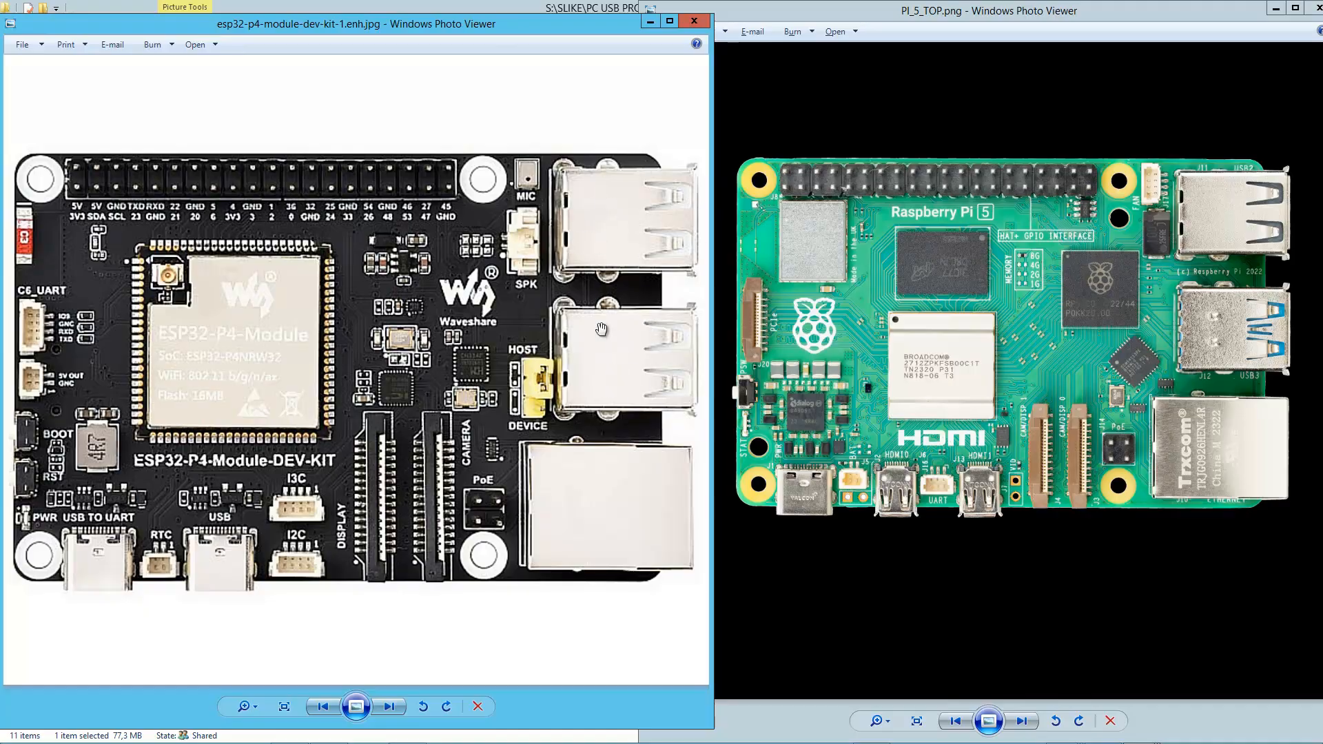
{"action": "mouse_move", "coordinate": [673, 565]}
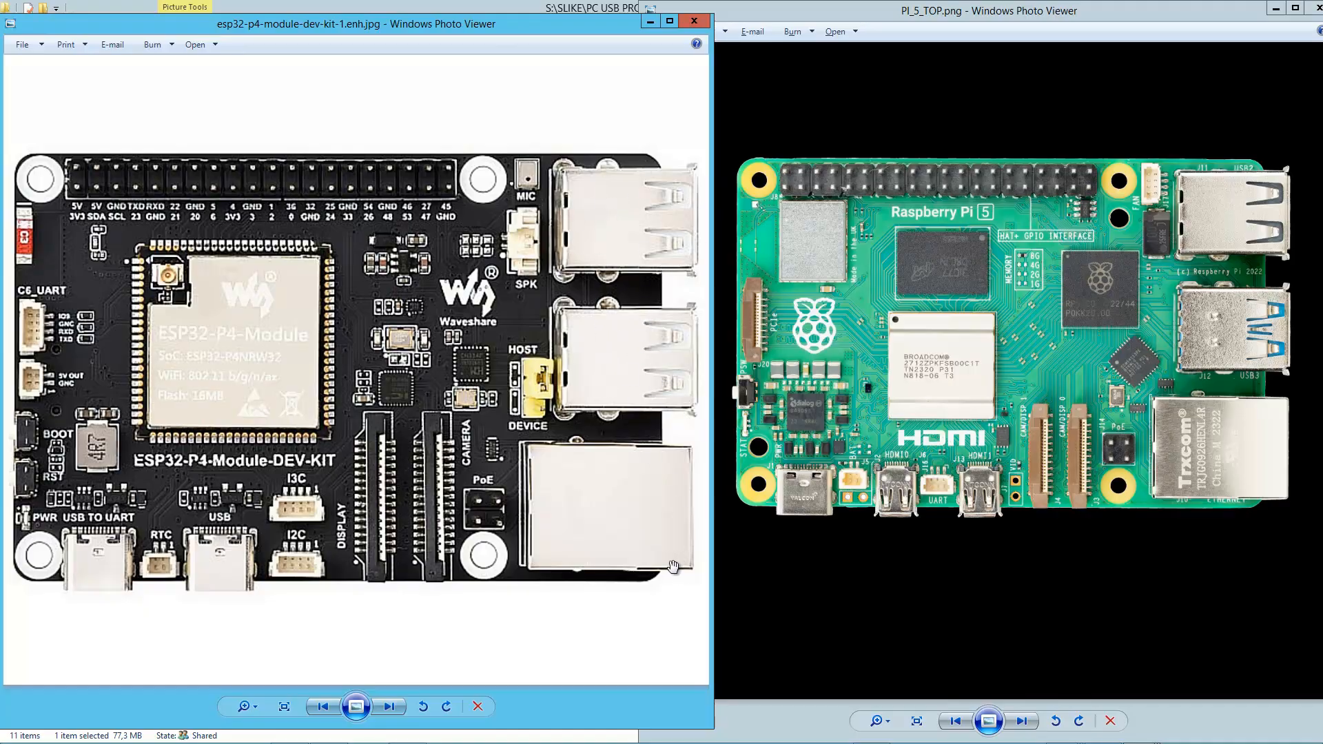
{"action": "mouse_move", "coordinate": [780, 536]}
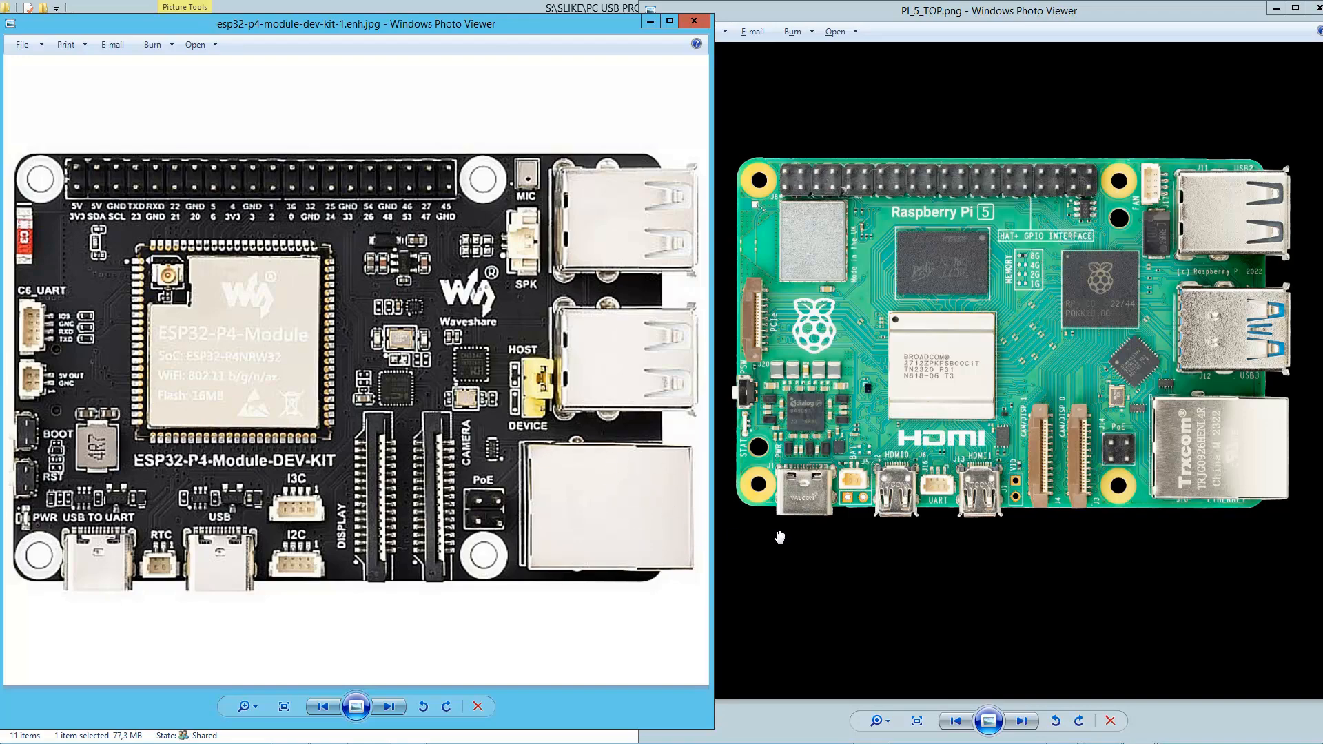
{"action": "mouse_move", "coordinate": [1238, 476]}
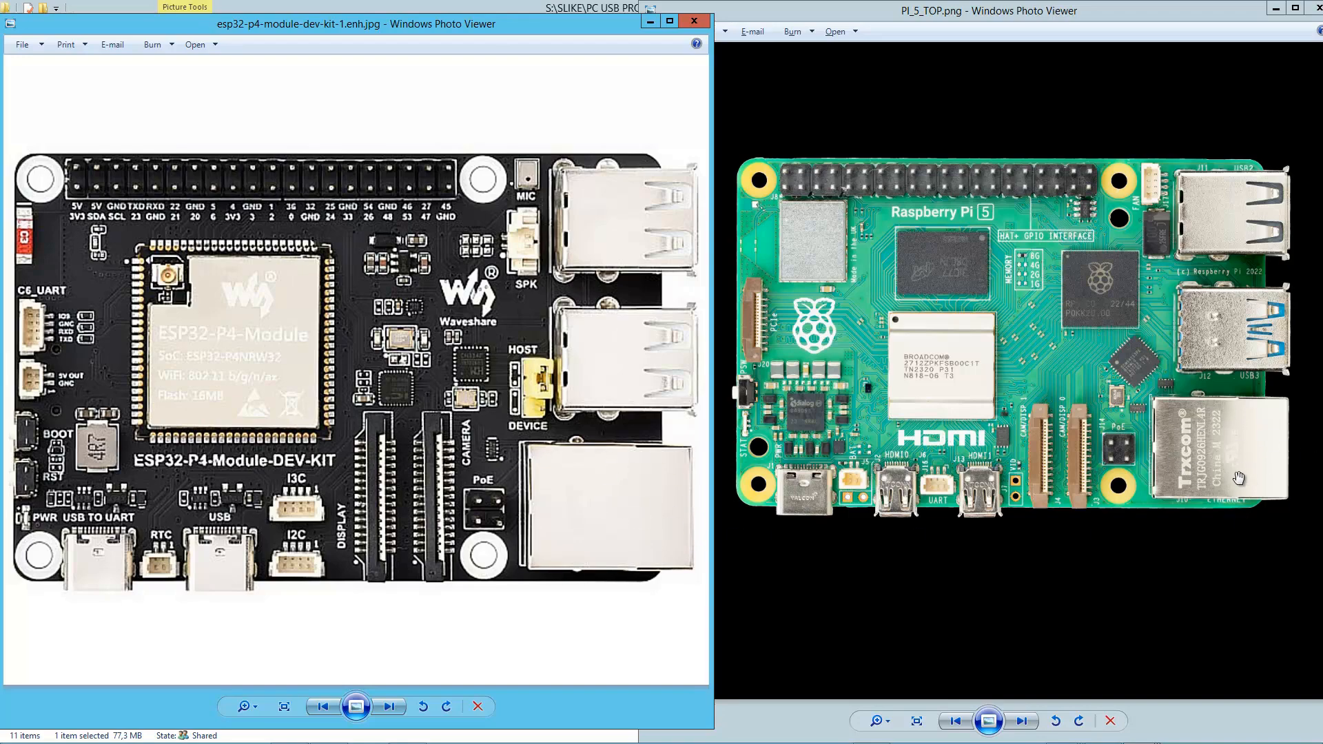
{"action": "mouse_move", "coordinate": [593, 545]}
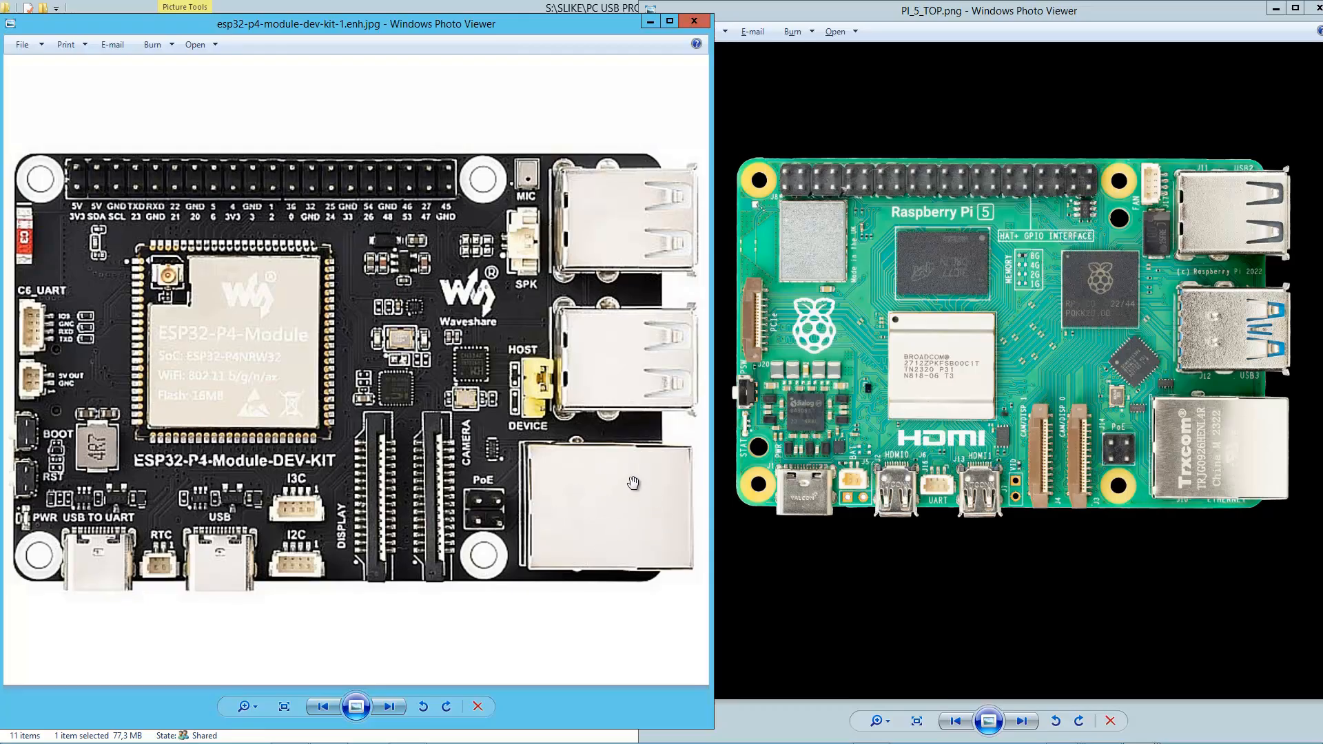
{"action": "mouse_move", "coordinate": [500, 524]}
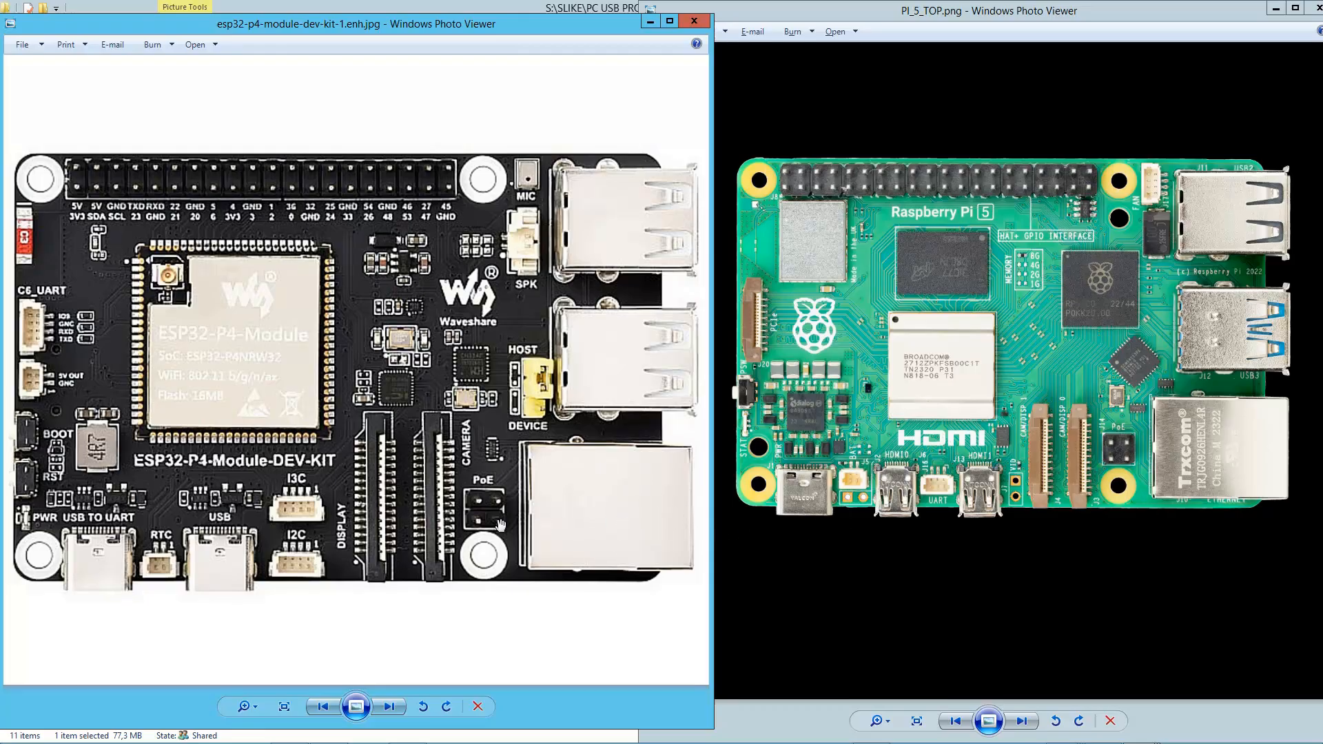
{"action": "mouse_move", "coordinate": [58, 274]}
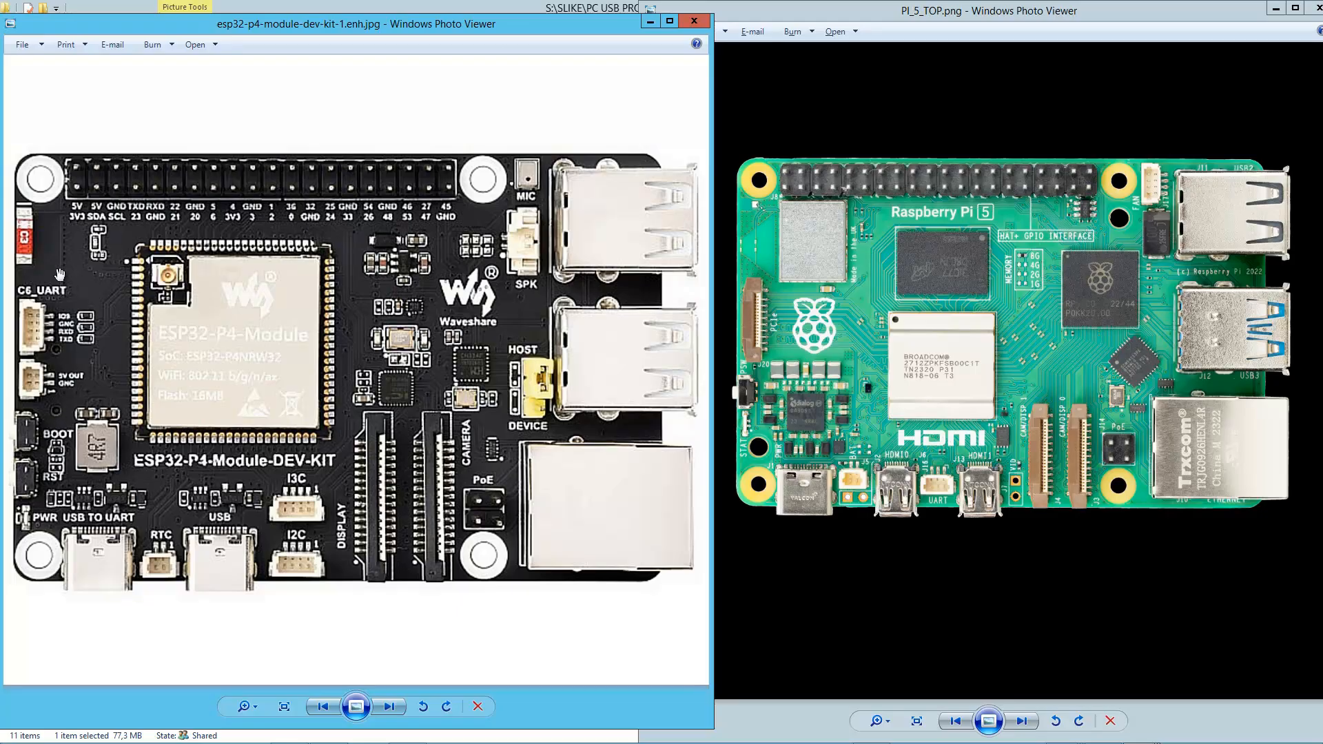
{"action": "mouse_move", "coordinate": [11, 325]}
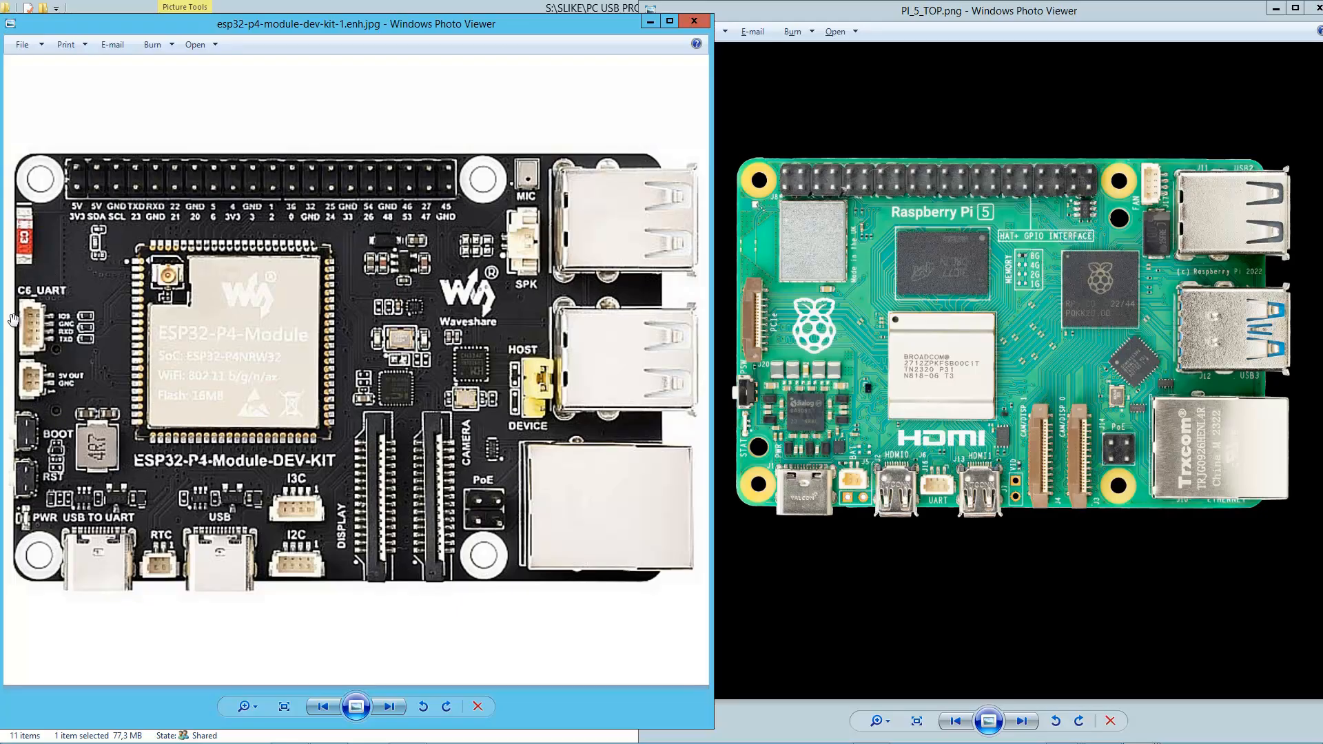
{"action": "mouse_move", "coordinate": [161, 313]}
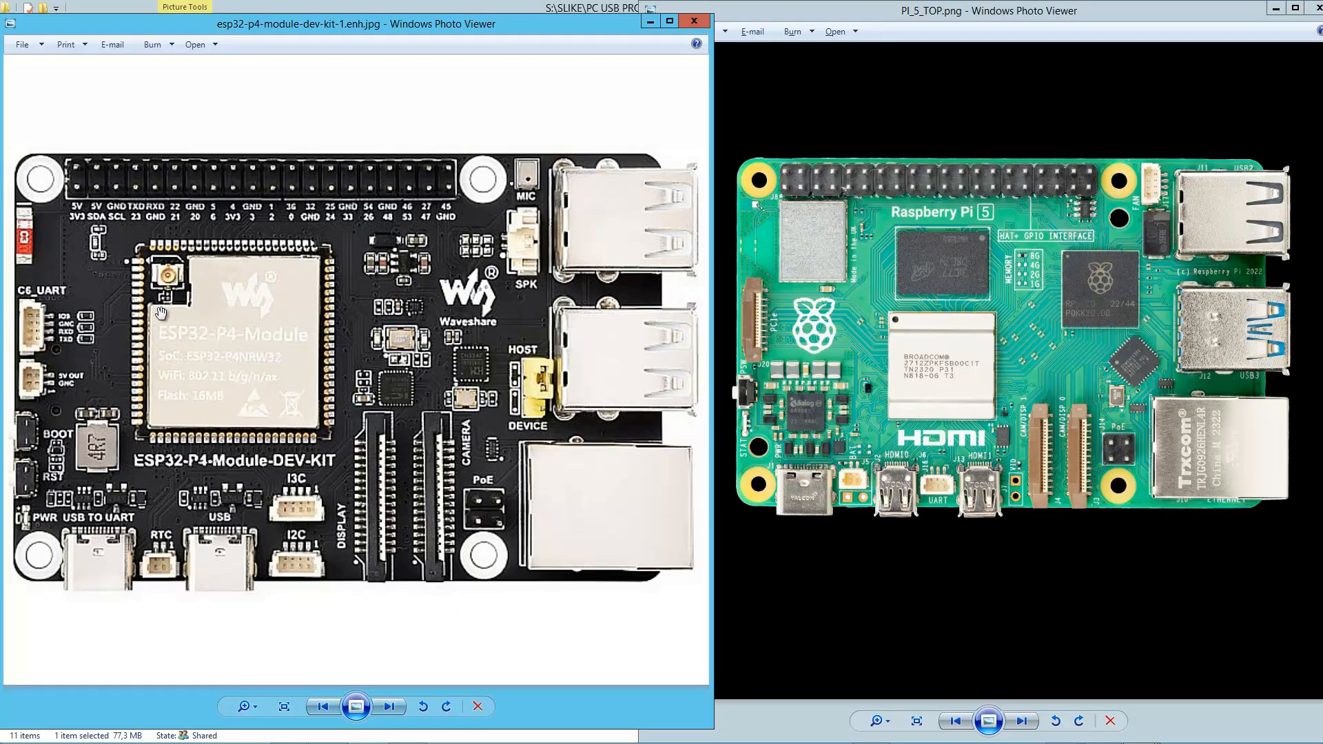
{"action": "mouse_move", "coordinate": [186, 350]}
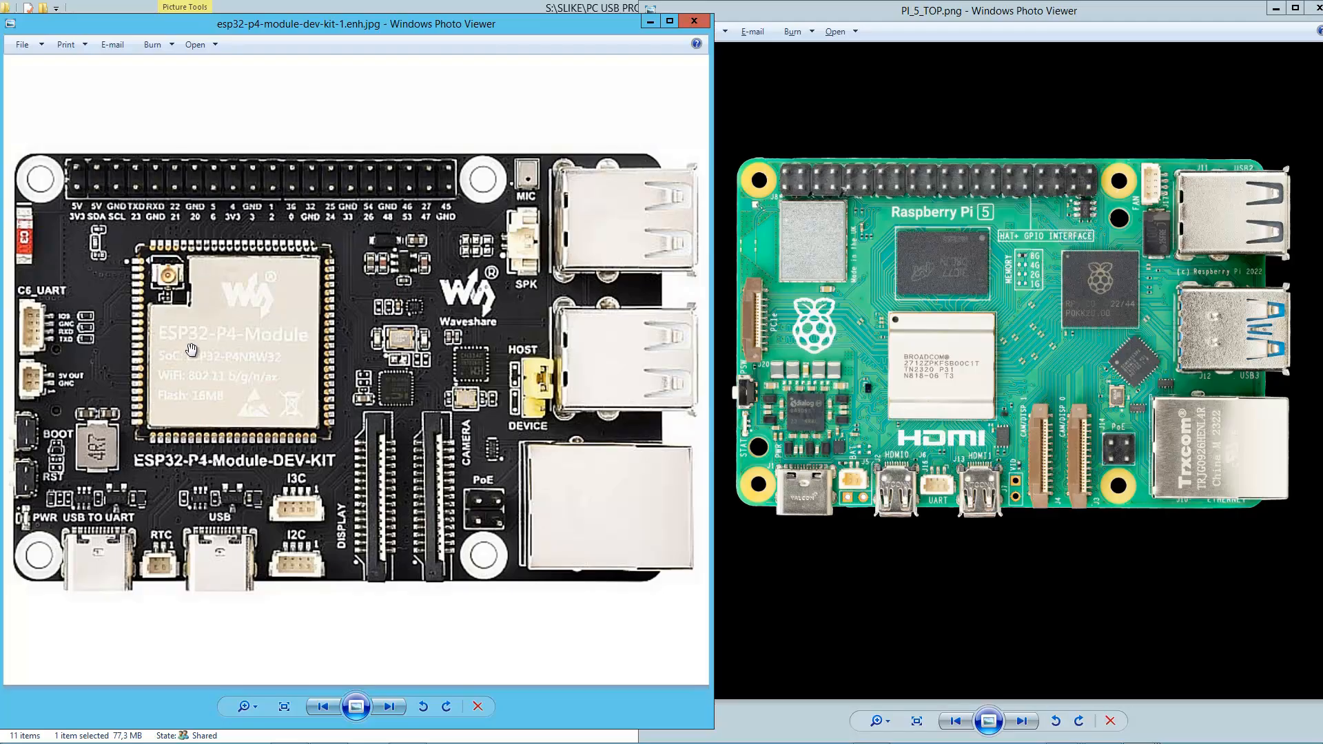
{"action": "mouse_move", "coordinate": [233, 342]}
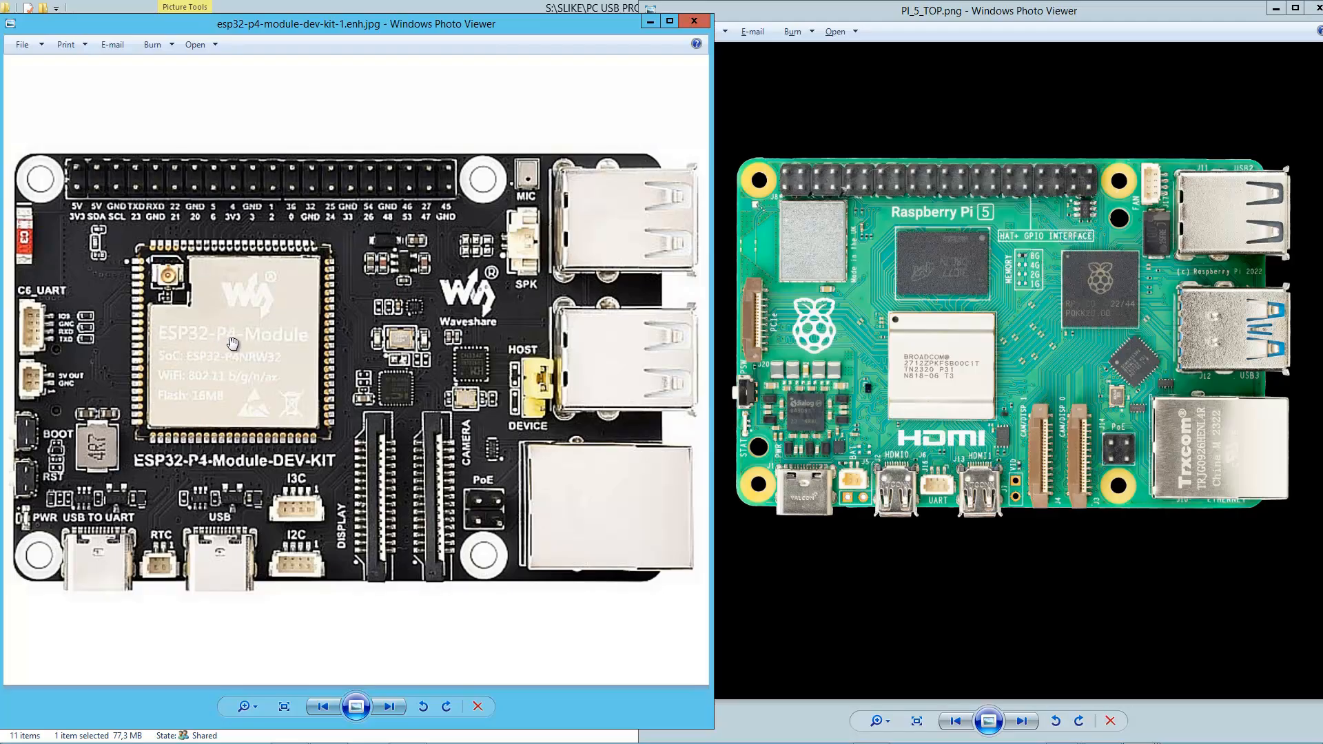
{"action": "mouse_move", "coordinate": [22, 394]}
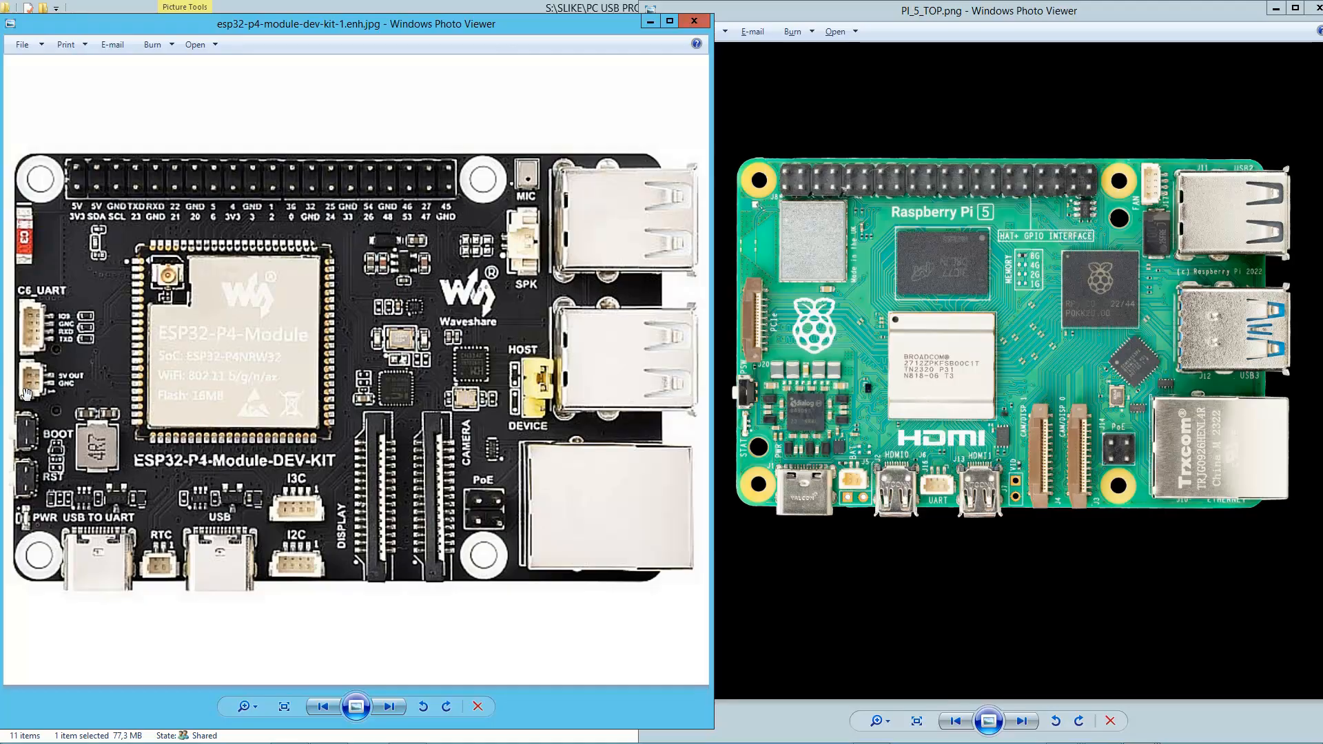
{"action": "mouse_move", "coordinate": [14, 306]}
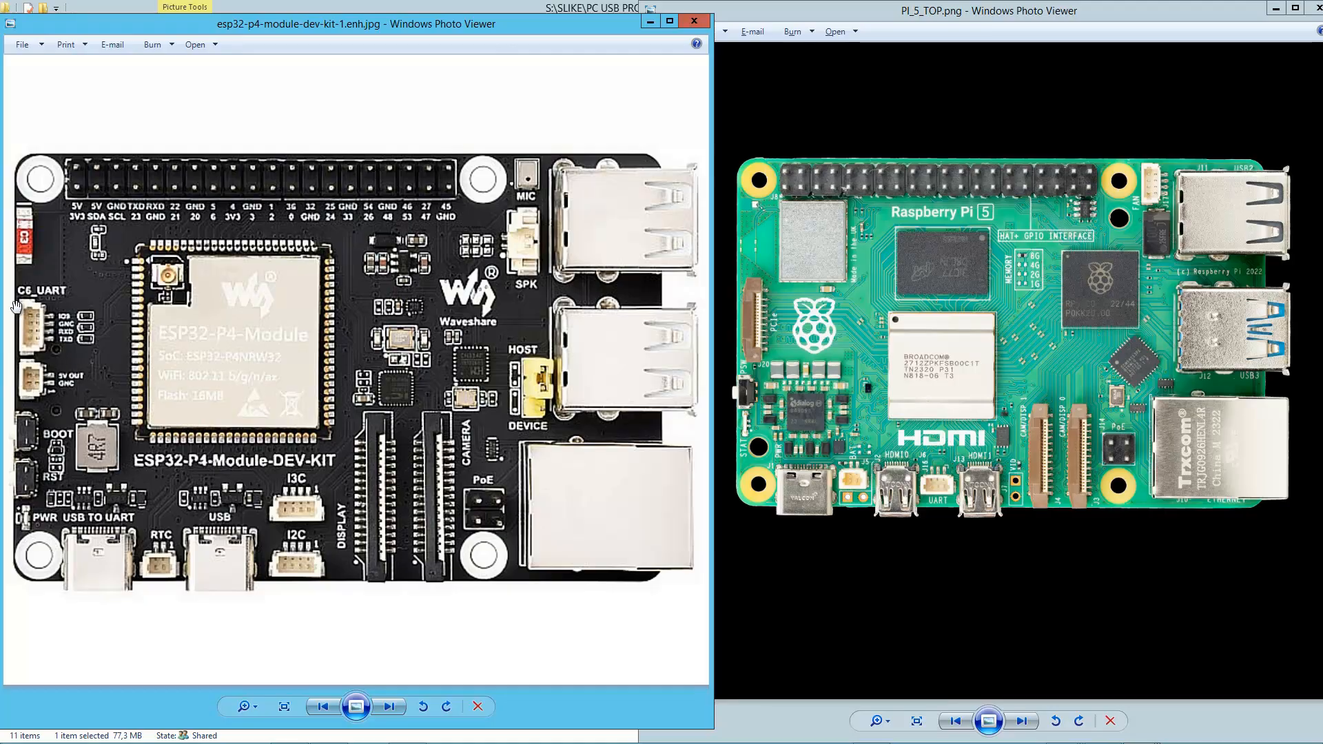
{"action": "mouse_move", "coordinate": [43, 334]}
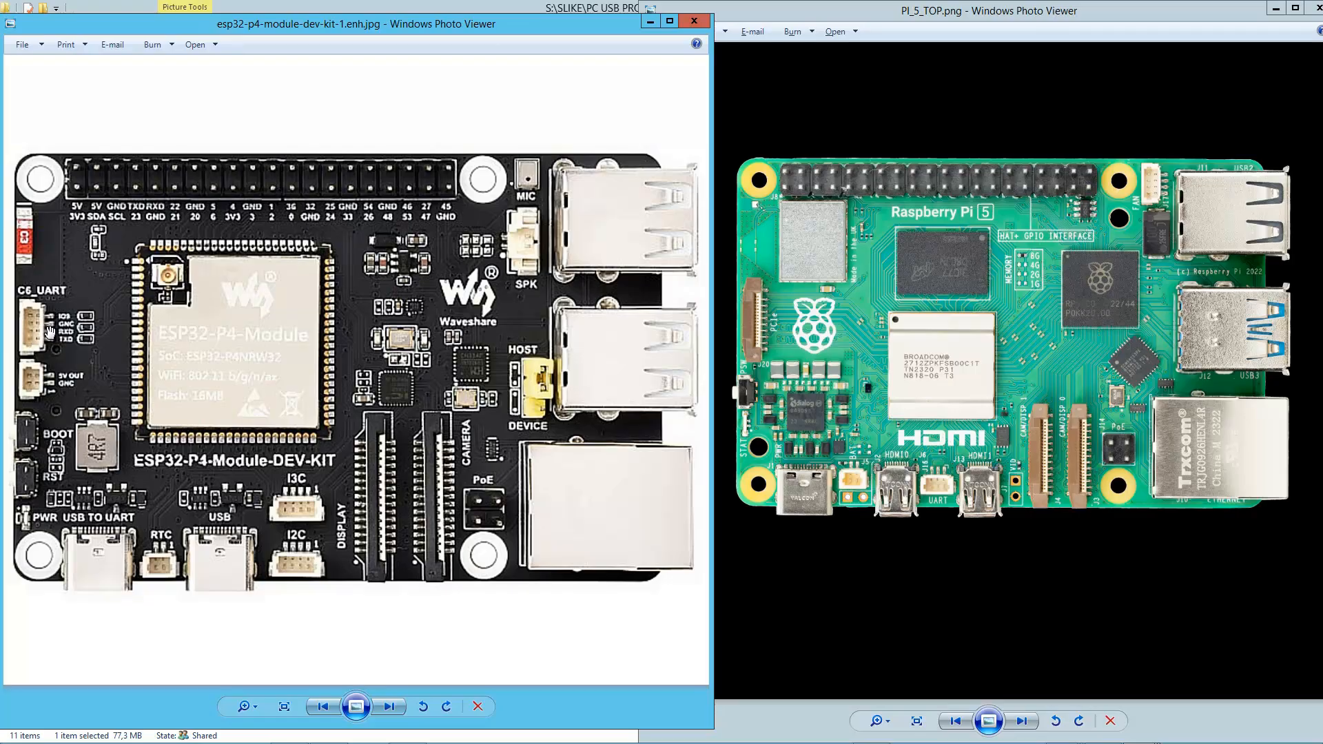
{"action": "mouse_move", "coordinate": [39, 308]}
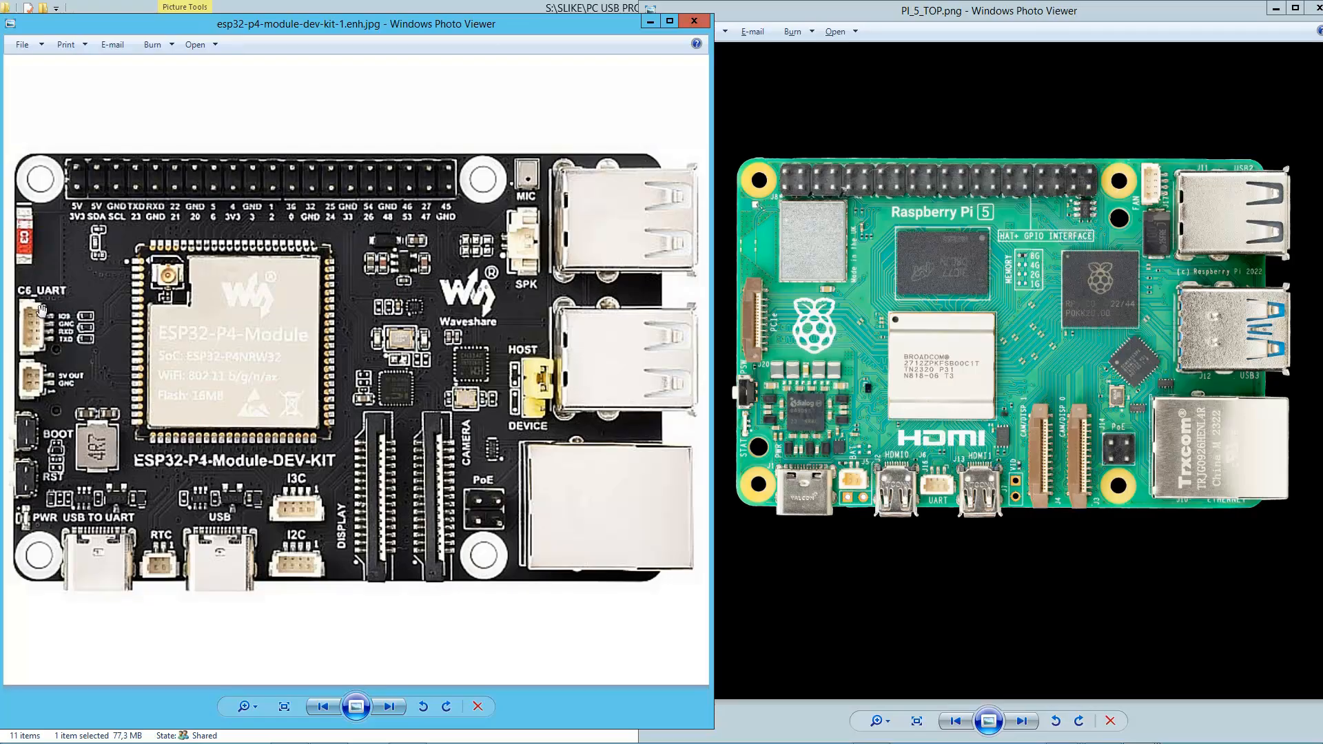
{"action": "mouse_move", "coordinate": [216, 271]}
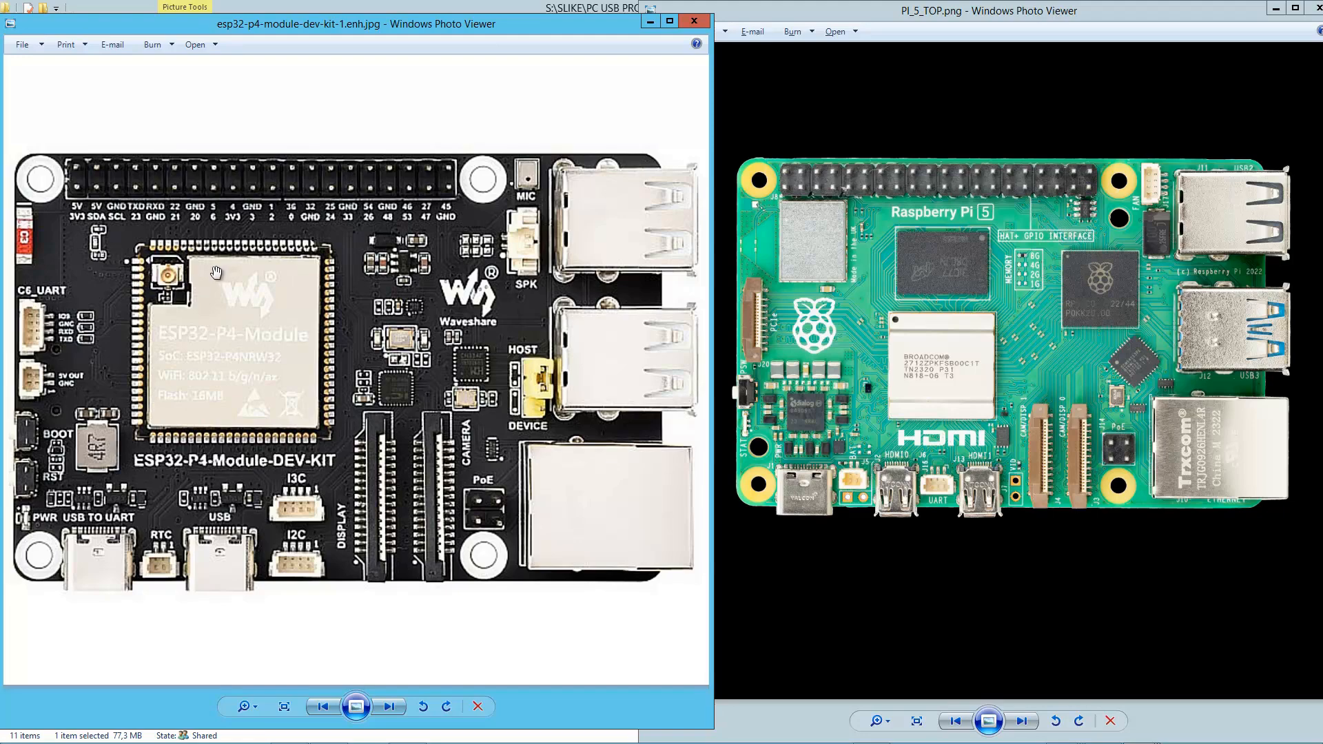
{"action": "mouse_move", "coordinate": [177, 331]}
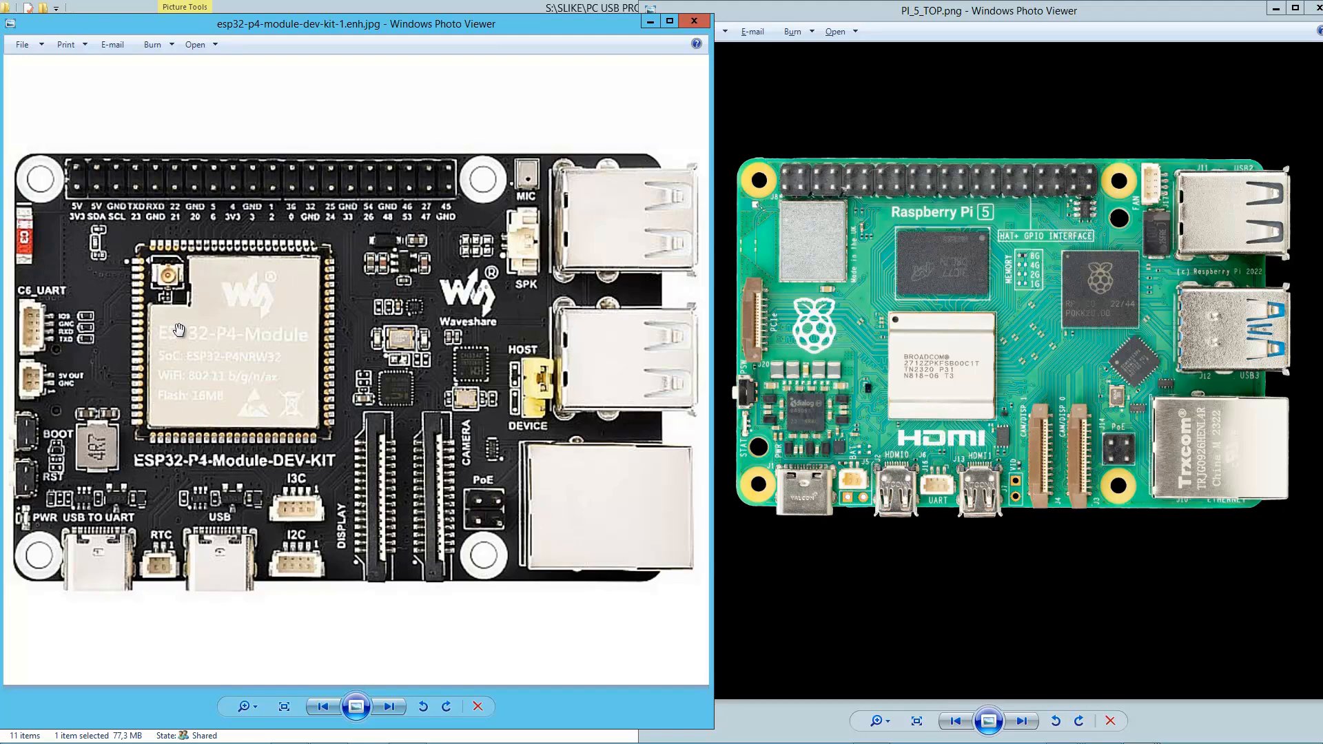
{"action": "mouse_move", "coordinate": [870, 392]}
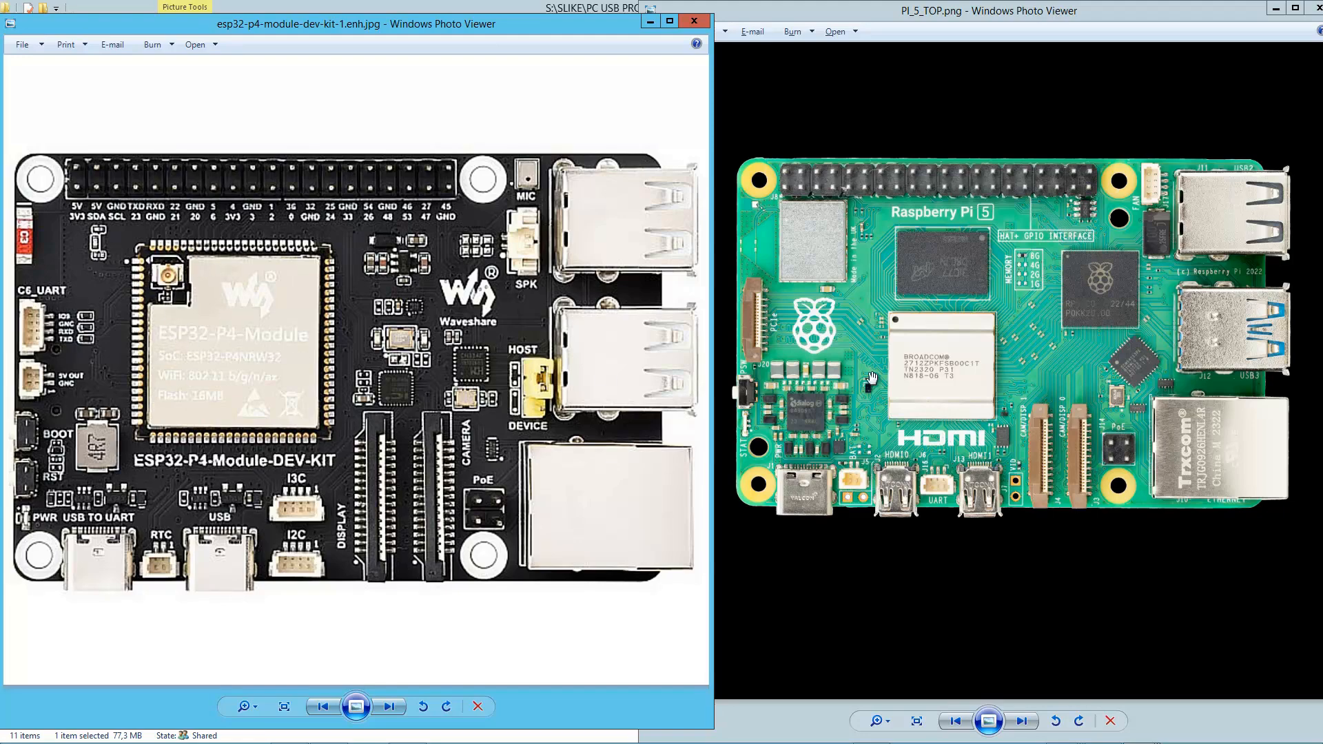
{"action": "mouse_move", "coordinate": [1080, 308]}
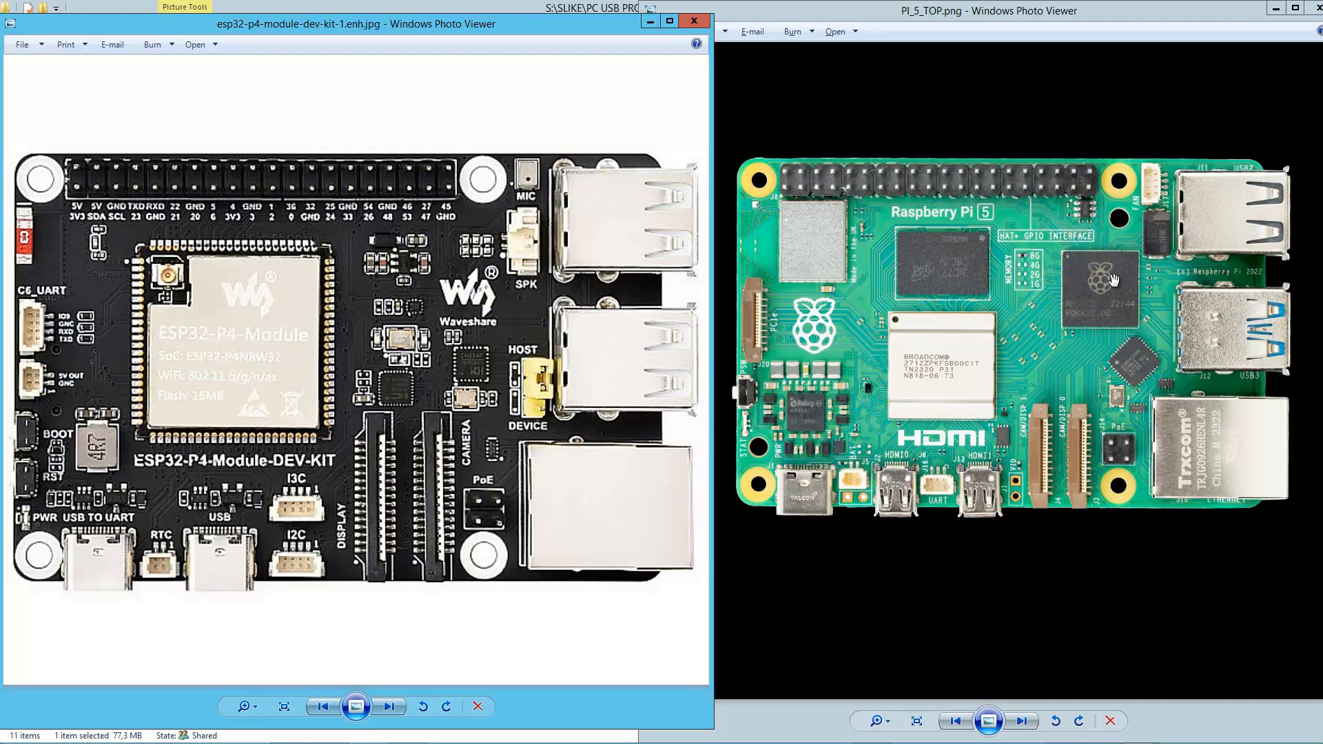
{"action": "mouse_move", "coordinate": [1090, 273]}
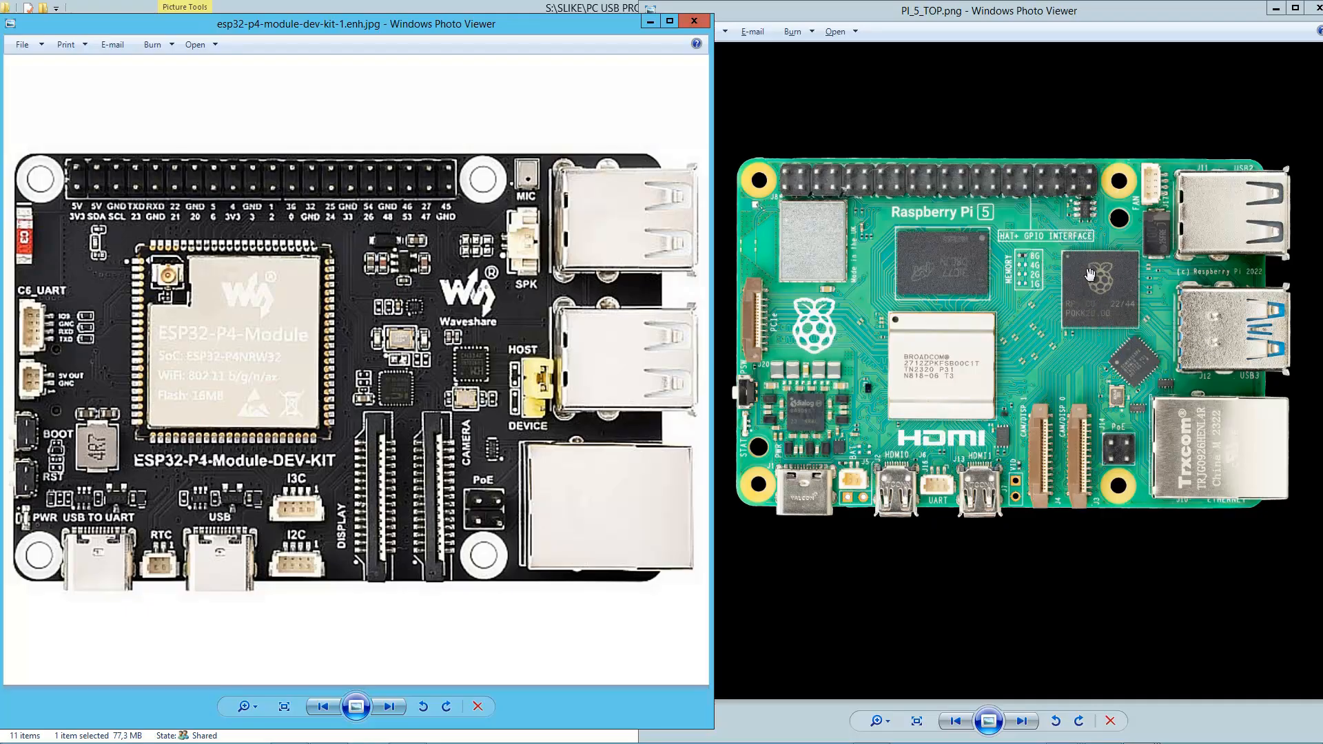
{"action": "mouse_move", "coordinate": [1090, 322]}
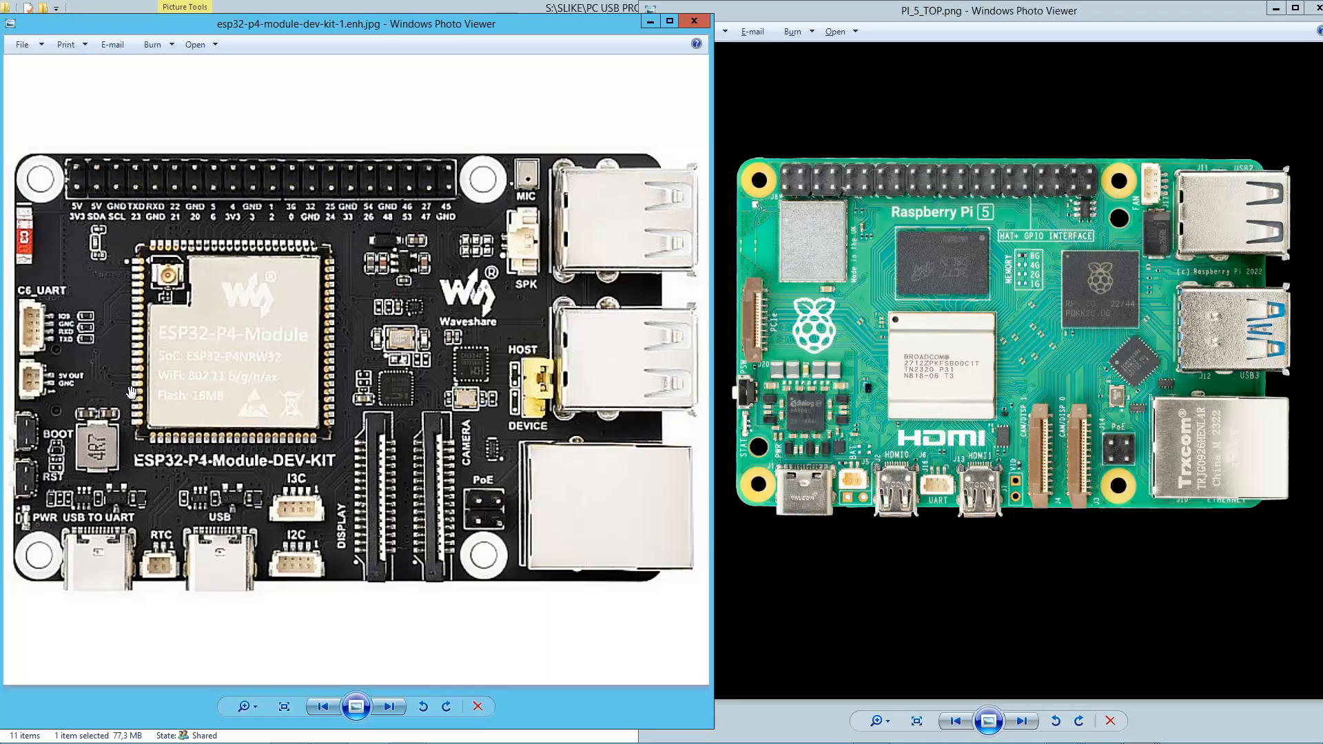
{"action": "mouse_move", "coordinate": [215, 369]}
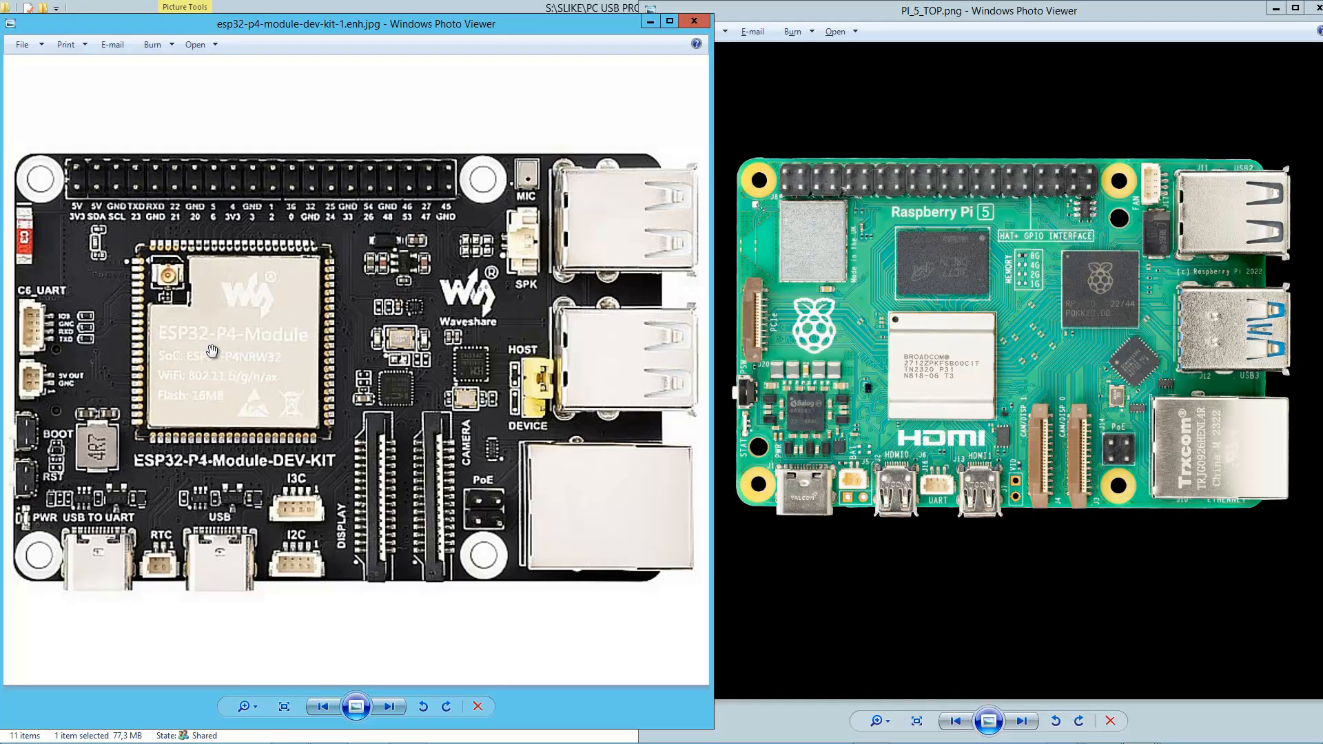
{"action": "mouse_move", "coordinate": [249, 309]}
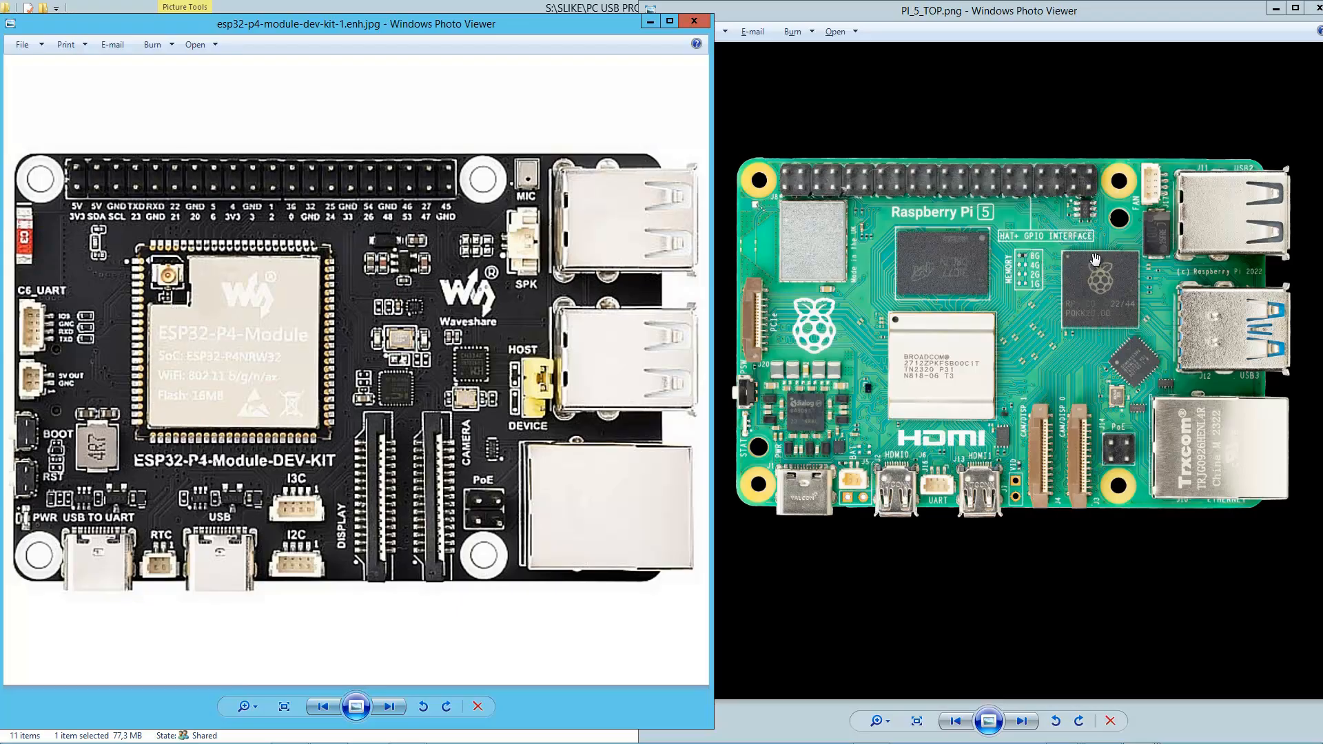
{"action": "mouse_move", "coordinate": [1097, 285]}
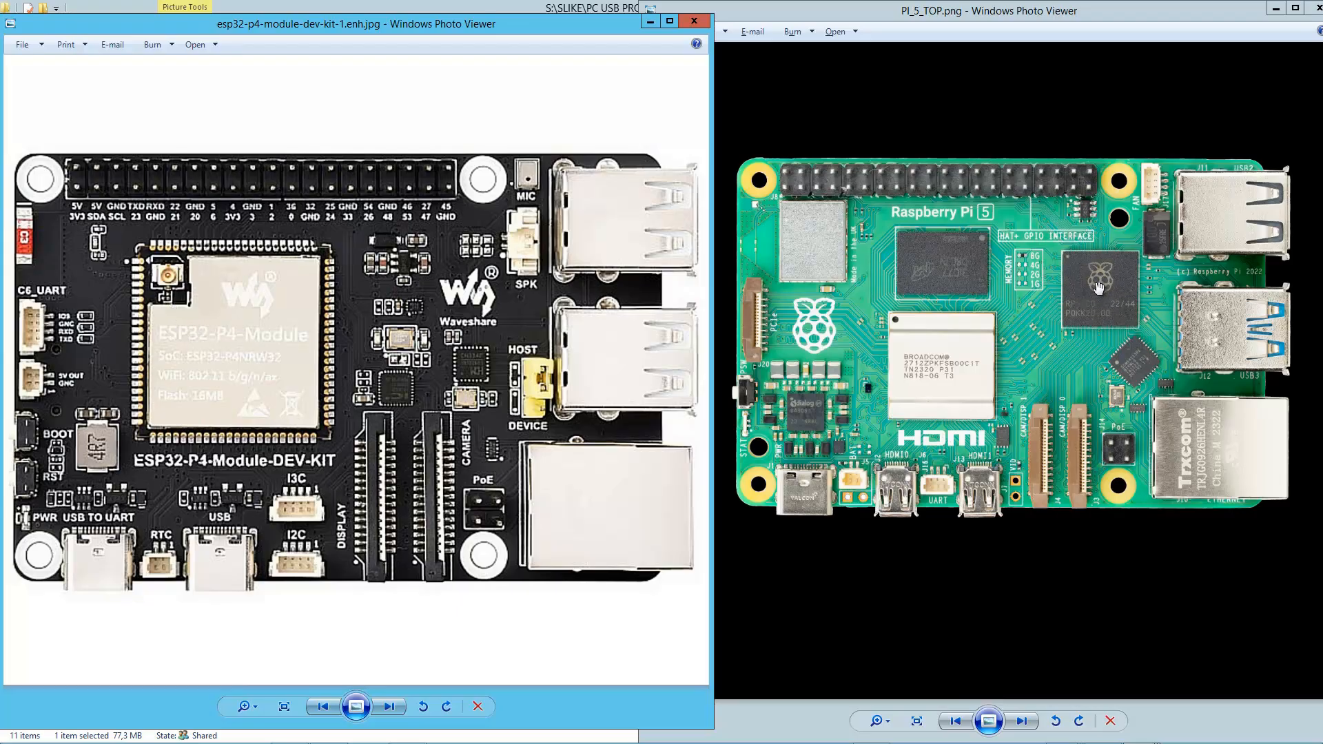
{"action": "mouse_move", "coordinate": [1117, 279]}
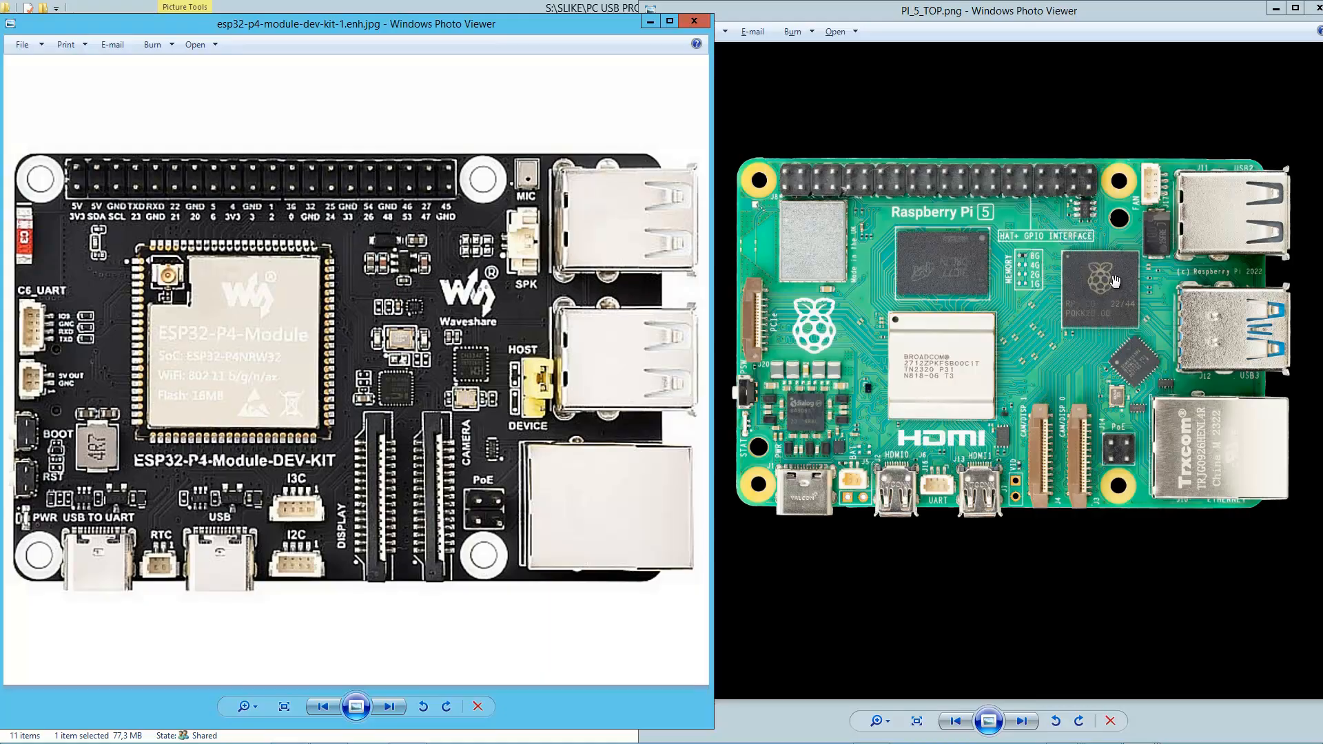
{"action": "mouse_move", "coordinate": [1106, 315]}
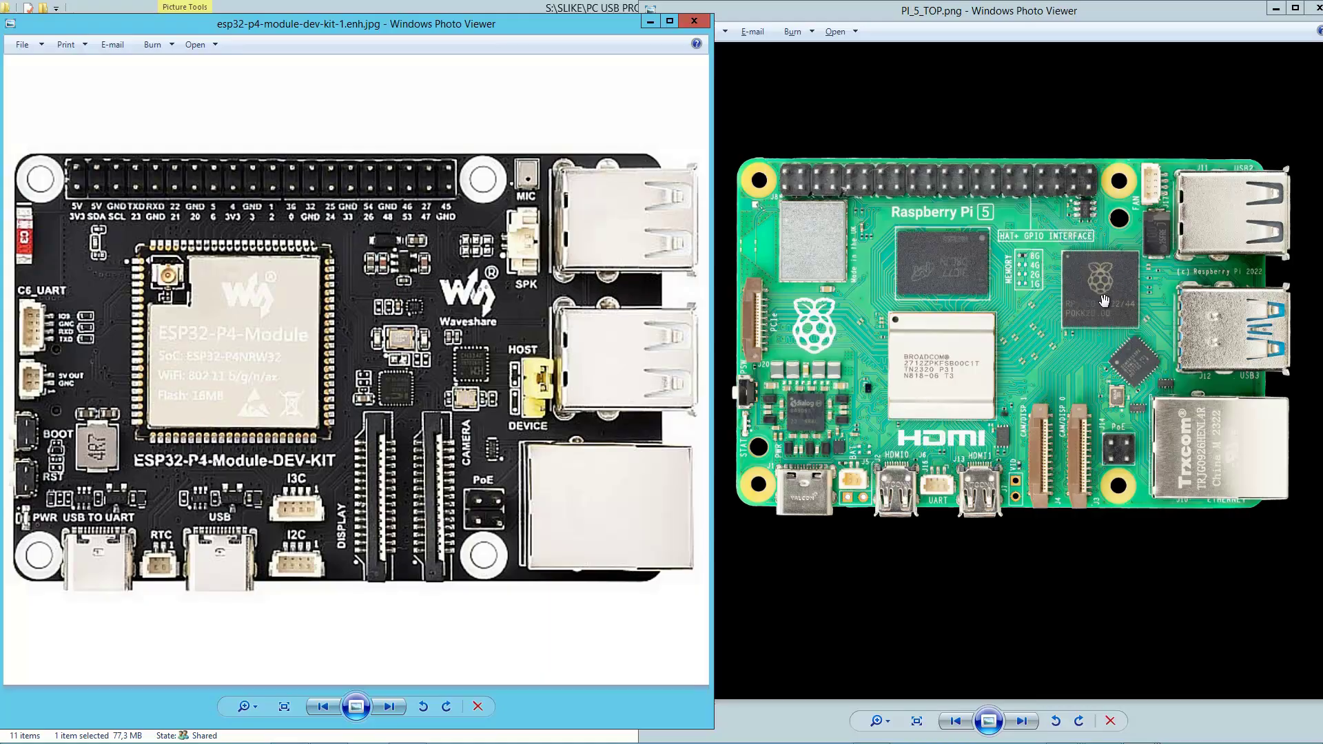
{"action": "mouse_move", "coordinate": [1050, 279]}
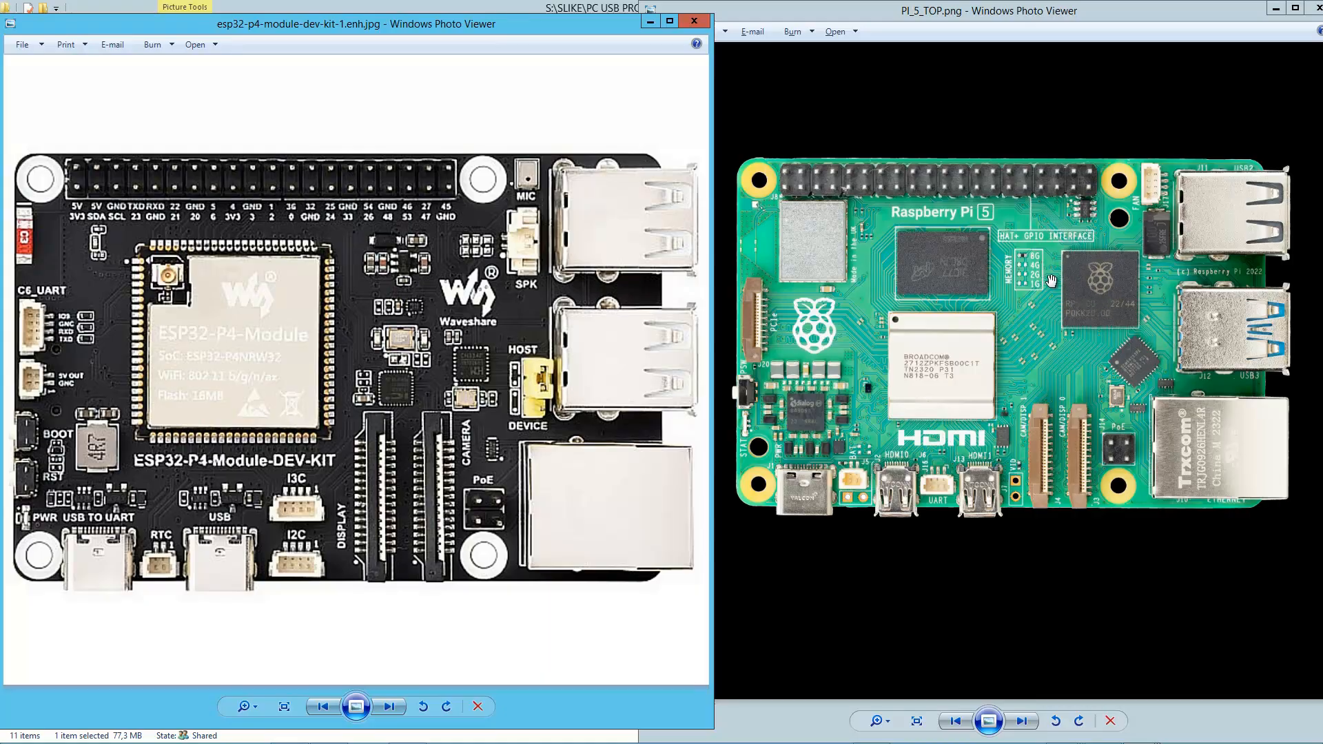
{"action": "mouse_move", "coordinate": [827, 229]}
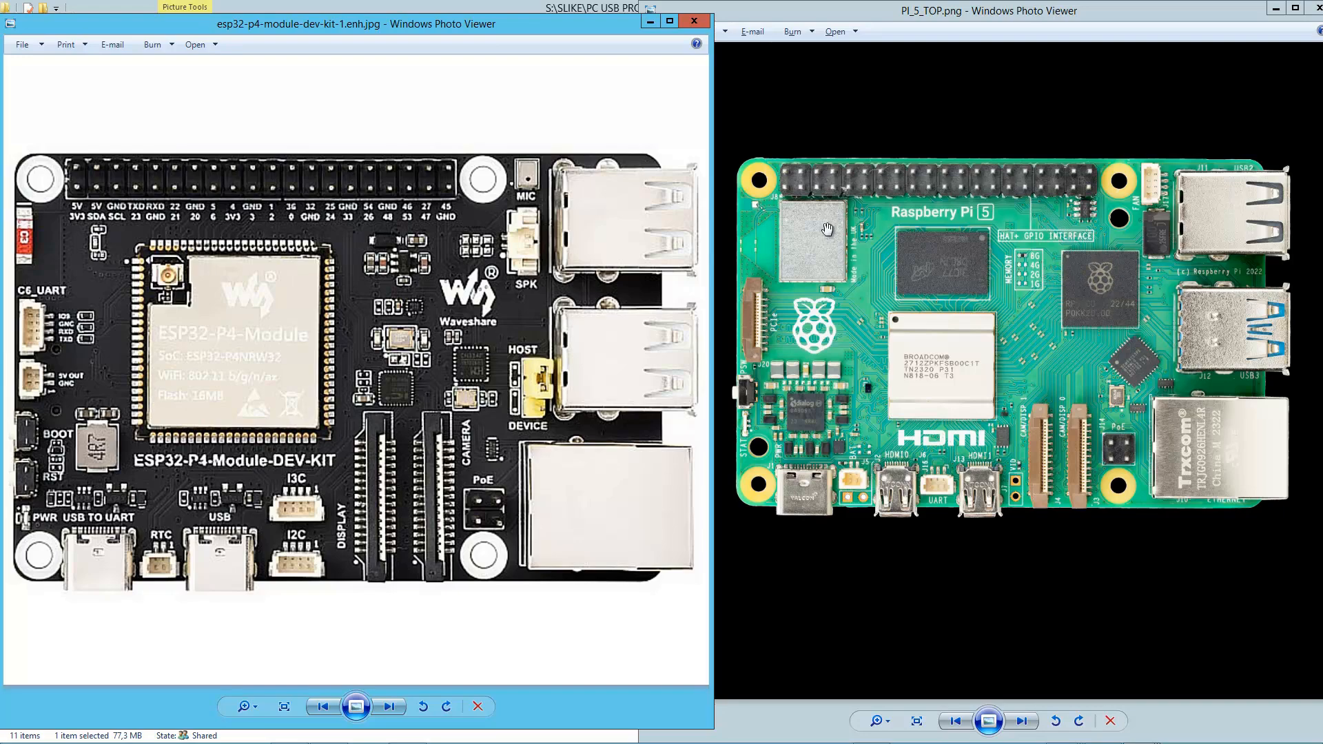
{"action": "mouse_move", "coordinate": [699, 178]}
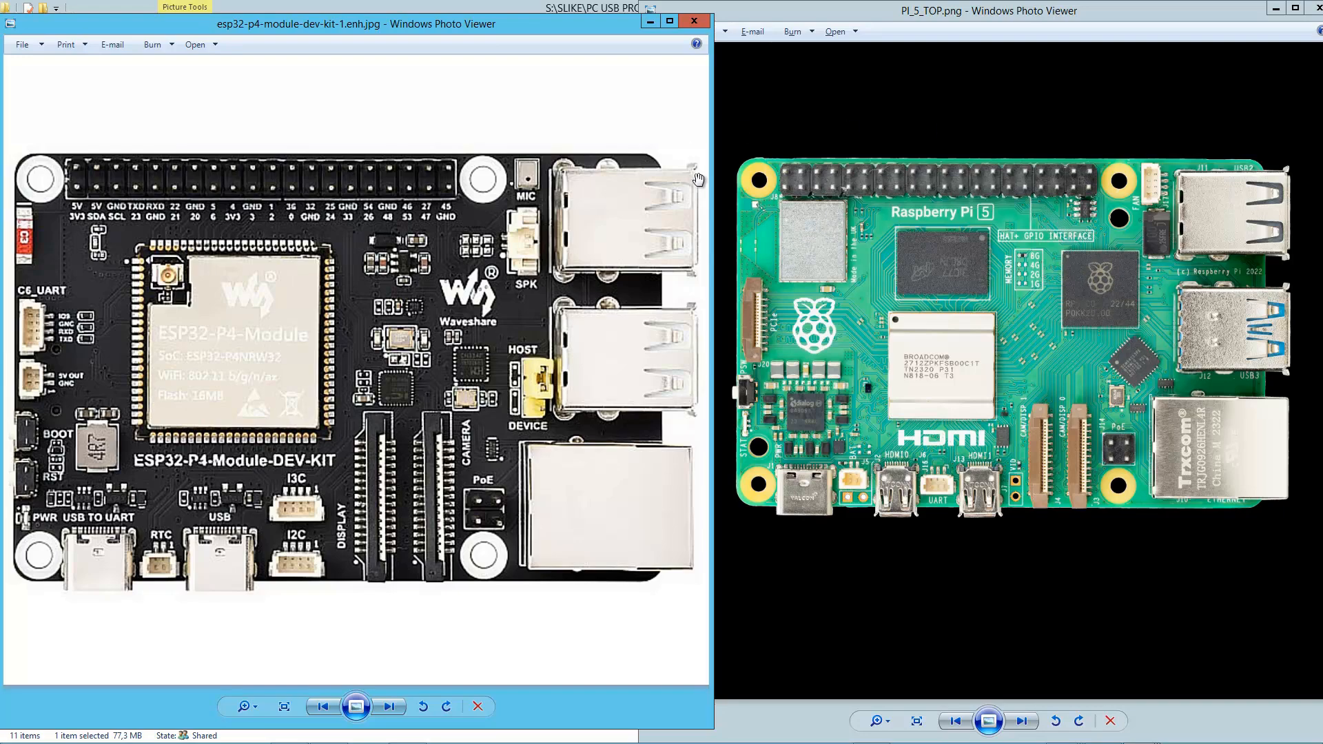
{"action": "mouse_move", "coordinate": [1255, 291]}
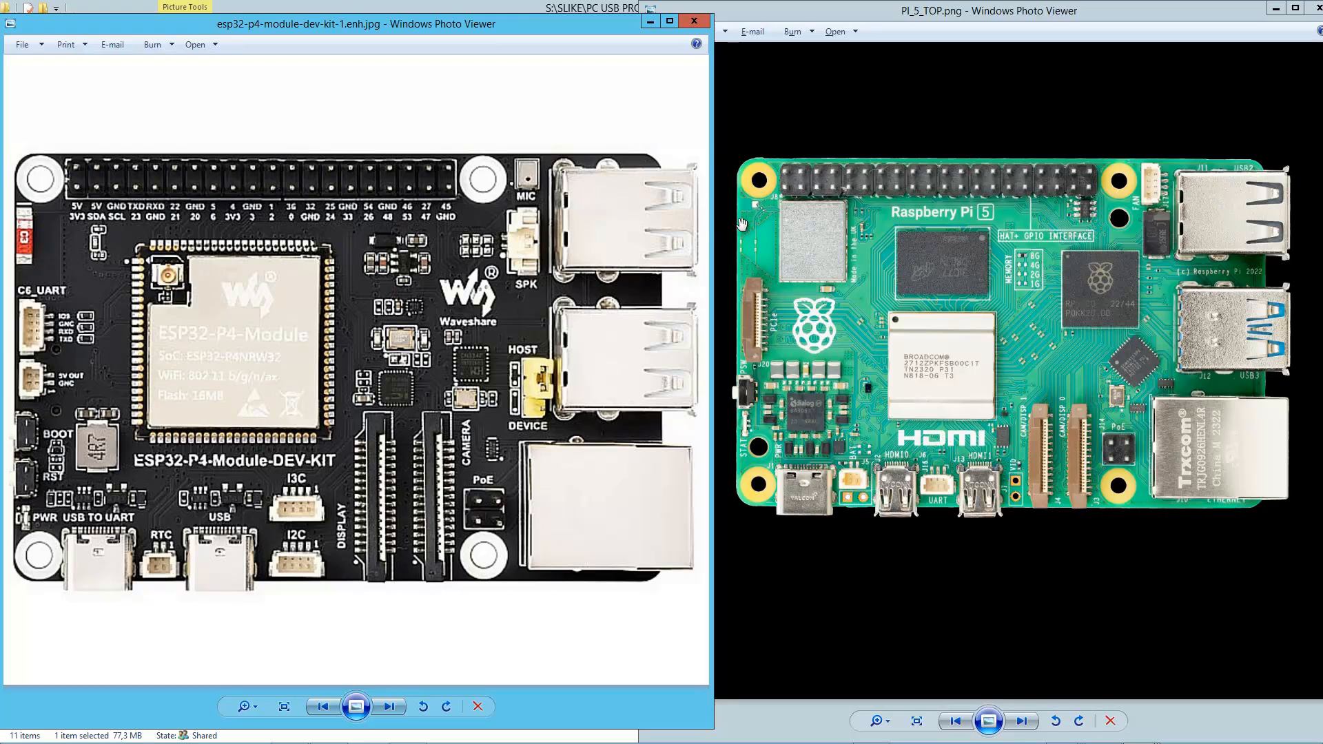
{"action": "mouse_move", "coordinate": [991, 232]}
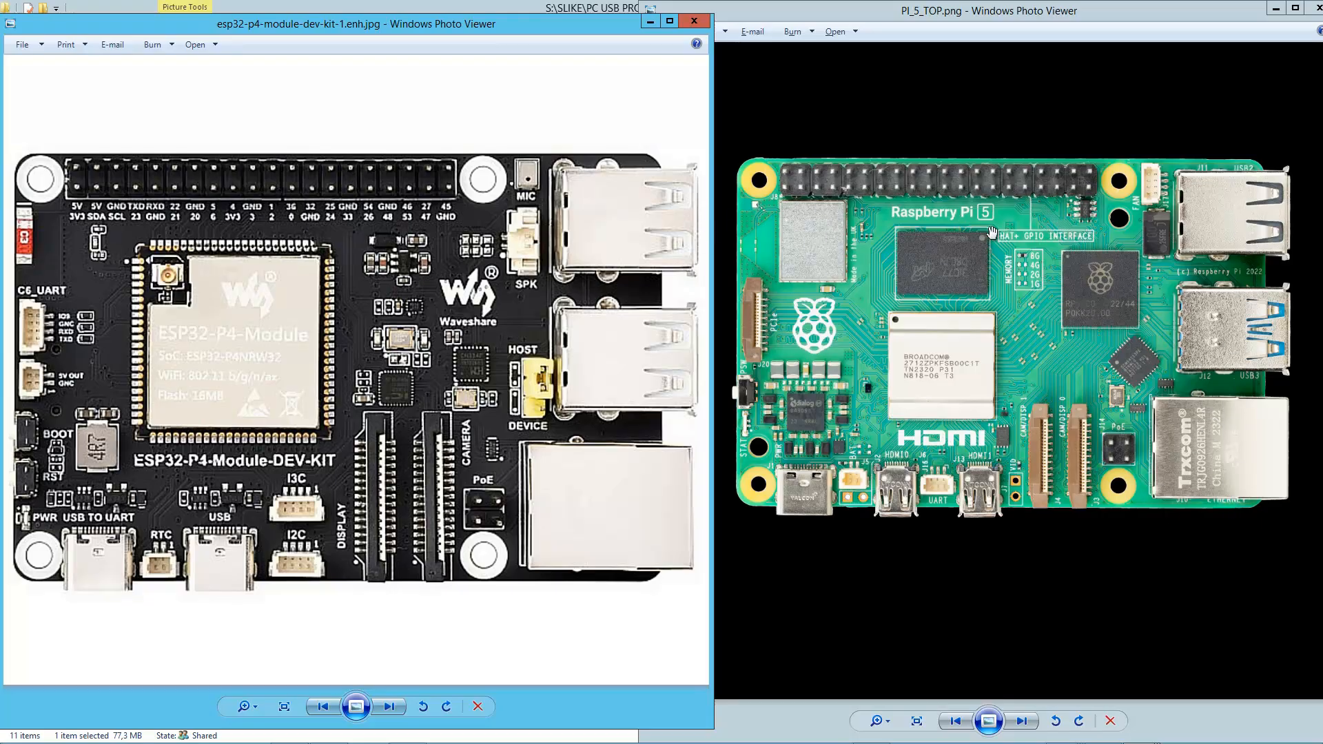
{"action": "mouse_move", "coordinate": [1093, 303]}
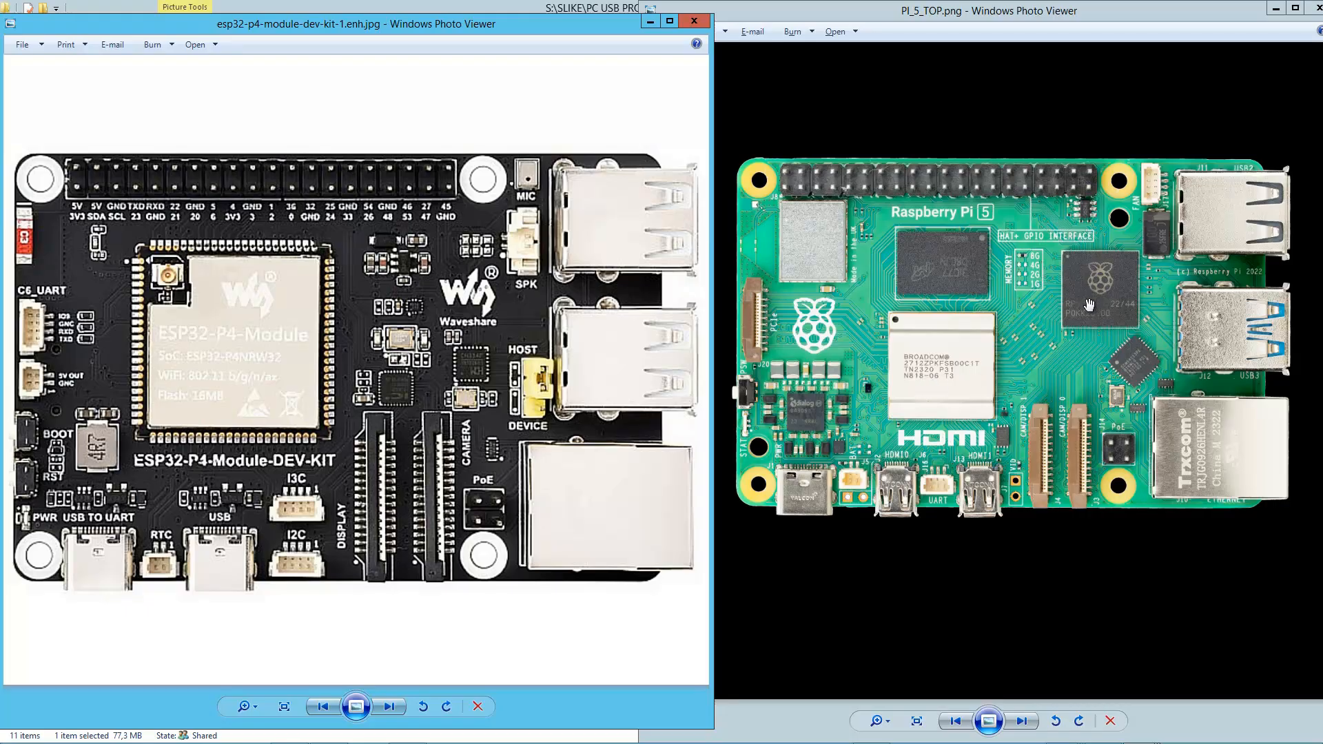
{"action": "mouse_move", "coordinate": [967, 355]}
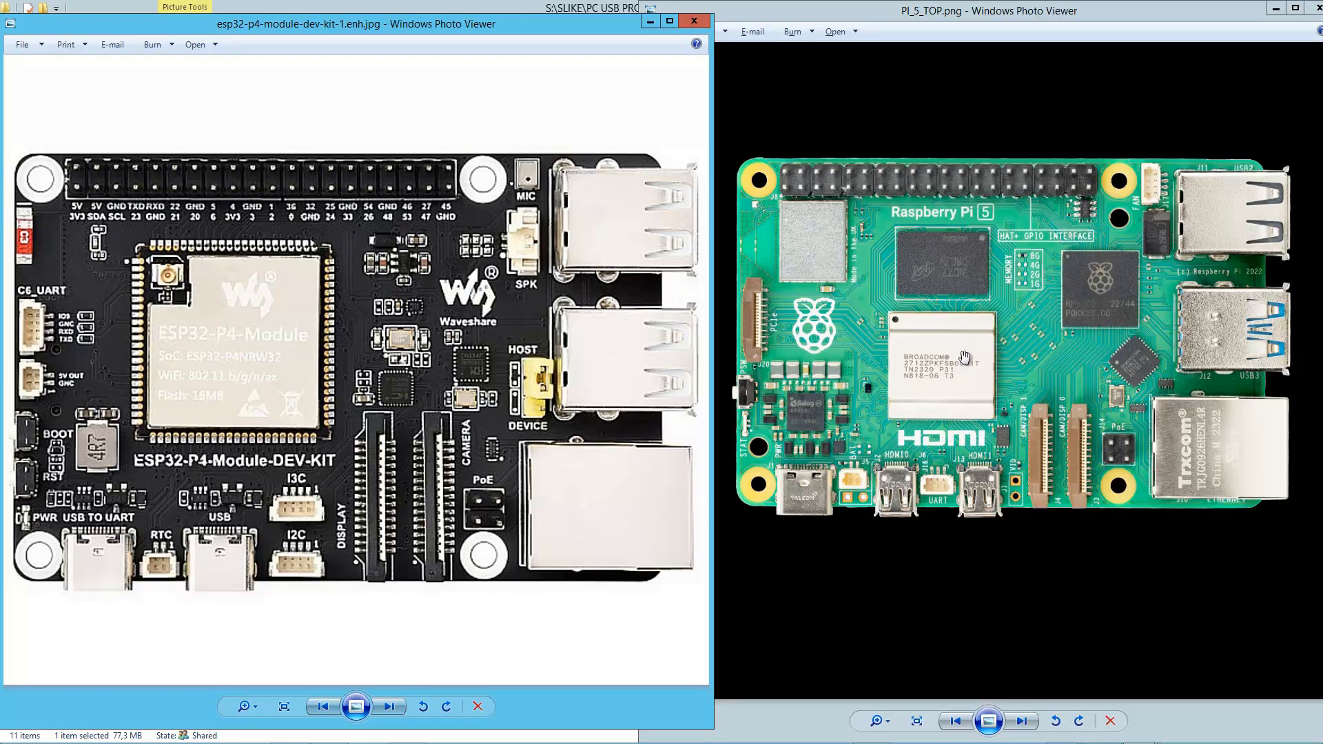
{"action": "mouse_move", "coordinate": [444, 397]}
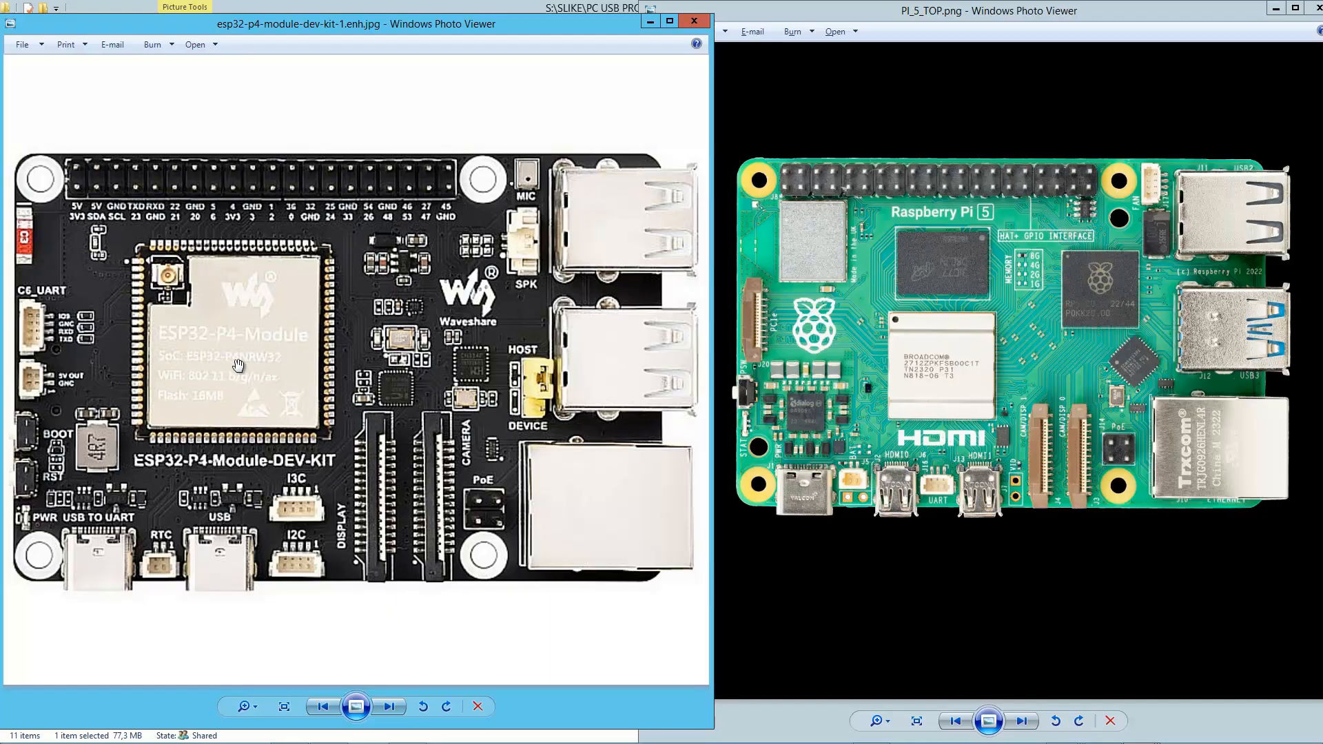
{"action": "mouse_move", "coordinate": [196, 301]}
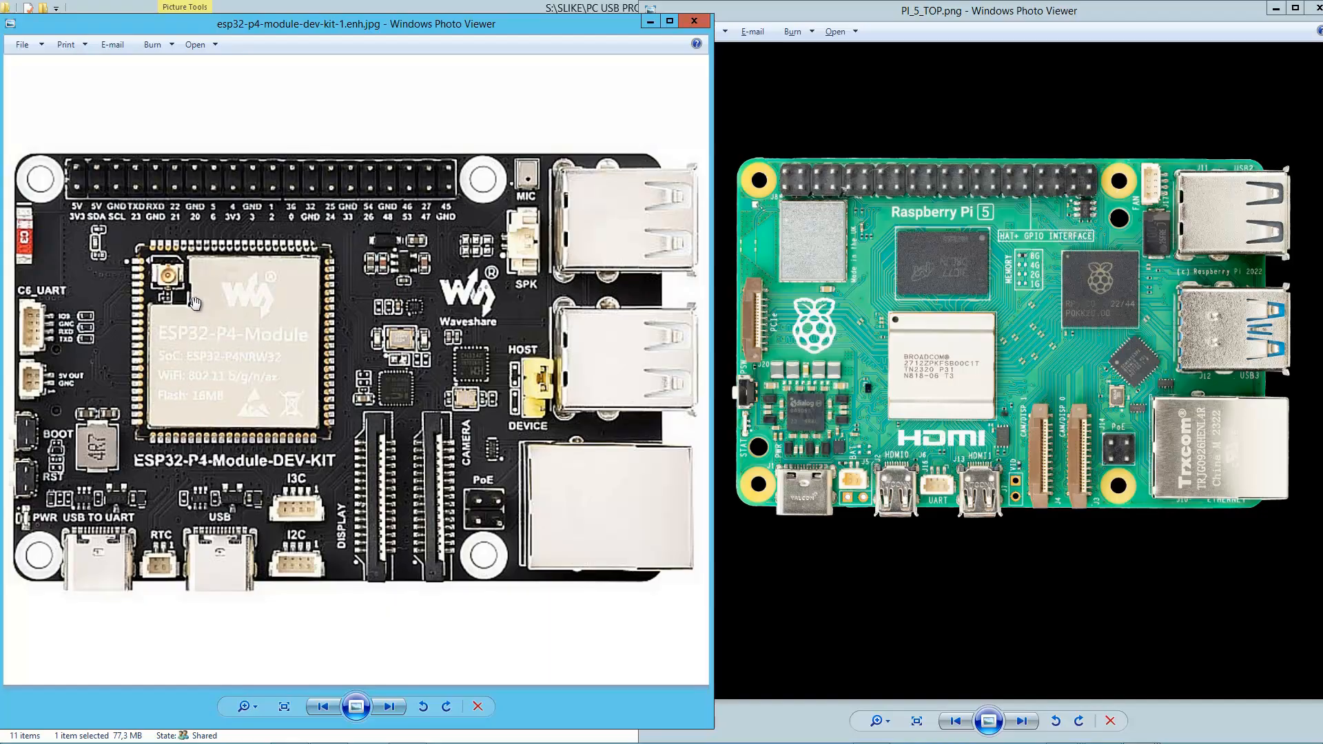
{"action": "mouse_move", "coordinate": [181, 313]}
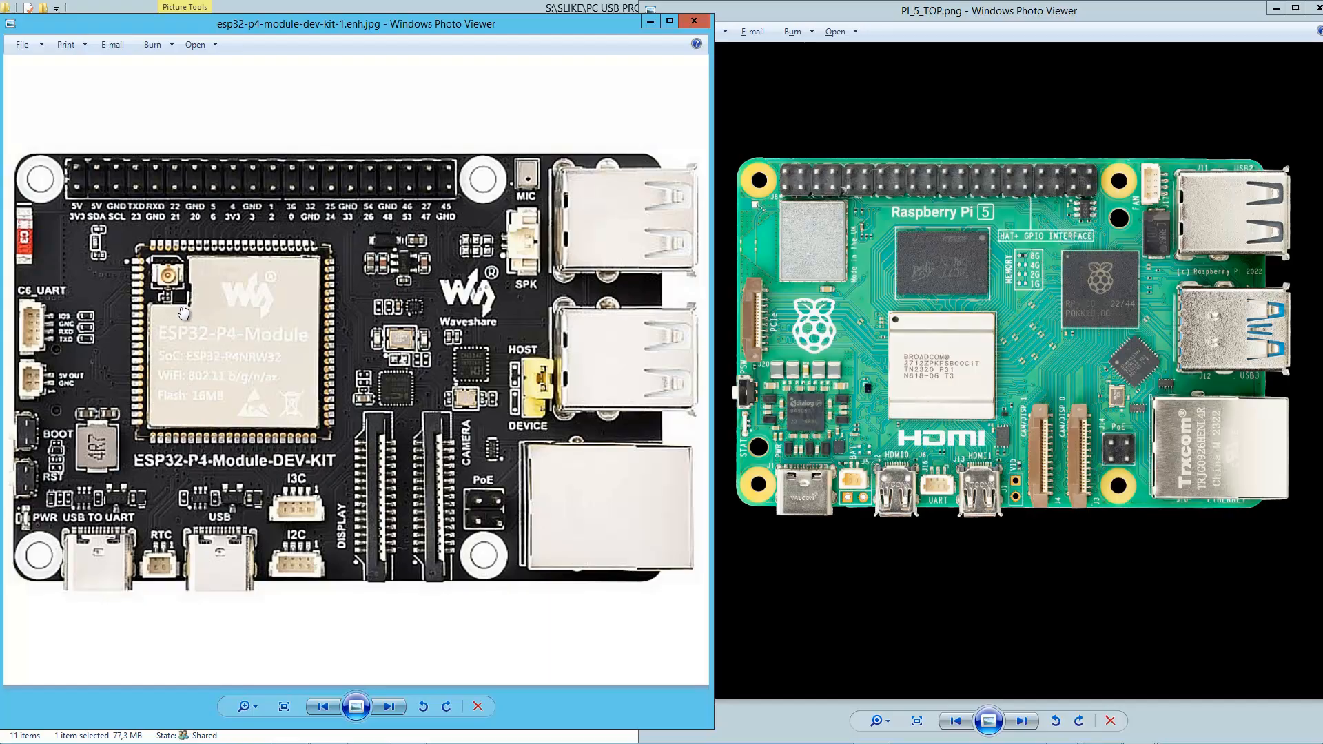
{"action": "mouse_move", "coordinate": [207, 286]}
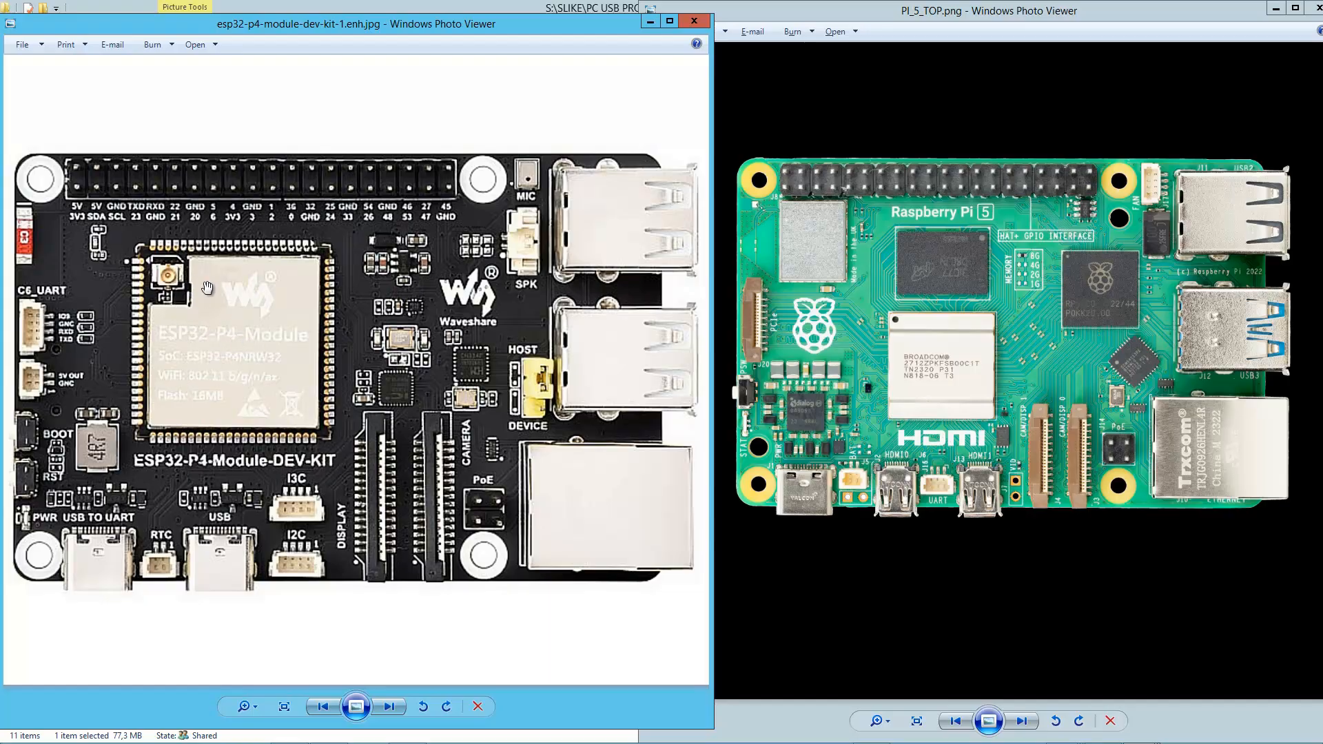
{"action": "mouse_move", "coordinate": [262, 354]}
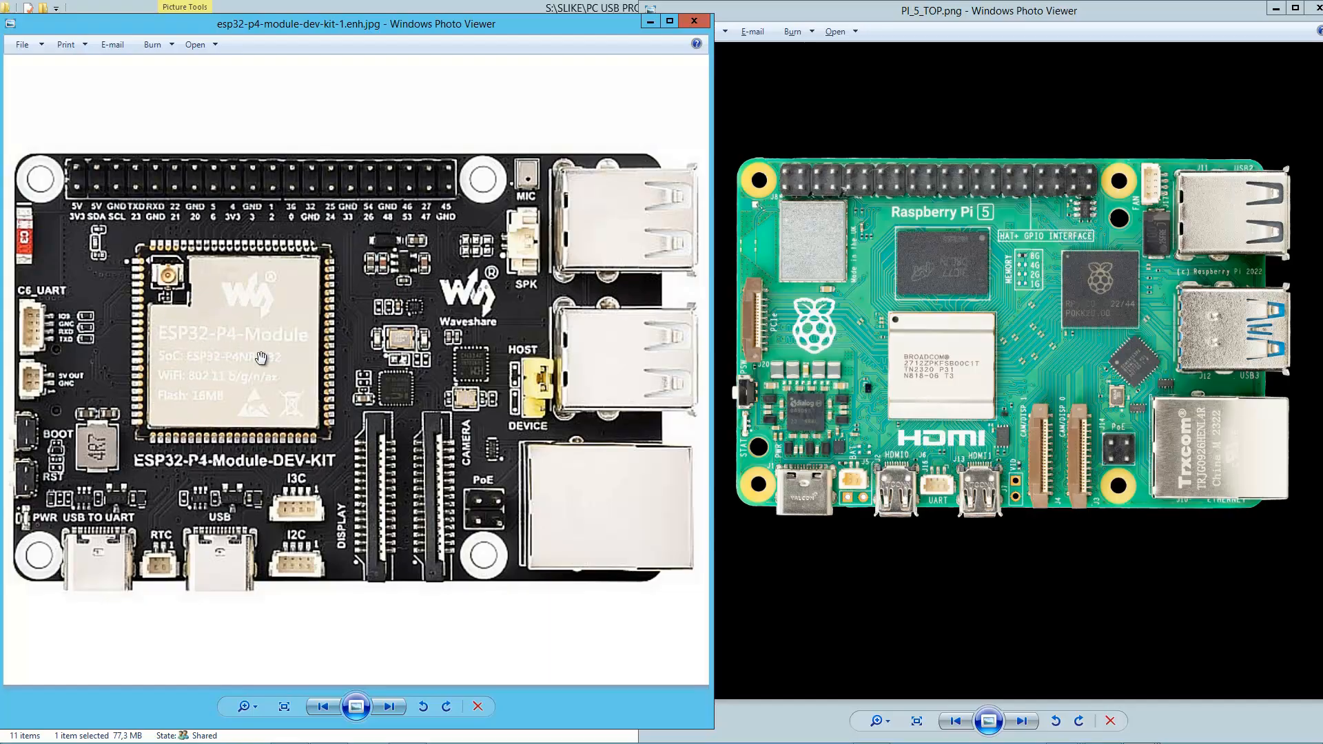
{"action": "mouse_move", "coordinate": [212, 347]}
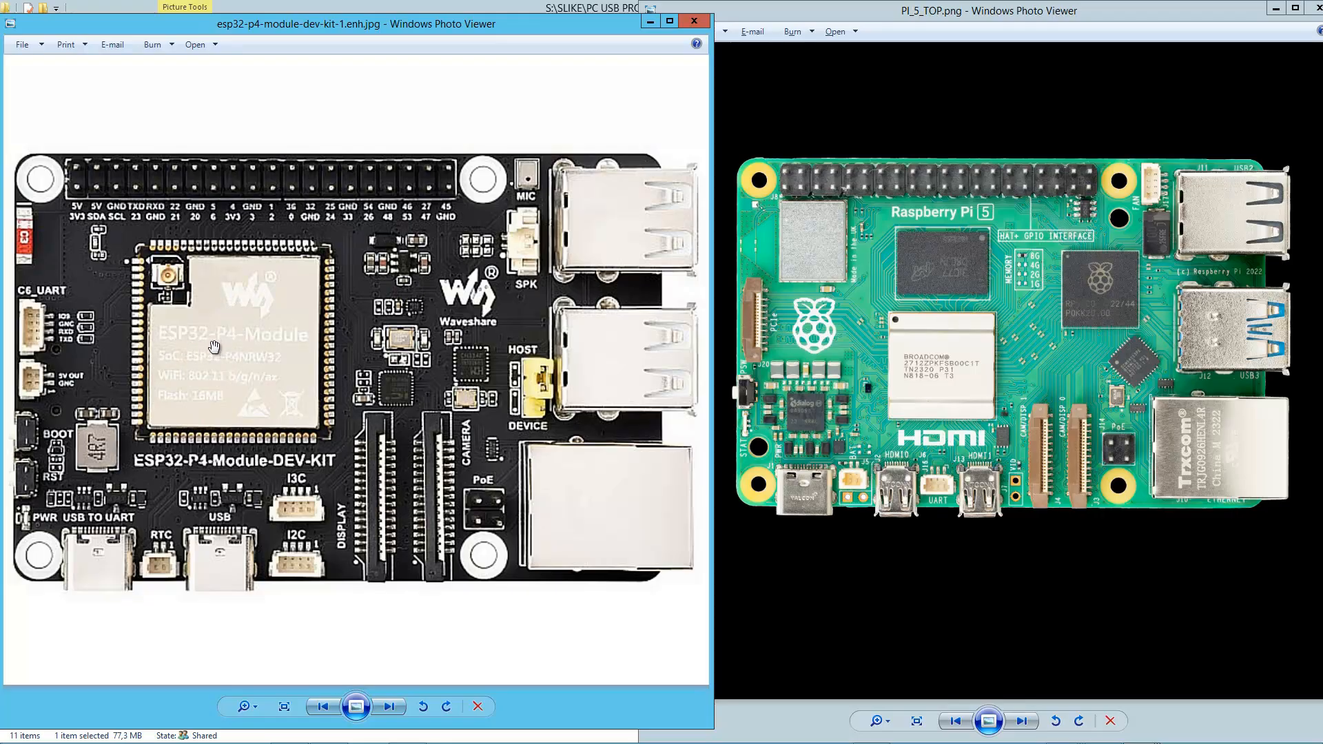
{"action": "mouse_move", "coordinate": [807, 218]}
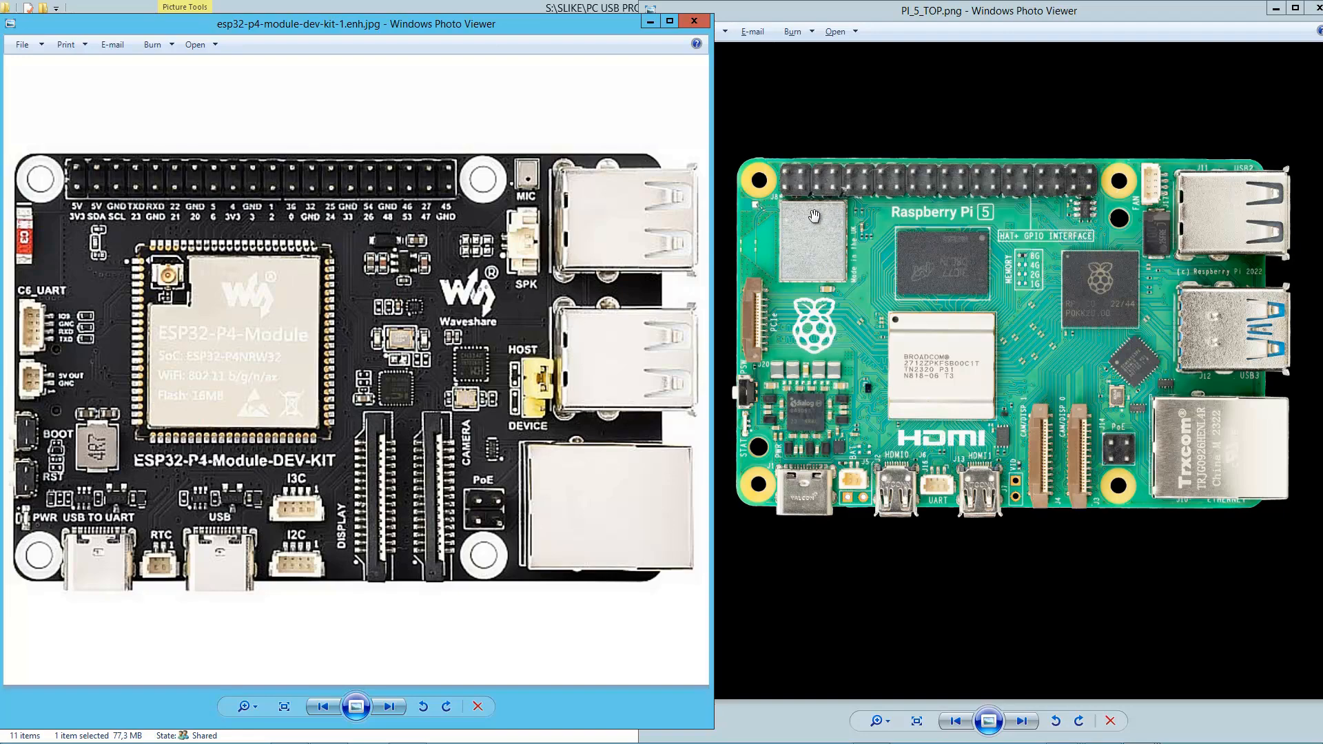
{"action": "mouse_move", "coordinate": [1100, 292]}
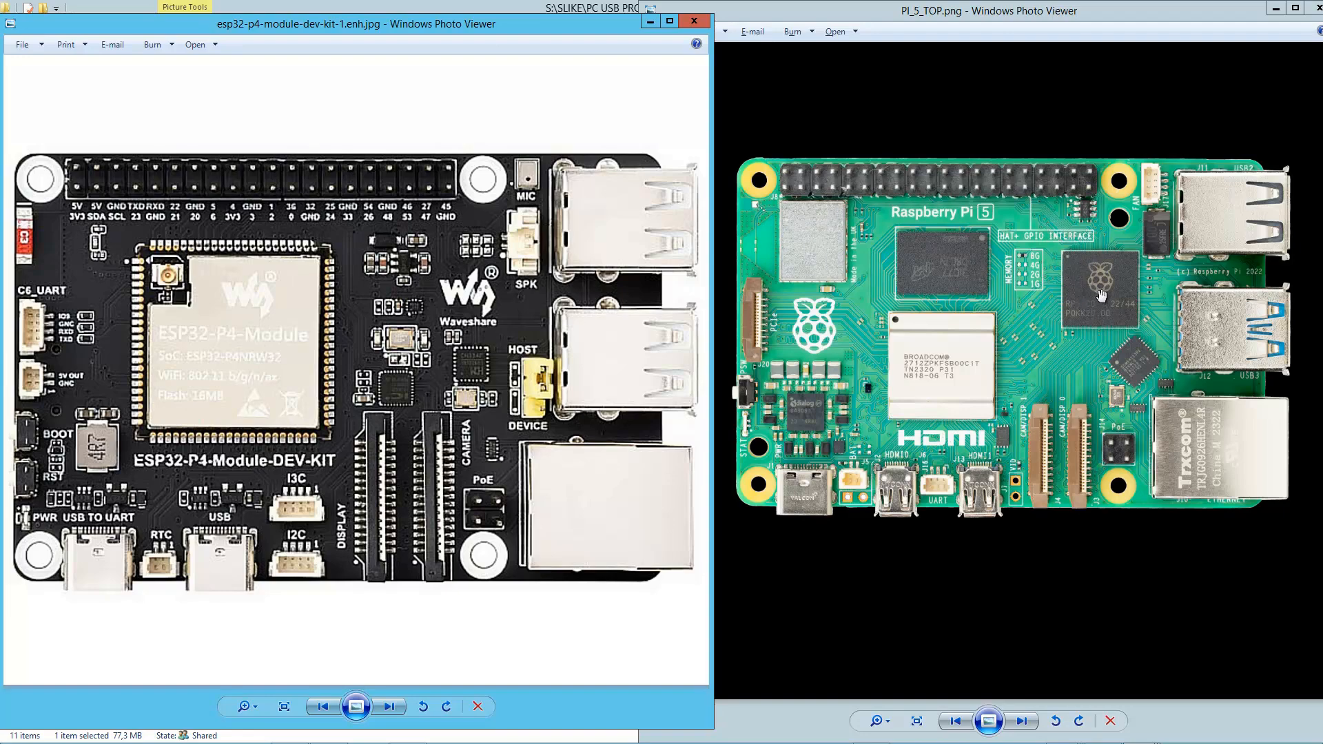
{"action": "mouse_move", "coordinate": [744, 262]}
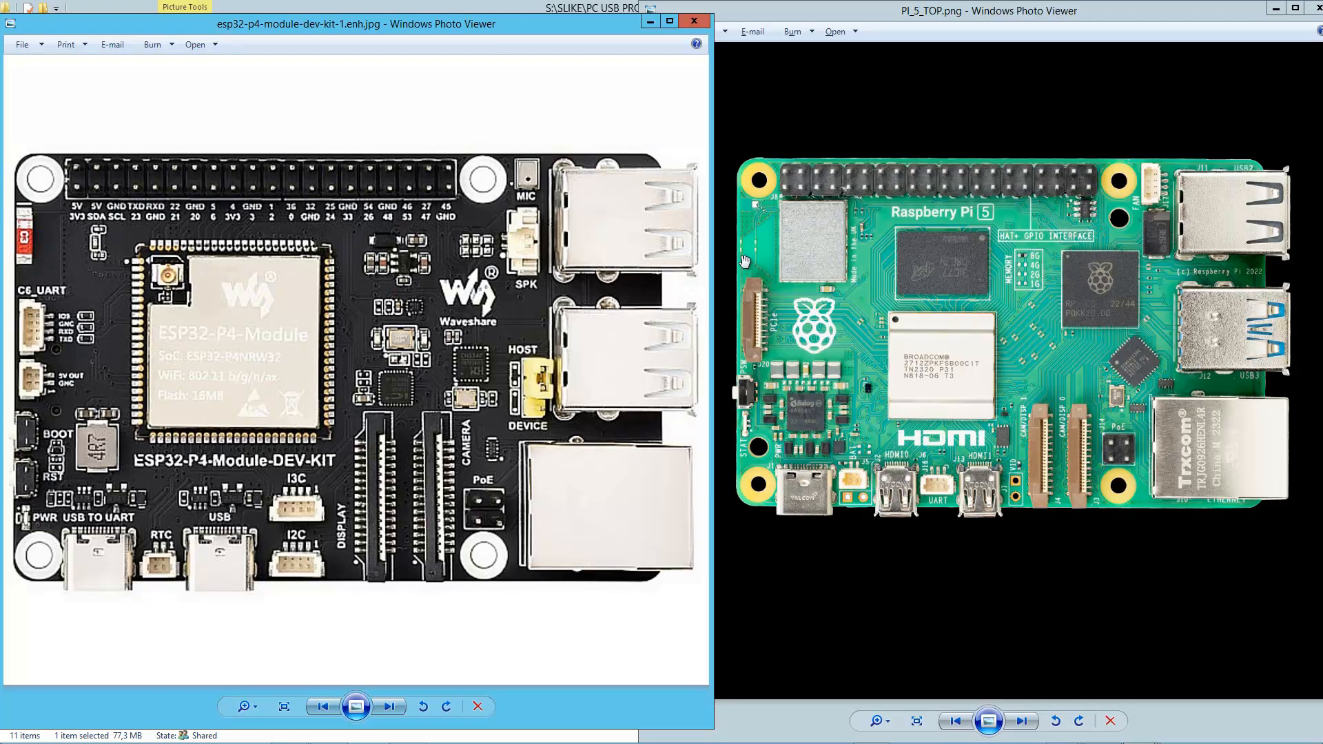
{"action": "mouse_move", "coordinate": [1109, 324]}
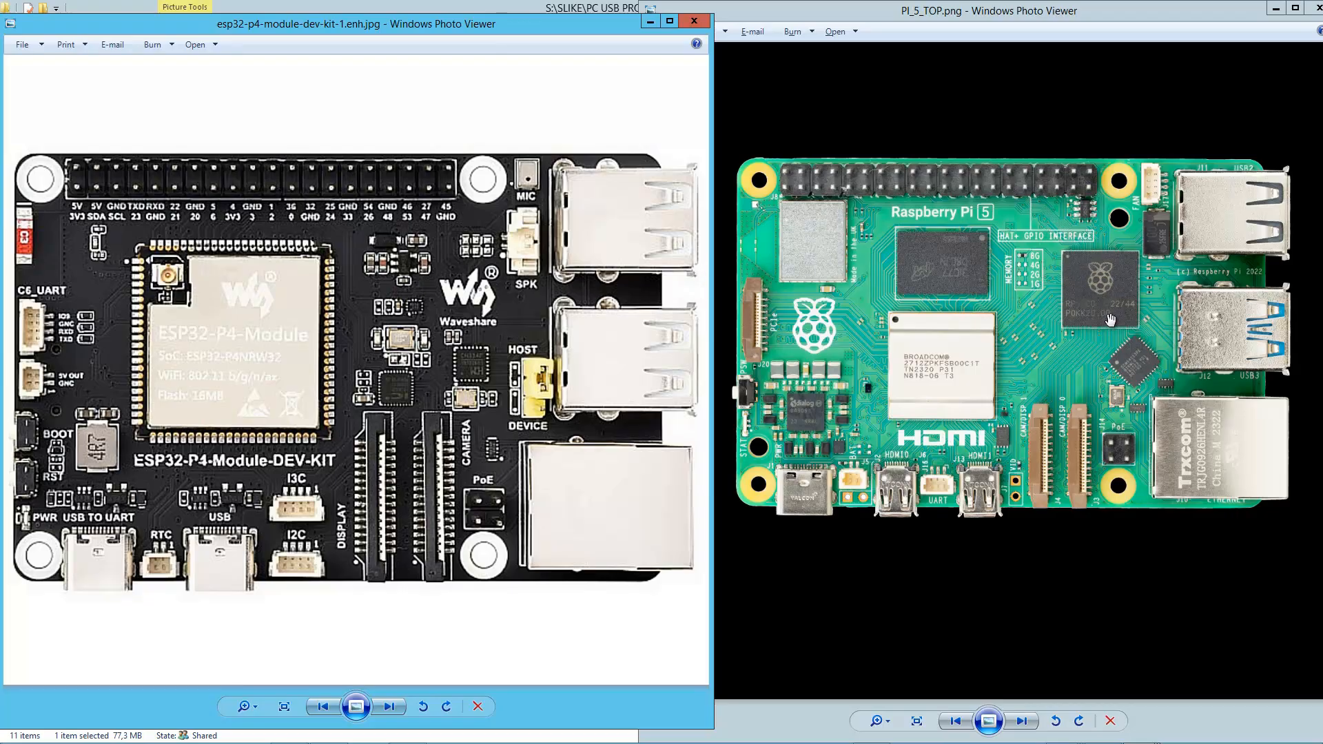
{"action": "mouse_move", "coordinate": [257, 353]}
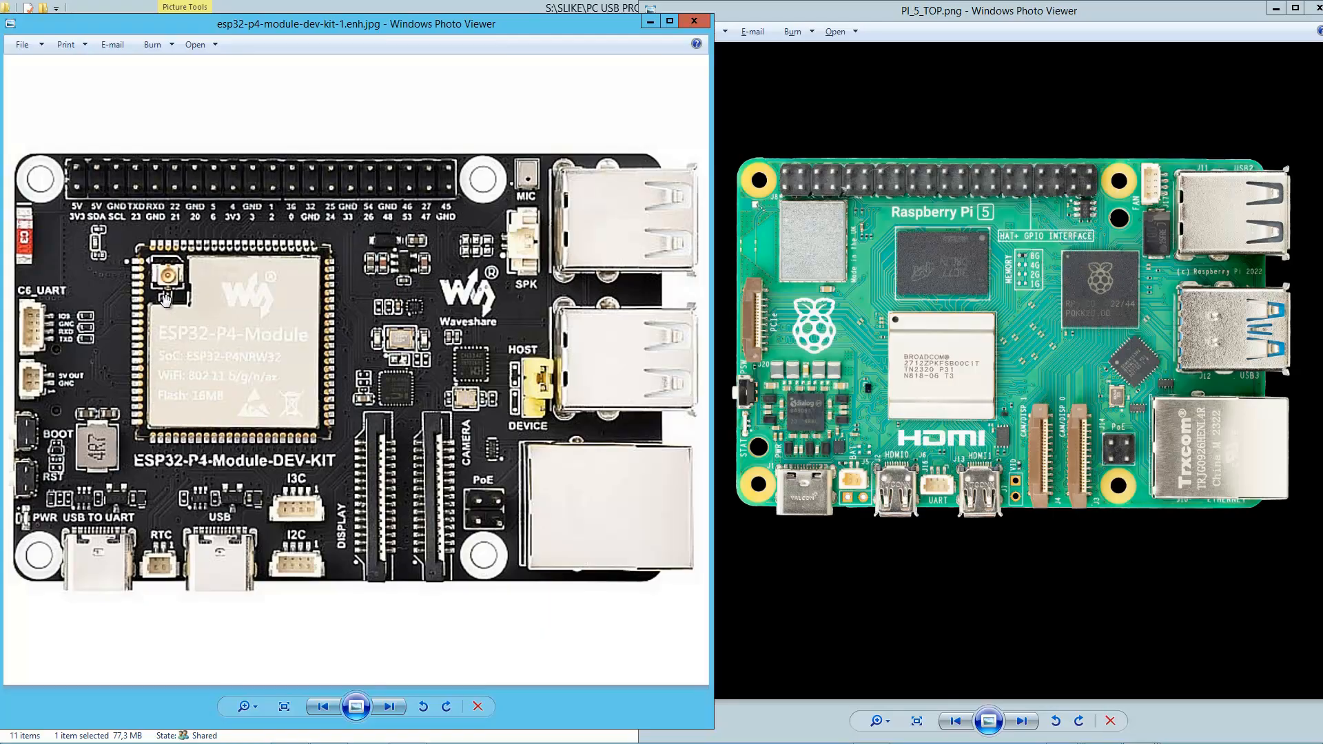
{"action": "mouse_move", "coordinate": [822, 226]}
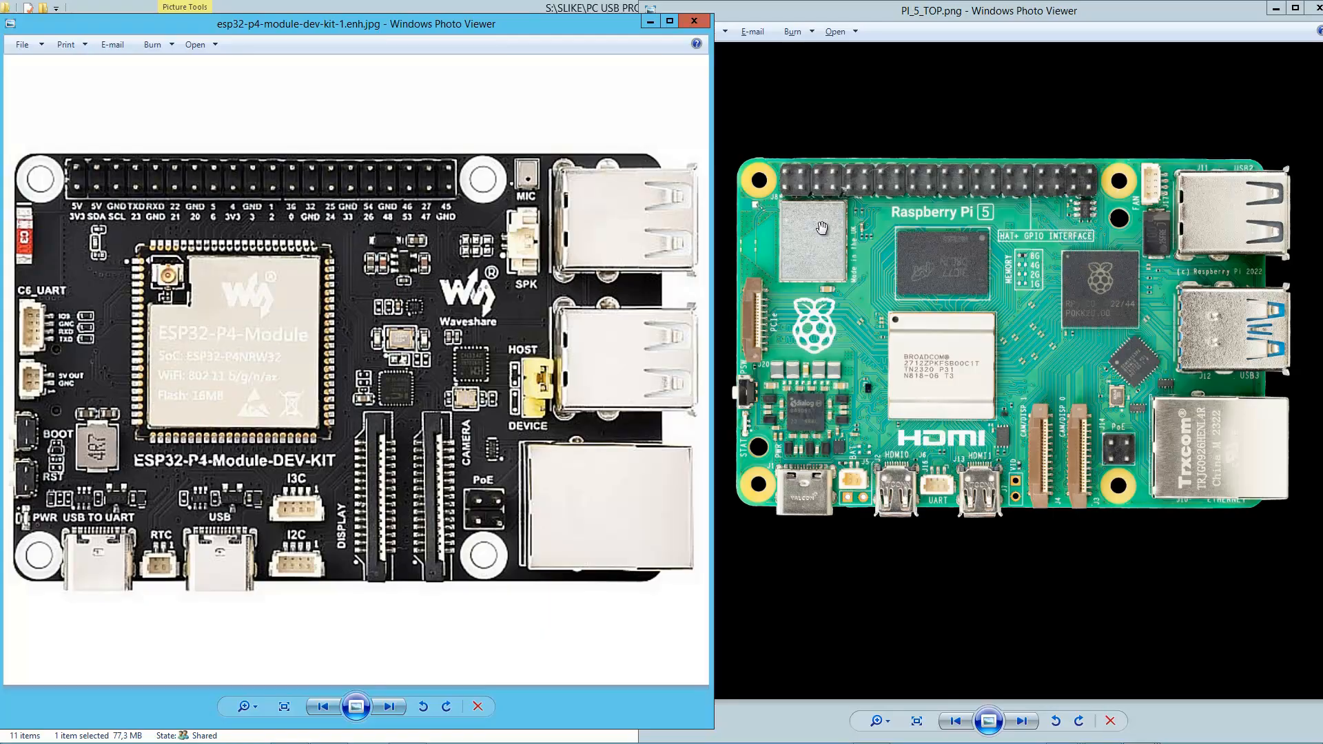
{"action": "mouse_move", "coordinate": [818, 256]}
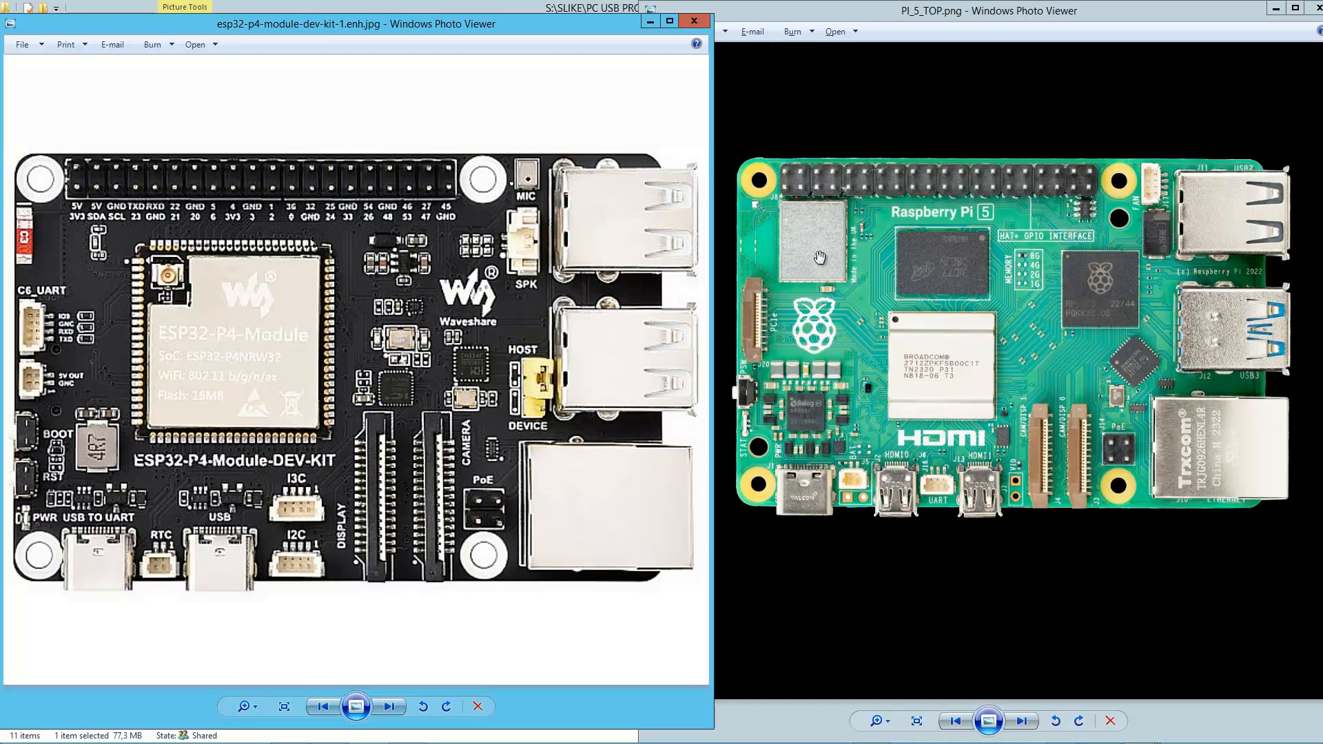
{"action": "mouse_move", "coordinate": [270, 571]}
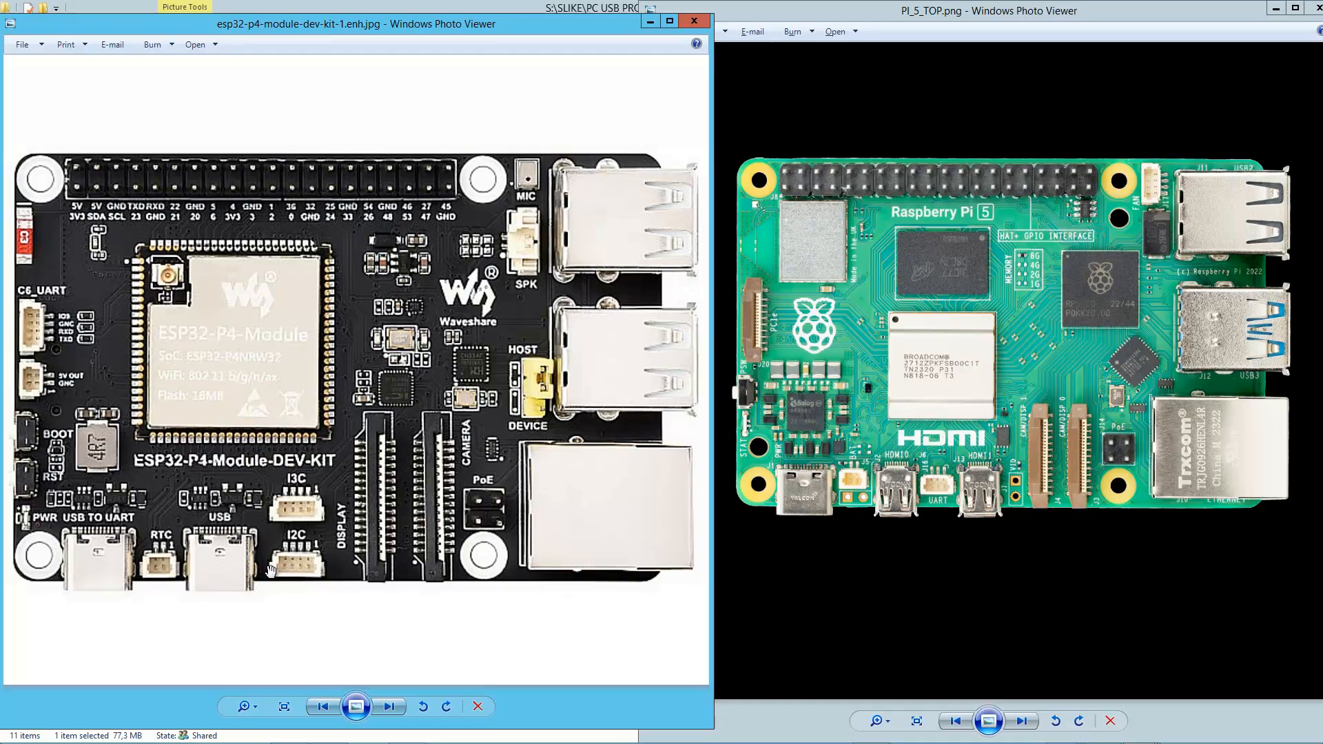
{"action": "mouse_move", "coordinate": [312, 488]}
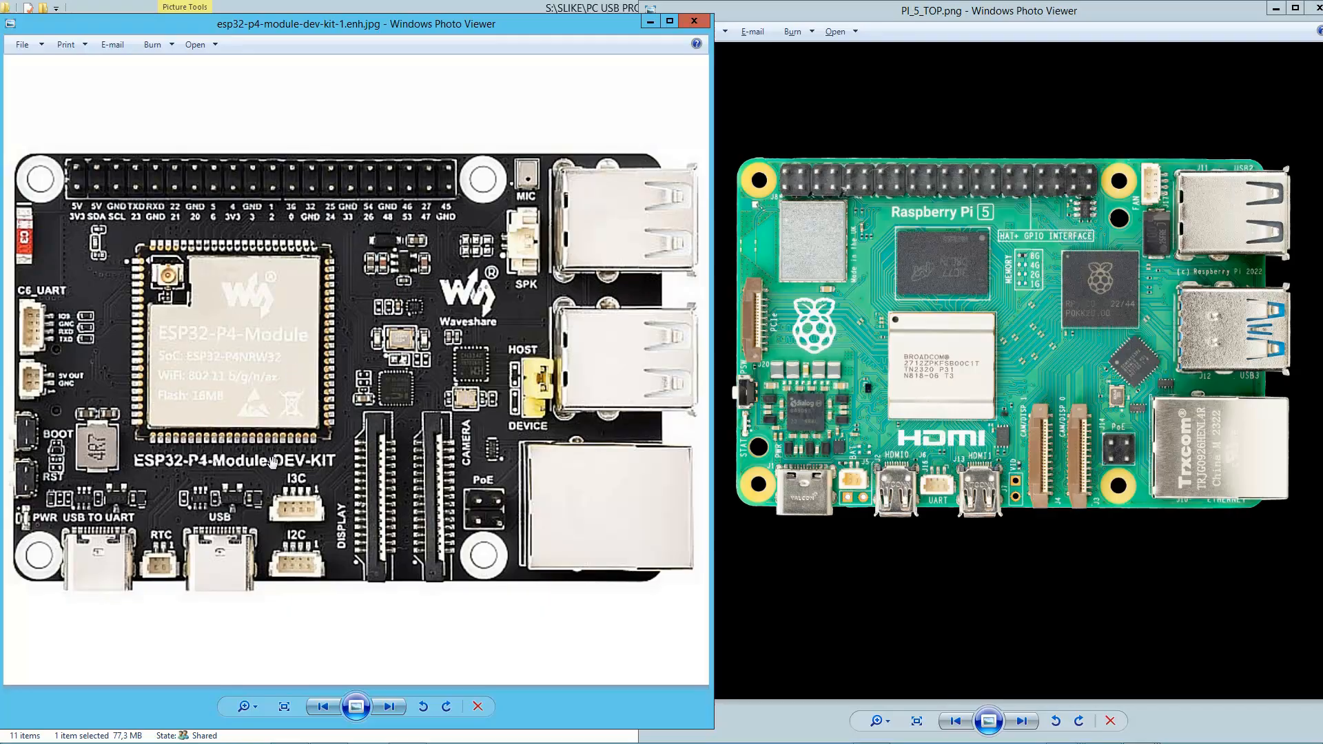
{"action": "mouse_move", "coordinate": [294, 565]}
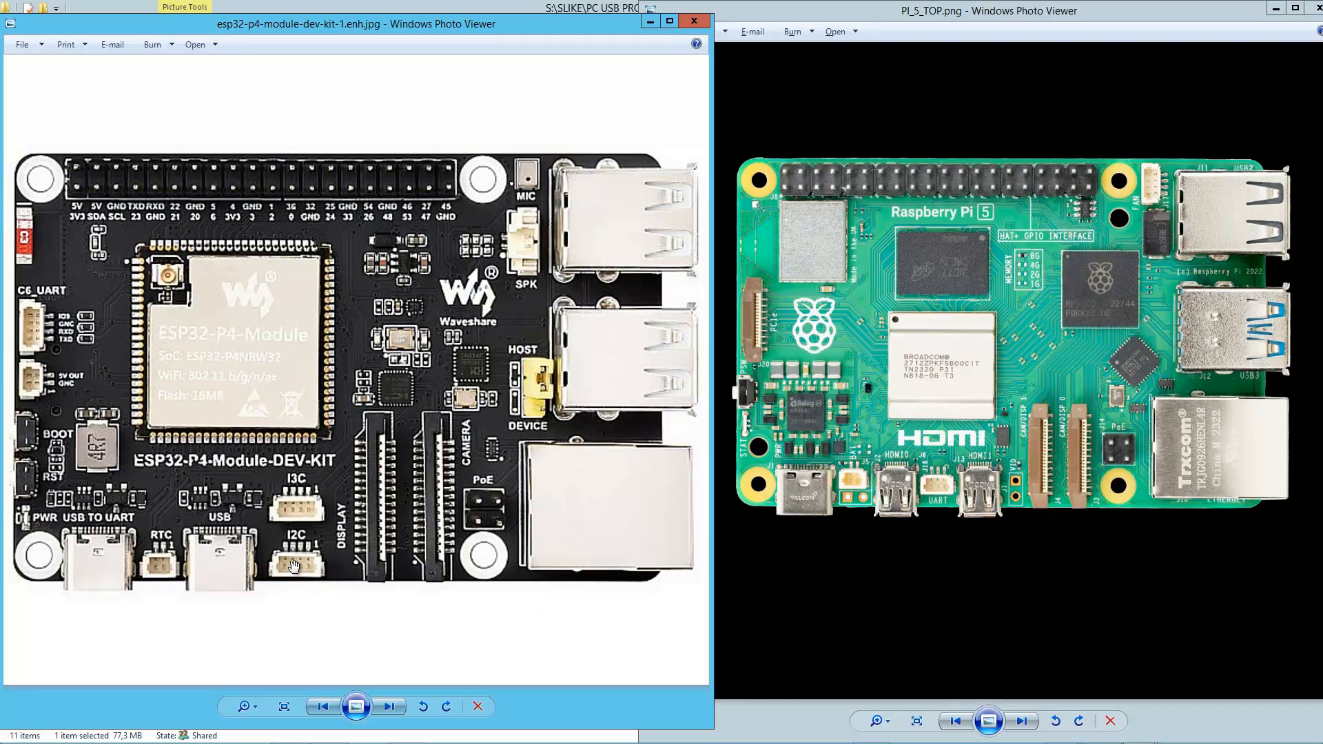
{"action": "mouse_move", "coordinate": [300, 570]}
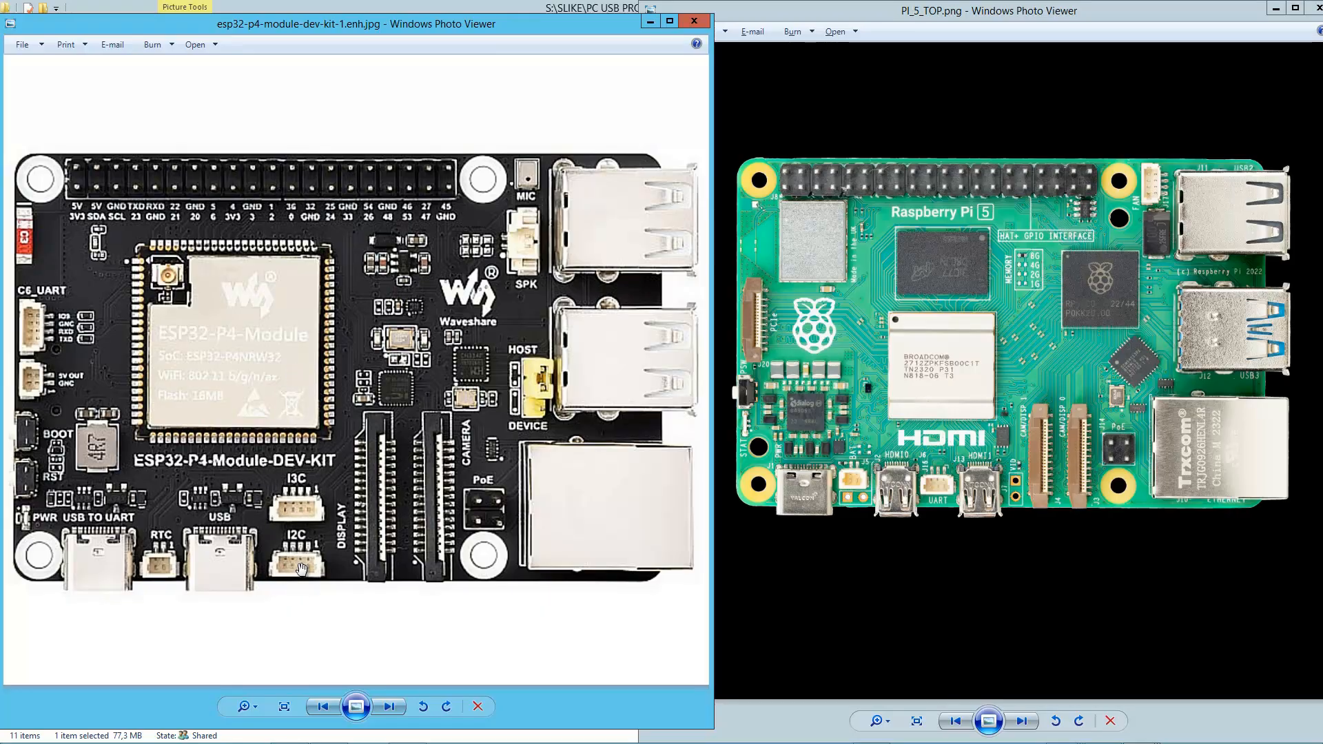
{"action": "mouse_move", "coordinate": [361, 573]}
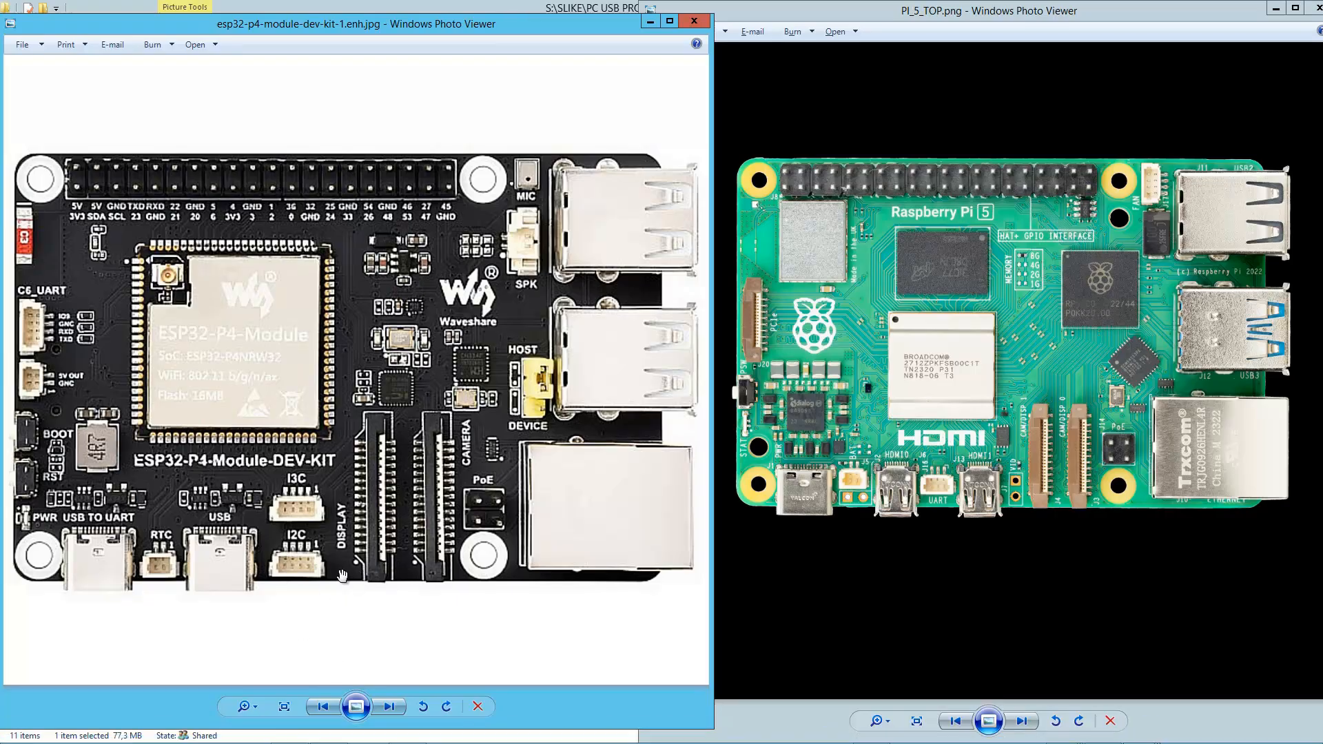
{"action": "mouse_move", "coordinate": [289, 496]}
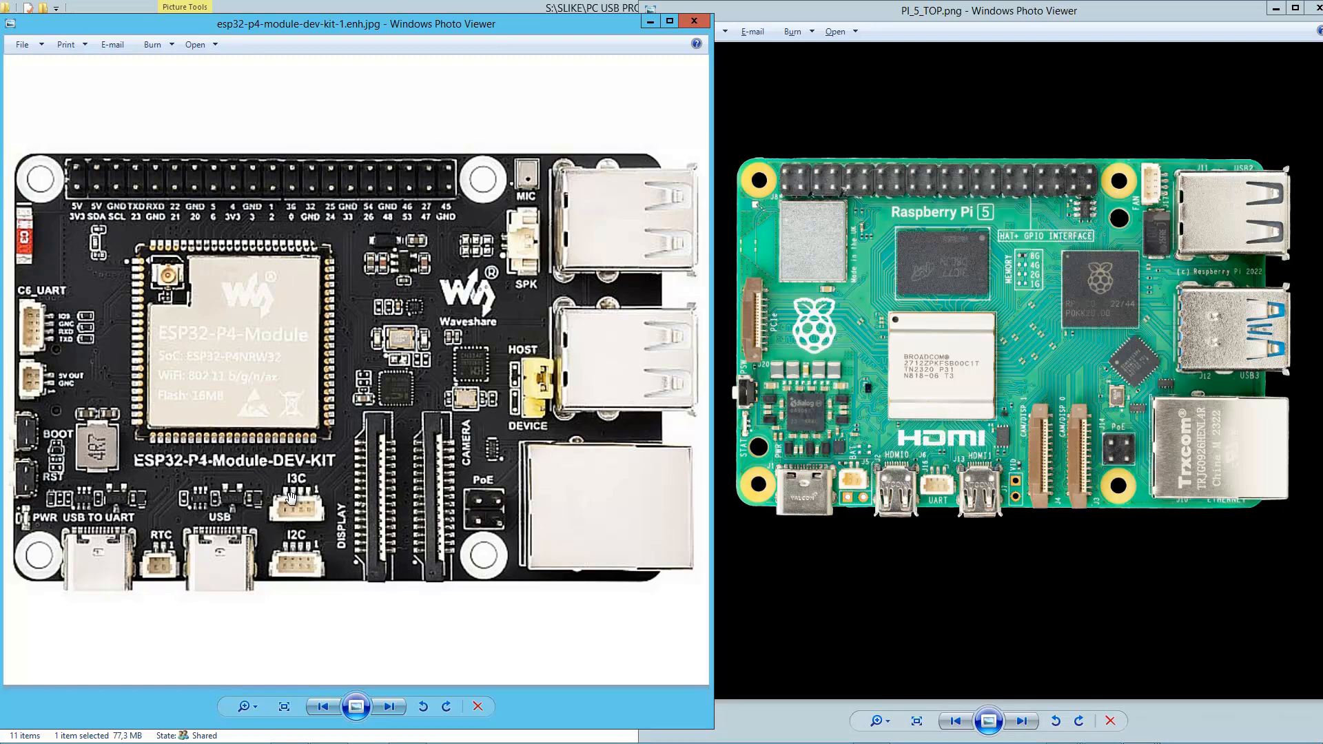
{"action": "mouse_move", "coordinate": [295, 504]}
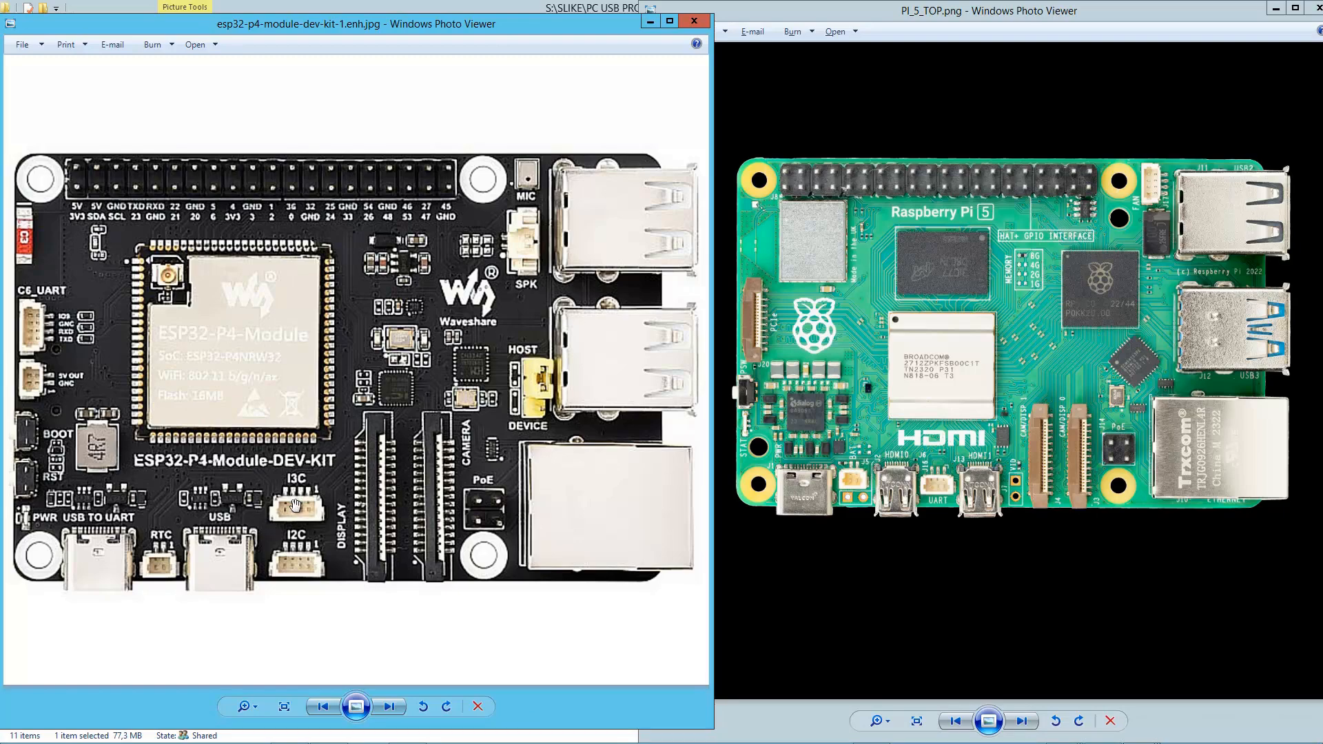
{"action": "mouse_move", "coordinate": [298, 521]}
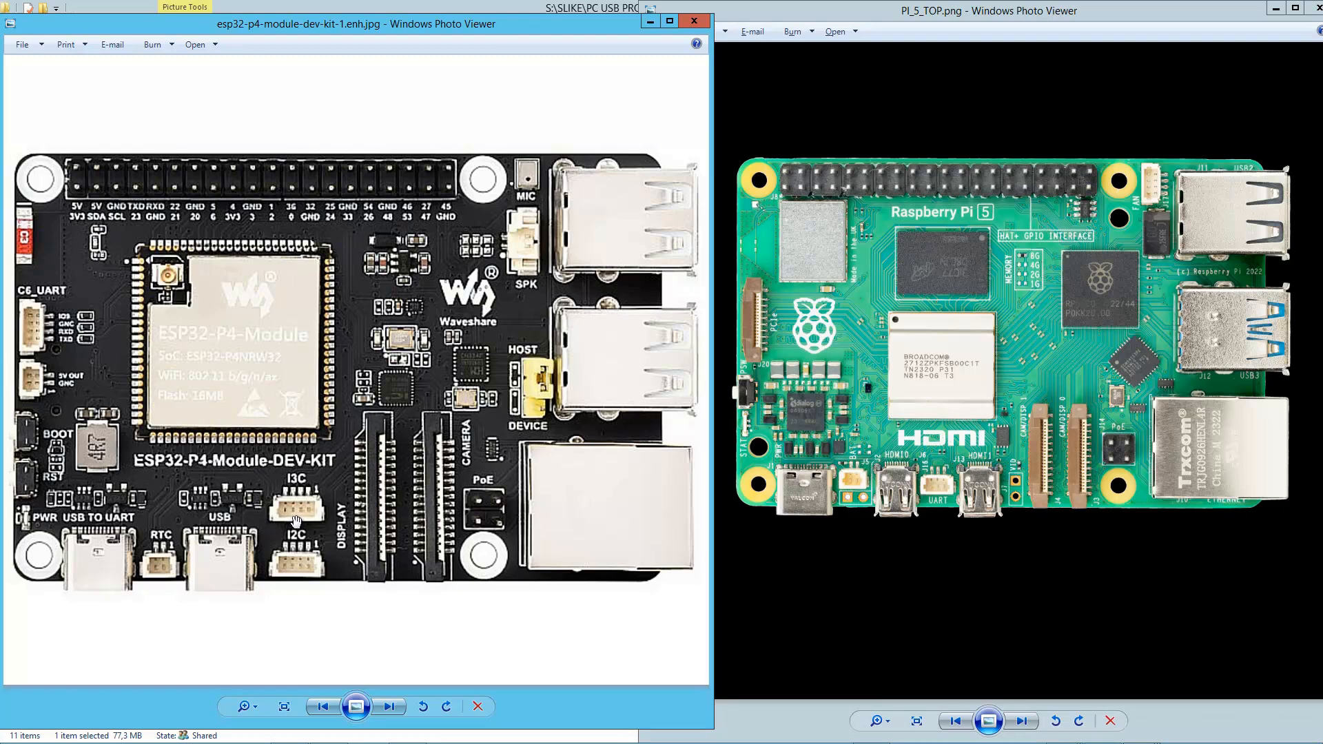
{"action": "mouse_move", "coordinate": [154, 526]}
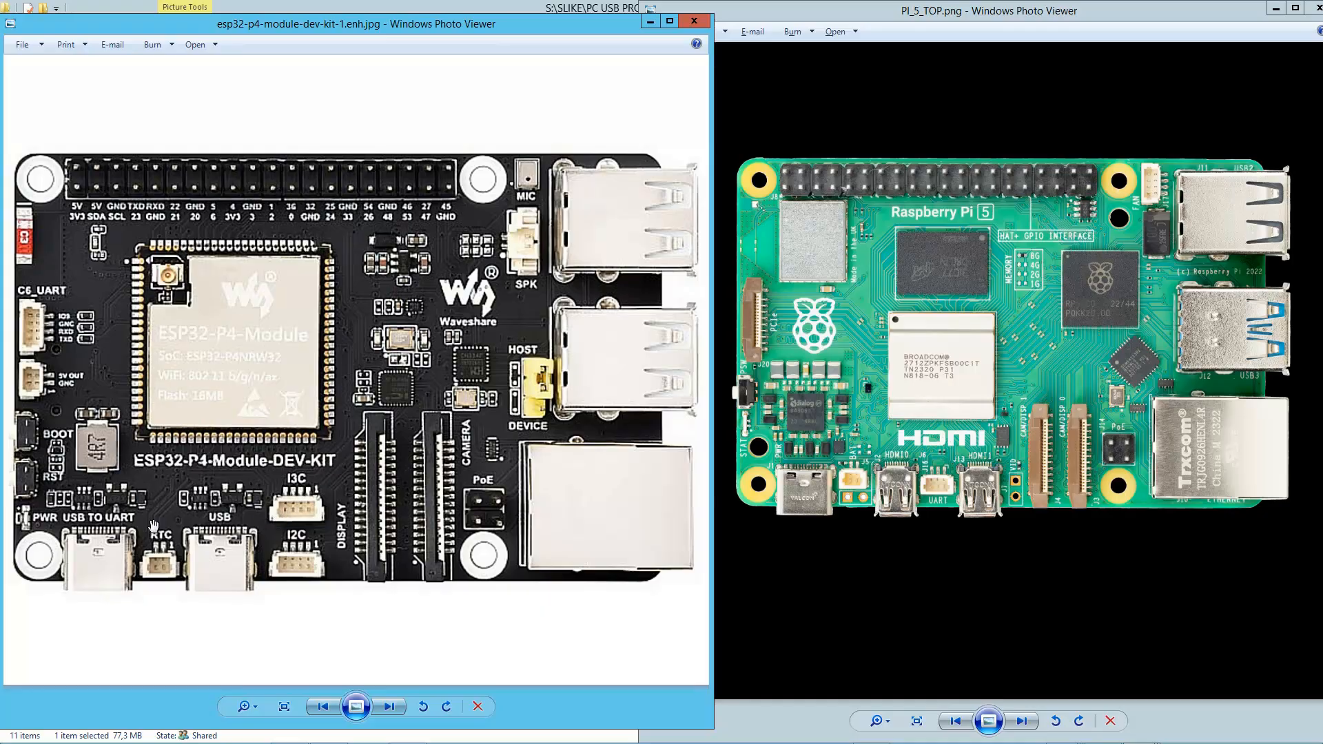
{"action": "mouse_move", "coordinate": [138, 571]}
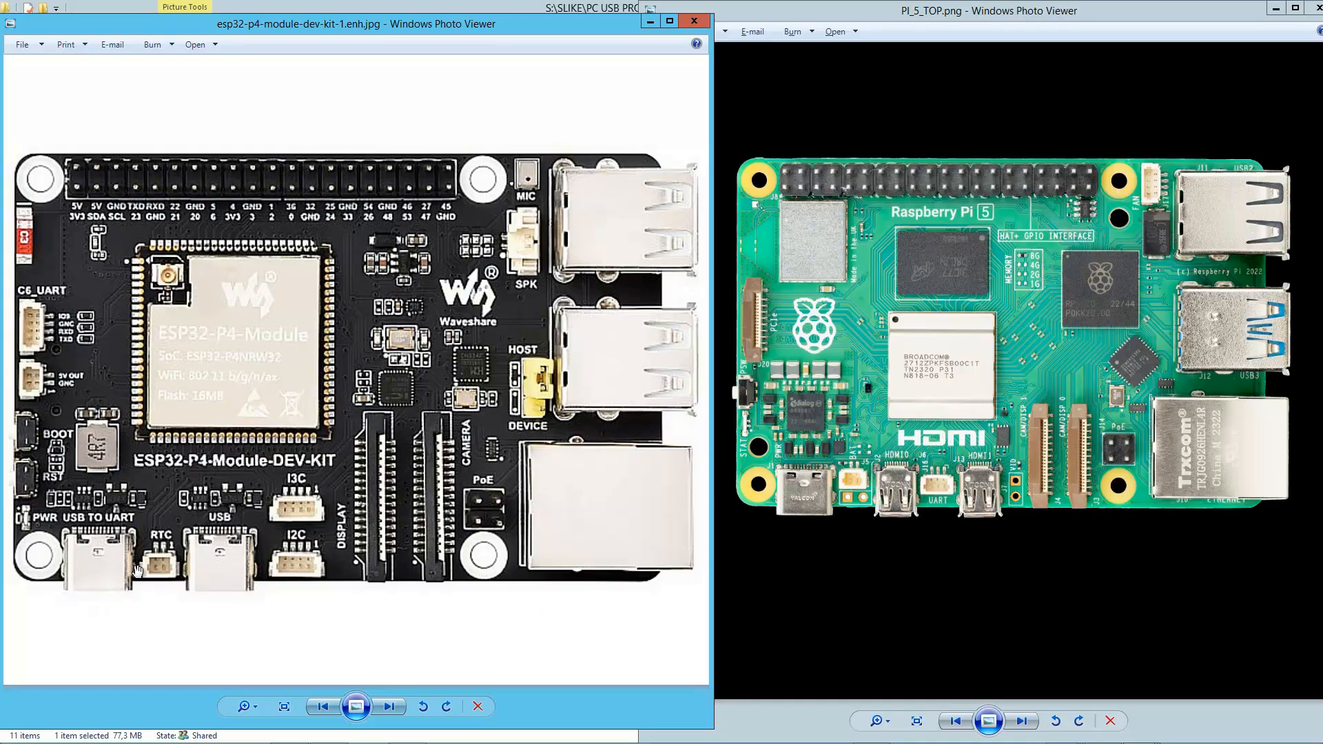
{"action": "mouse_move", "coordinate": [102, 565]}
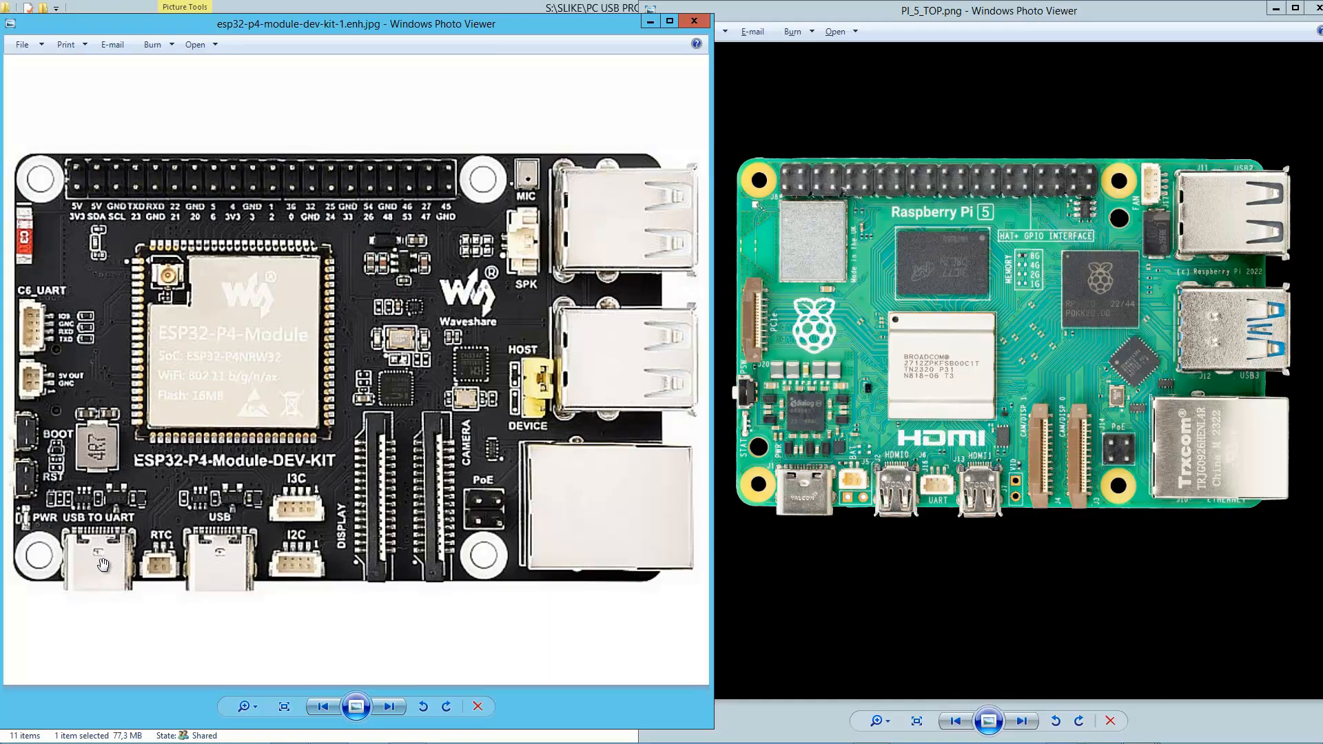
{"action": "mouse_move", "coordinate": [113, 583]}
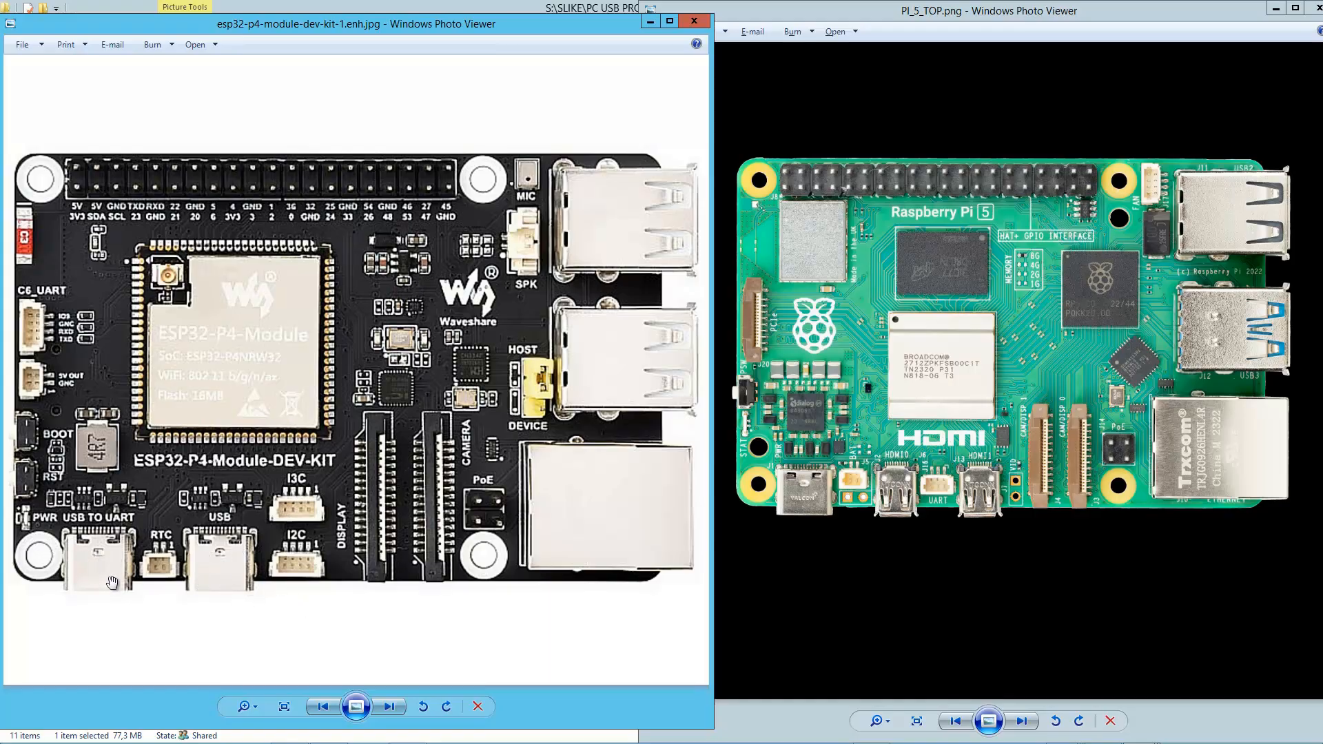
{"action": "mouse_move", "coordinate": [80, 539]}
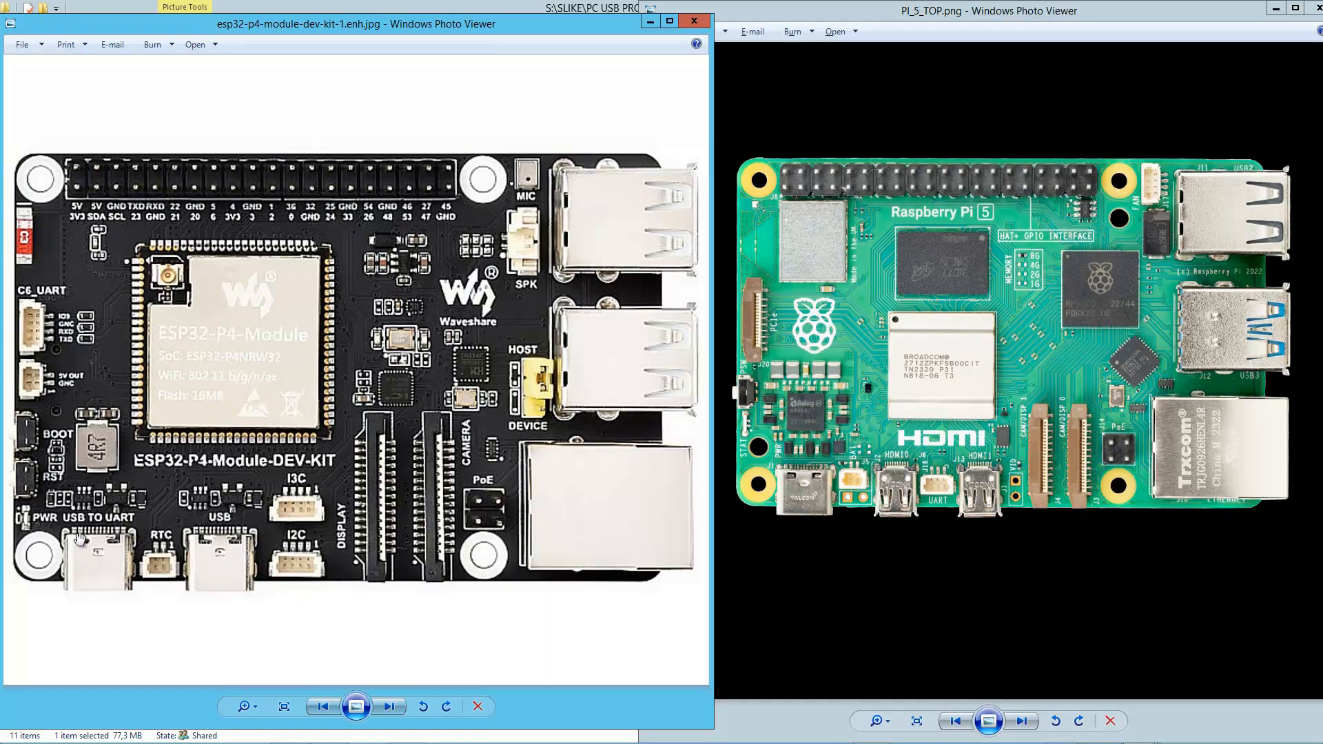
{"action": "mouse_move", "coordinate": [67, 500]}
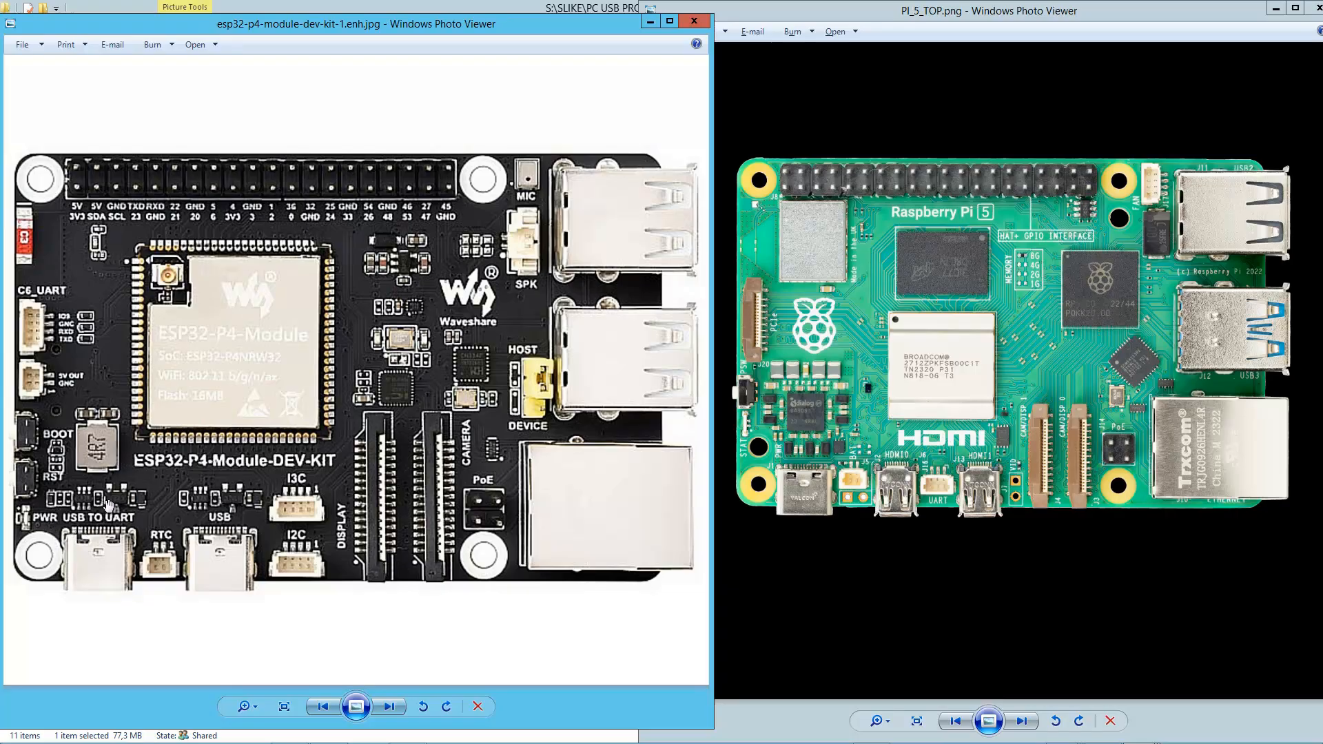
{"action": "mouse_move", "coordinate": [303, 446]}
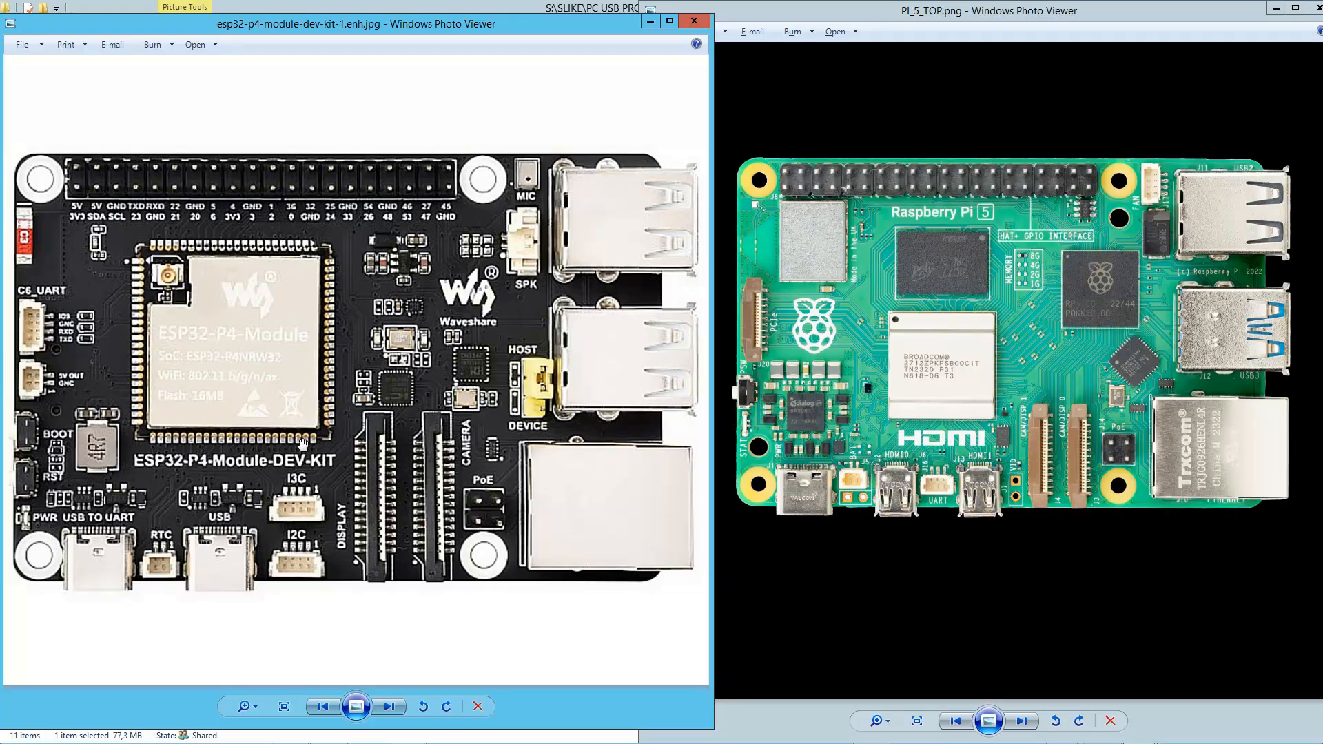
{"action": "mouse_move", "coordinate": [400, 386]}
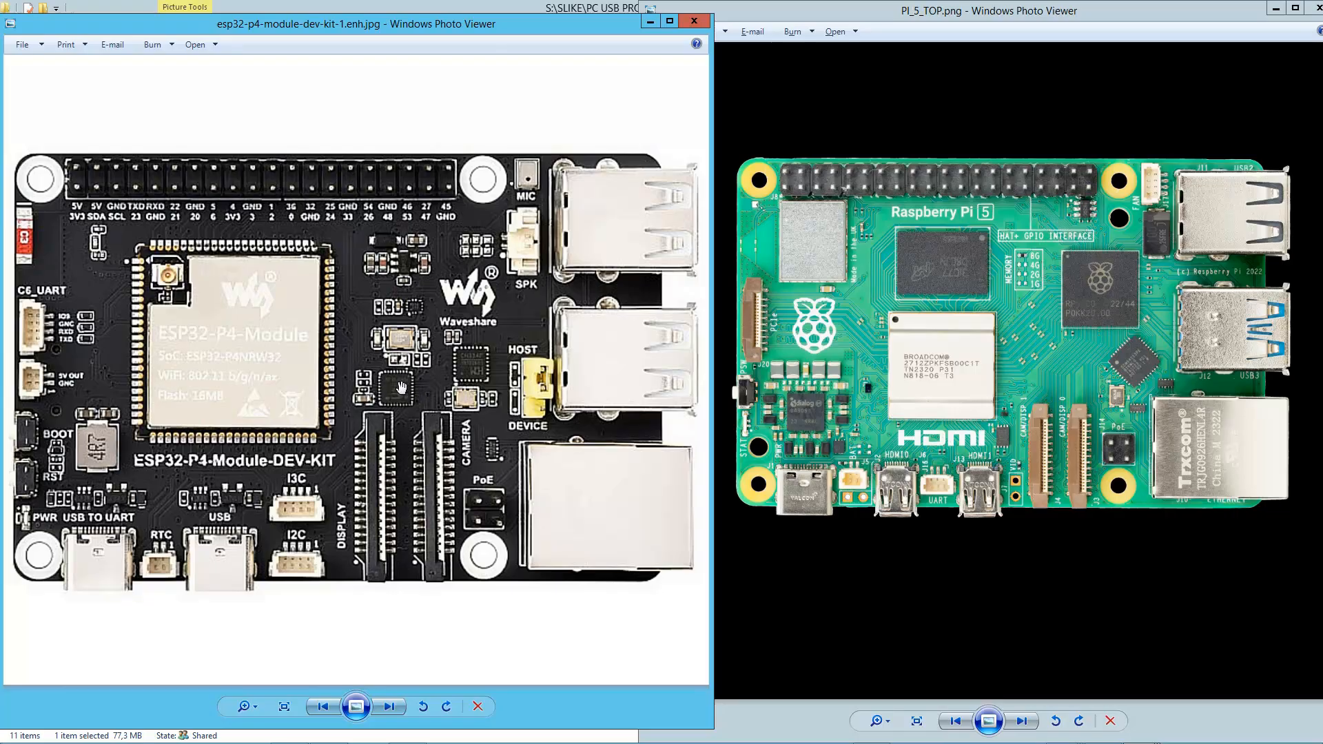
{"action": "mouse_move", "coordinate": [308, 378]}
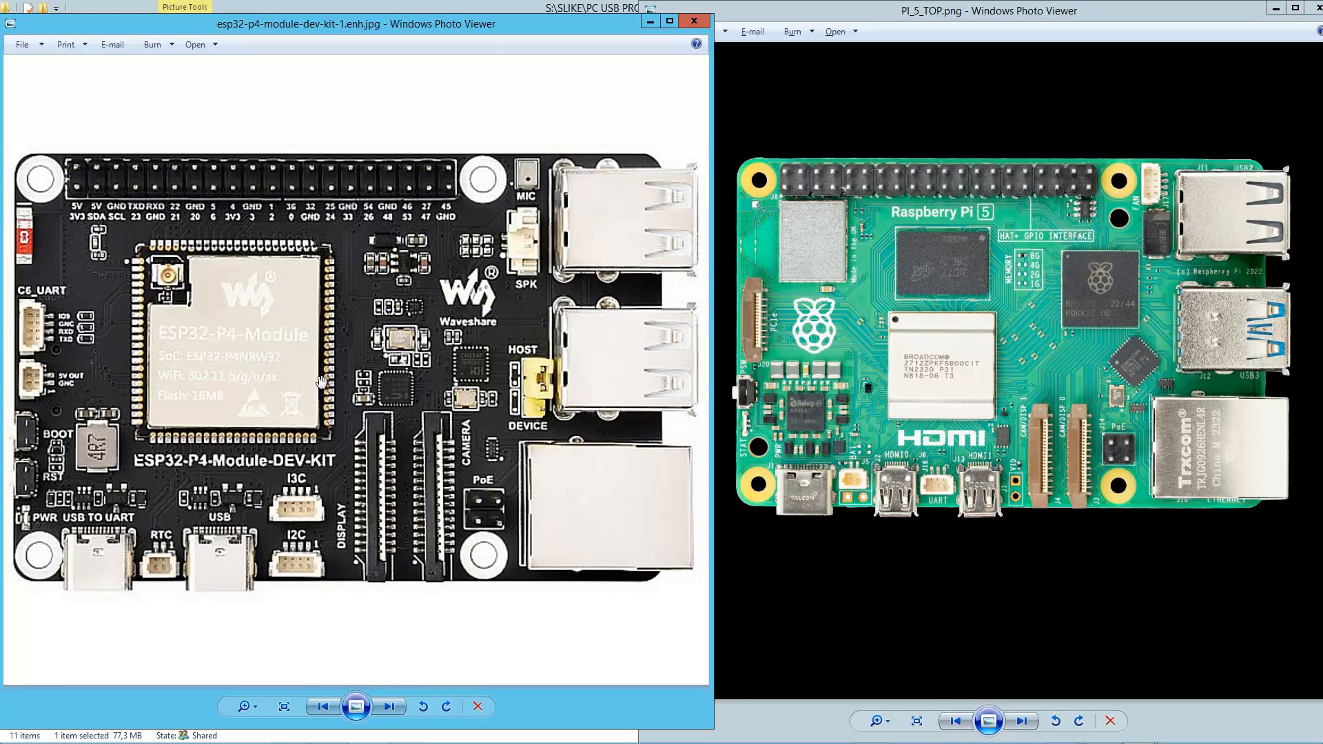
{"action": "mouse_move", "coordinate": [237, 352]}
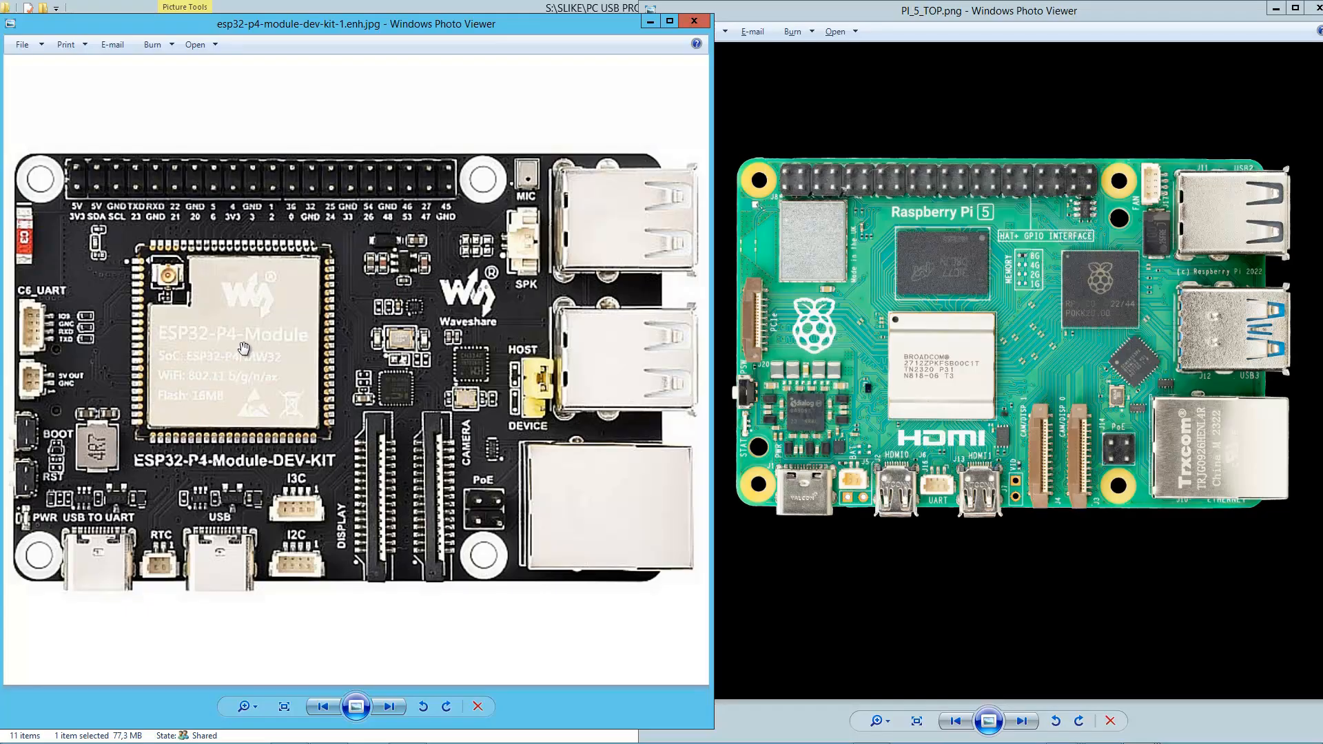
{"action": "mouse_move", "coordinate": [248, 348]}
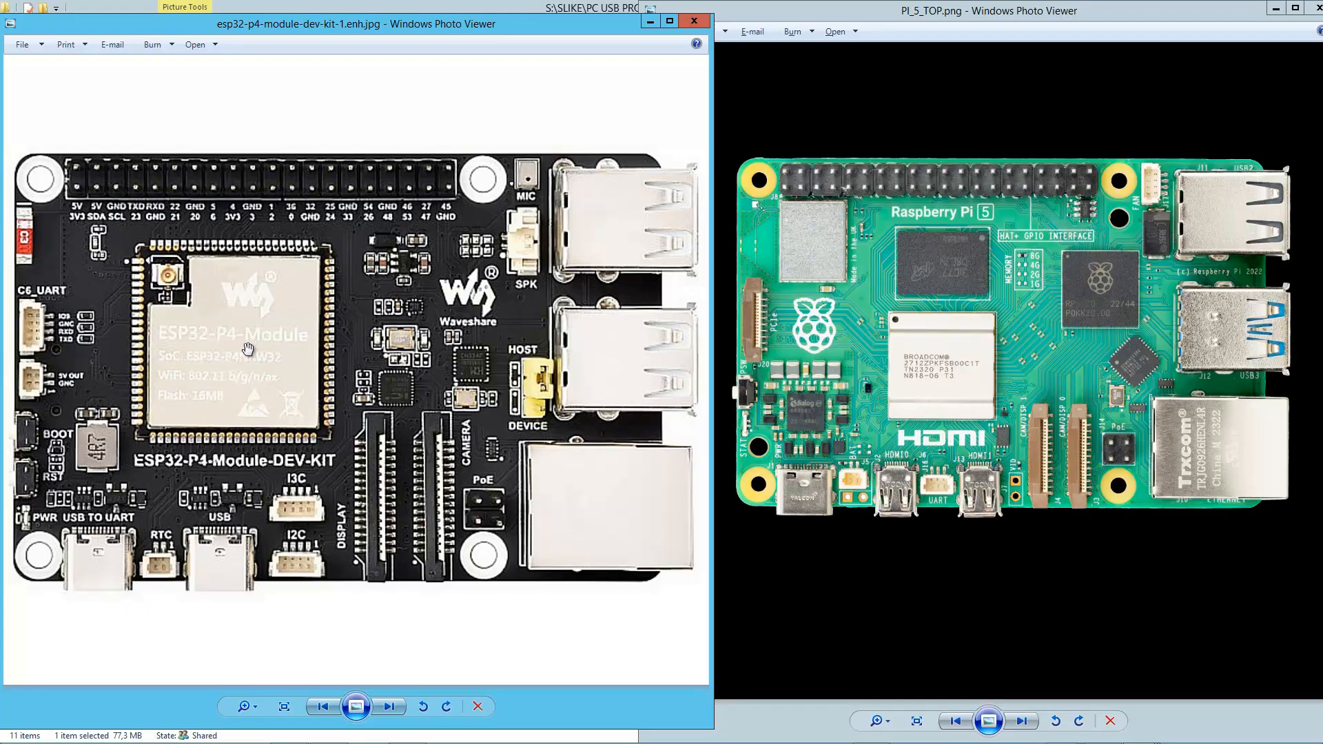
{"action": "mouse_move", "coordinate": [117, 544]}
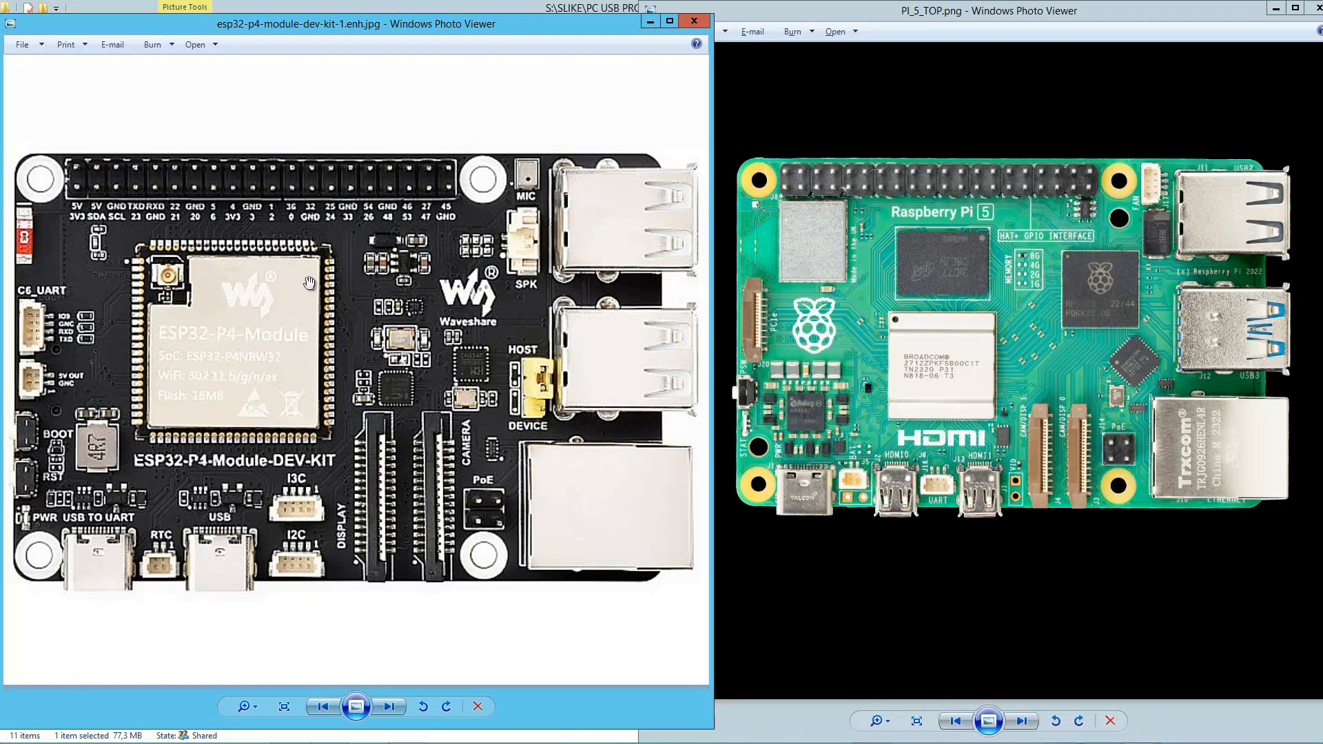
{"action": "mouse_move", "coordinate": [273, 392]}
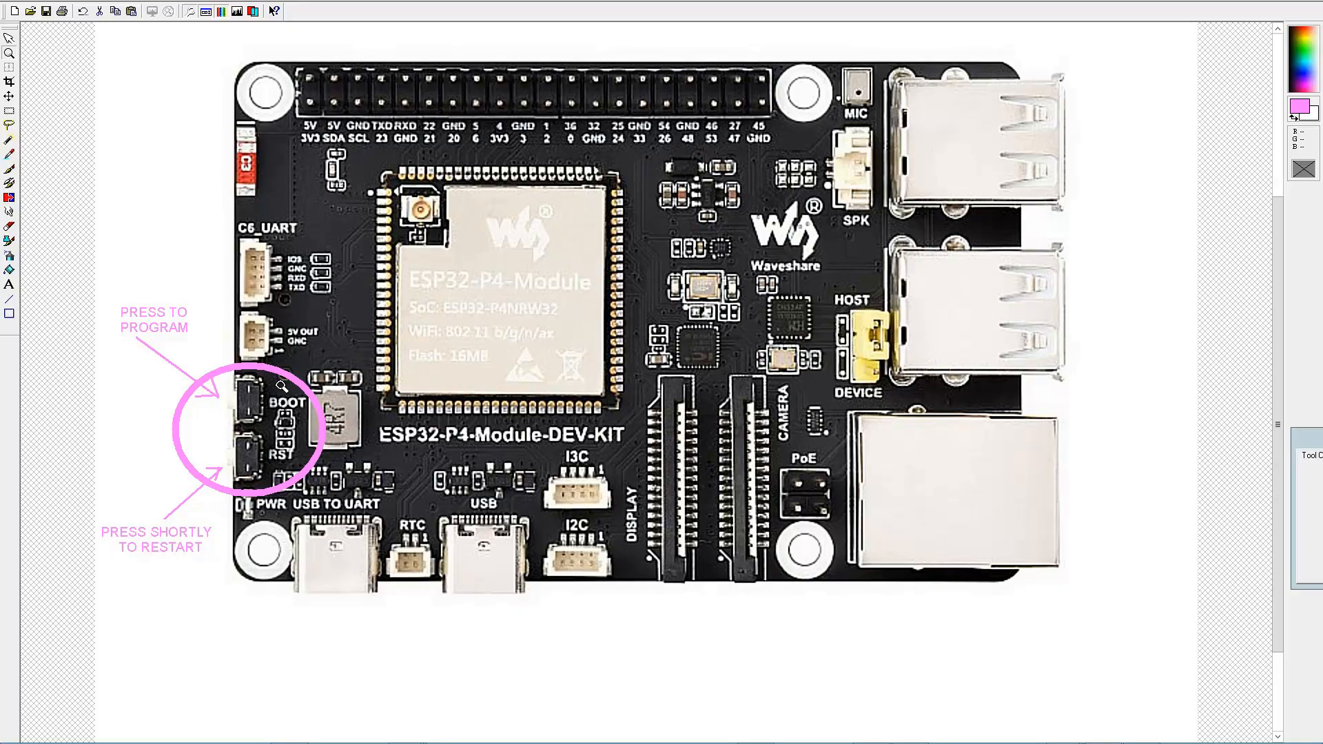
{"action": "mouse_move", "coordinate": [251, 478]}
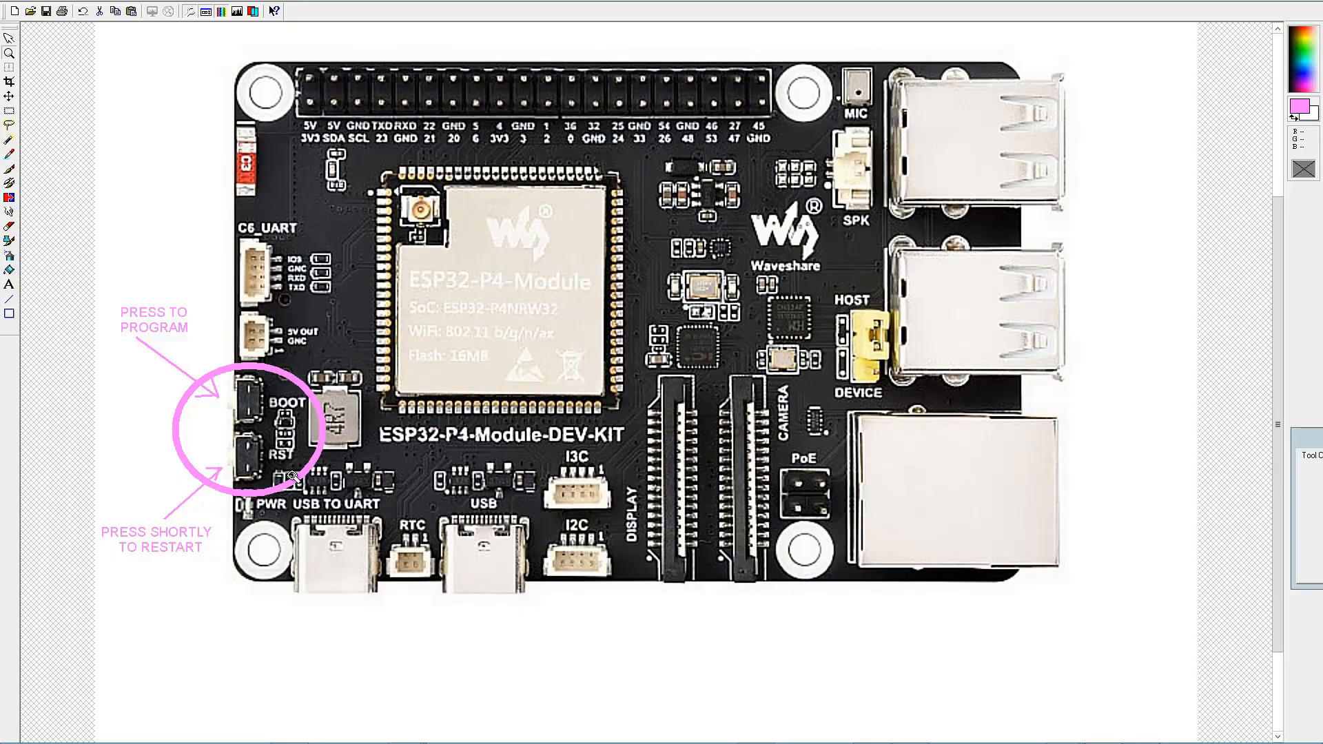
{"action": "mouse_move", "coordinate": [240, 444]}
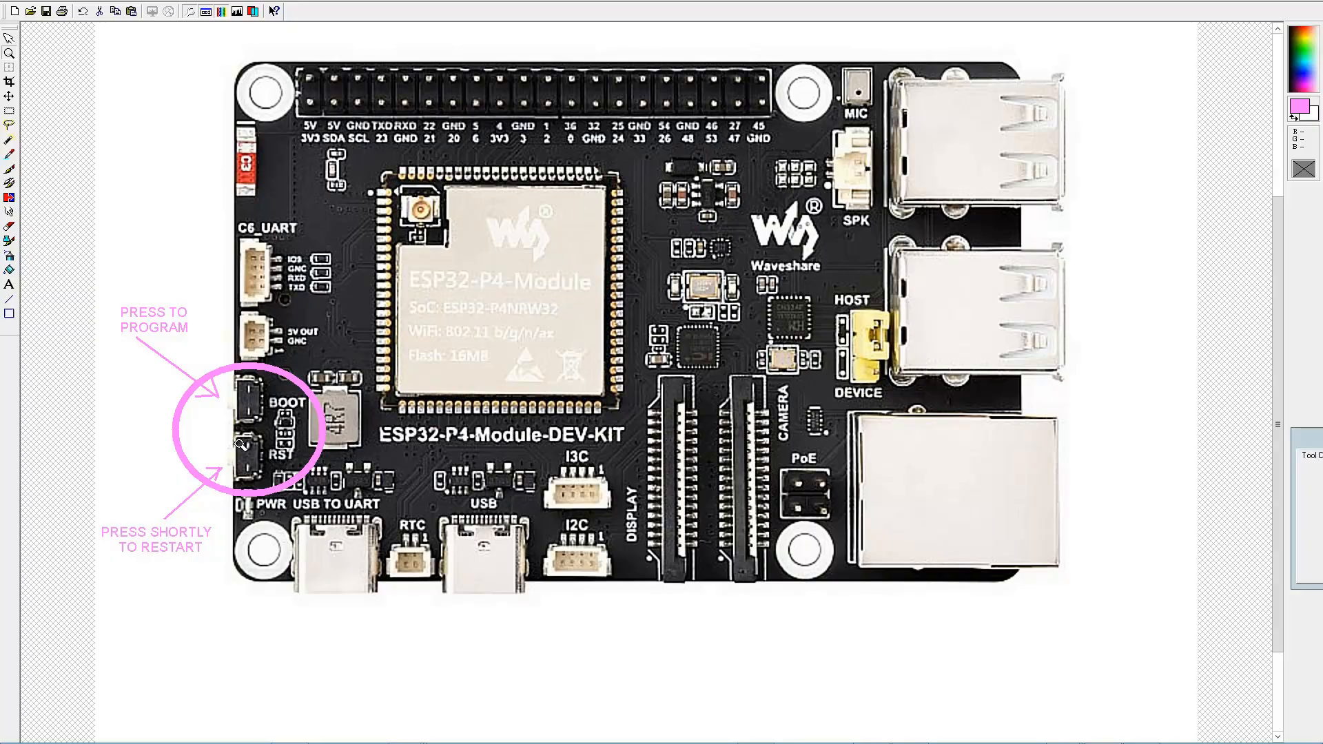
{"action": "mouse_move", "coordinate": [431, 299]}
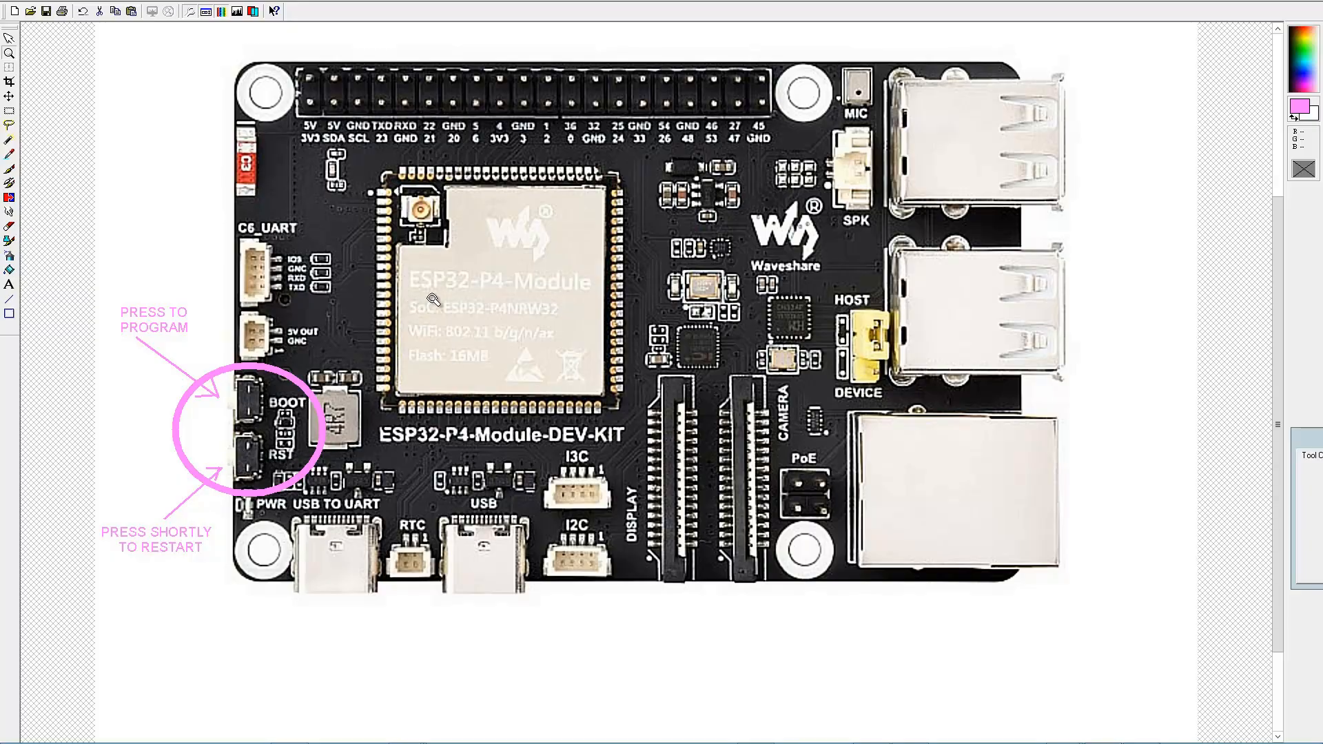
{"action": "mouse_move", "coordinate": [449, 323]}
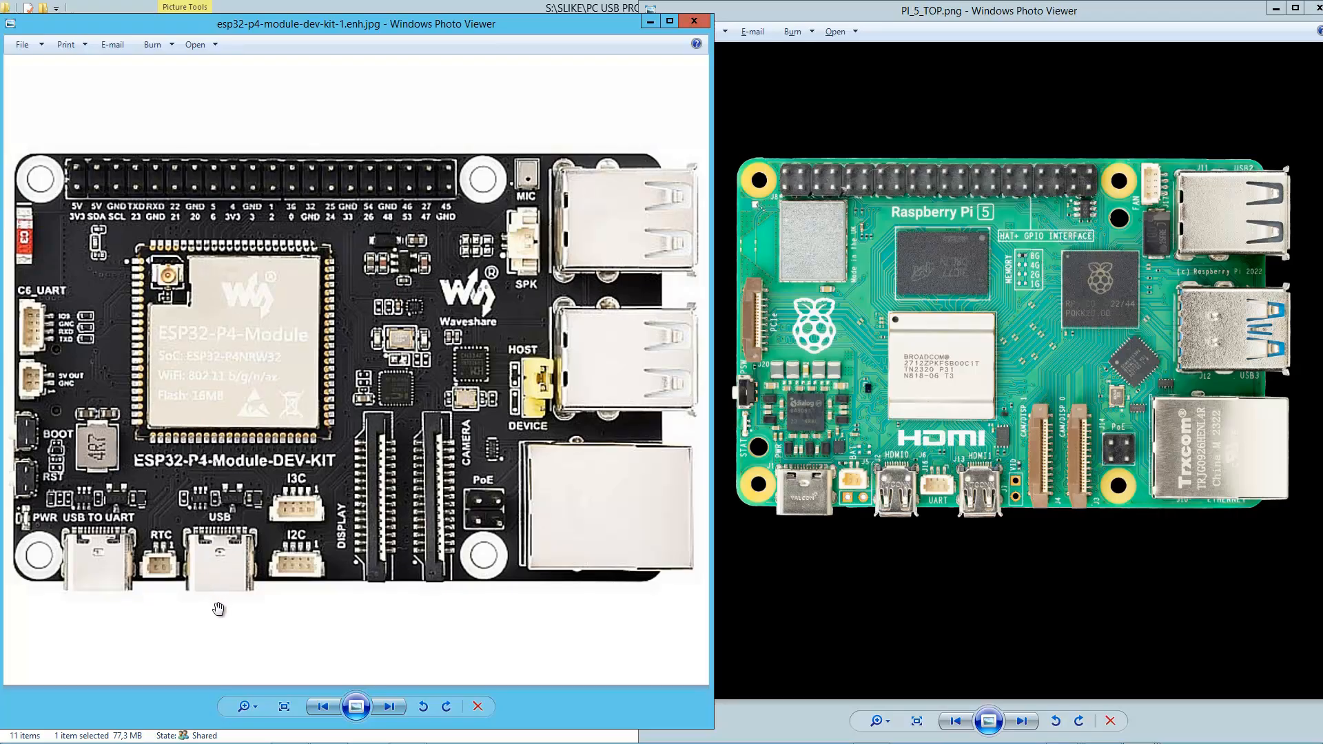
{"action": "mouse_move", "coordinate": [190, 590]}
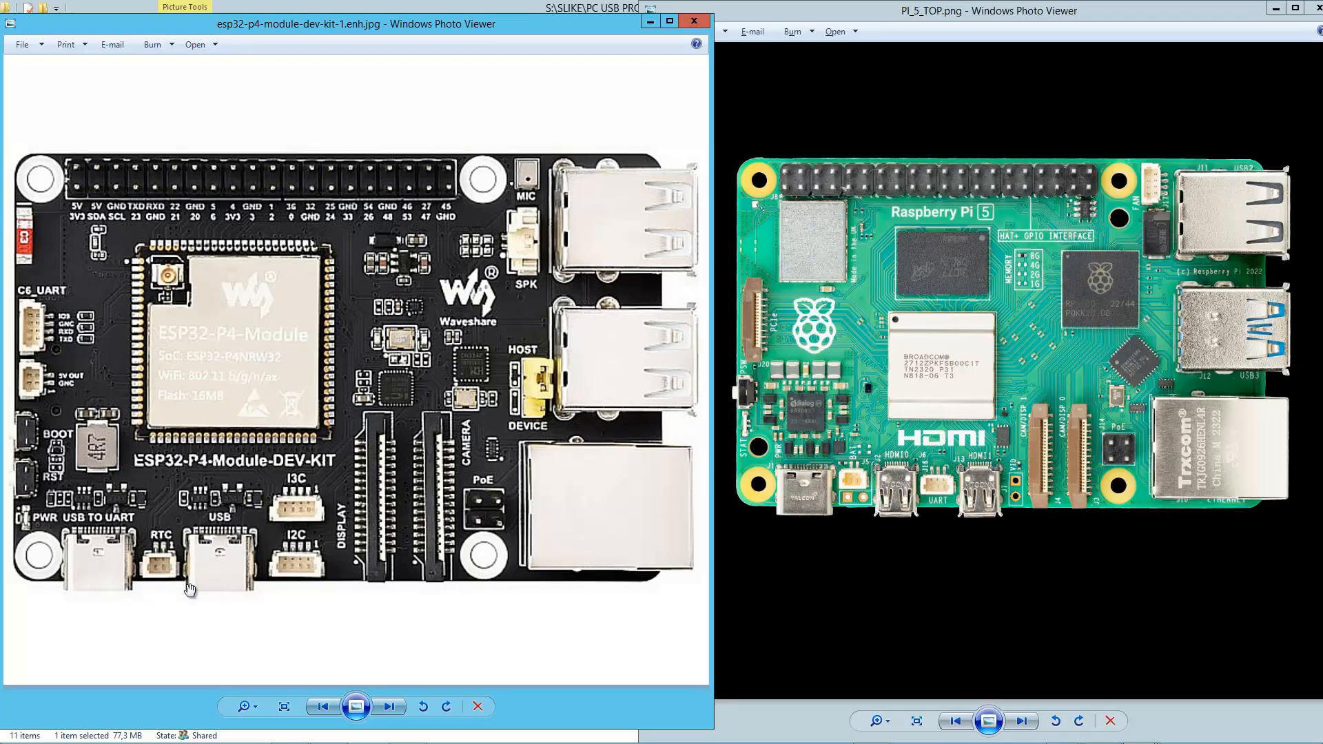
{"action": "mouse_move", "coordinate": [538, 405]}
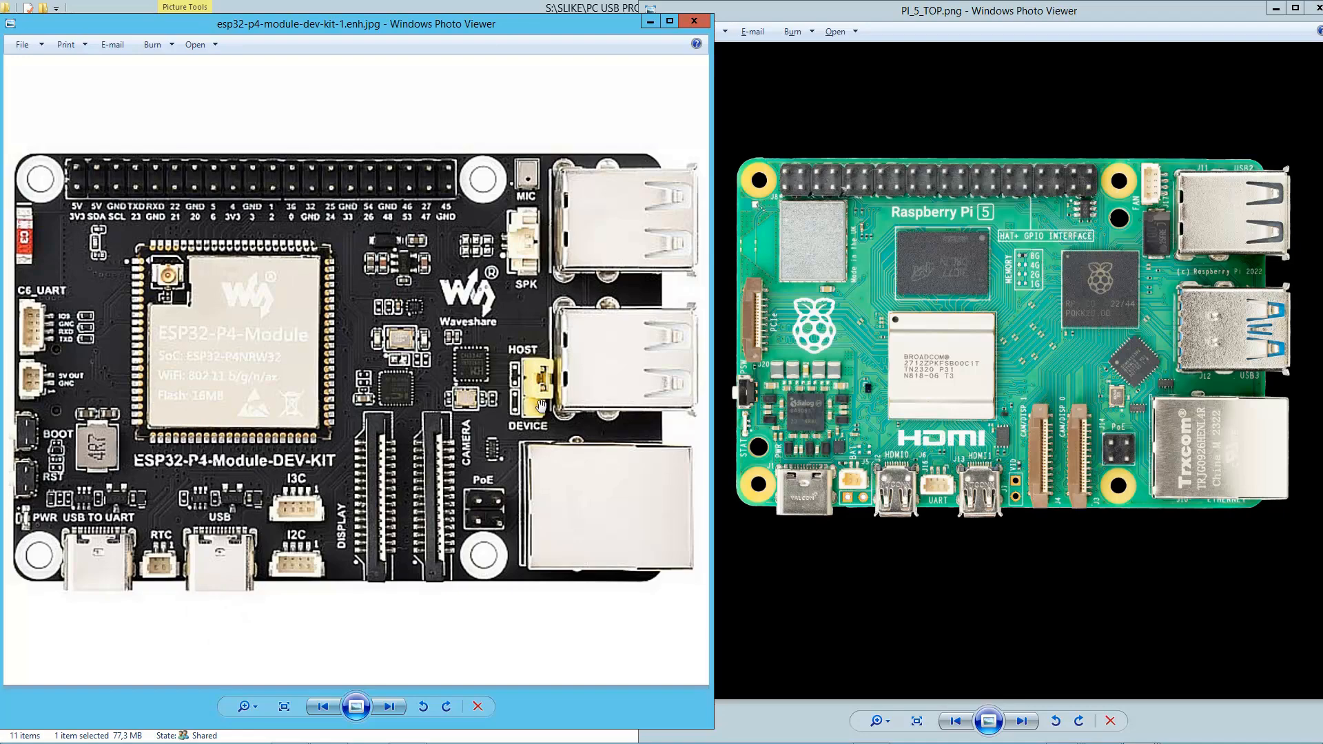
{"action": "mouse_move", "coordinate": [725, 172]}
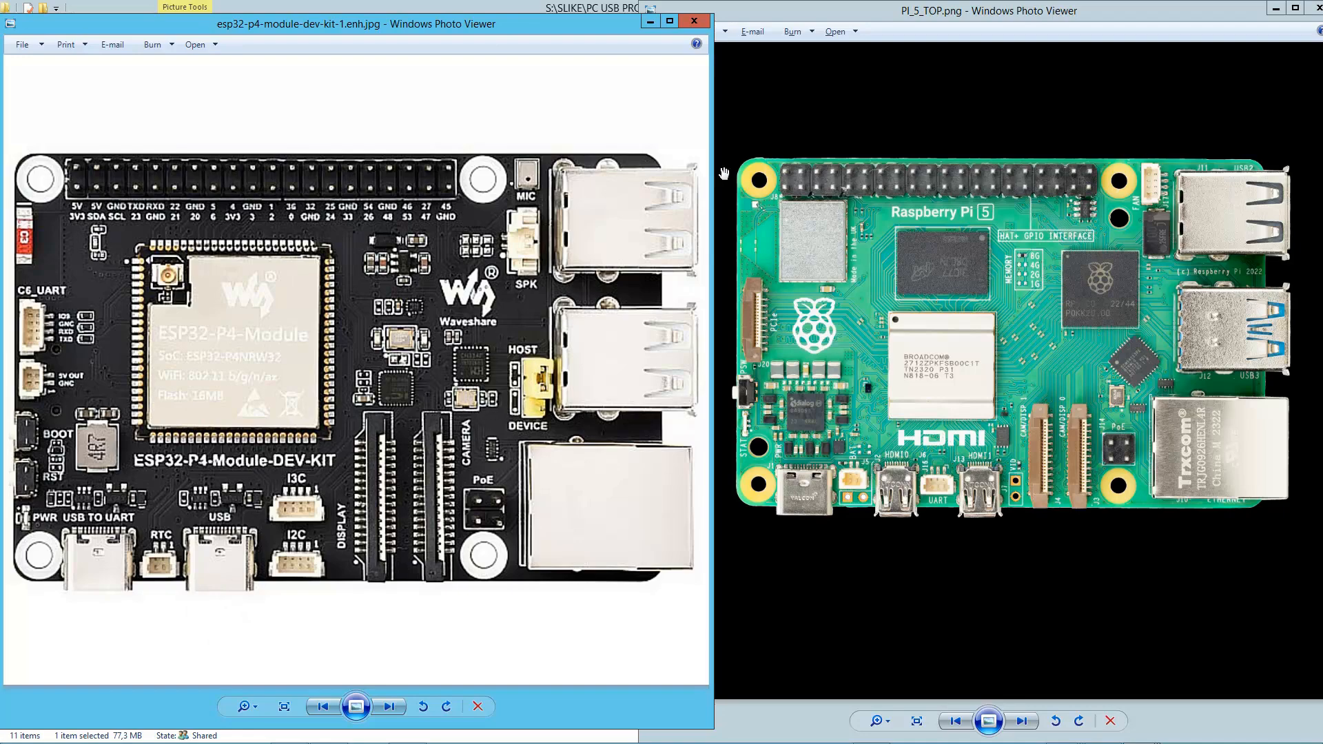
{"action": "mouse_move", "coordinate": [641, 335]}
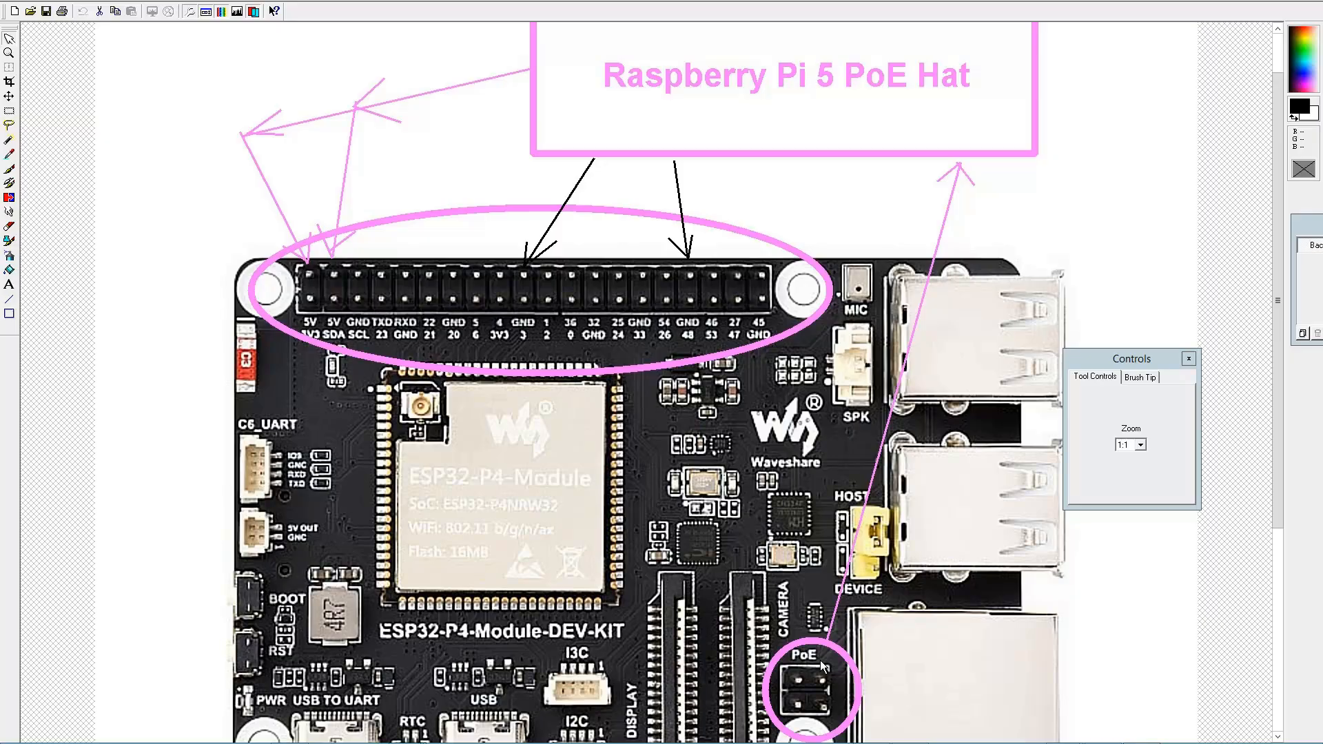
{"action": "mouse_move", "coordinate": [833, 691]}
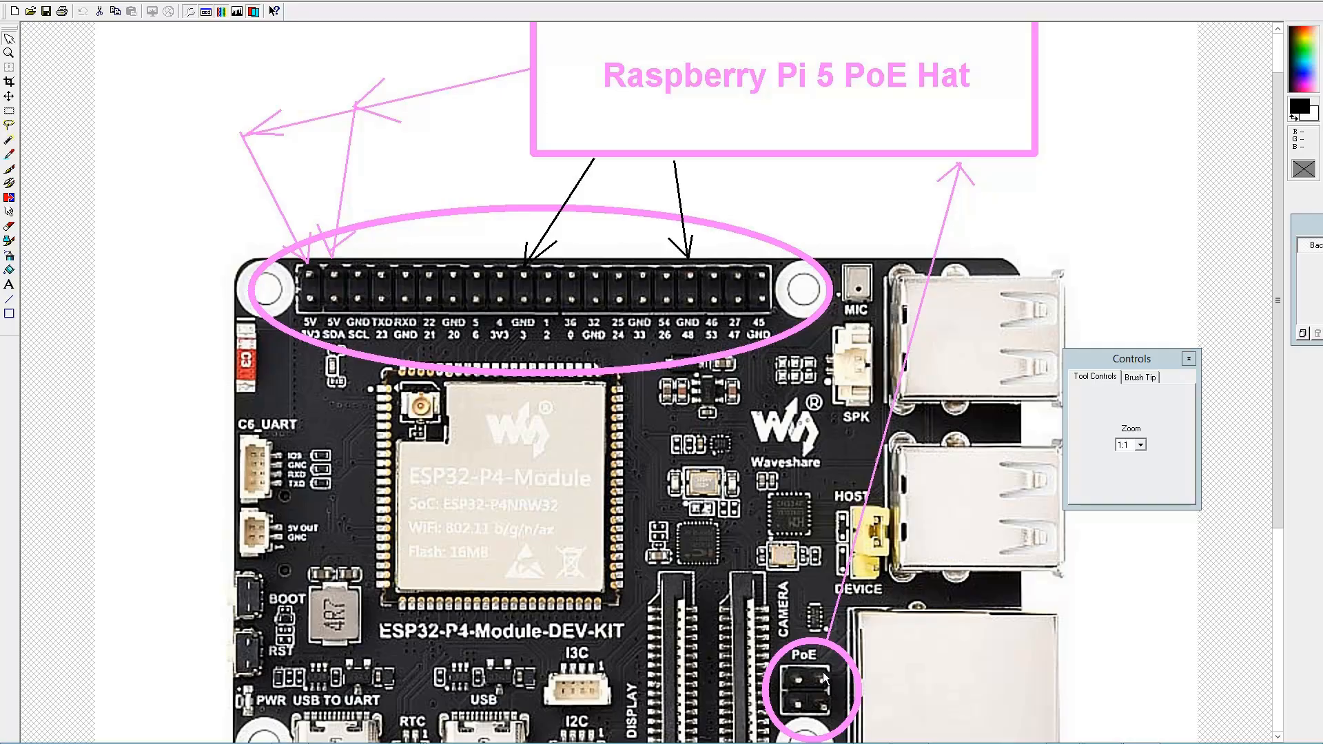
{"action": "mouse_move", "coordinate": [784, 670]}
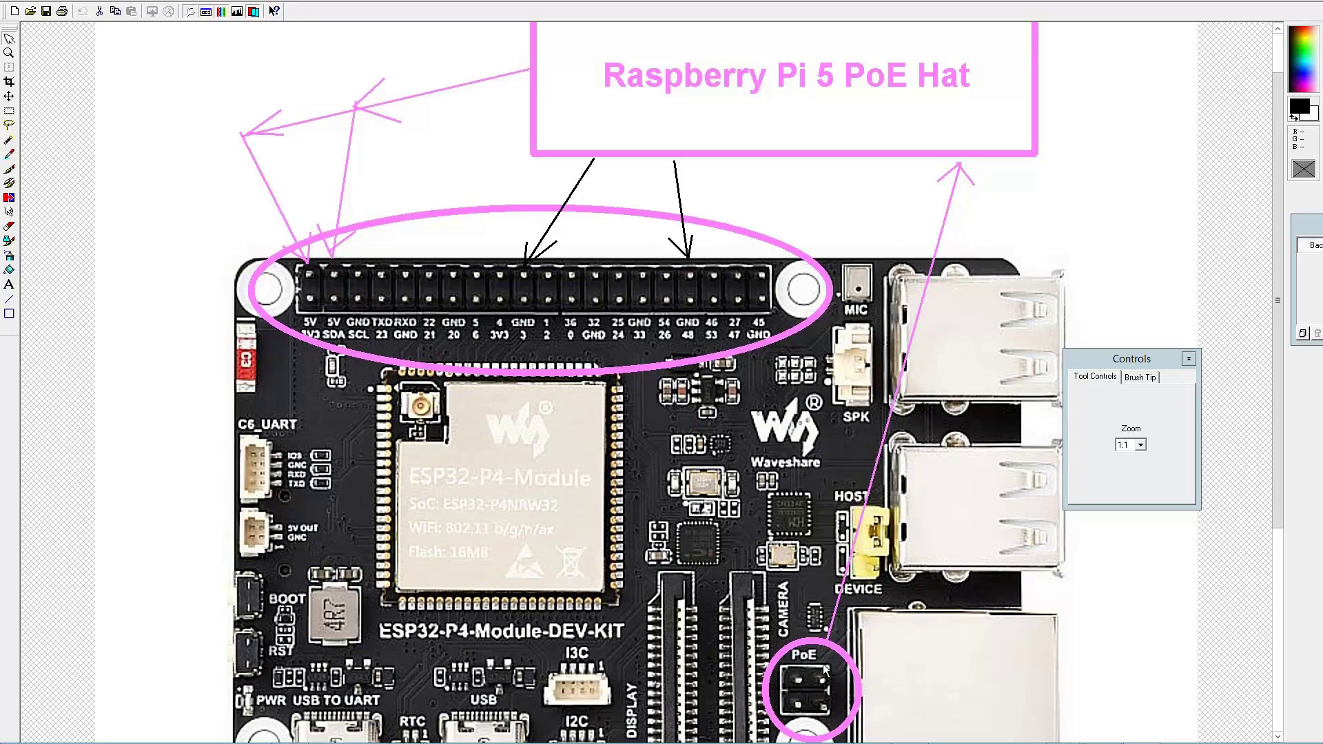
{"action": "mouse_move", "coordinate": [846, 720]}
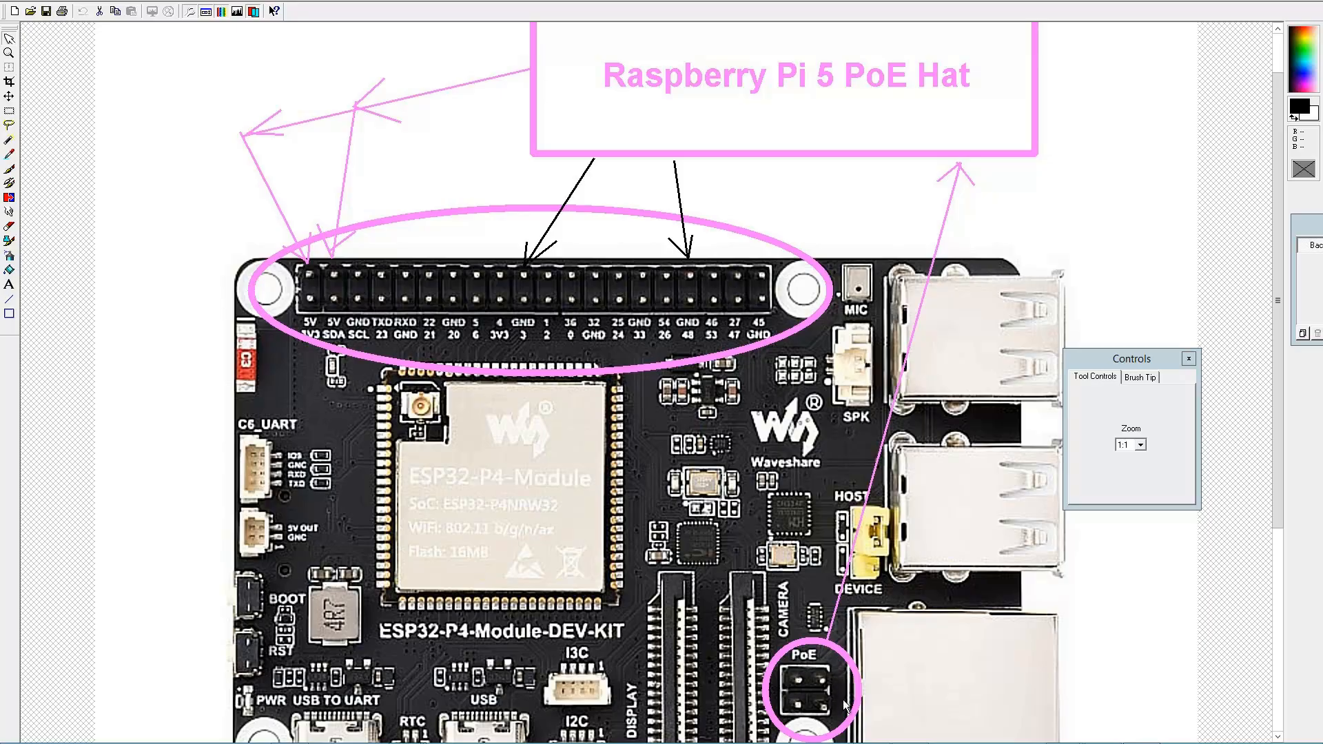
{"action": "mouse_move", "coordinate": [805, 676]}
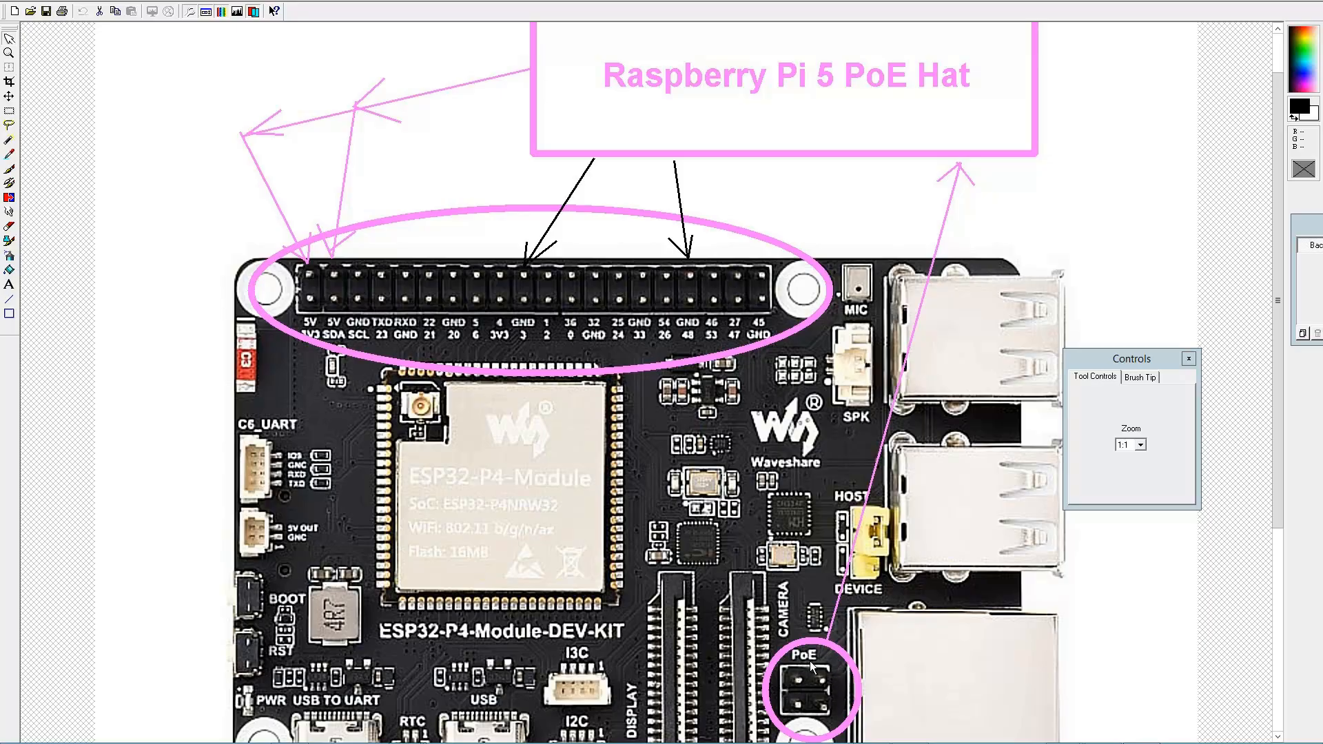
{"action": "mouse_move", "coordinate": [1012, 693]}
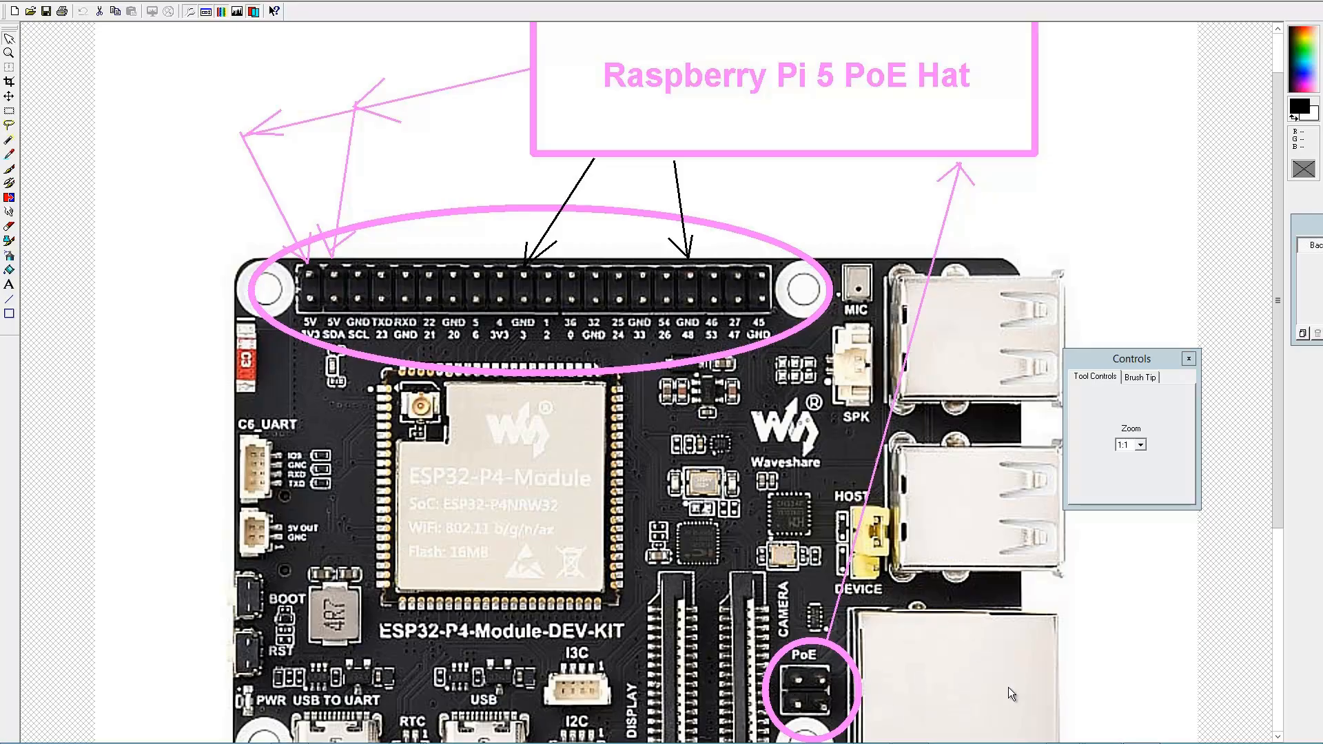
{"action": "mouse_move", "coordinate": [948, 630]}
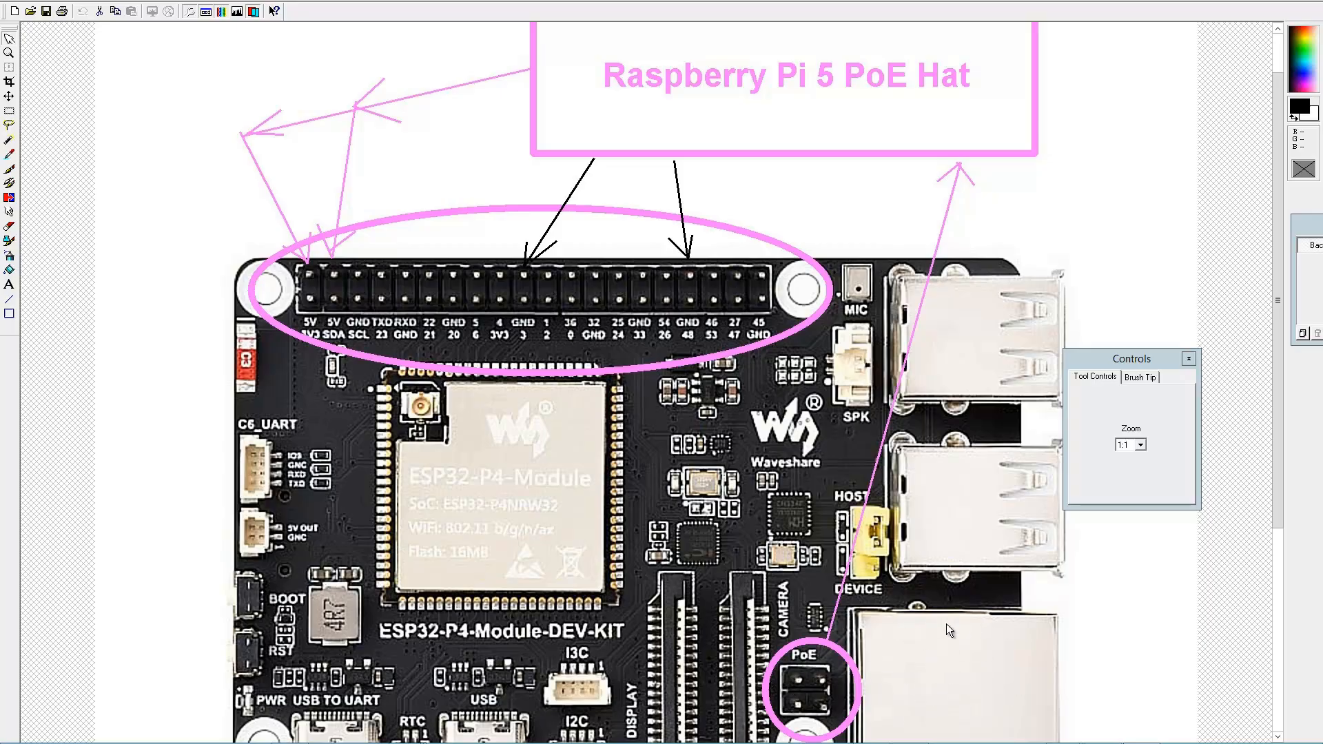
{"action": "mouse_move", "coordinate": [915, 154]}
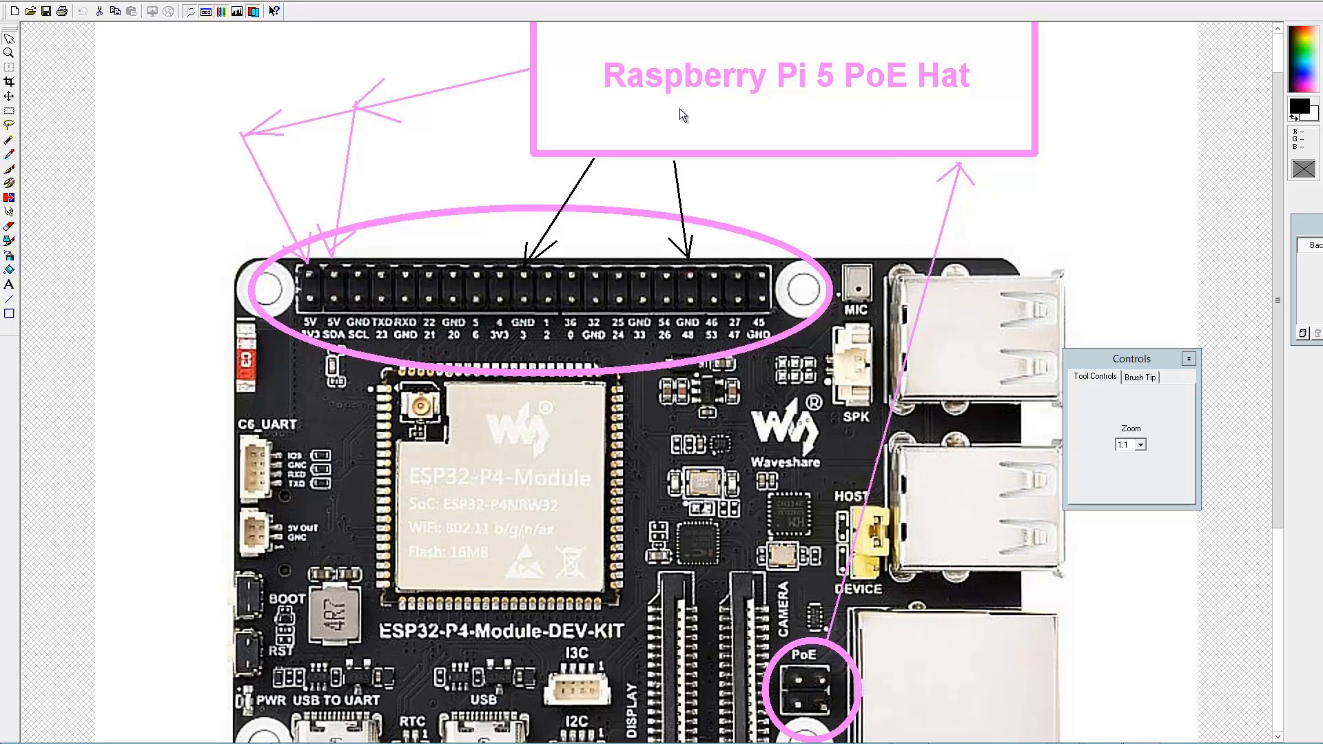
{"action": "mouse_move", "coordinate": [885, 85]}
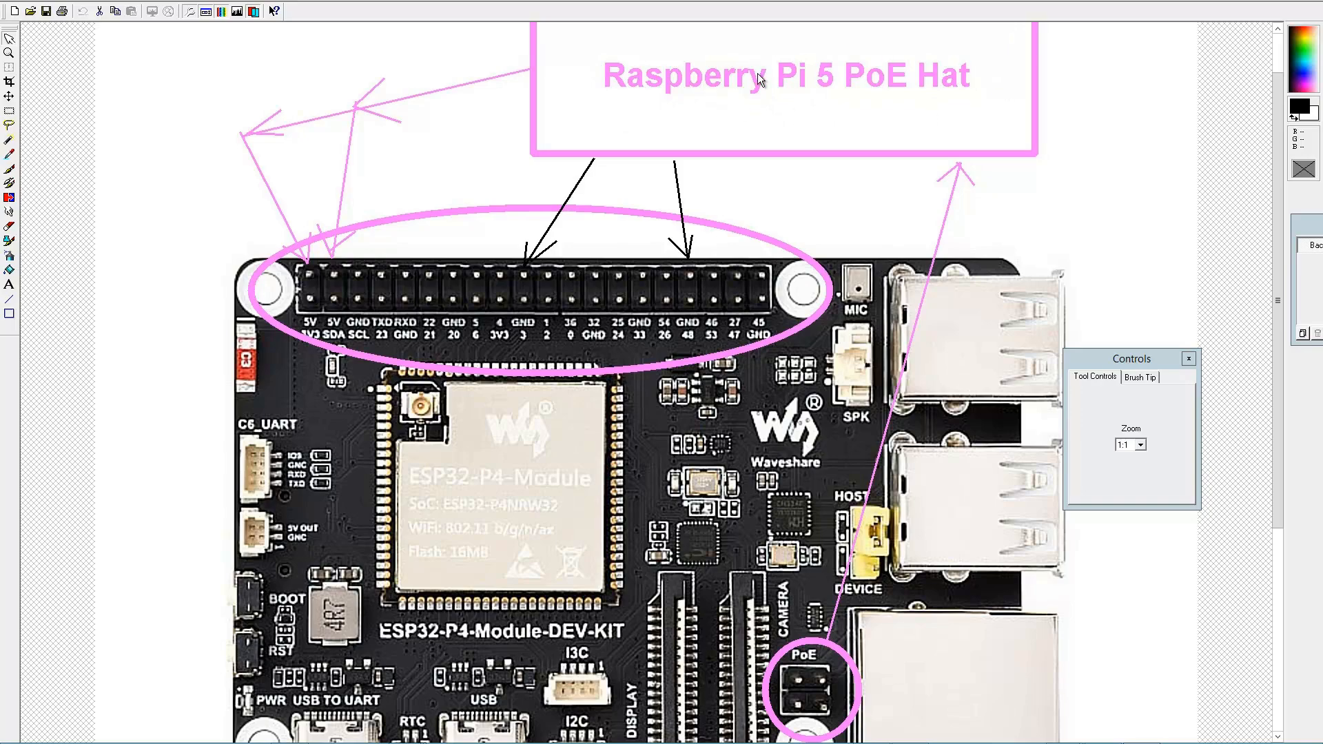
{"action": "mouse_move", "coordinate": [313, 95]}
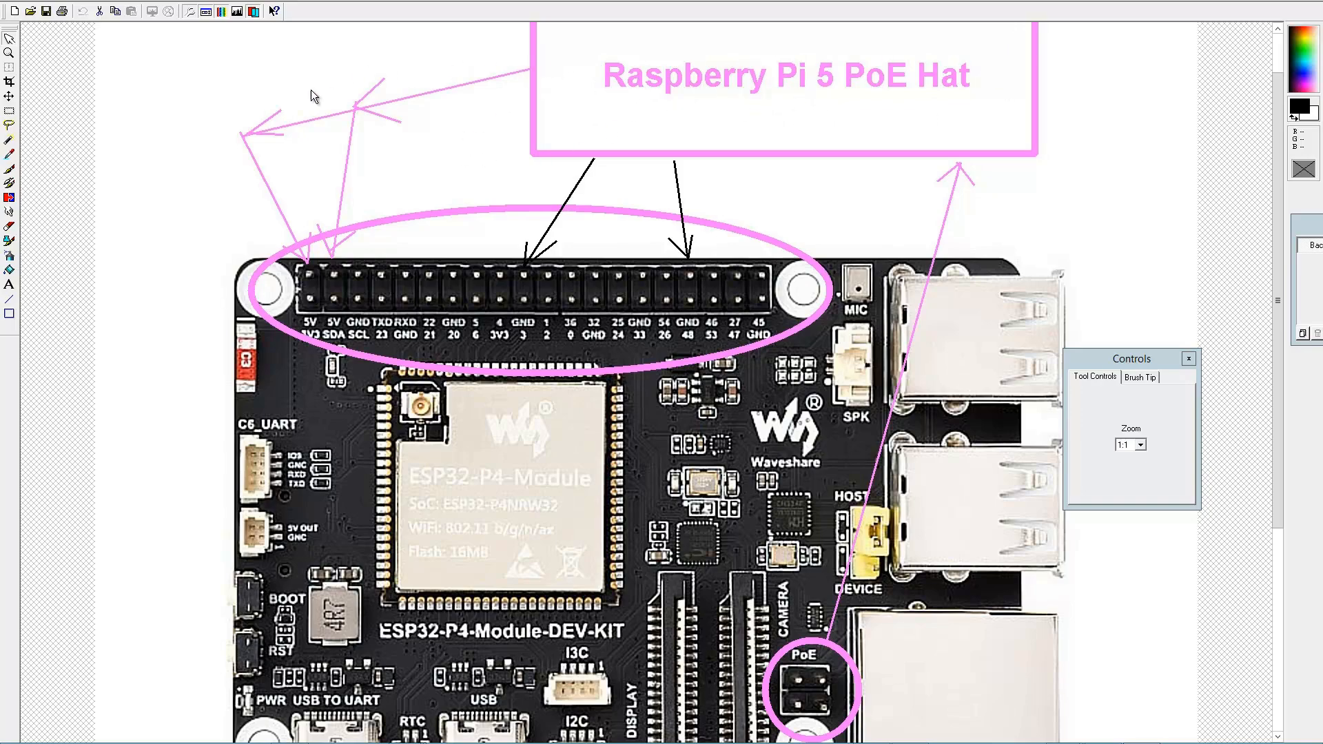
{"action": "mouse_move", "coordinate": [303, 283]}
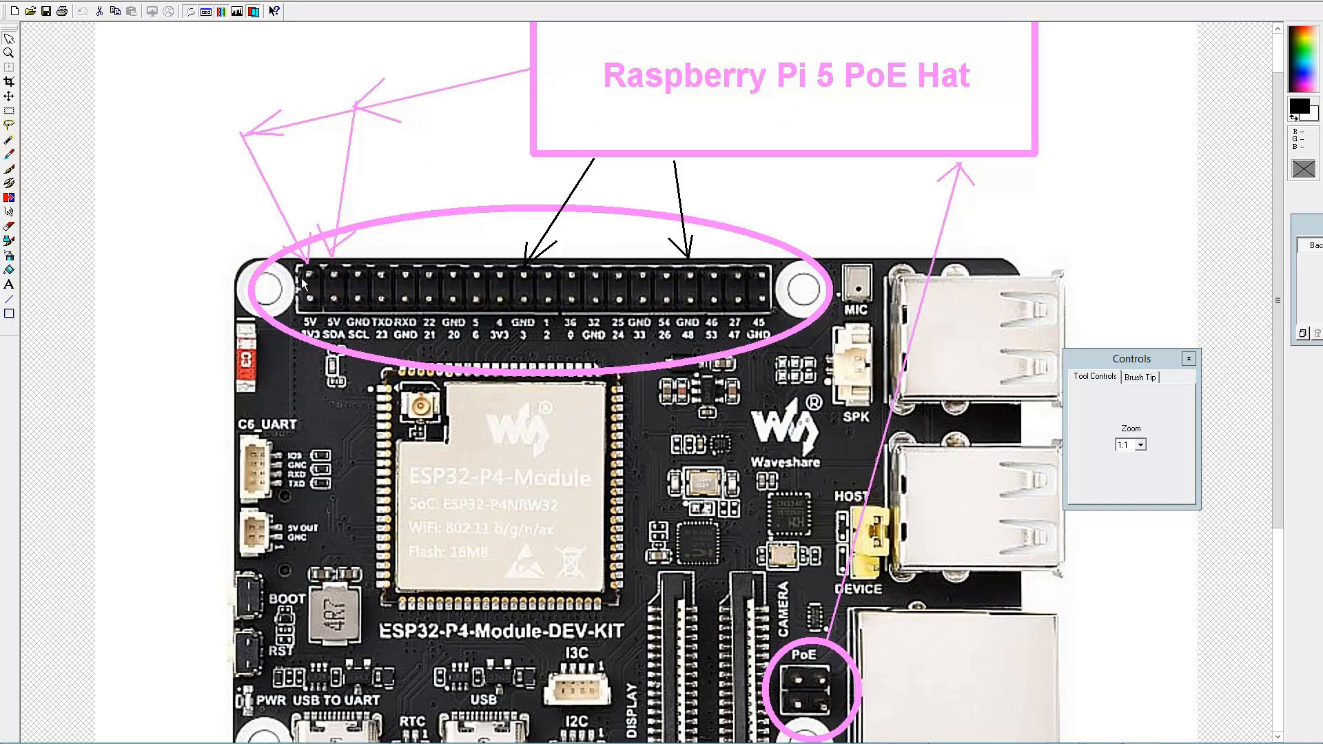
{"action": "mouse_move", "coordinate": [308, 278]}
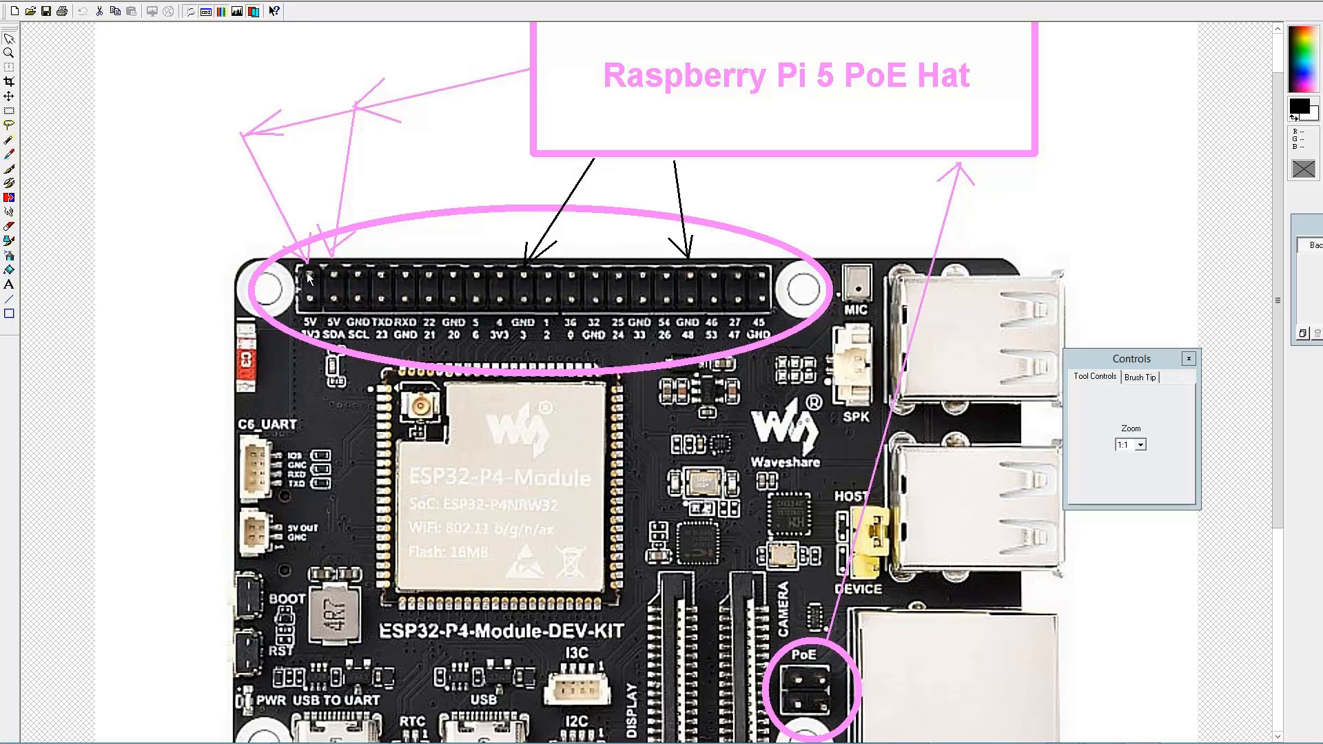
{"action": "mouse_move", "coordinate": [774, 226]}
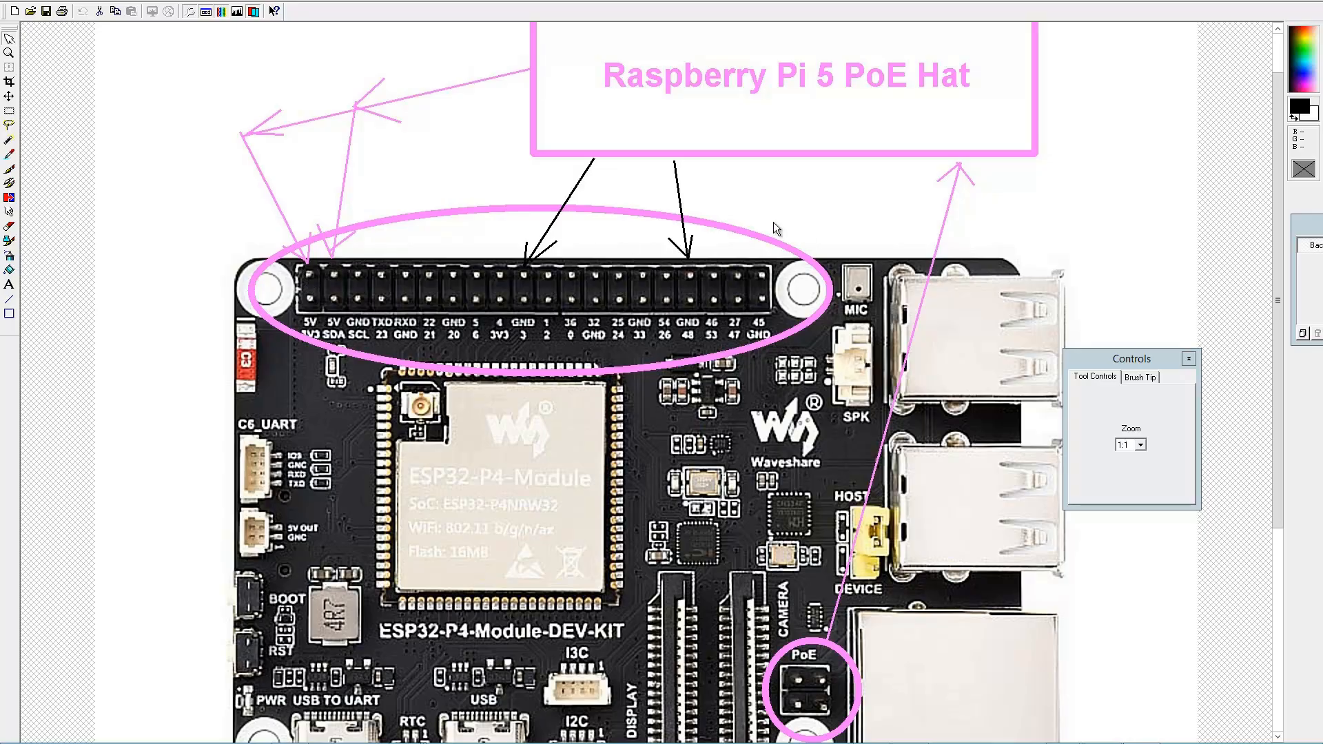
{"action": "mouse_move", "coordinate": [718, 272]}
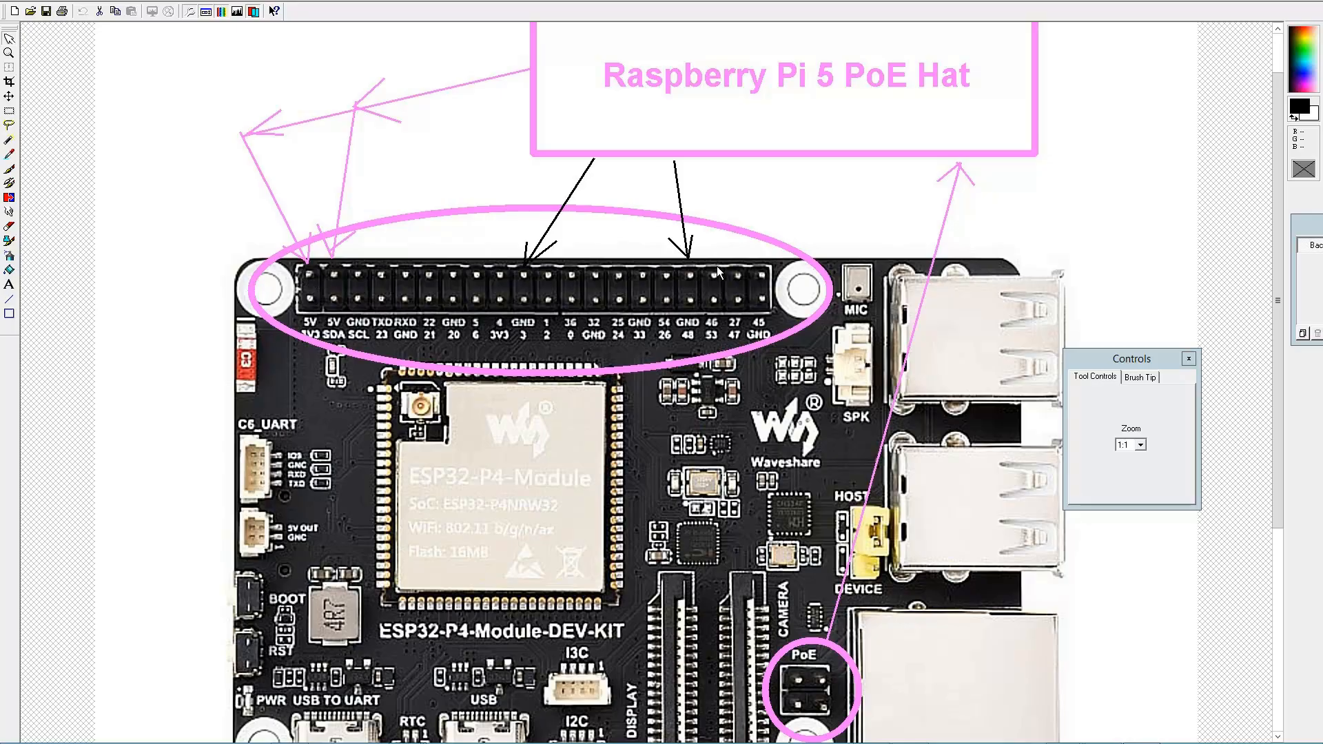
{"action": "mouse_move", "coordinate": [809, 198]}
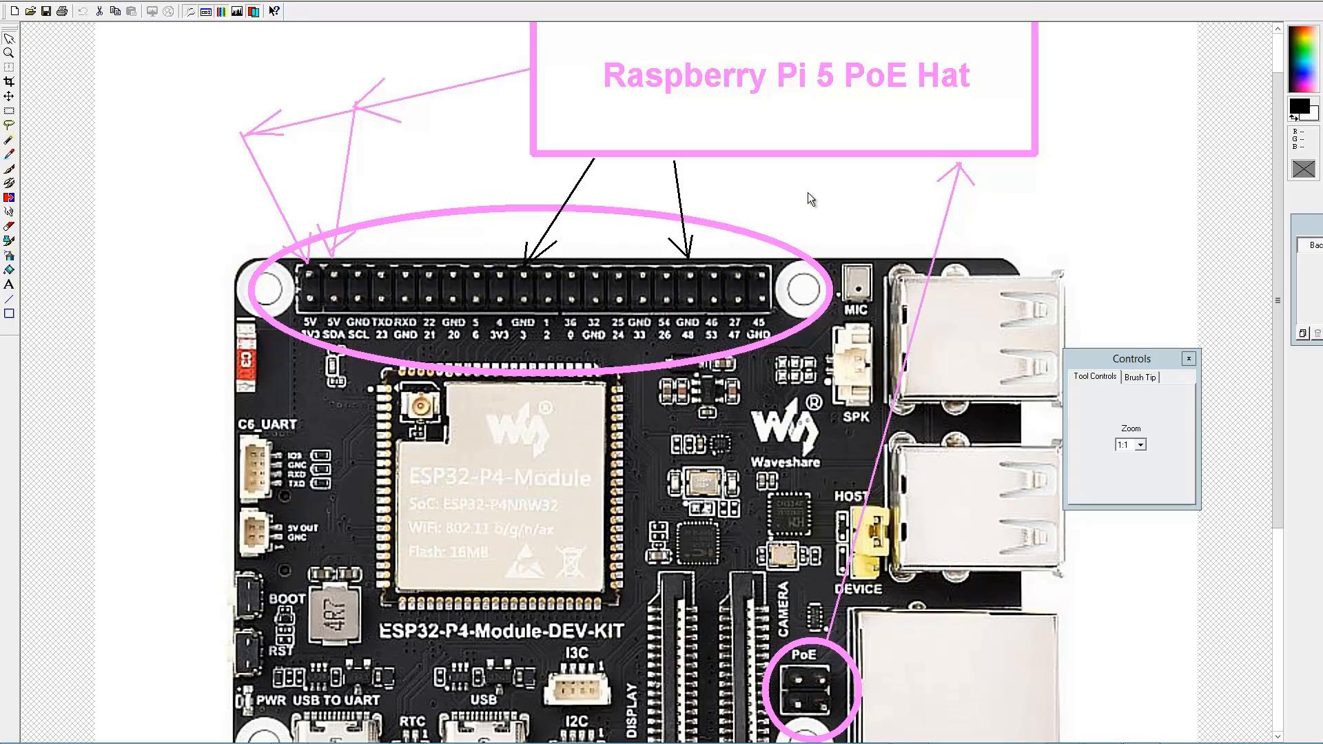
{"action": "mouse_move", "coordinate": [354, 254]}
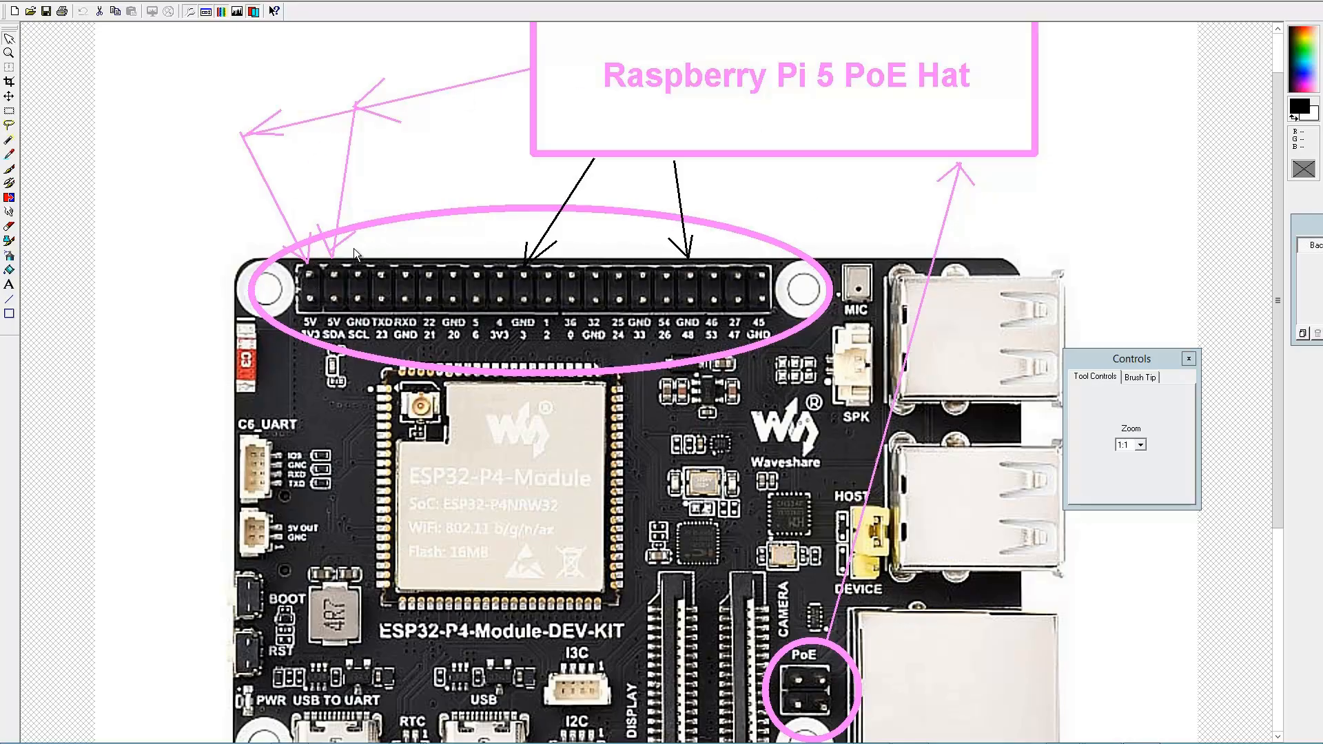
{"action": "mouse_move", "coordinate": [276, 284]}
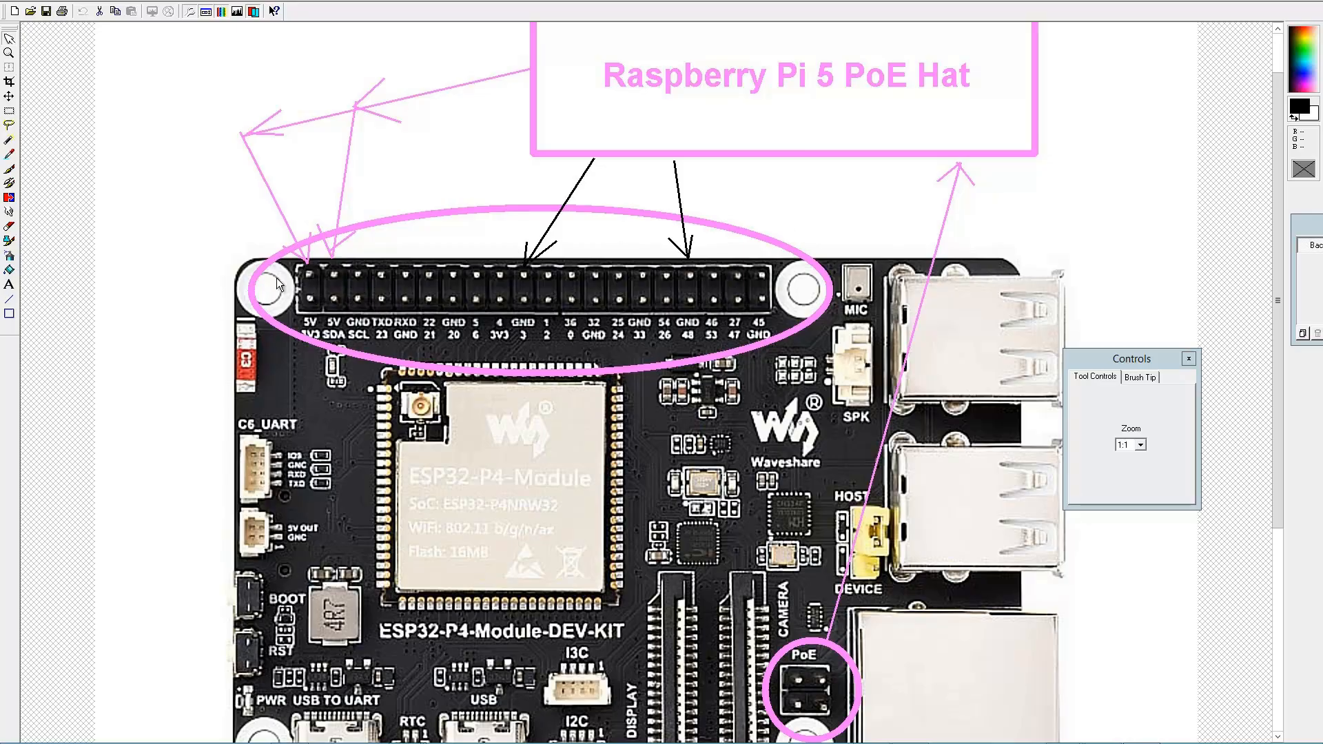
{"action": "mouse_move", "coordinate": [872, 684]}
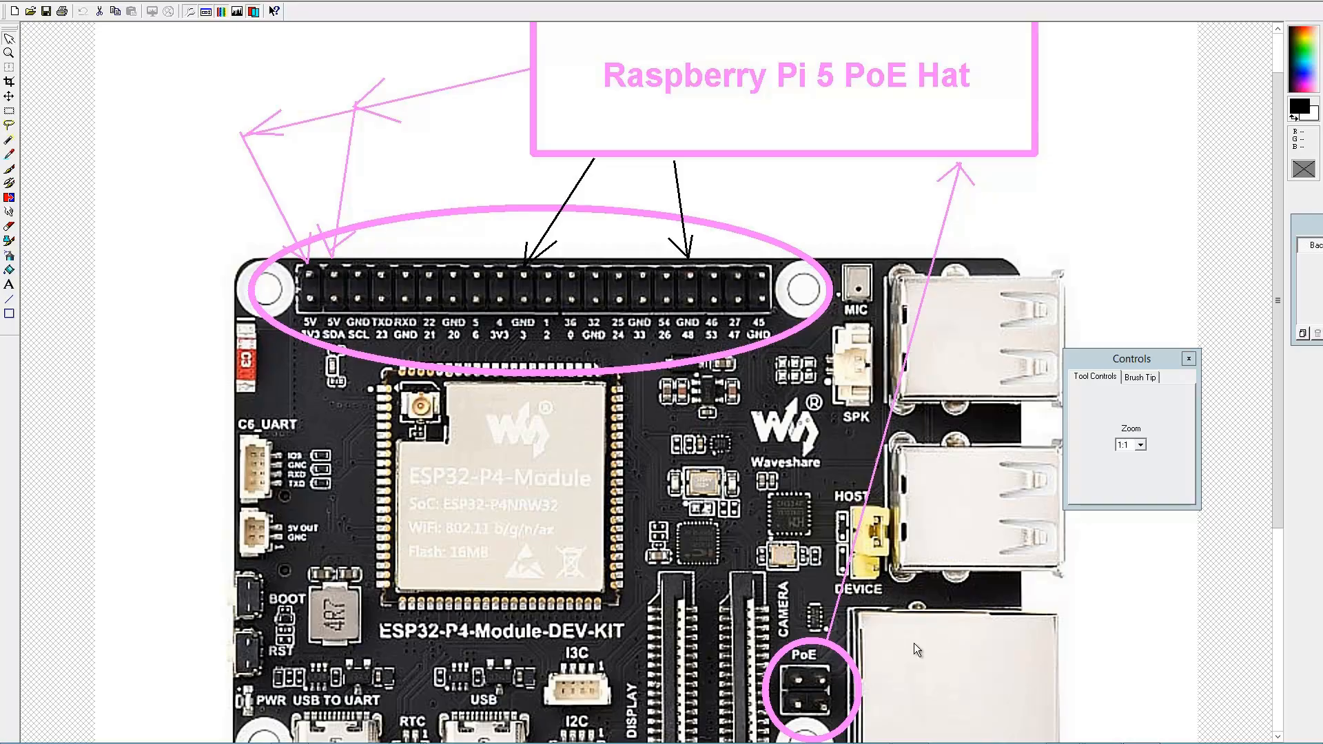
{"action": "mouse_move", "coordinate": [959, 675]}
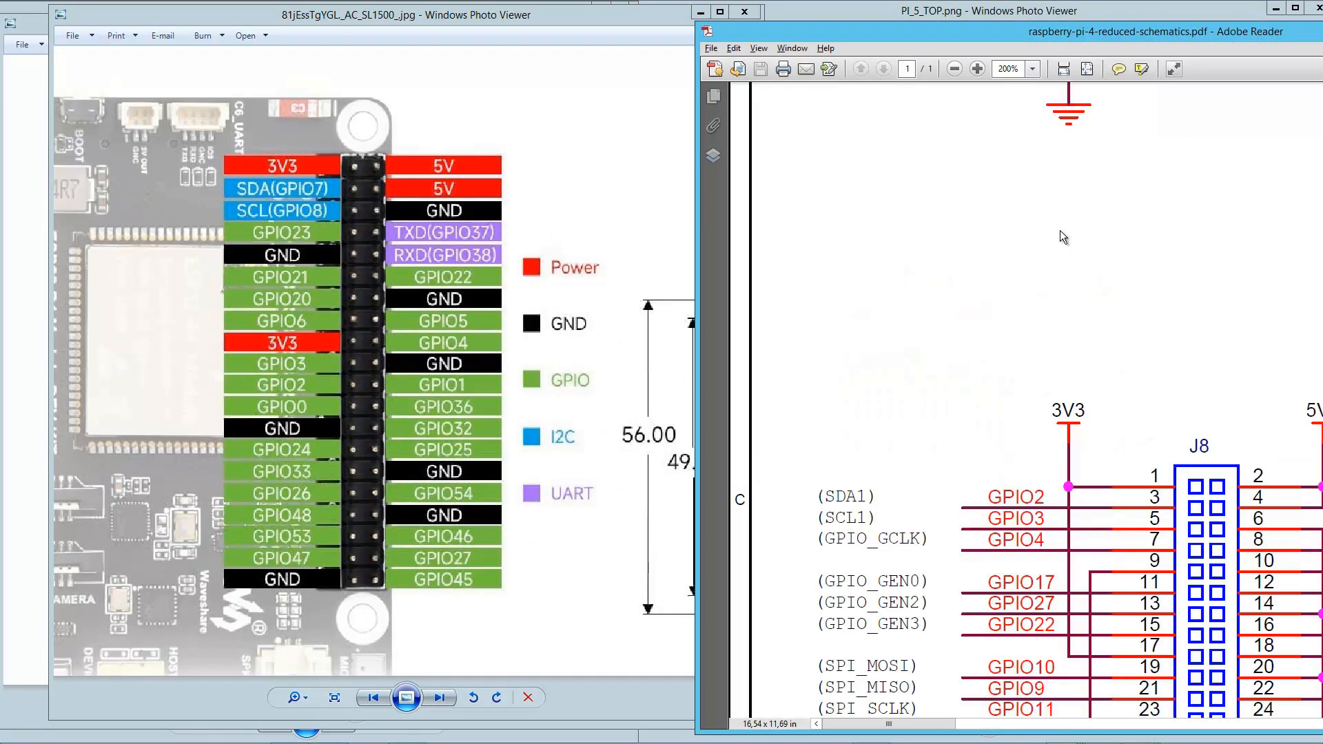
Magnify the Raspberry Pi schematic to 400% and bring the J8 40-pin GPIO header into view
{"action": "left_click", "coordinate": [973, 68]}
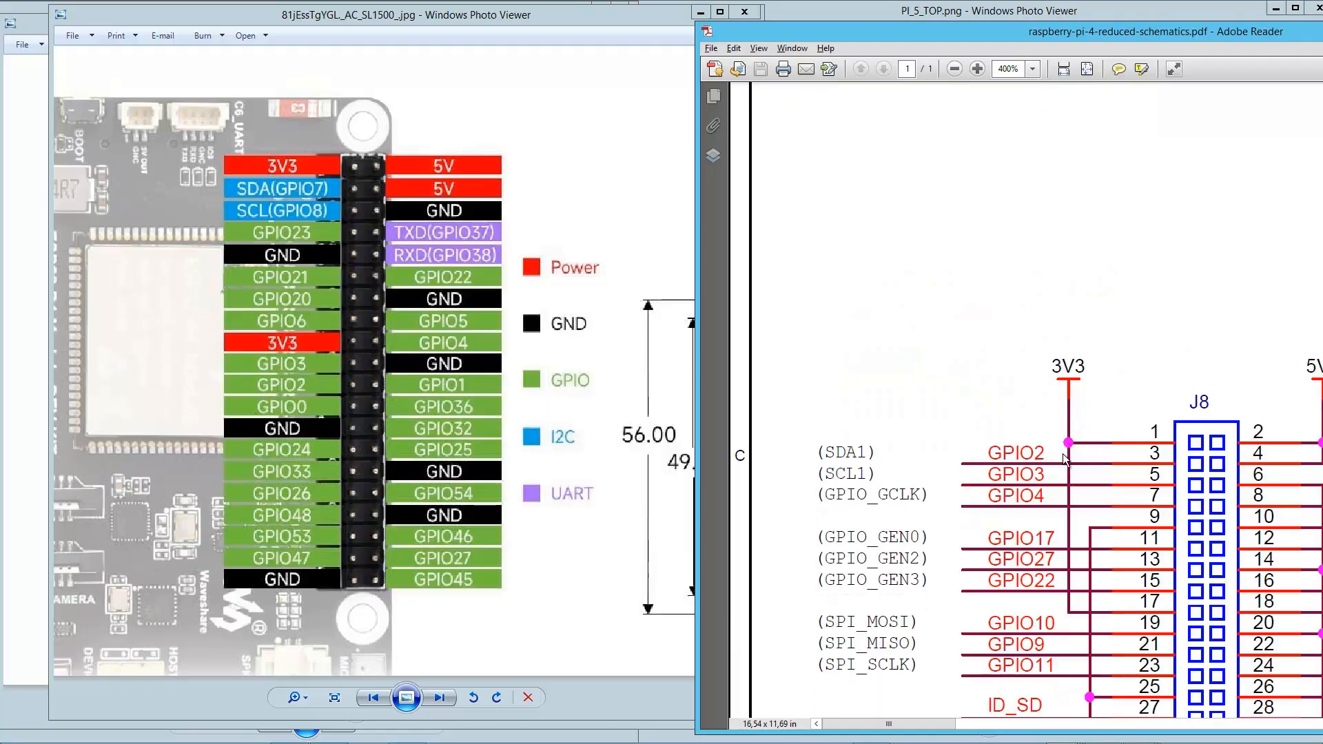
{"action": "scroll", "scroll_direction": "down", "scroll_amount": 3}
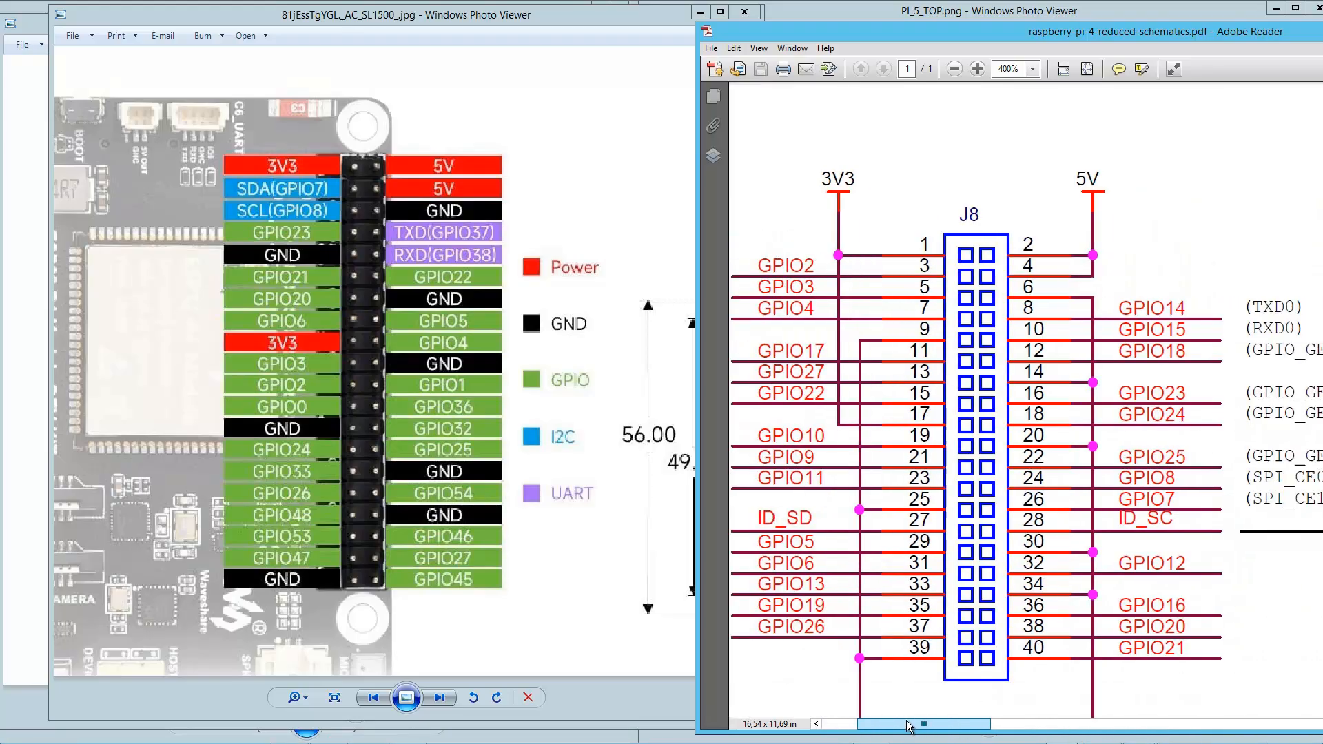
{"action": "scroll", "scroll_direction": "down", "scroll_amount": 3}
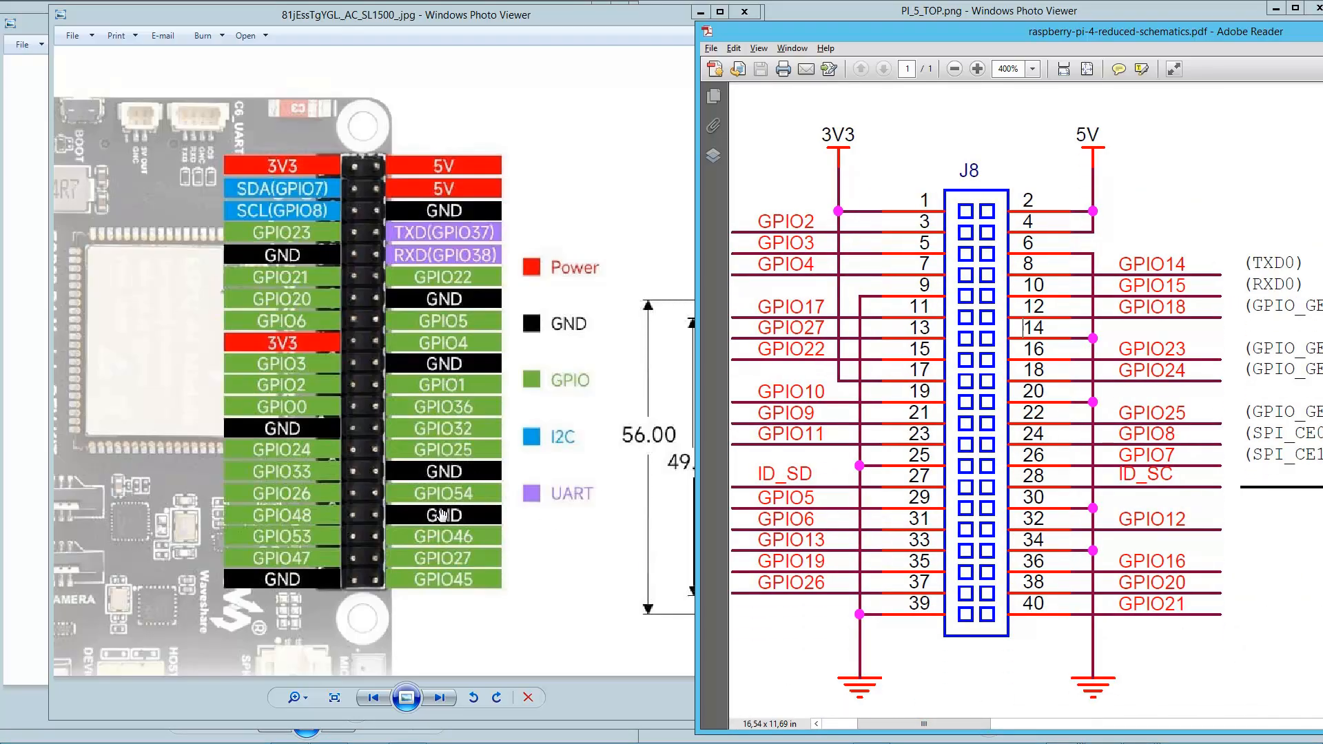
{"action": "mouse_move", "coordinate": [667, 495]}
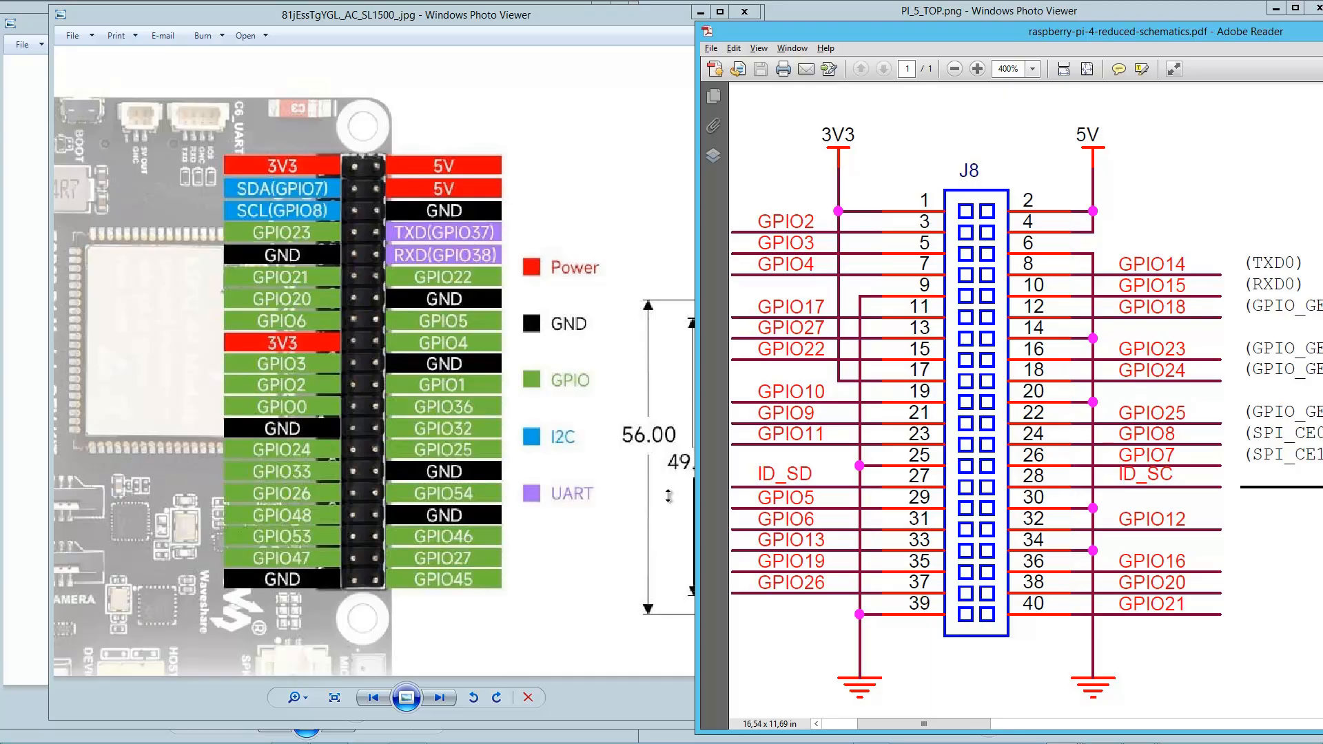
{"action": "mouse_move", "coordinate": [1082, 221]}
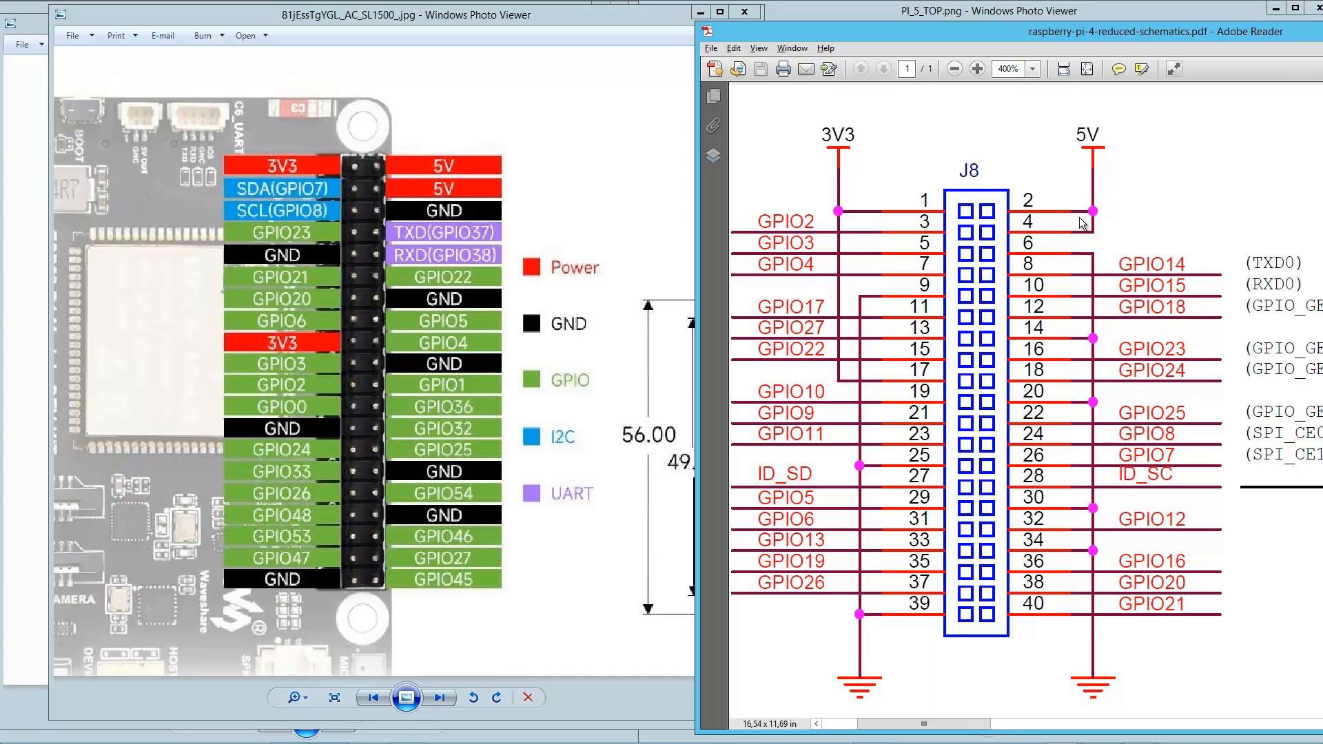
{"action": "mouse_move", "coordinate": [402, 246]}
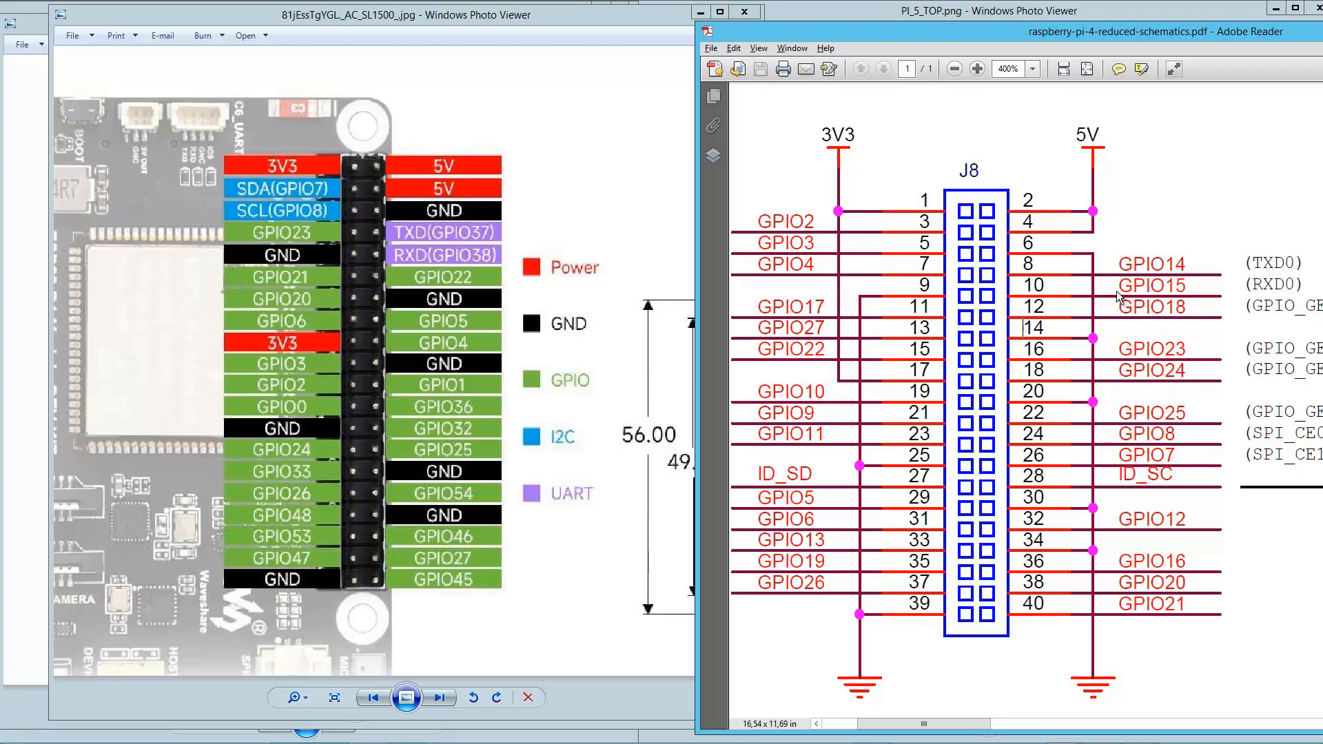
{"action": "mouse_move", "coordinate": [873, 721]}
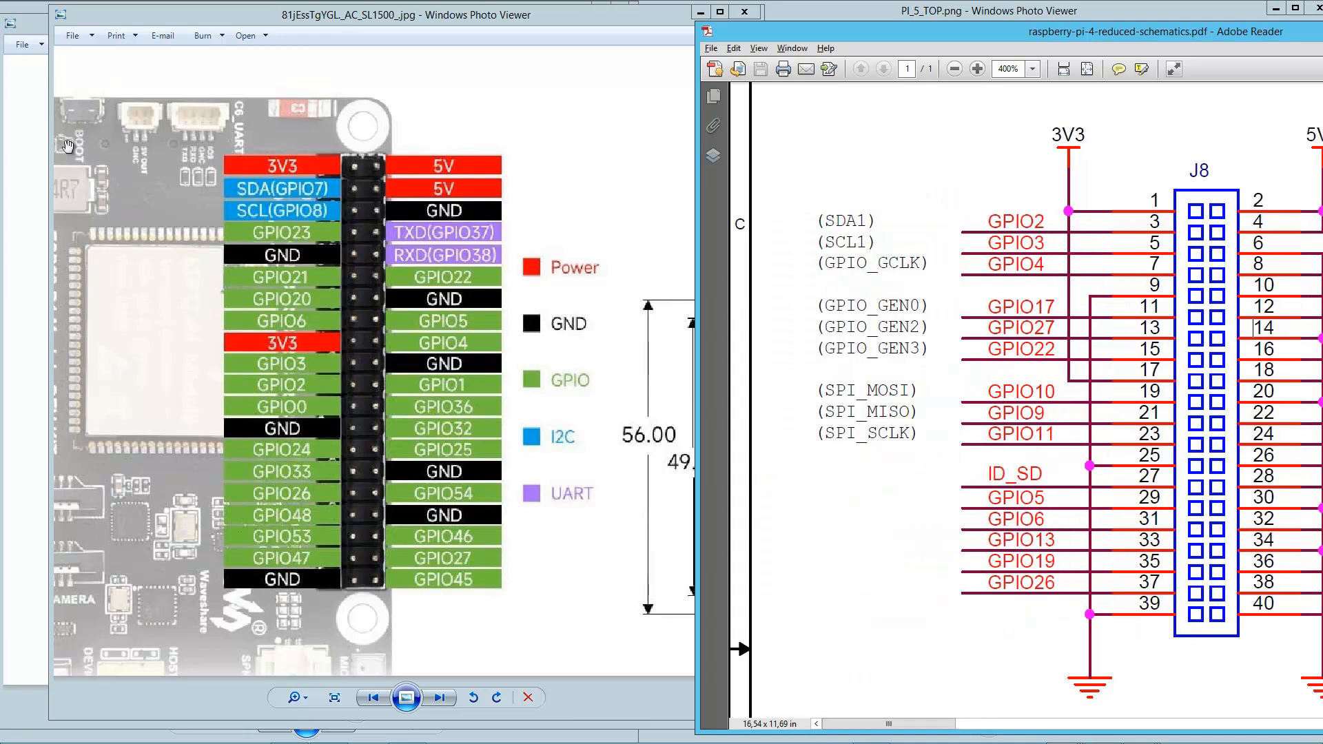
{"action": "mouse_move", "coordinate": [408, 209]}
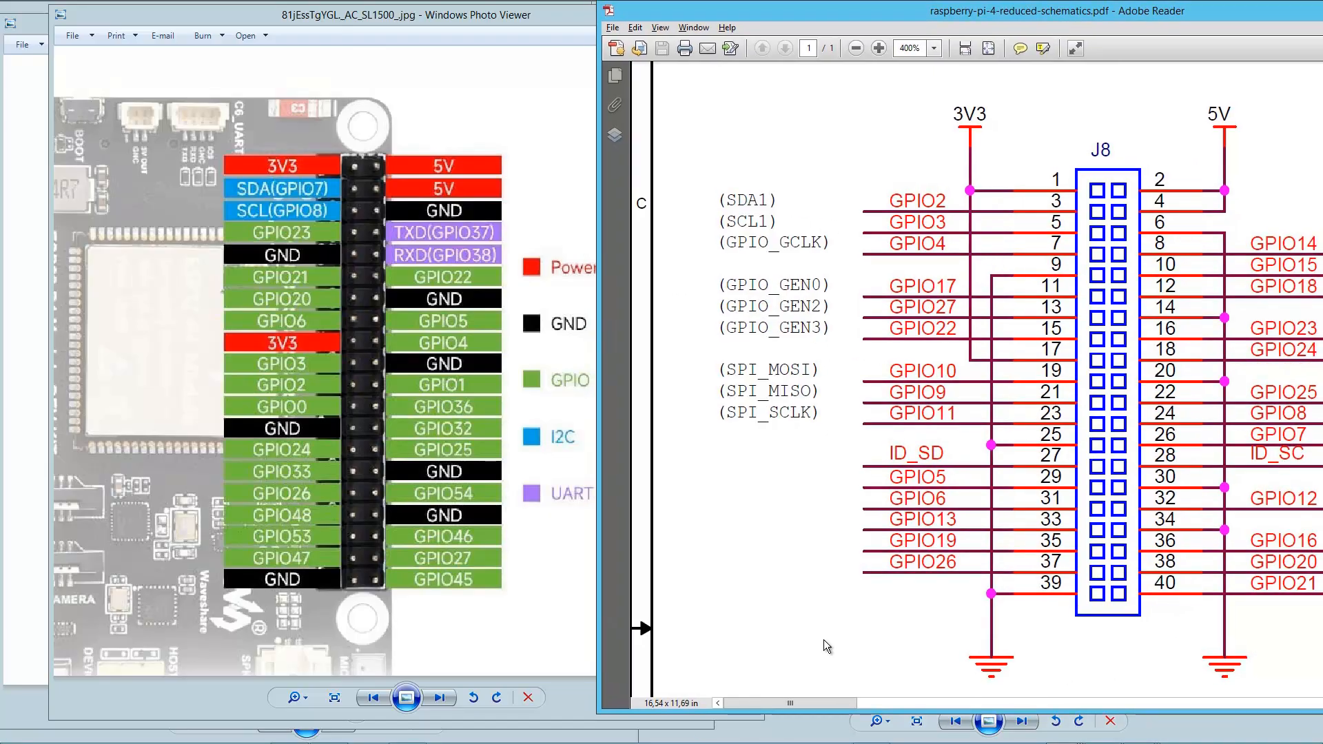
{"action": "mouse_move", "coordinate": [615, 105]}
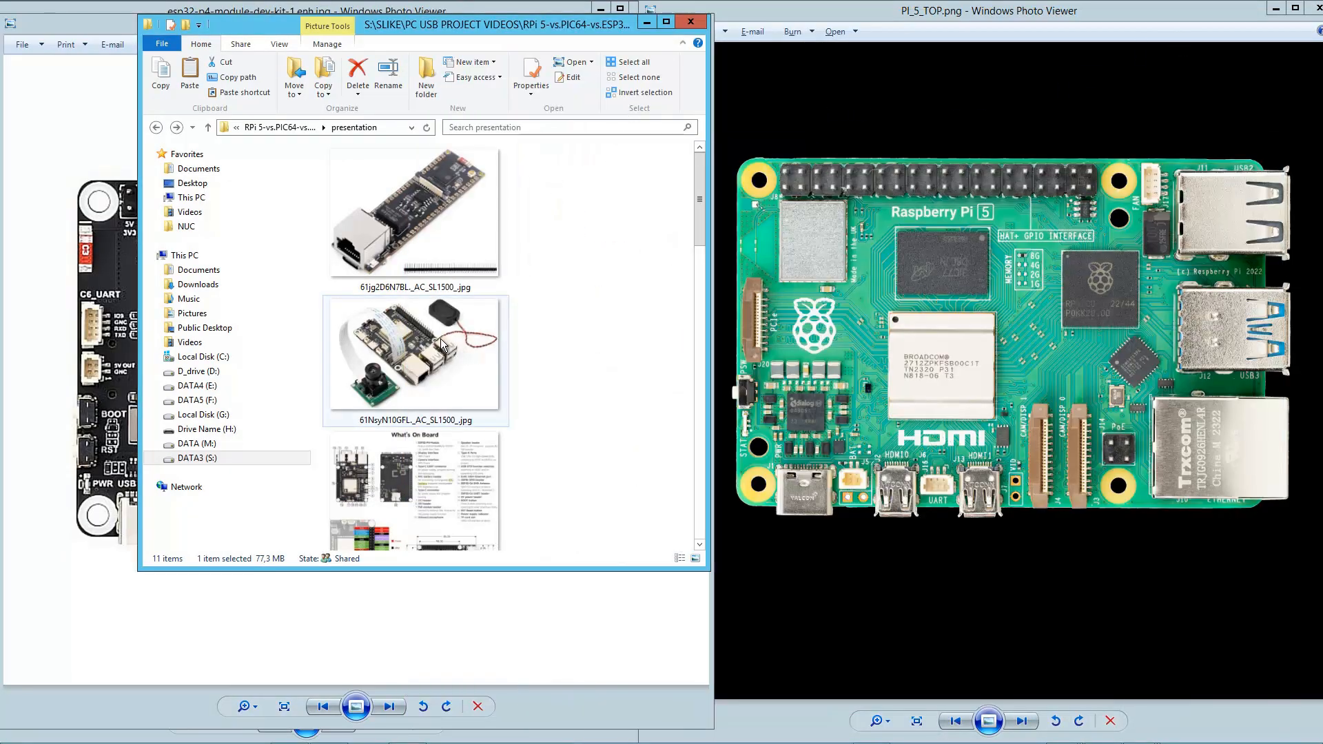
Open the ESP32-P4 kit photo with camera and speaker beside the Raspberry Pi 5 photo
{"action": "left_click", "coordinate": [428, 348]}
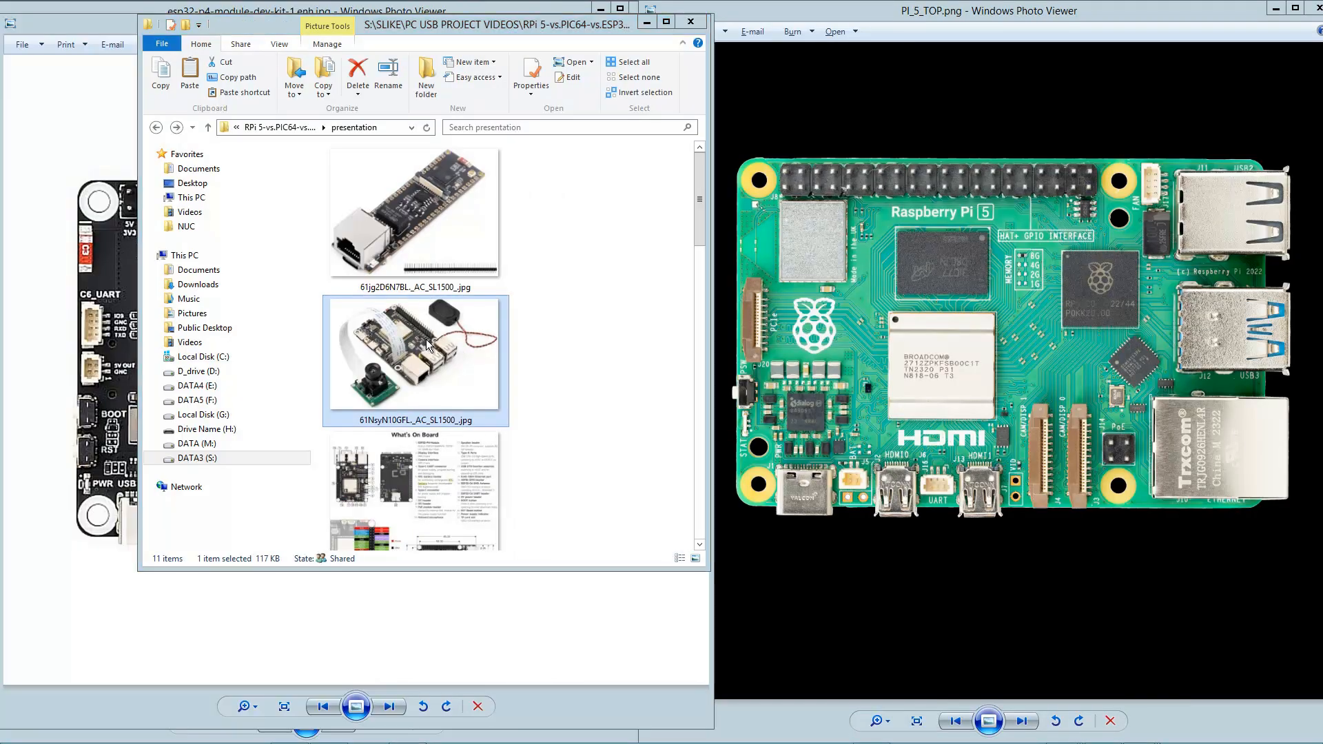
{"action": "double_click", "coordinate": [414, 354]}
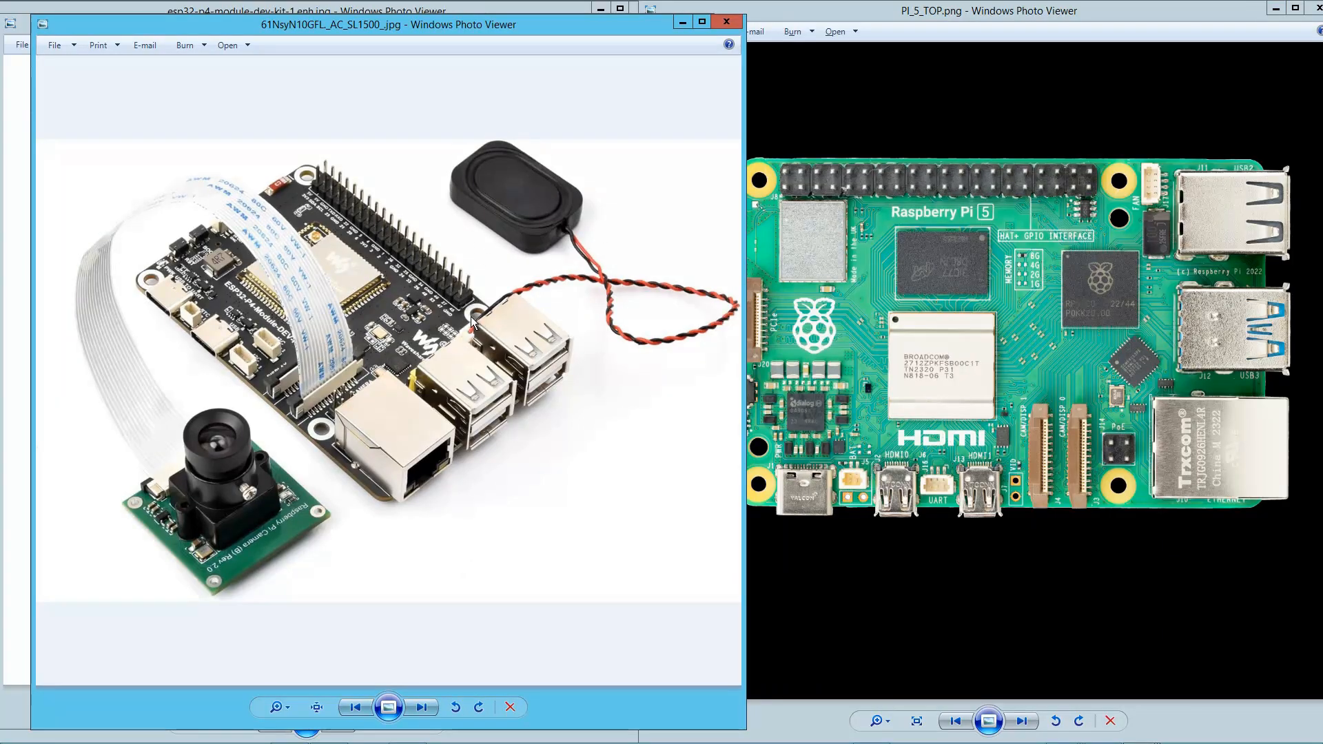
{"action": "mouse_move", "coordinate": [584, 211]}
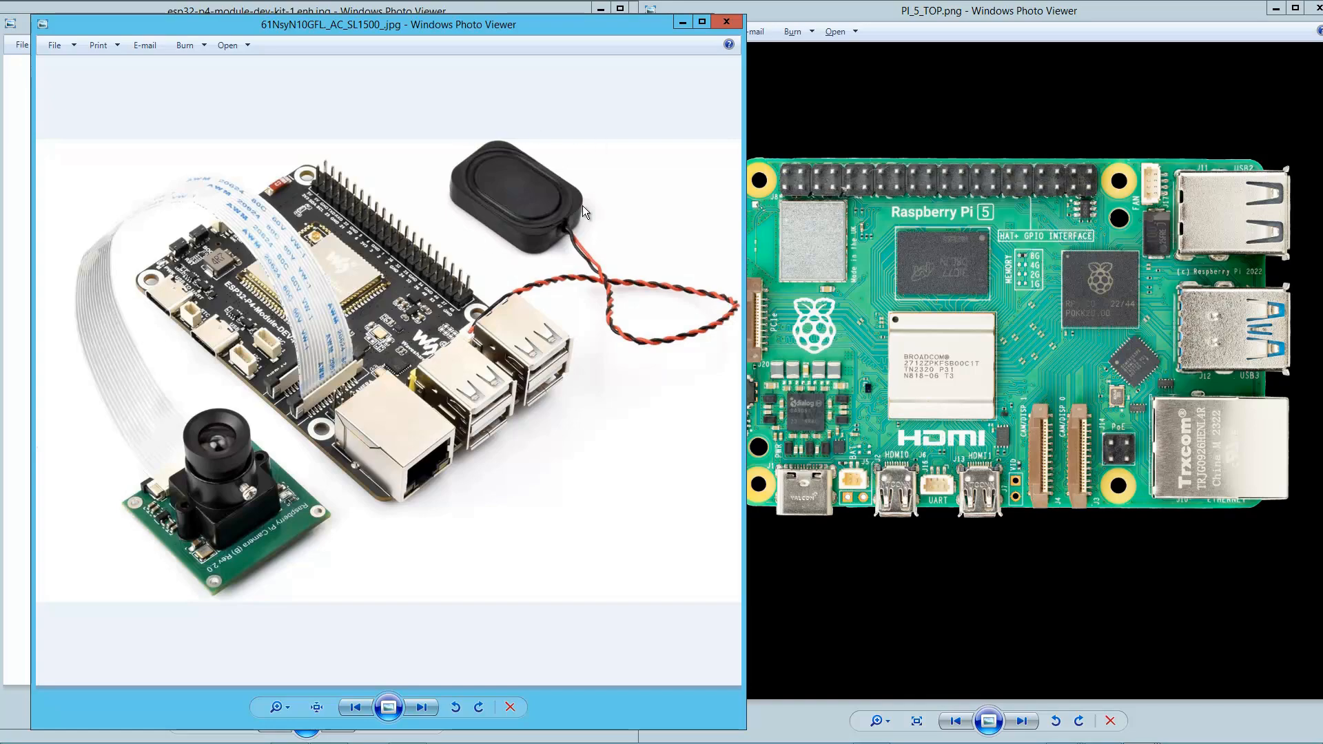
{"action": "mouse_move", "coordinate": [521, 363]}
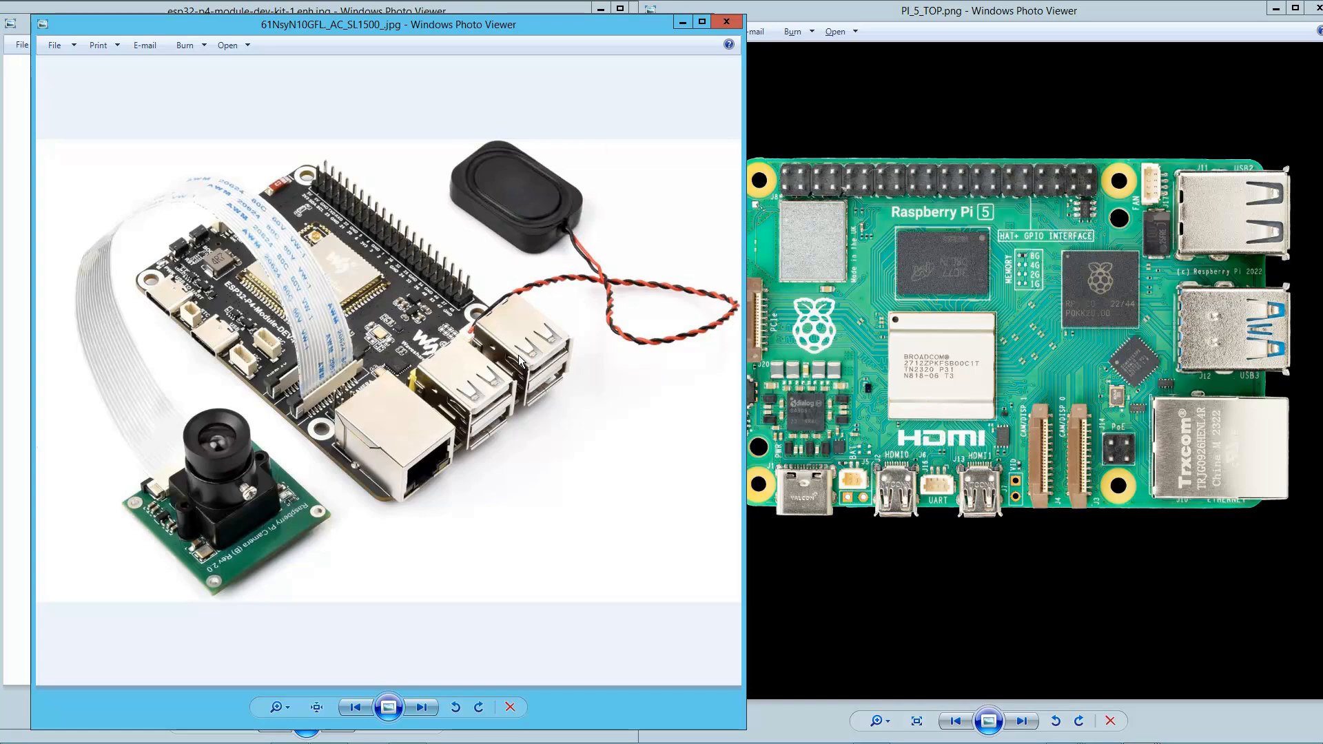
{"action": "mouse_move", "coordinate": [502, 130]}
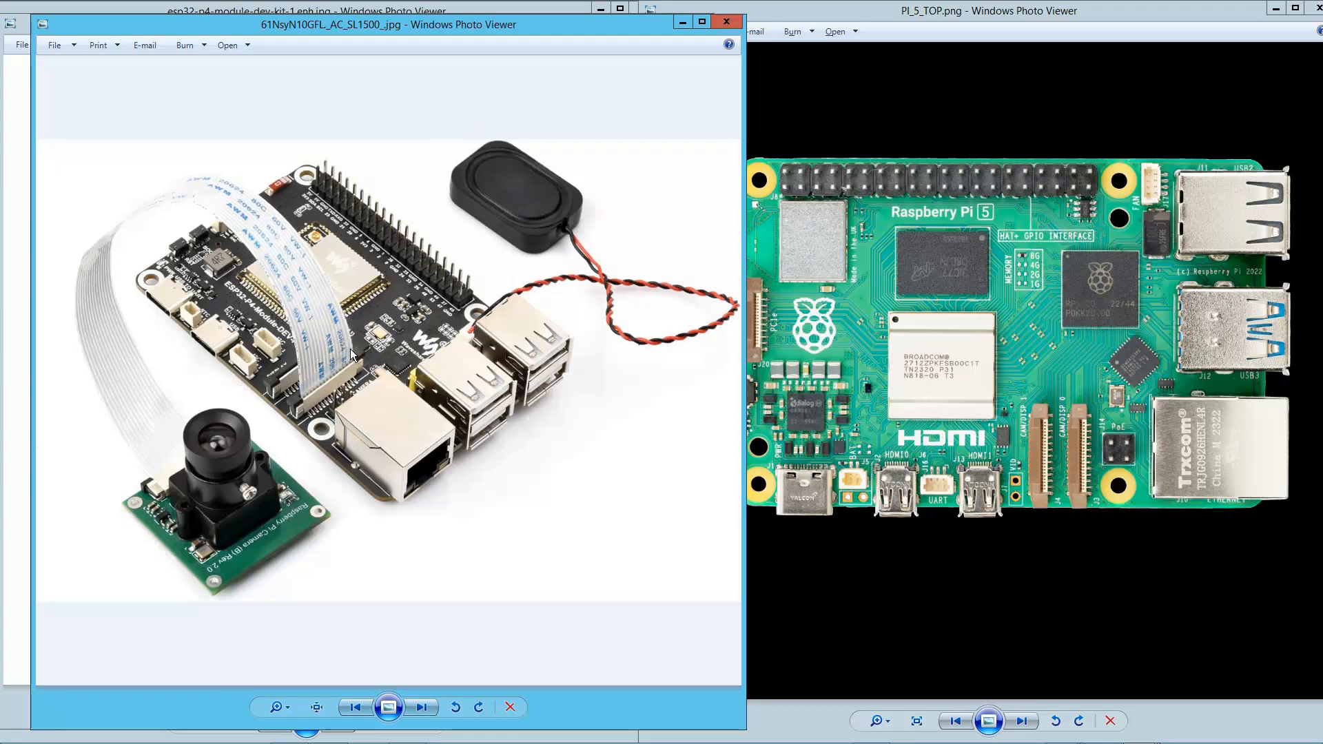
{"action": "mouse_move", "coordinate": [100, 375]}
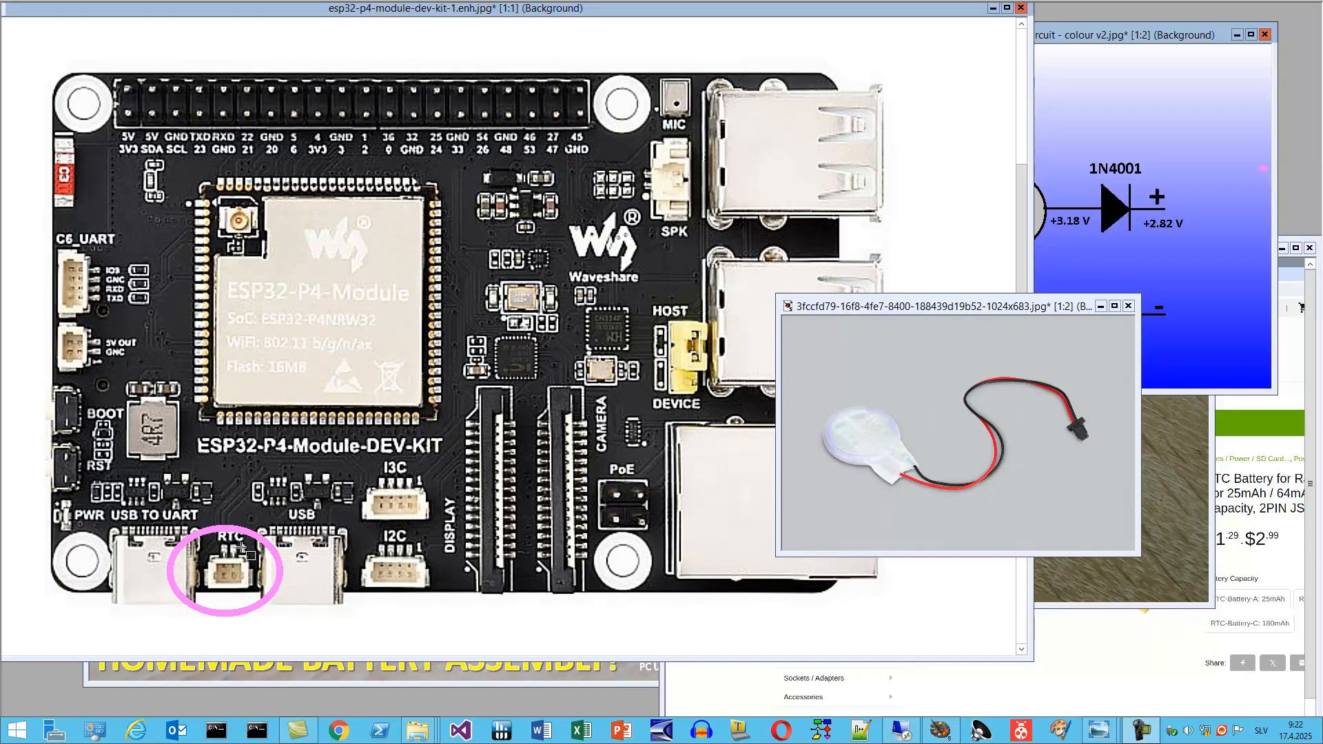
{"action": "mouse_move", "coordinate": [800, 438]}
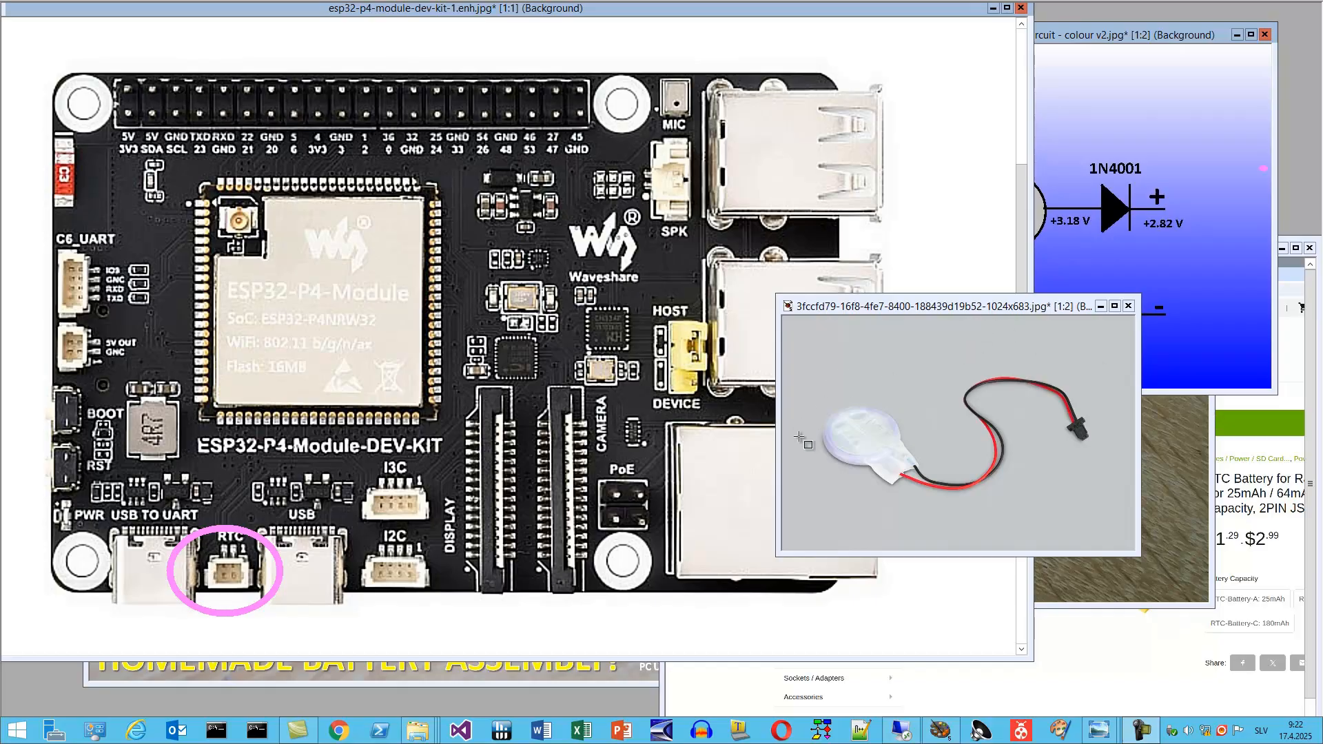
{"action": "mouse_move", "coordinate": [1075, 400]}
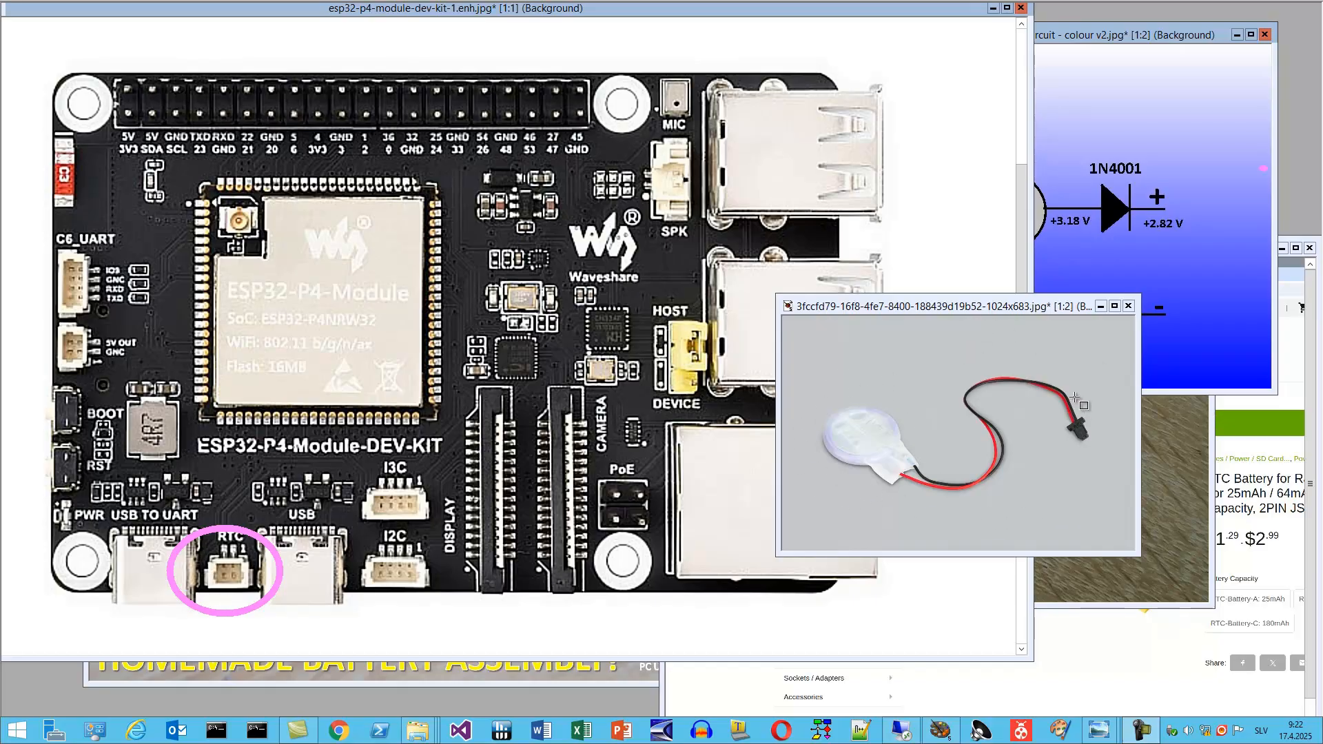
{"action": "mouse_move", "coordinate": [968, 412]}
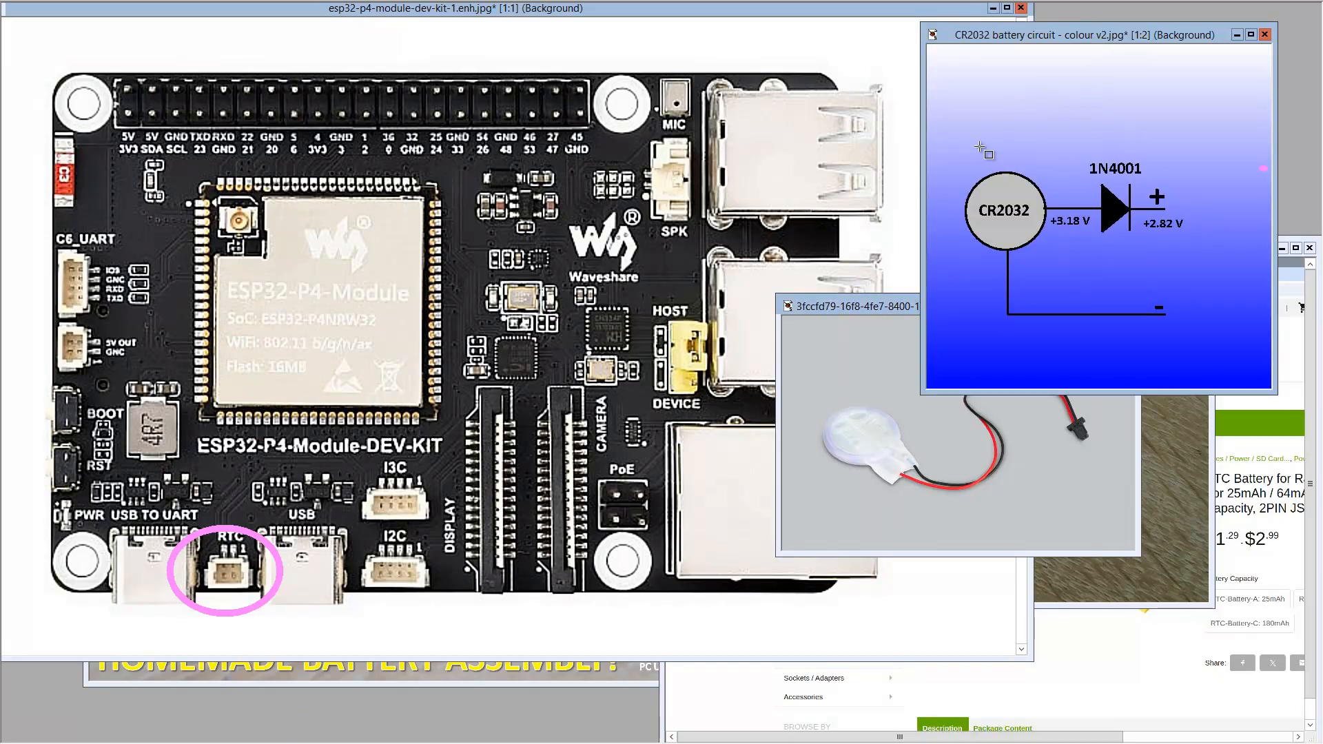
{"action": "mouse_move", "coordinate": [967, 229]}
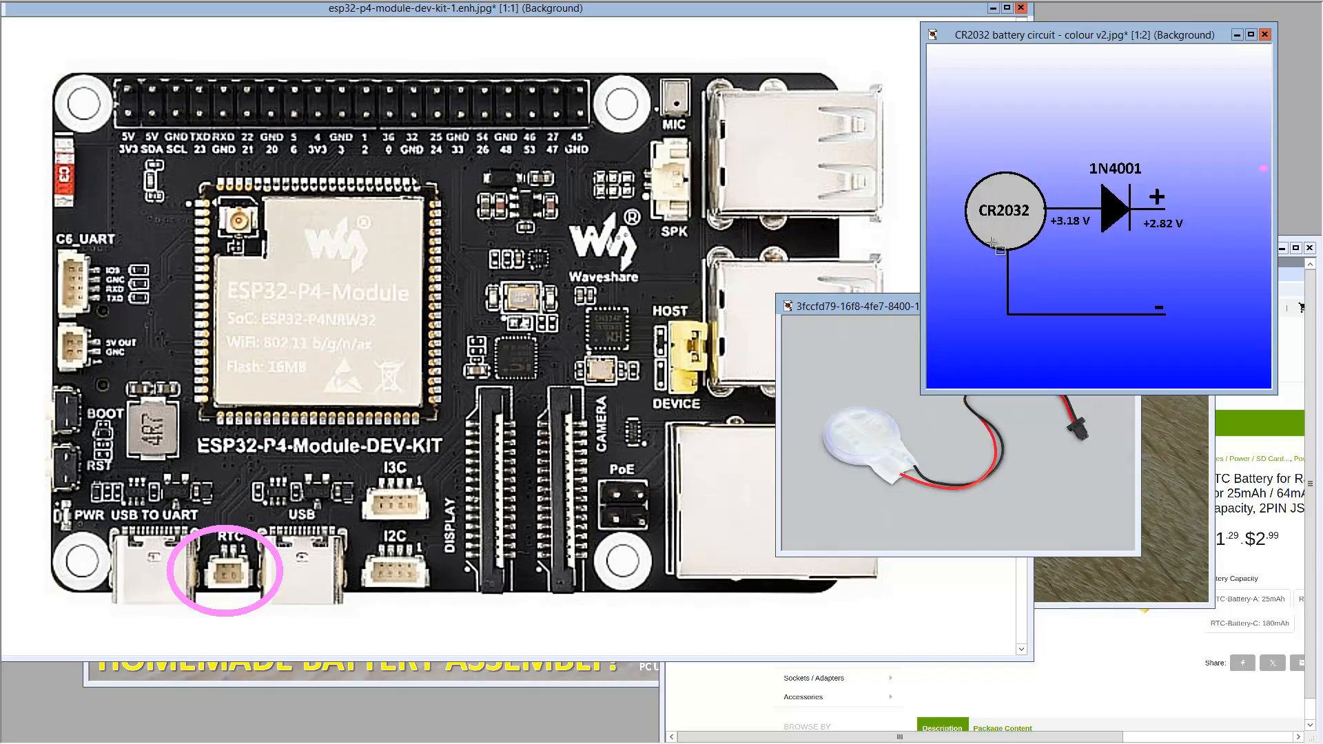
{"action": "mouse_move", "coordinate": [1070, 137]}
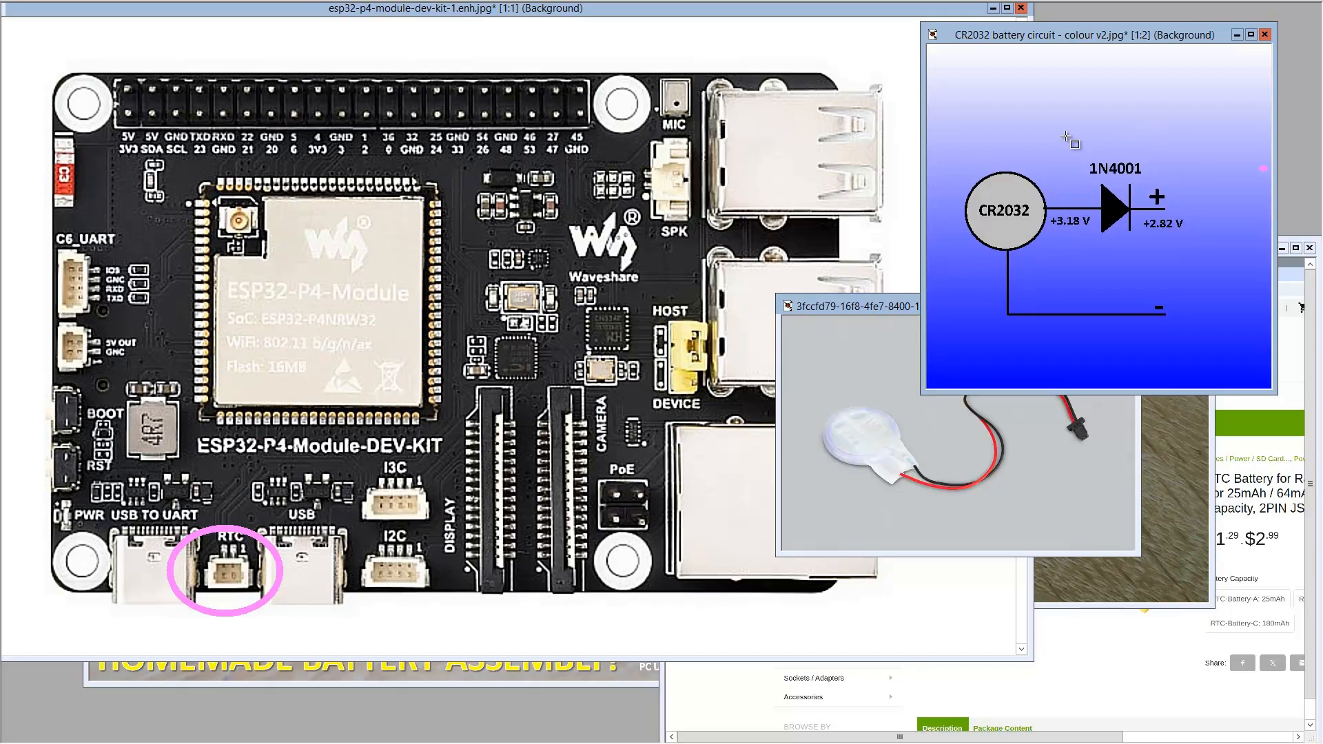
{"action": "mouse_move", "coordinate": [1053, 155]}
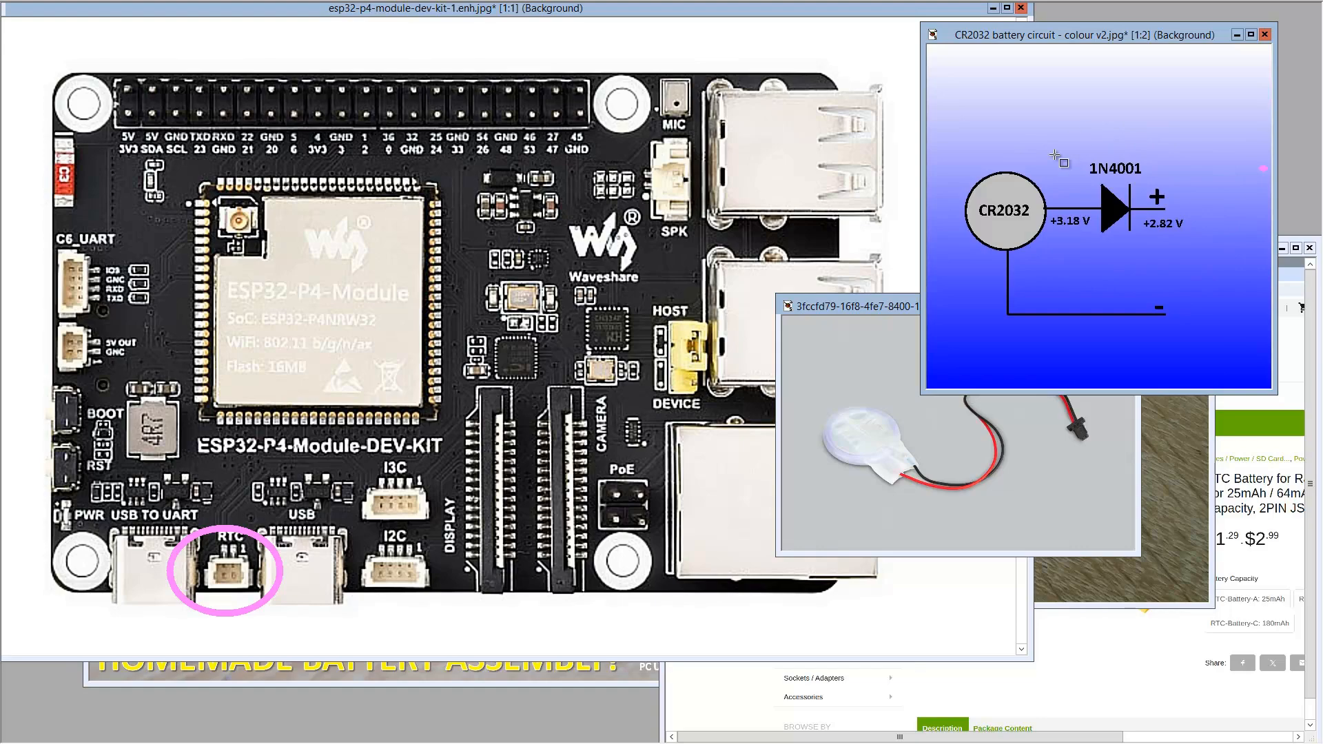
{"action": "mouse_move", "coordinate": [1110, 186]}
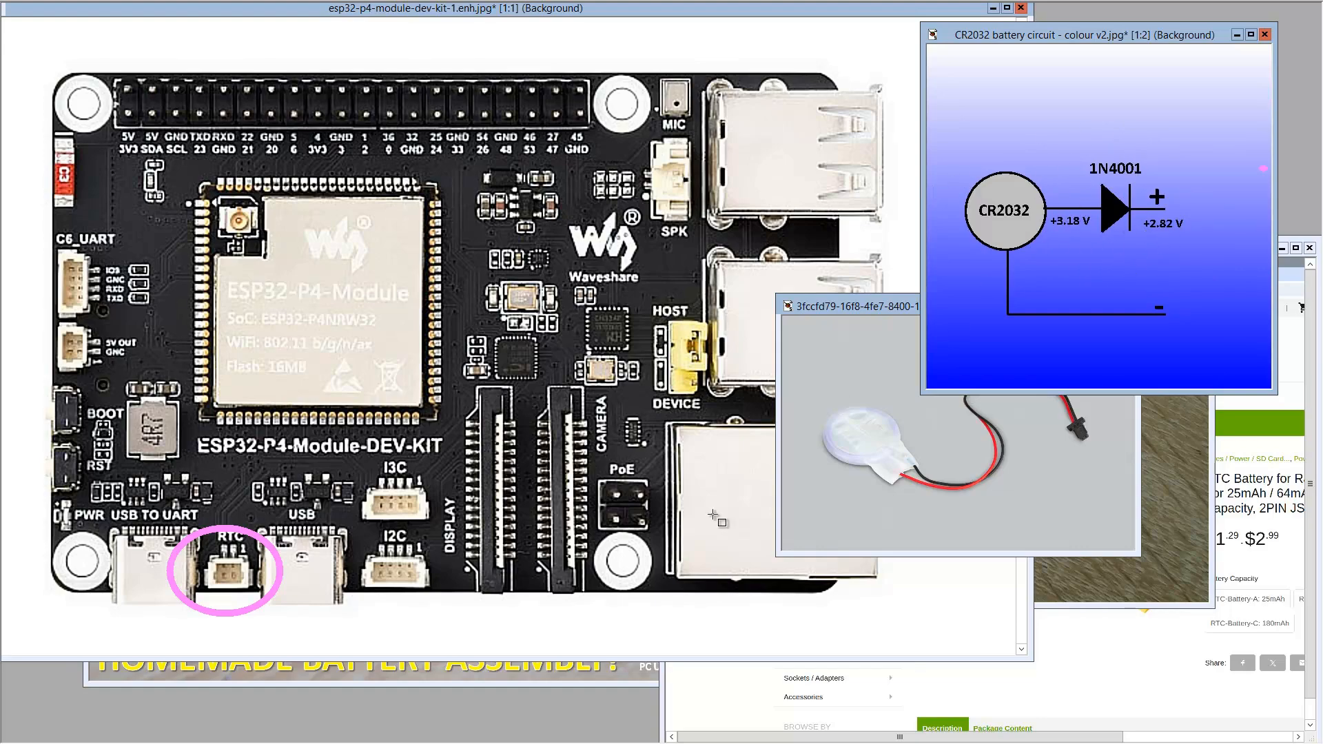
{"action": "mouse_move", "coordinate": [1111, 288]}
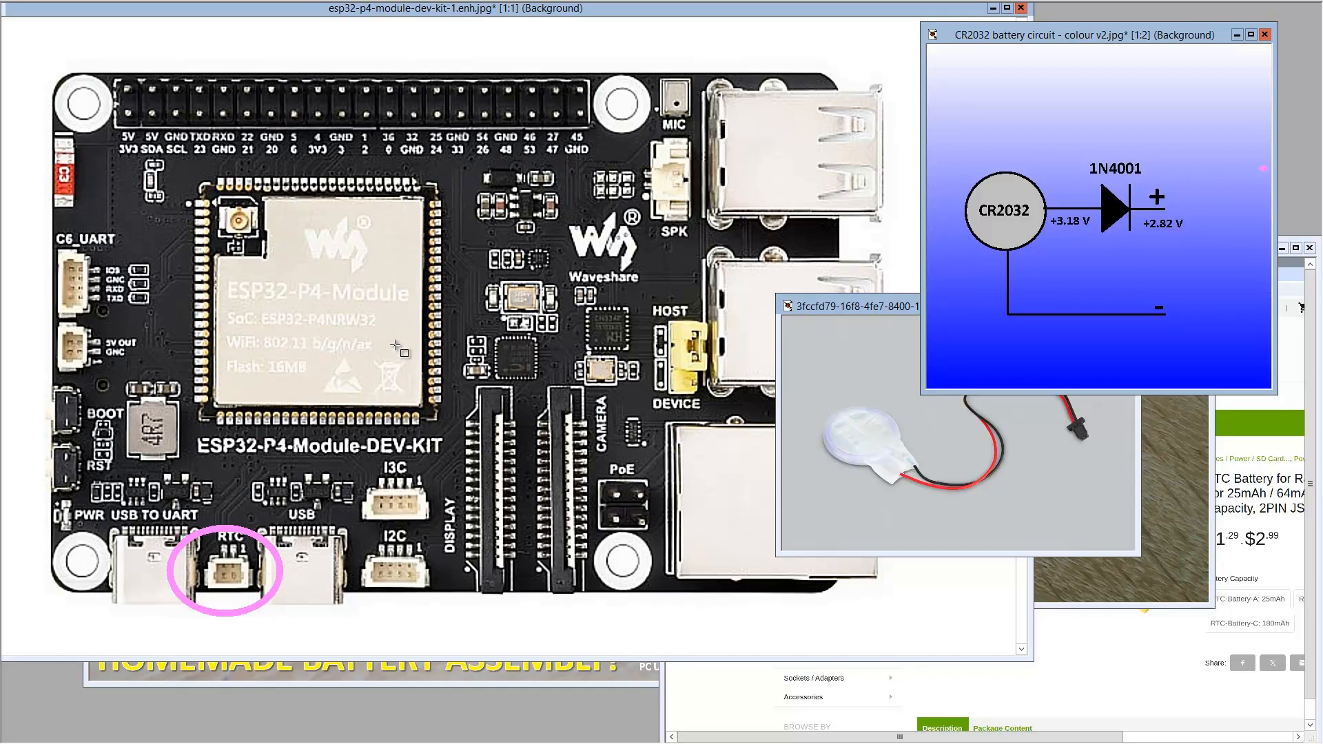
{"action": "mouse_move", "coordinate": [240, 292]}
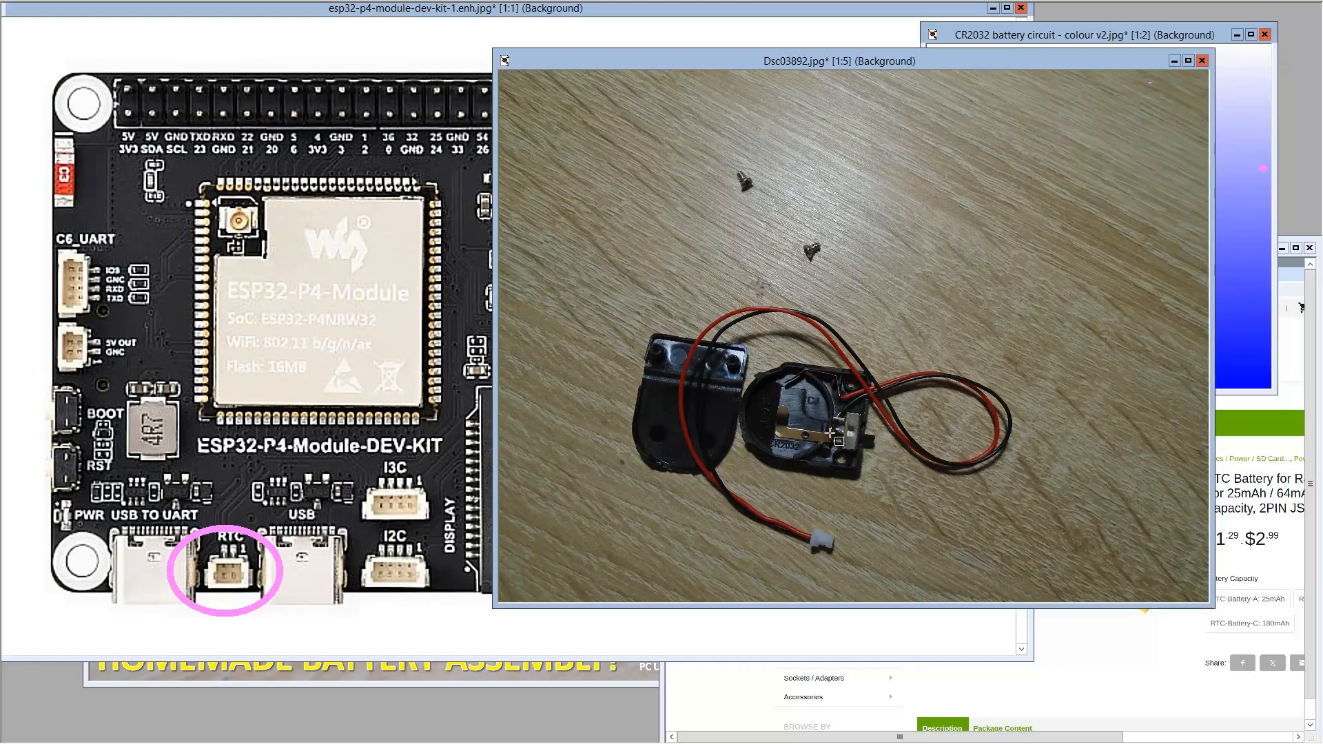
{"action": "mouse_move", "coordinate": [839, 401]}
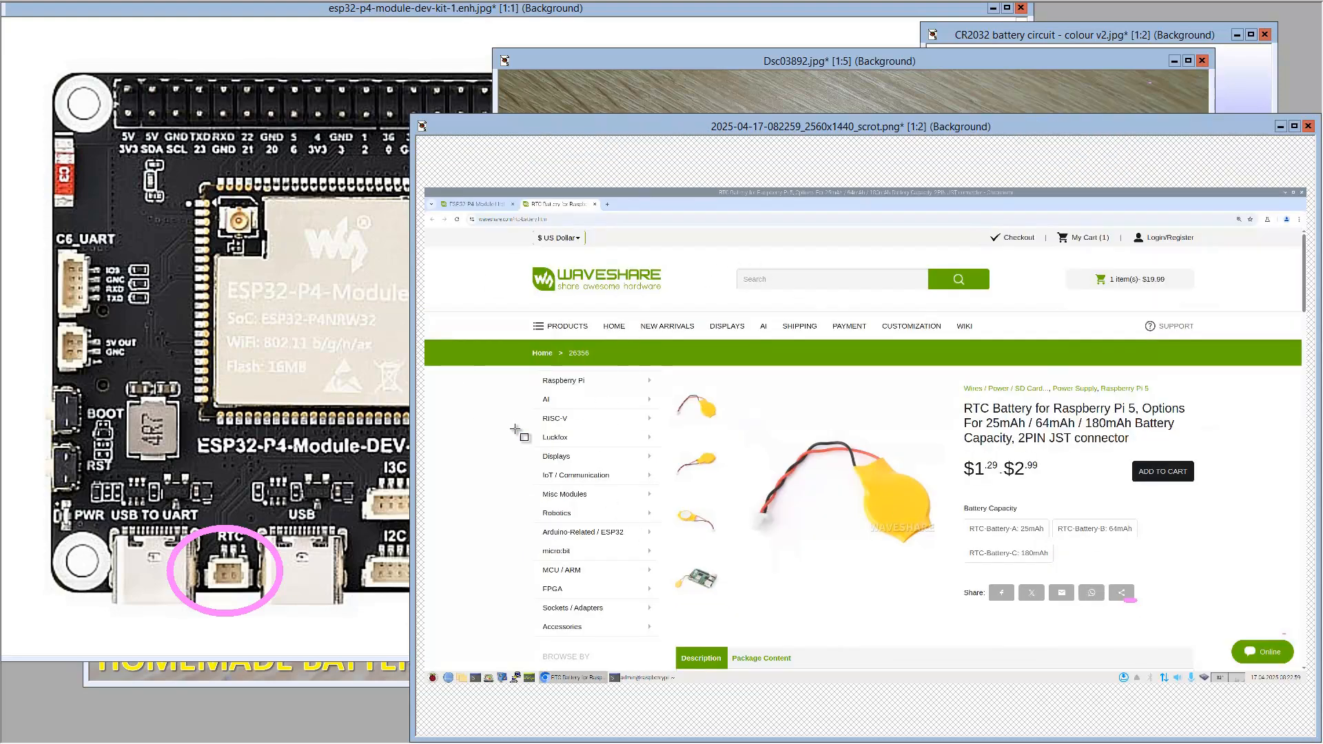
{"action": "mouse_move", "coordinate": [1059, 456]}
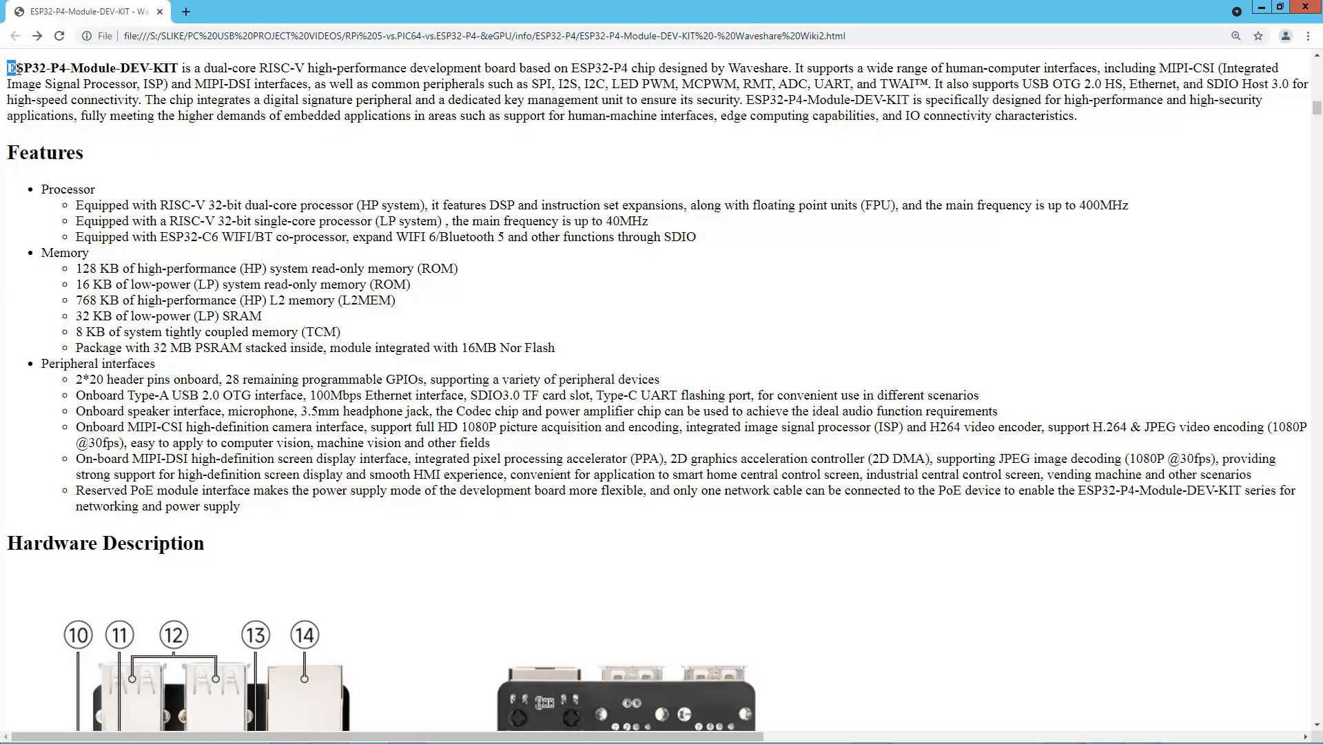
Highlight the ESP32-P4 name, the RISC-V 32-bit dual-core and single-core phrases, and the 40MHz frequency
{"action": "double_click", "coordinate": [31, 72]}
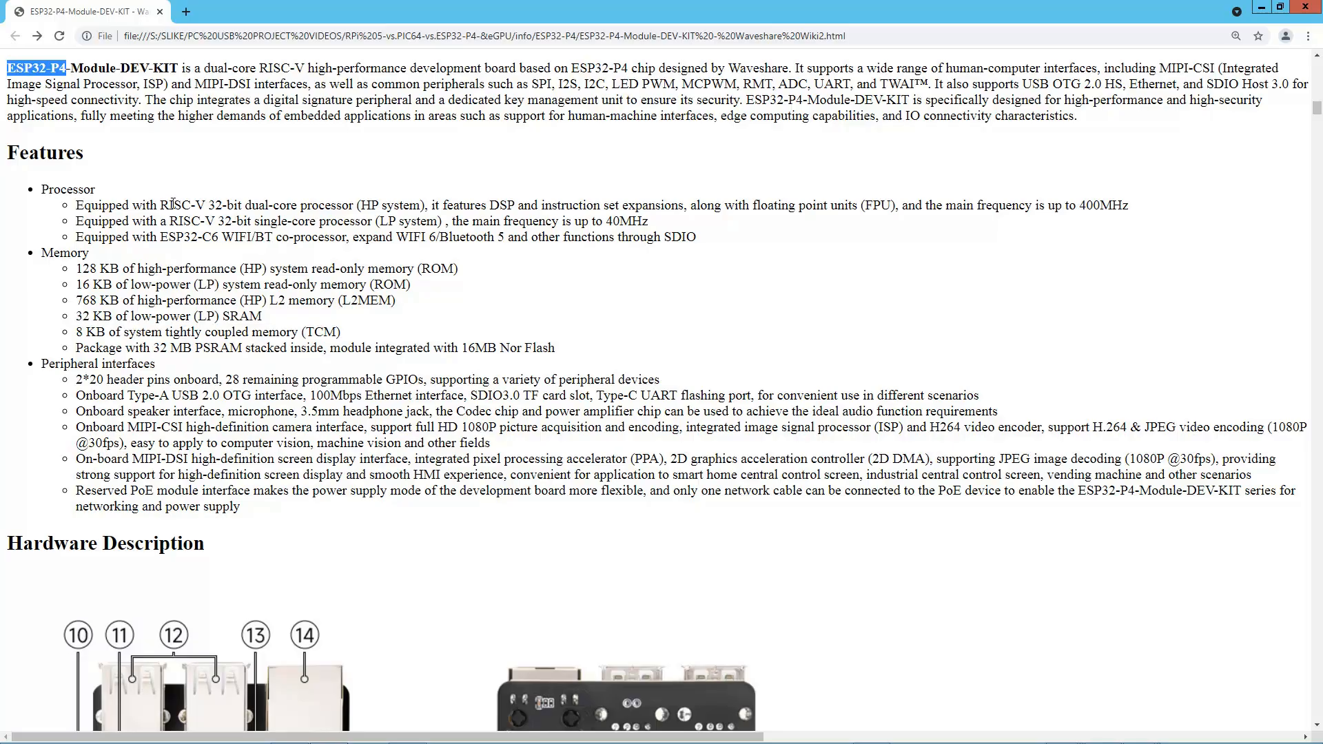
{"action": "left_click_drag", "start_coordinate": [160, 206], "coordinate": [297, 206]}
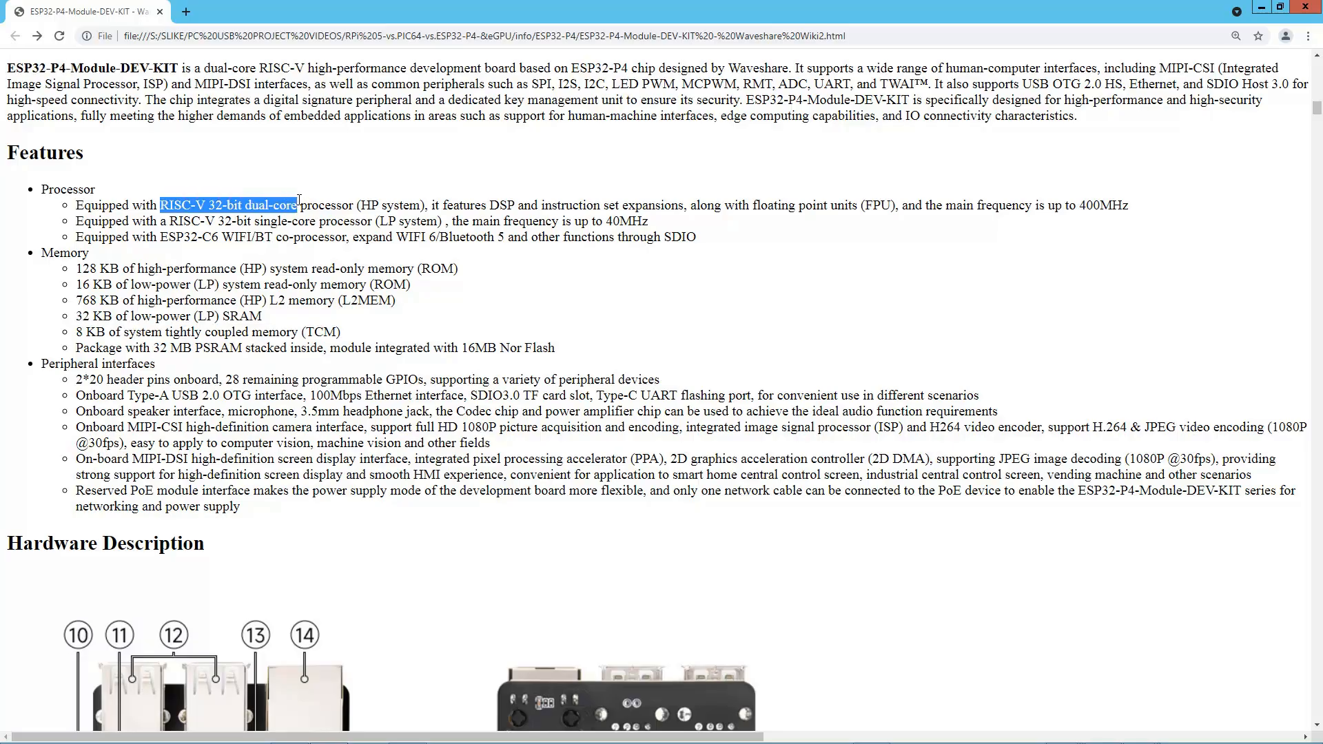
{"action": "mouse_move", "coordinate": [394, 201]}
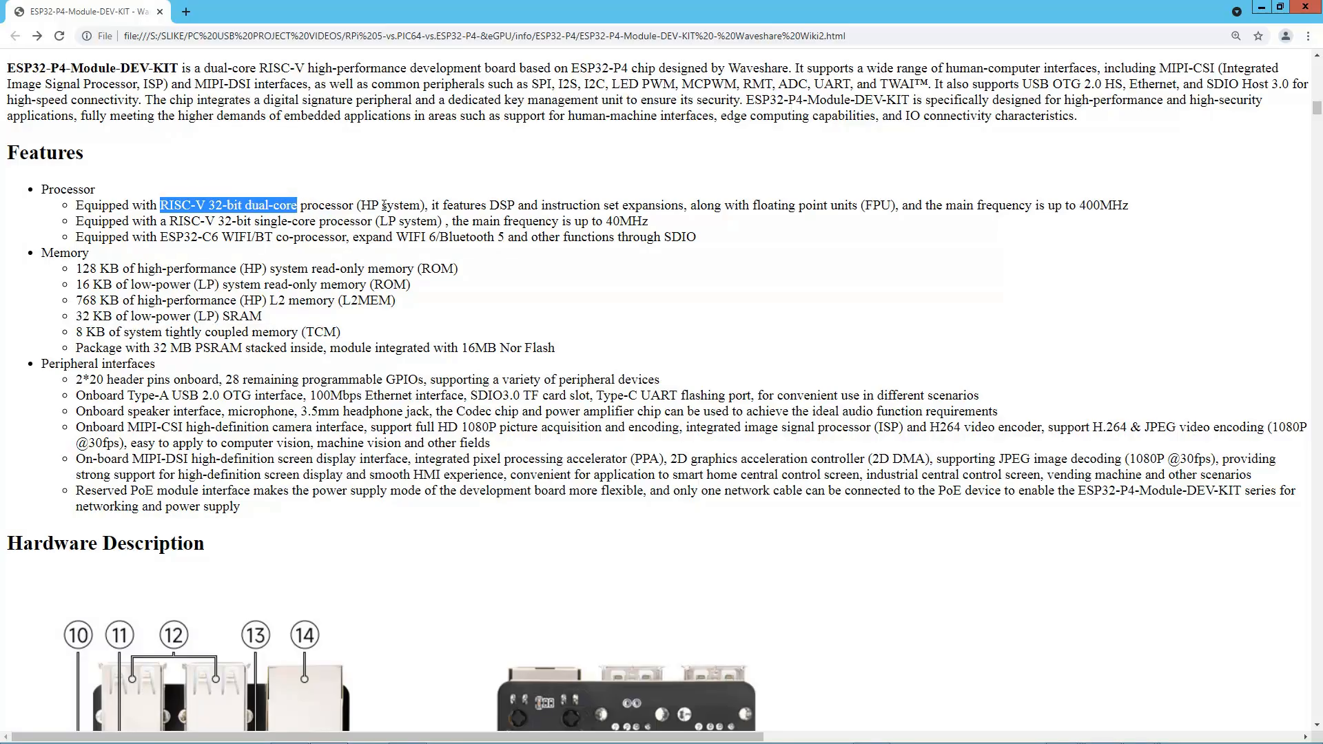
{"action": "mouse_move", "coordinate": [951, 202]}
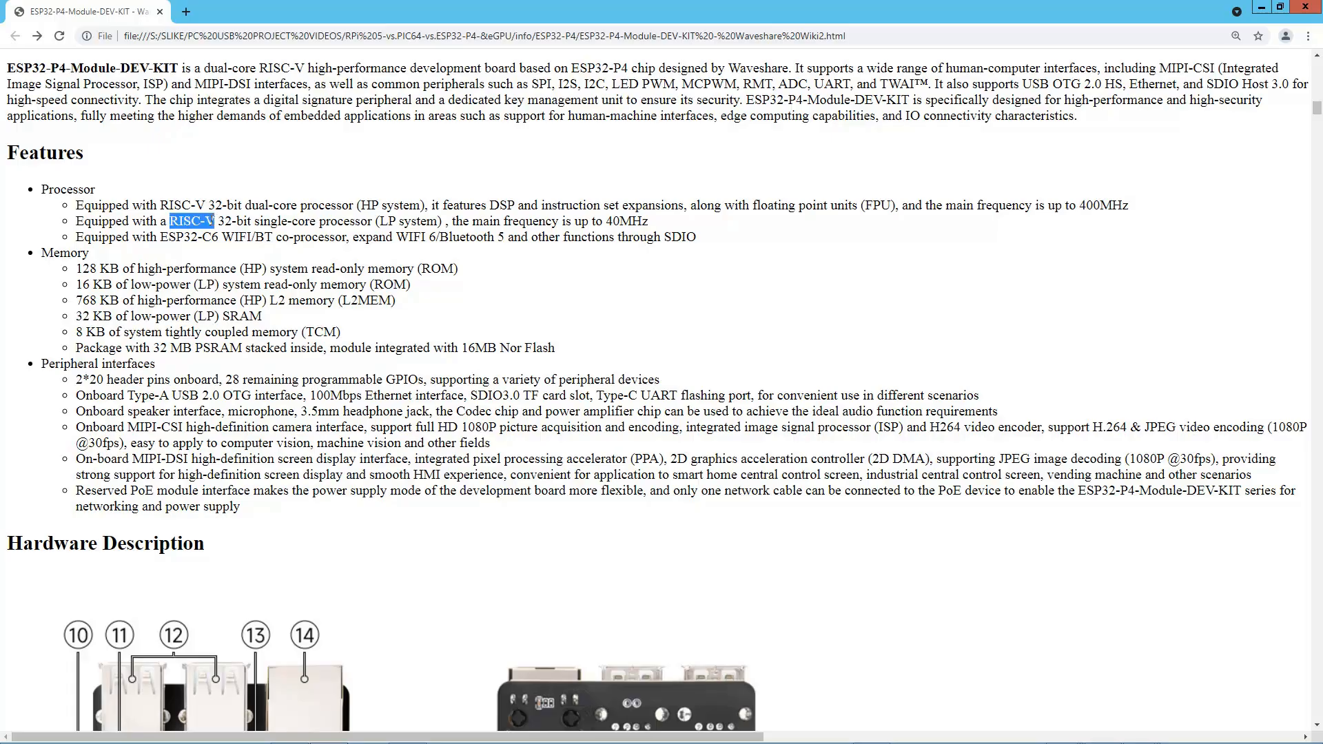
{"action": "left_click_drag", "start_coordinate": [170, 221], "coordinate": [373, 221]}
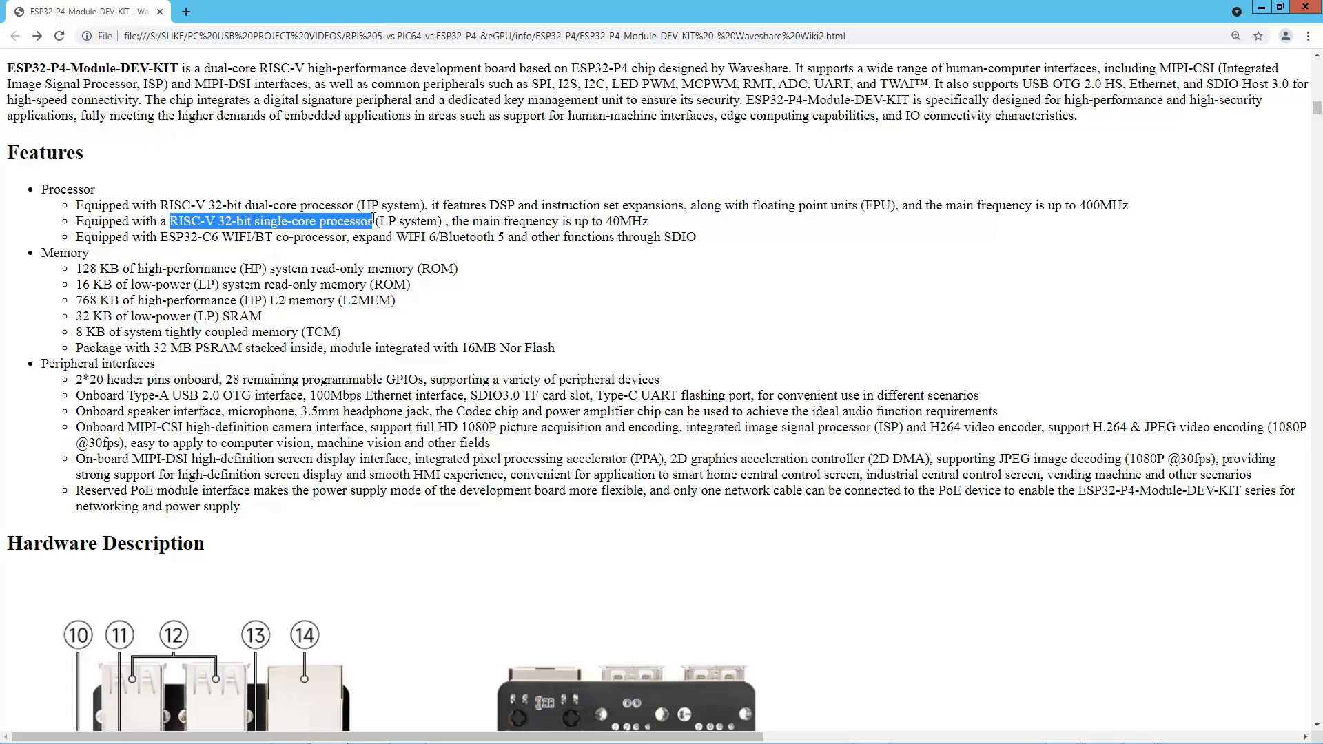
{"action": "double_click", "coordinate": [636, 220]}
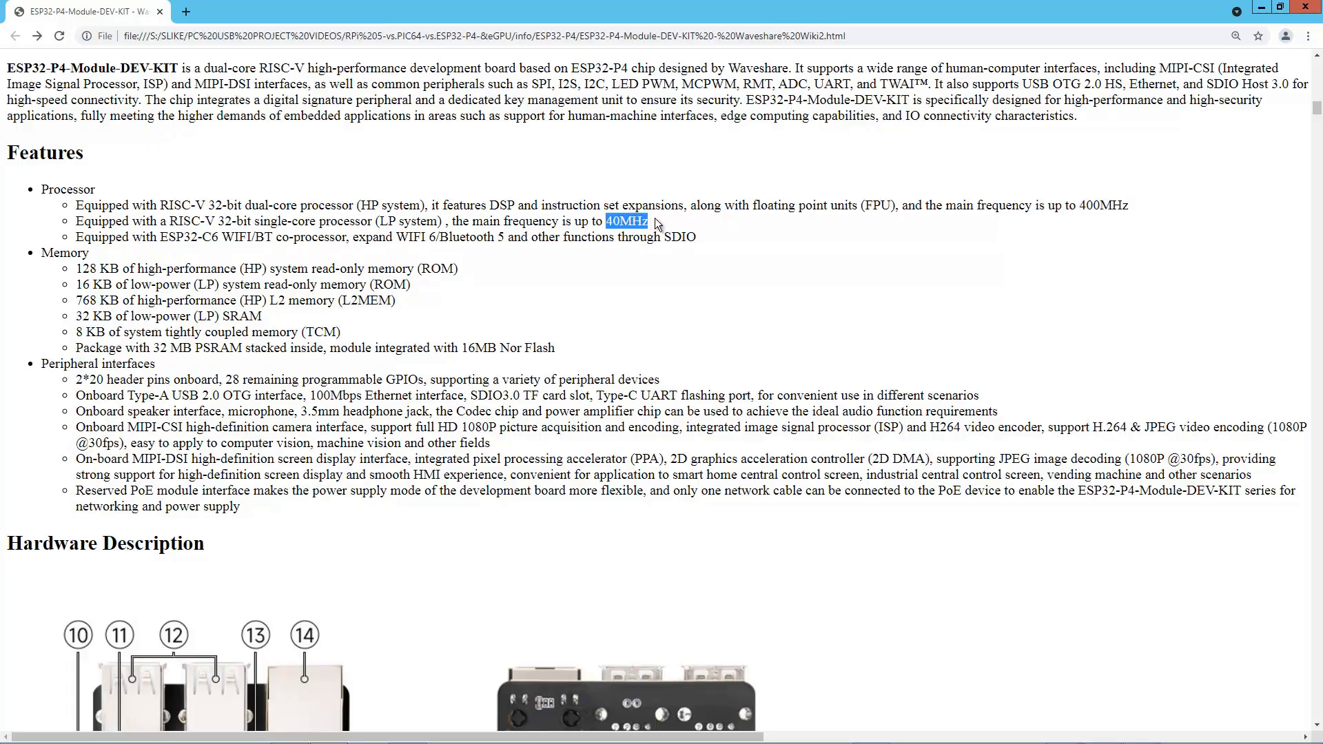
Re-select the full dual-core processor description and the following lines of the Processor feature list
{"action": "left_click_drag", "start_coordinate": [159, 206], "coordinate": [438, 206]}
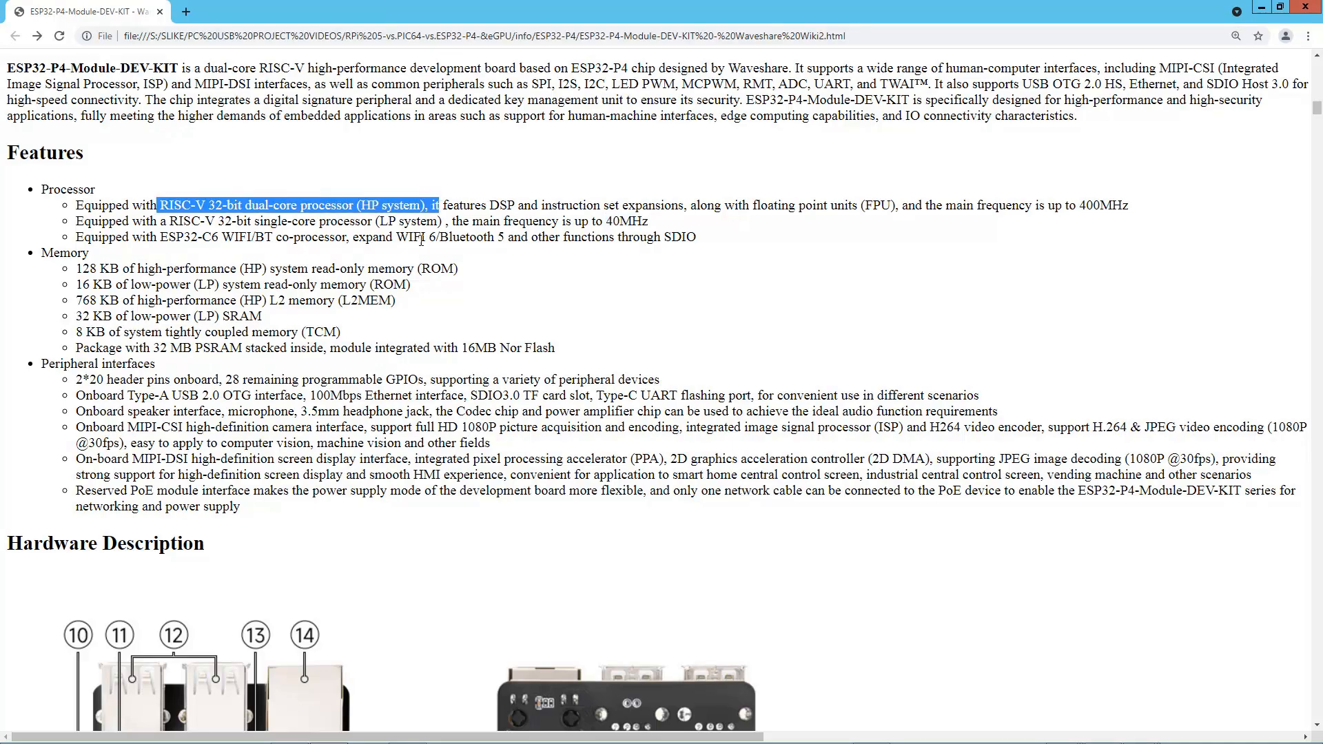
{"action": "left_click_drag", "start_coordinate": [166, 220], "coordinate": [561, 221]}
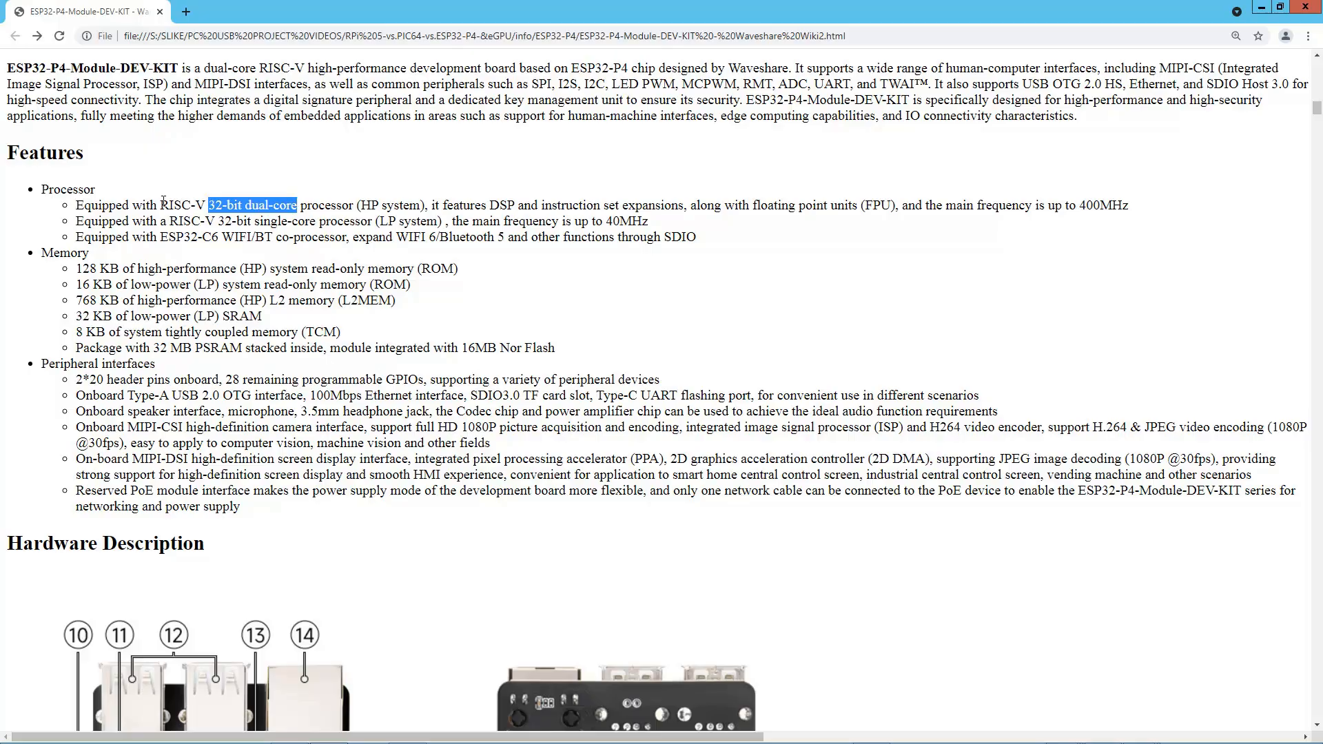
{"action": "left_click_drag", "start_coordinate": [131, 237], "coordinate": [521, 237]}
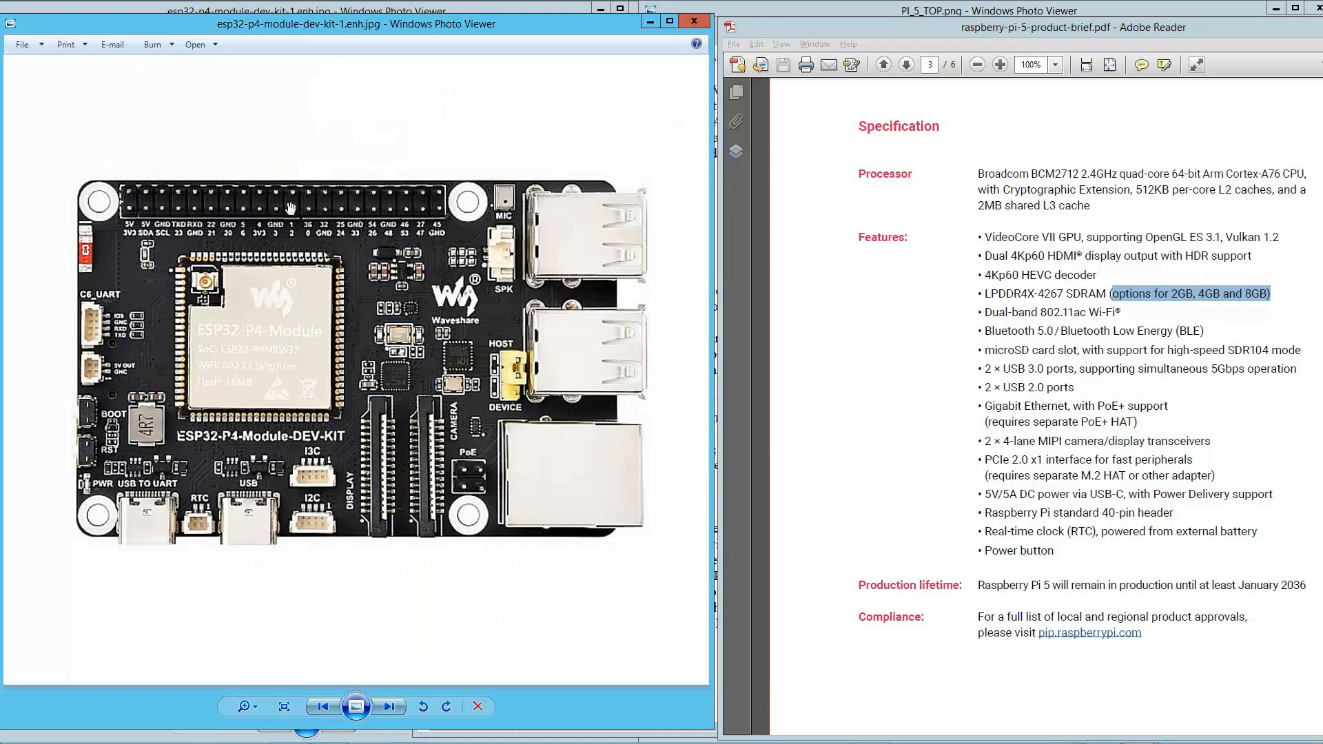
{"action": "mouse_move", "coordinate": [265, 363]}
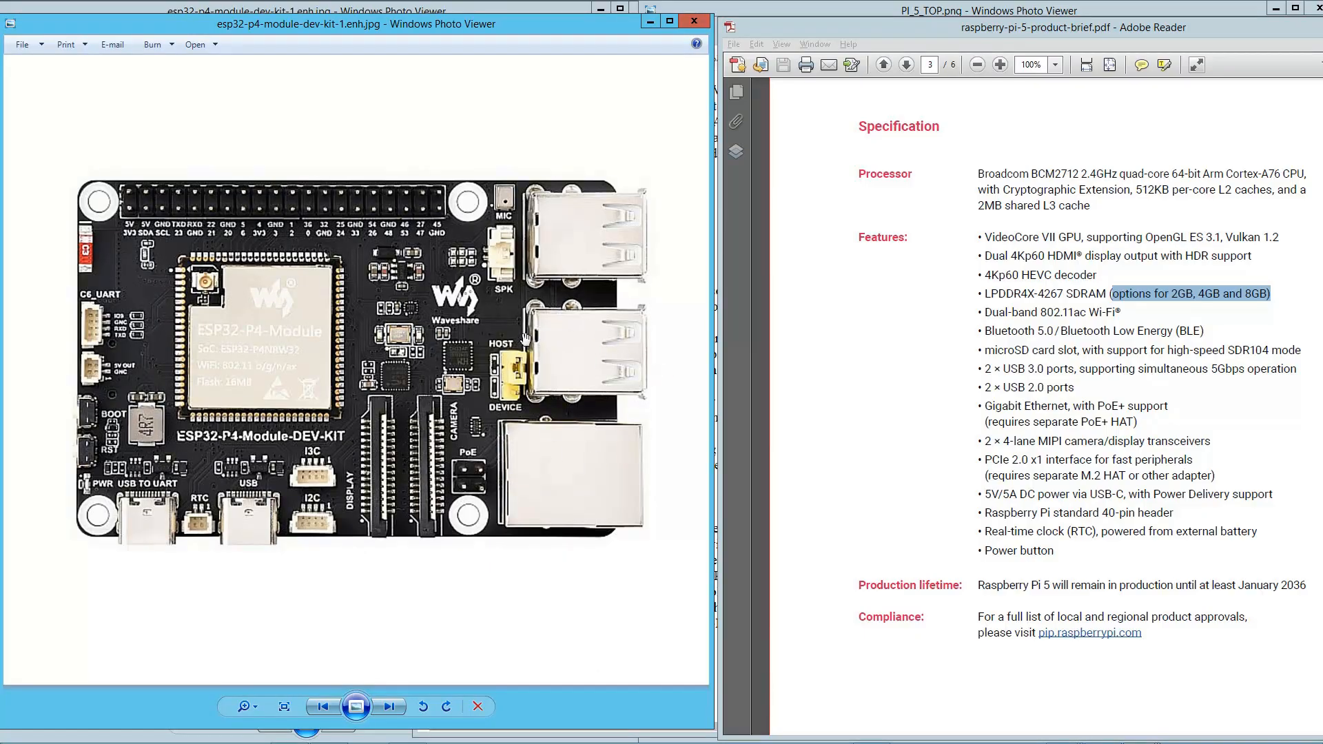
{"action": "mouse_move", "coordinate": [530, 355]}
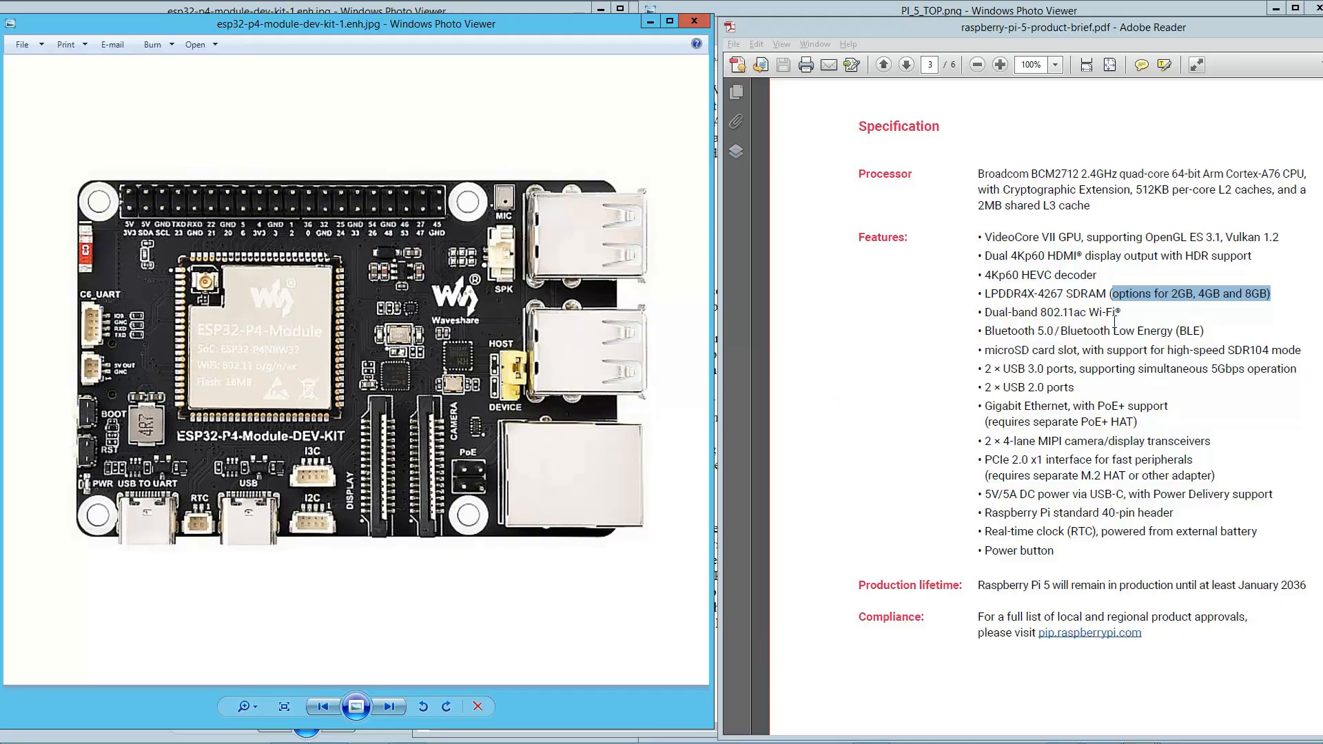
{"action": "mouse_move", "coordinate": [951, 536]}
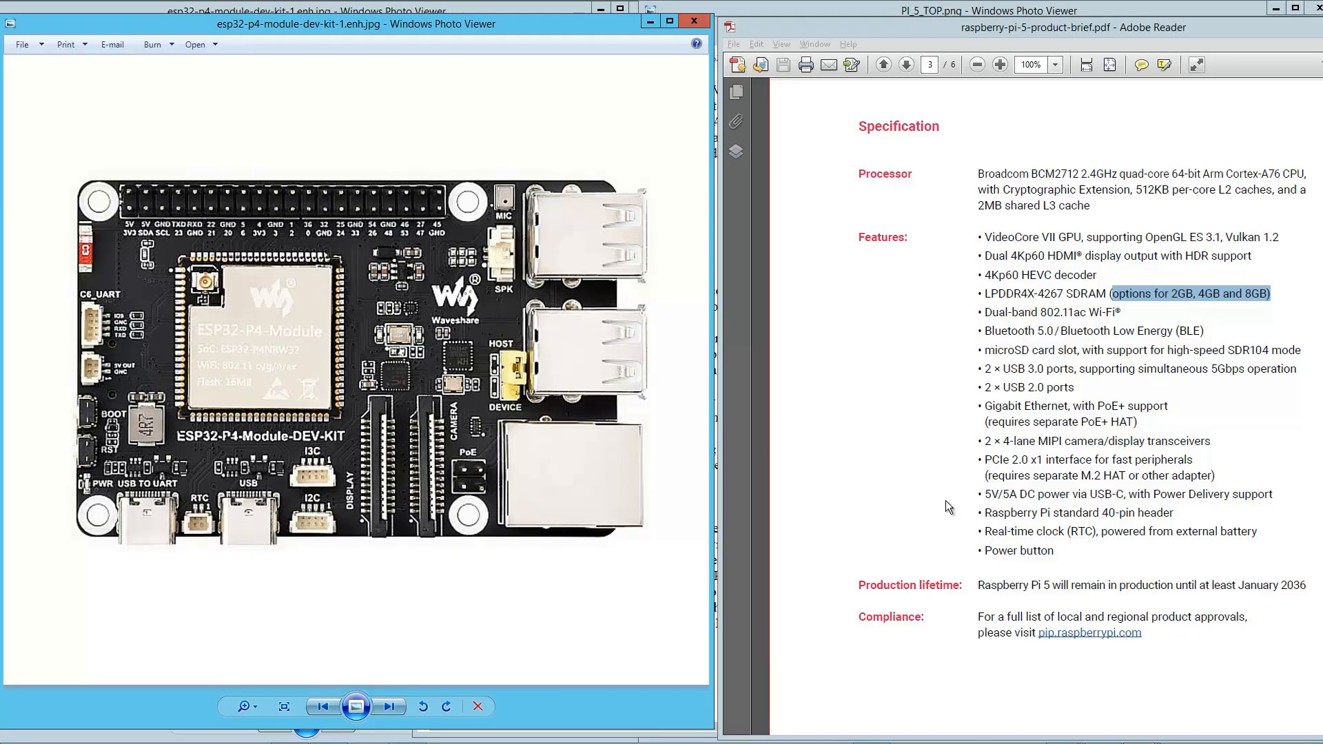
{"action": "mouse_move", "coordinate": [994, 455]}
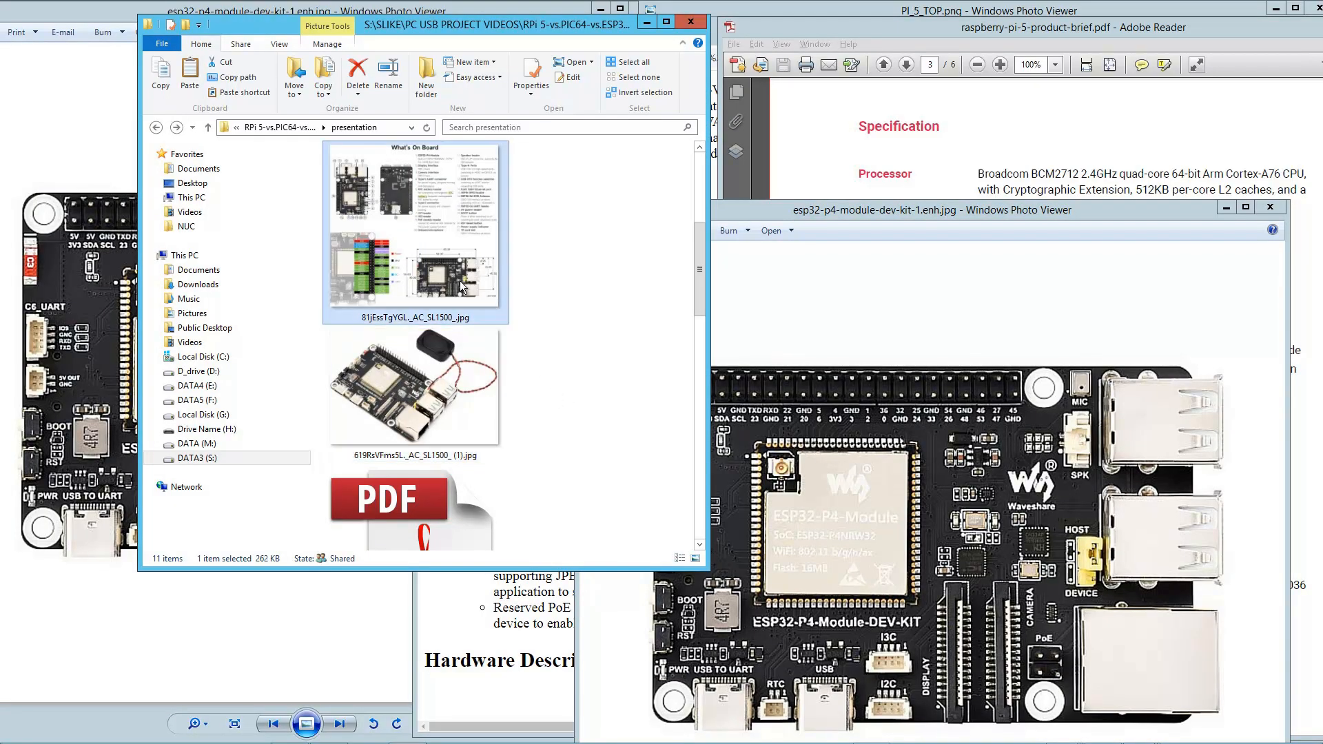
Open the 81jEssTgYGL_AC_SL1500_.jpg dimension drawing and advance the Pi 5 brief to its physical specification page 4
{"action": "double_click", "coordinate": [413, 221]}
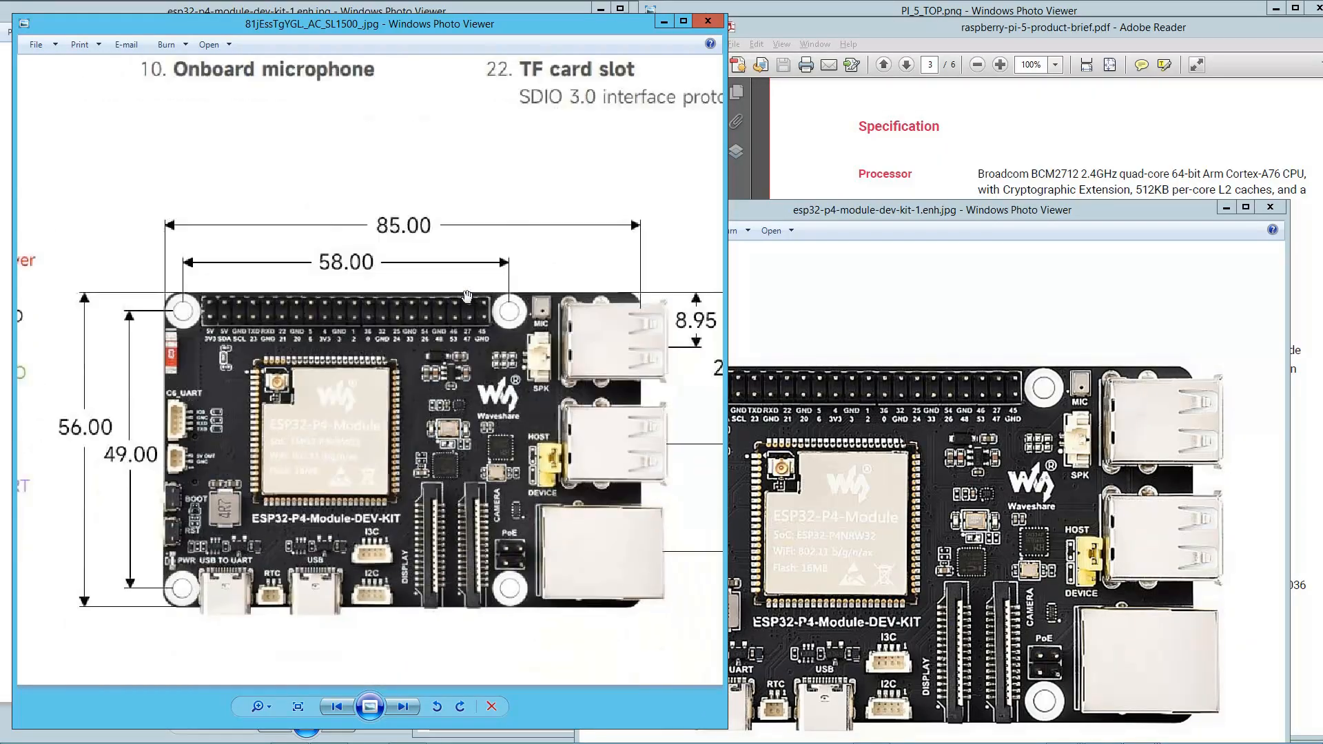
{"action": "mouse_move", "coordinate": [699, 301]}
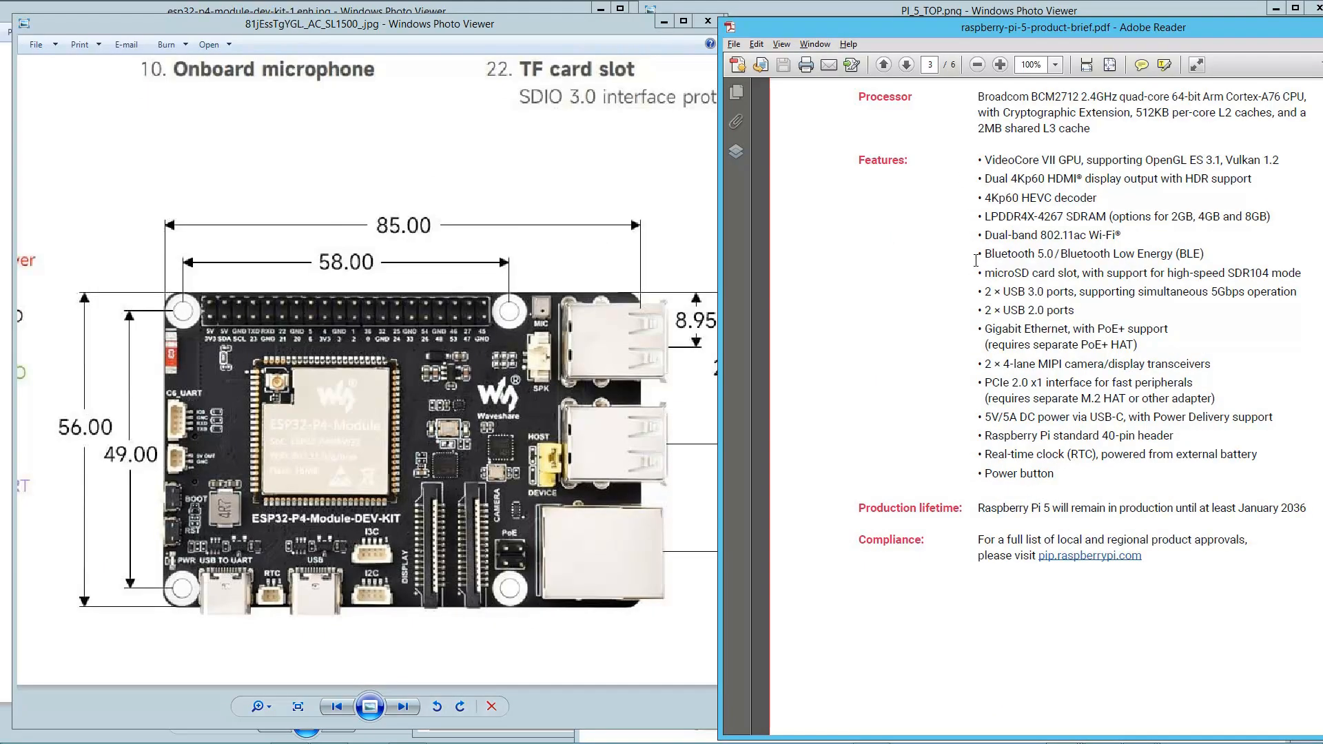
{"action": "left_click", "coordinate": [906, 63]}
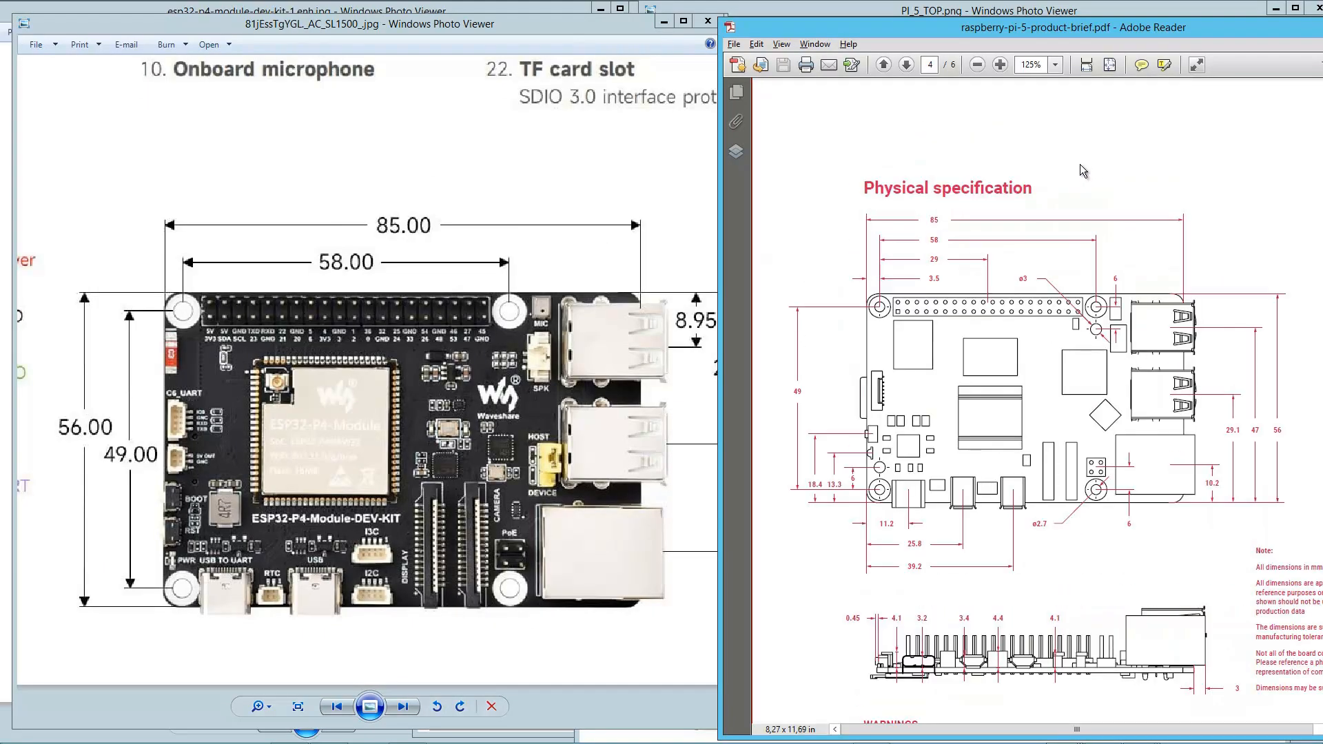
{"action": "mouse_move", "coordinate": [986, 422]}
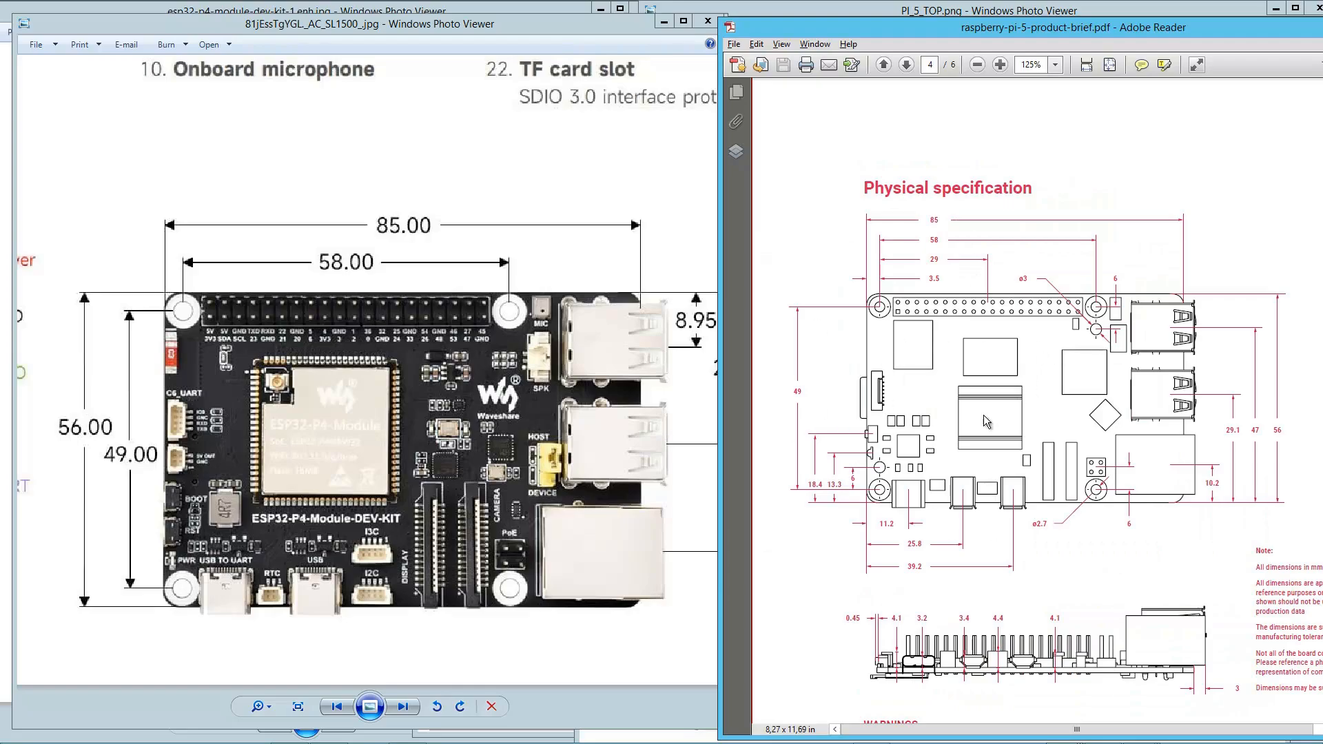